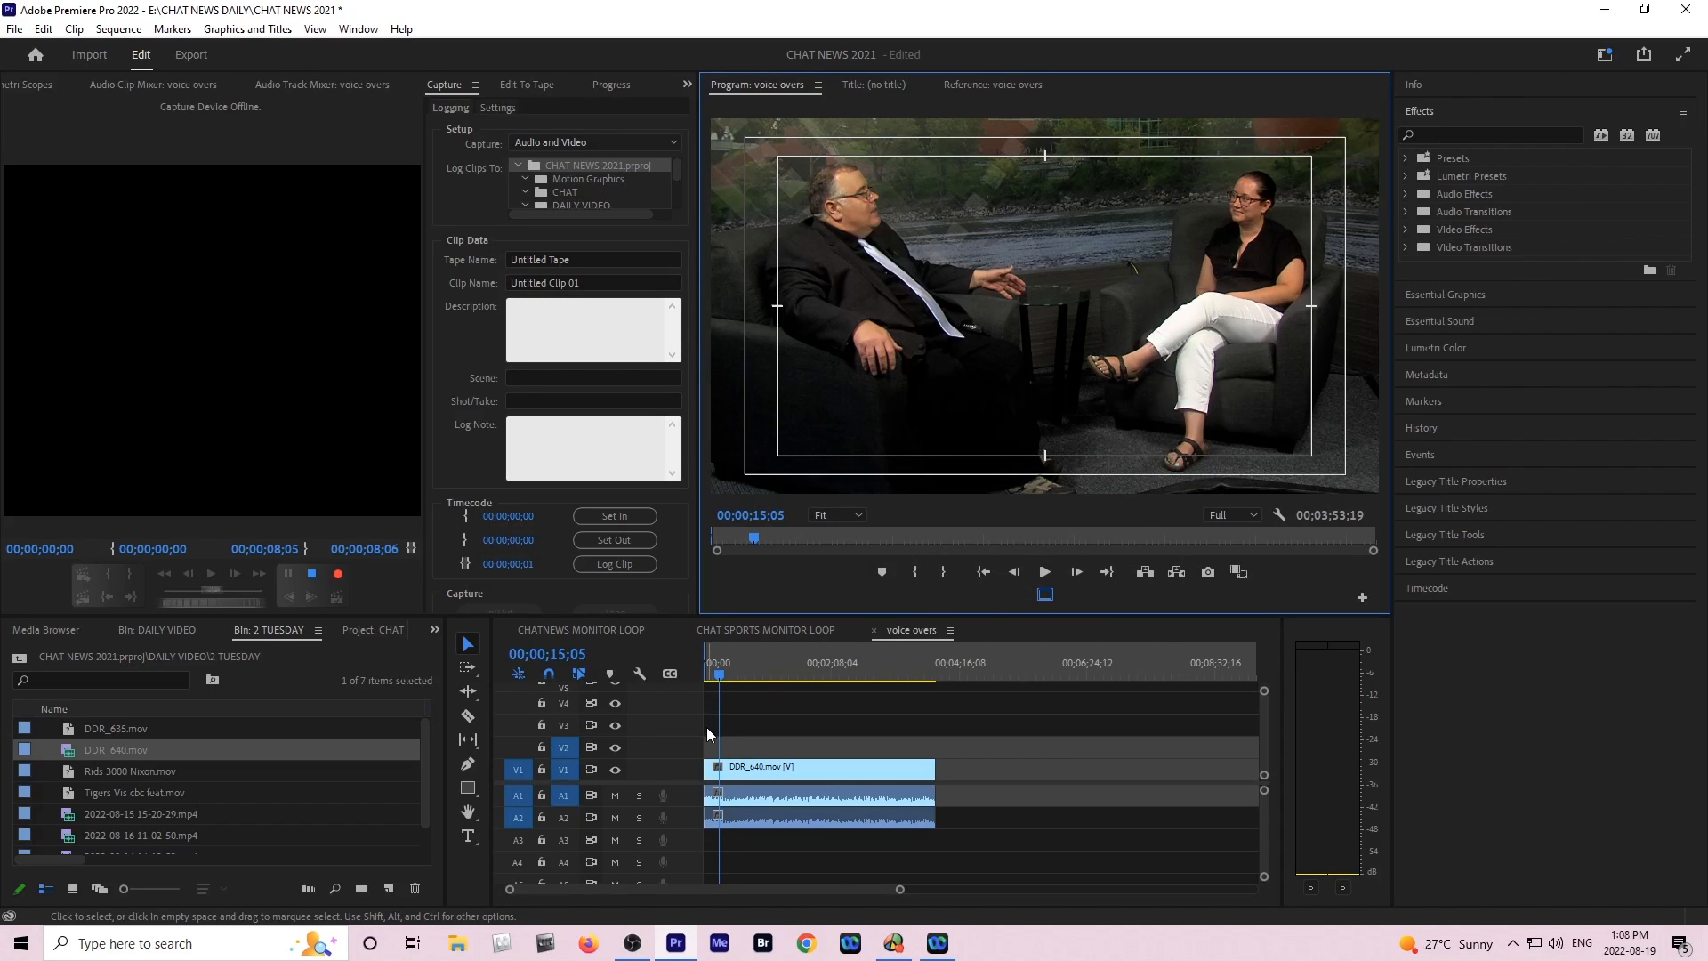
Choose the Captions and Graphics workspace from the Window menu's workspace list.
{"action": "left_click", "coordinate": [359, 28]}
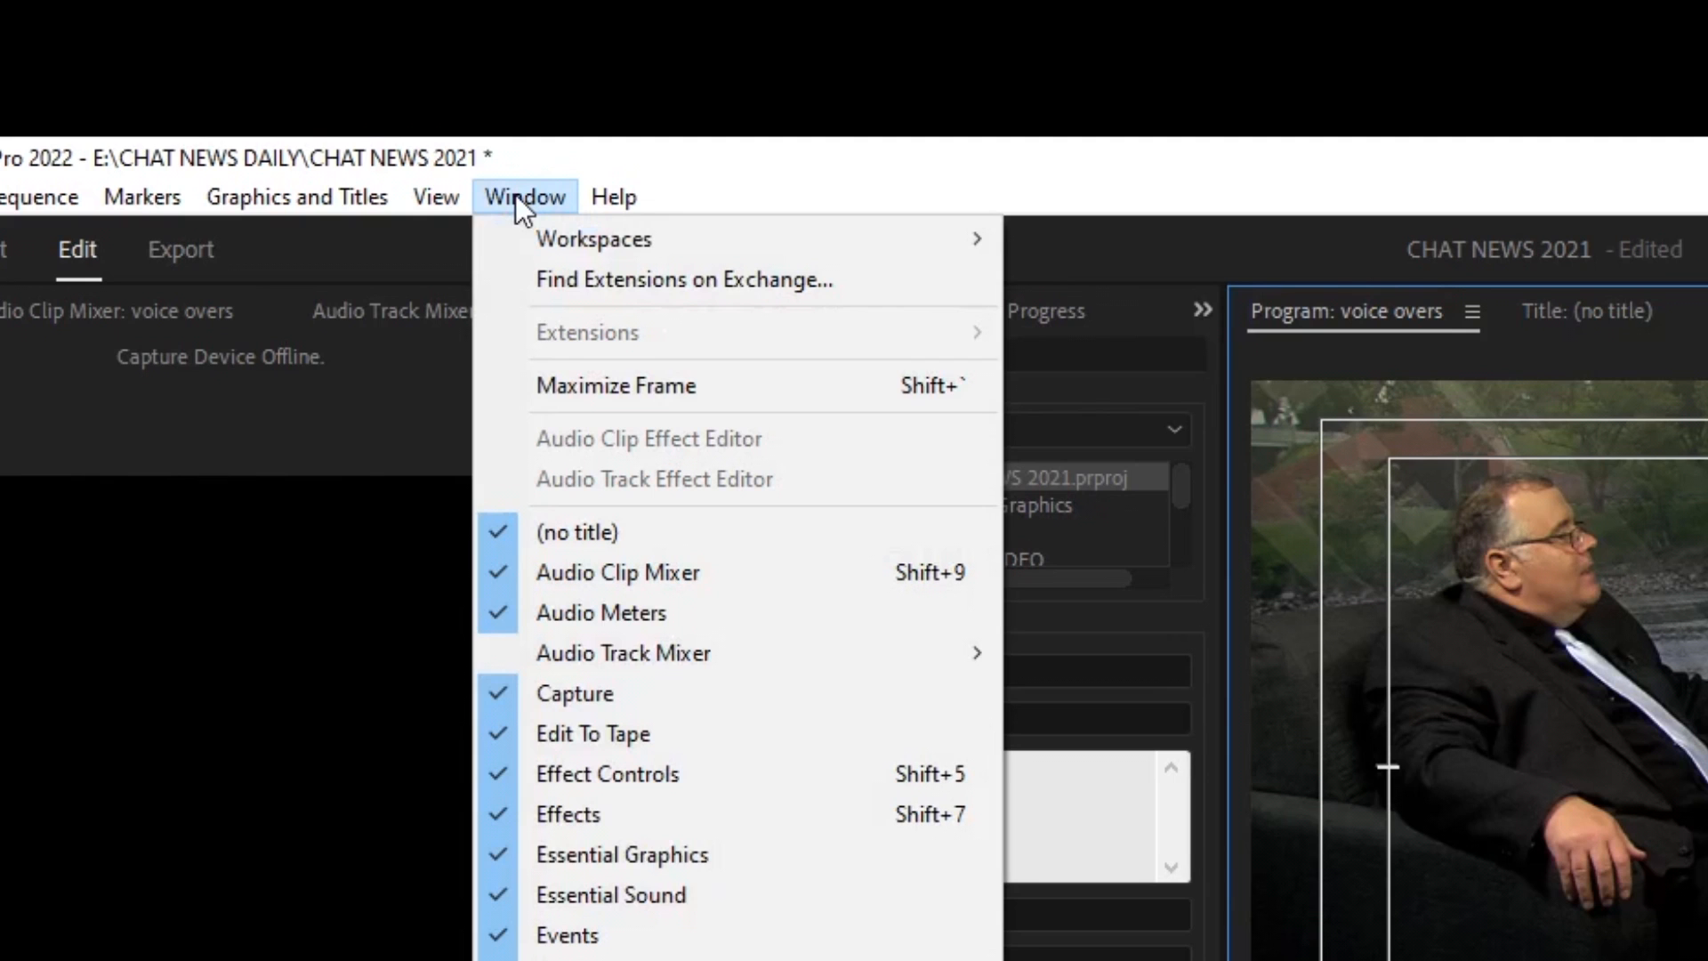
{"action": "left_click", "coordinate": [594, 238]}
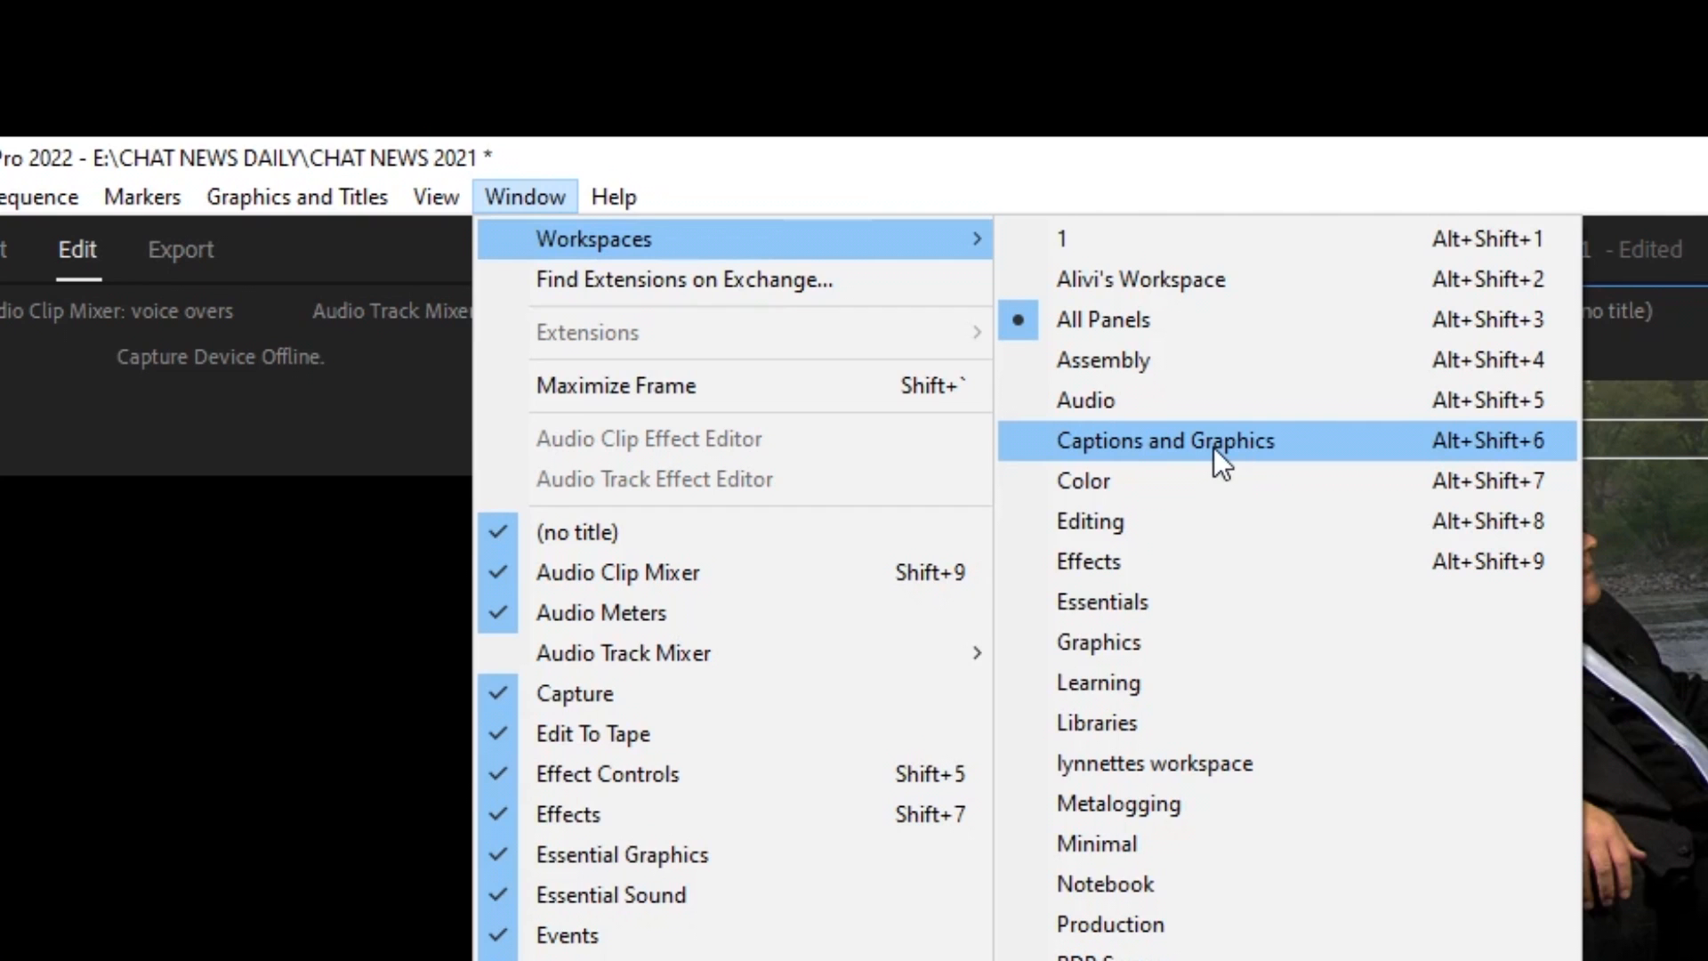
{"action": "left_click", "coordinate": [1165, 441]}
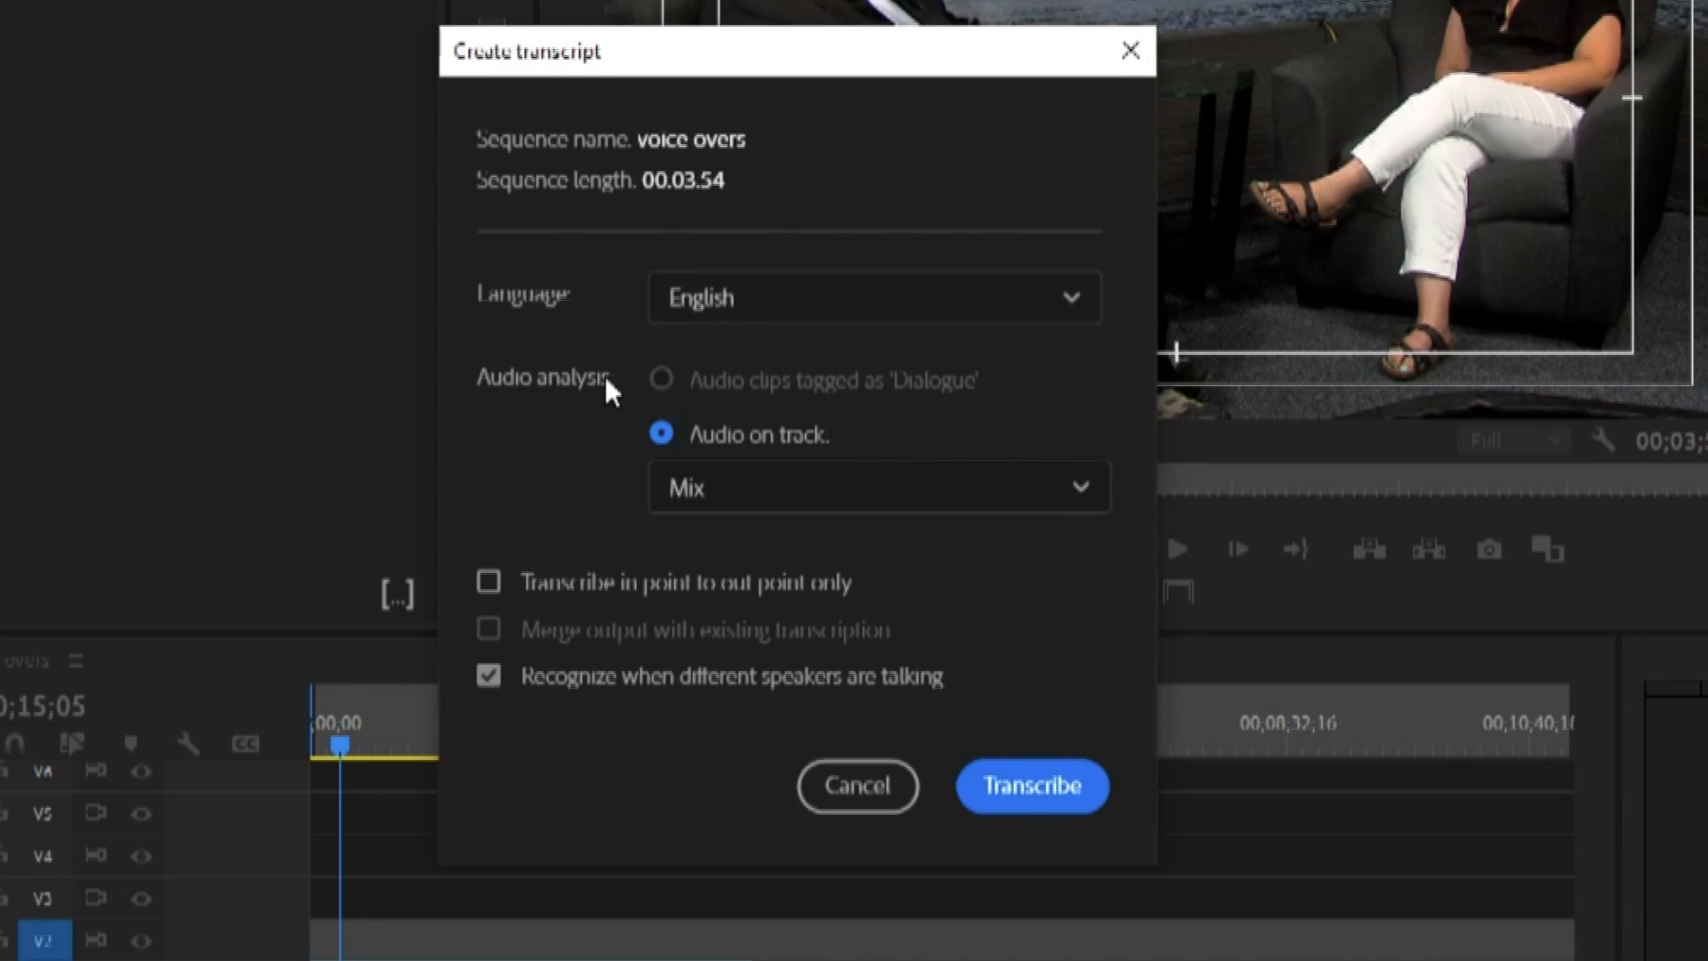
{"action": "mouse_move", "coordinate": [563, 573]}
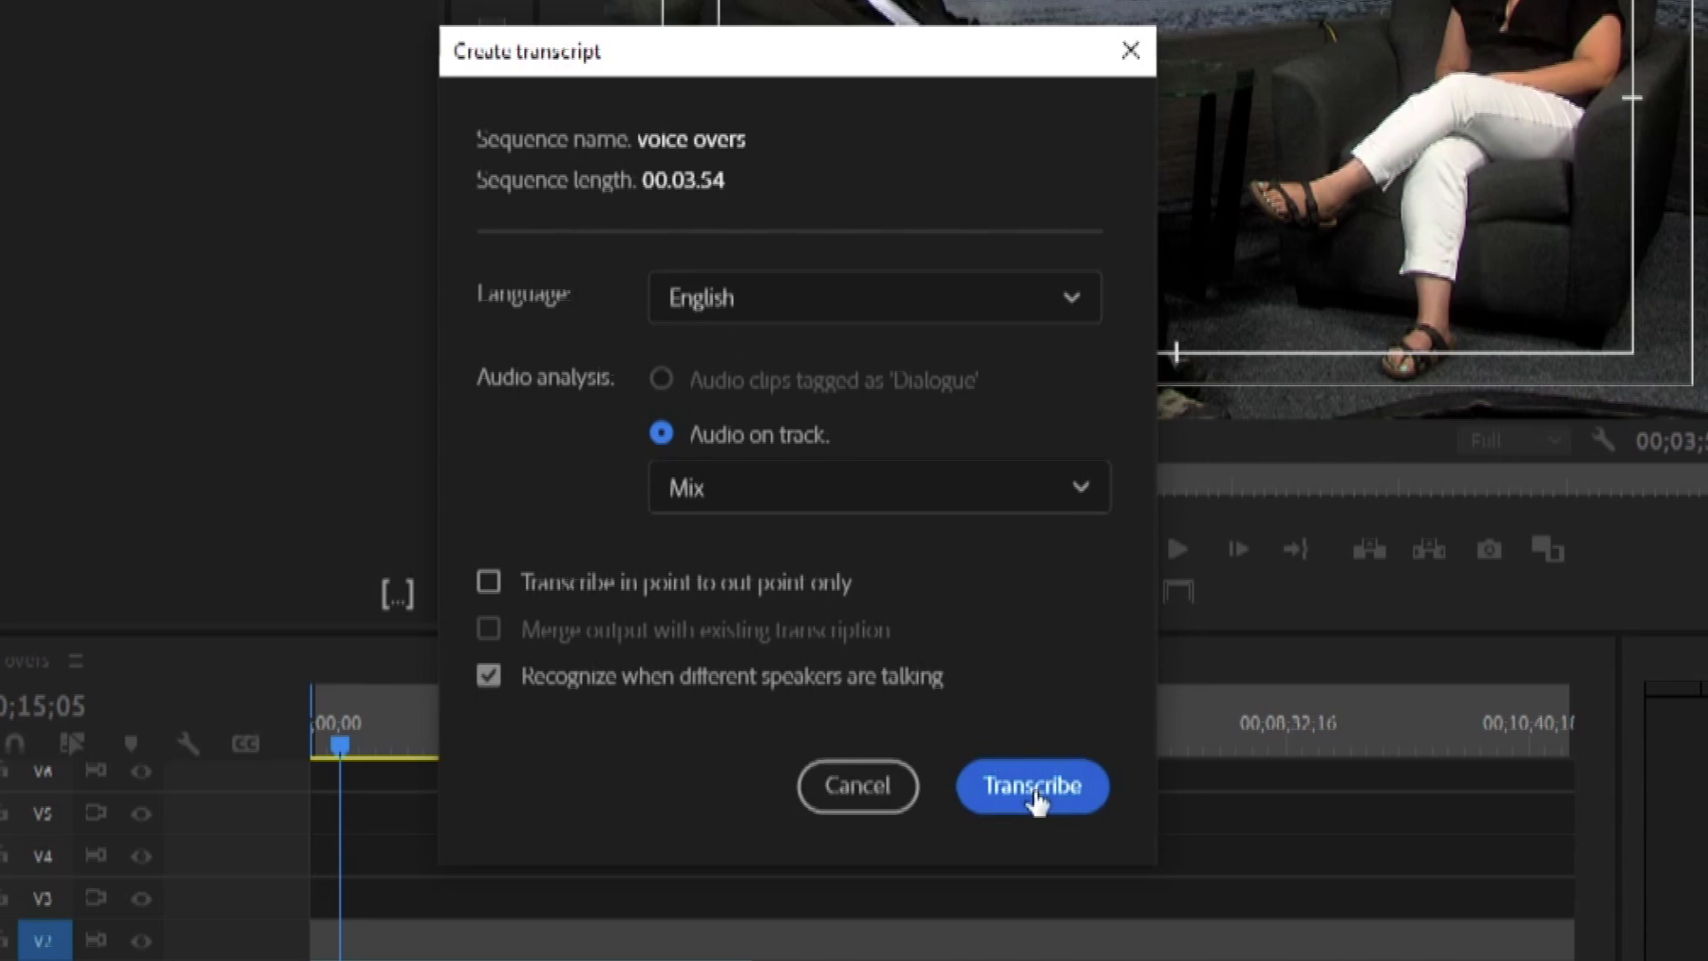
Start the English transcription of the voice overs sequence with speaker recognition.
{"action": "left_click", "coordinate": [1032, 787]}
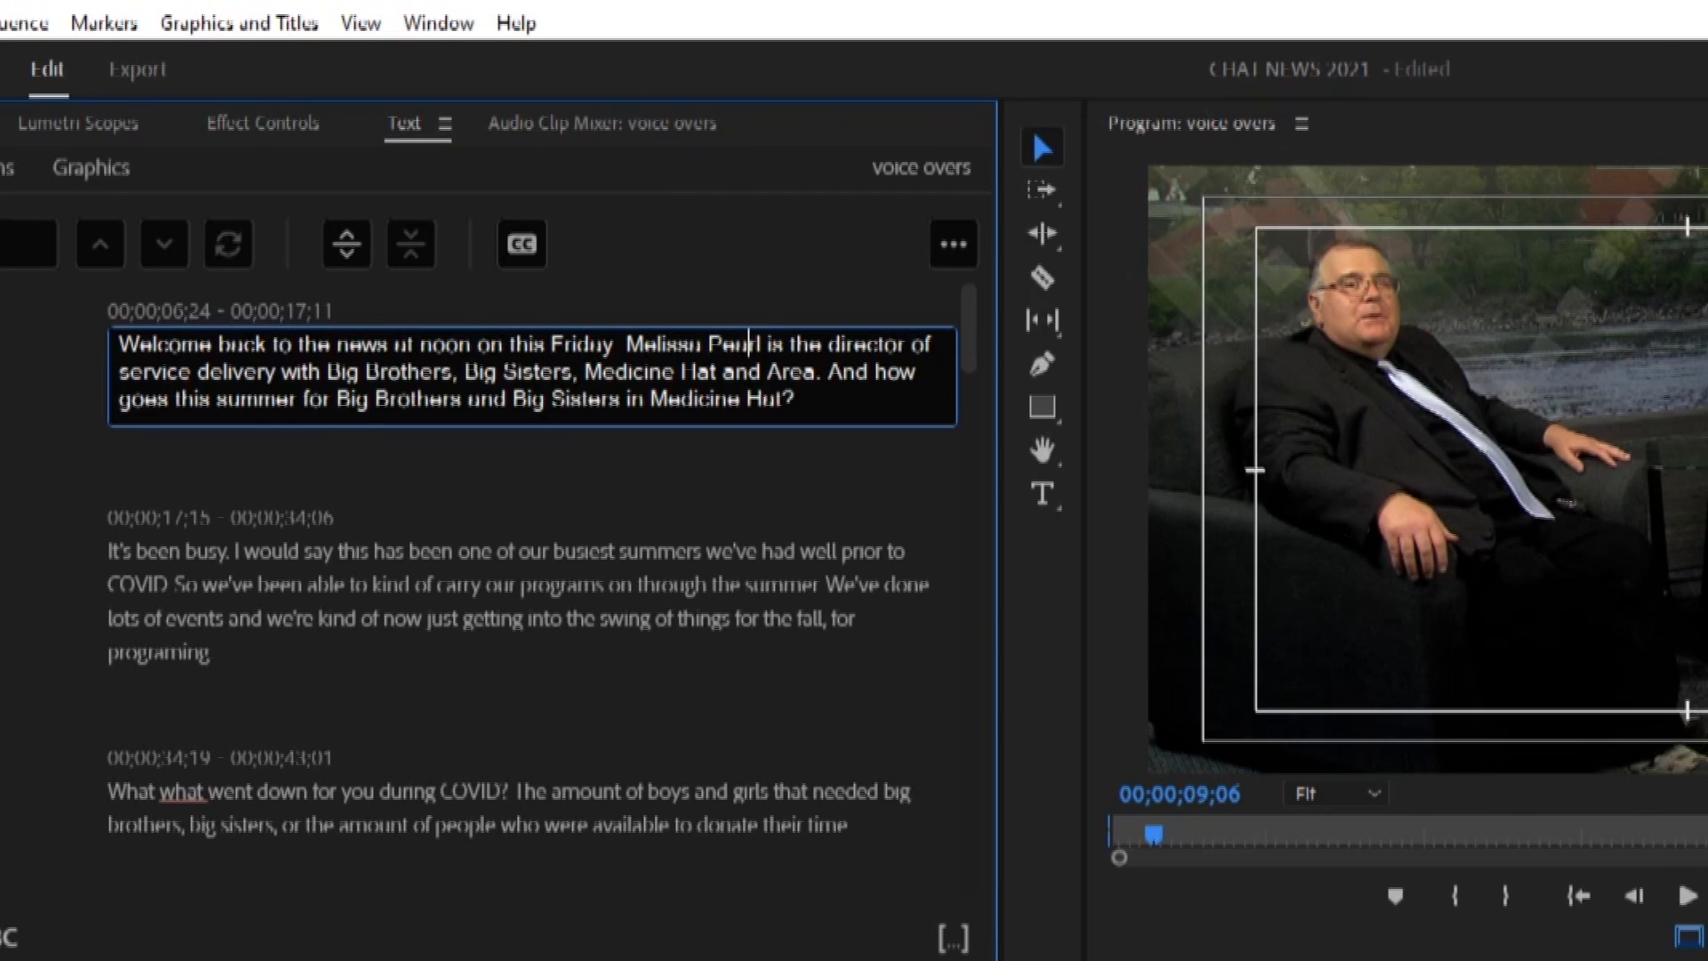
{"action": "mouse_move", "coordinate": [719, 509]}
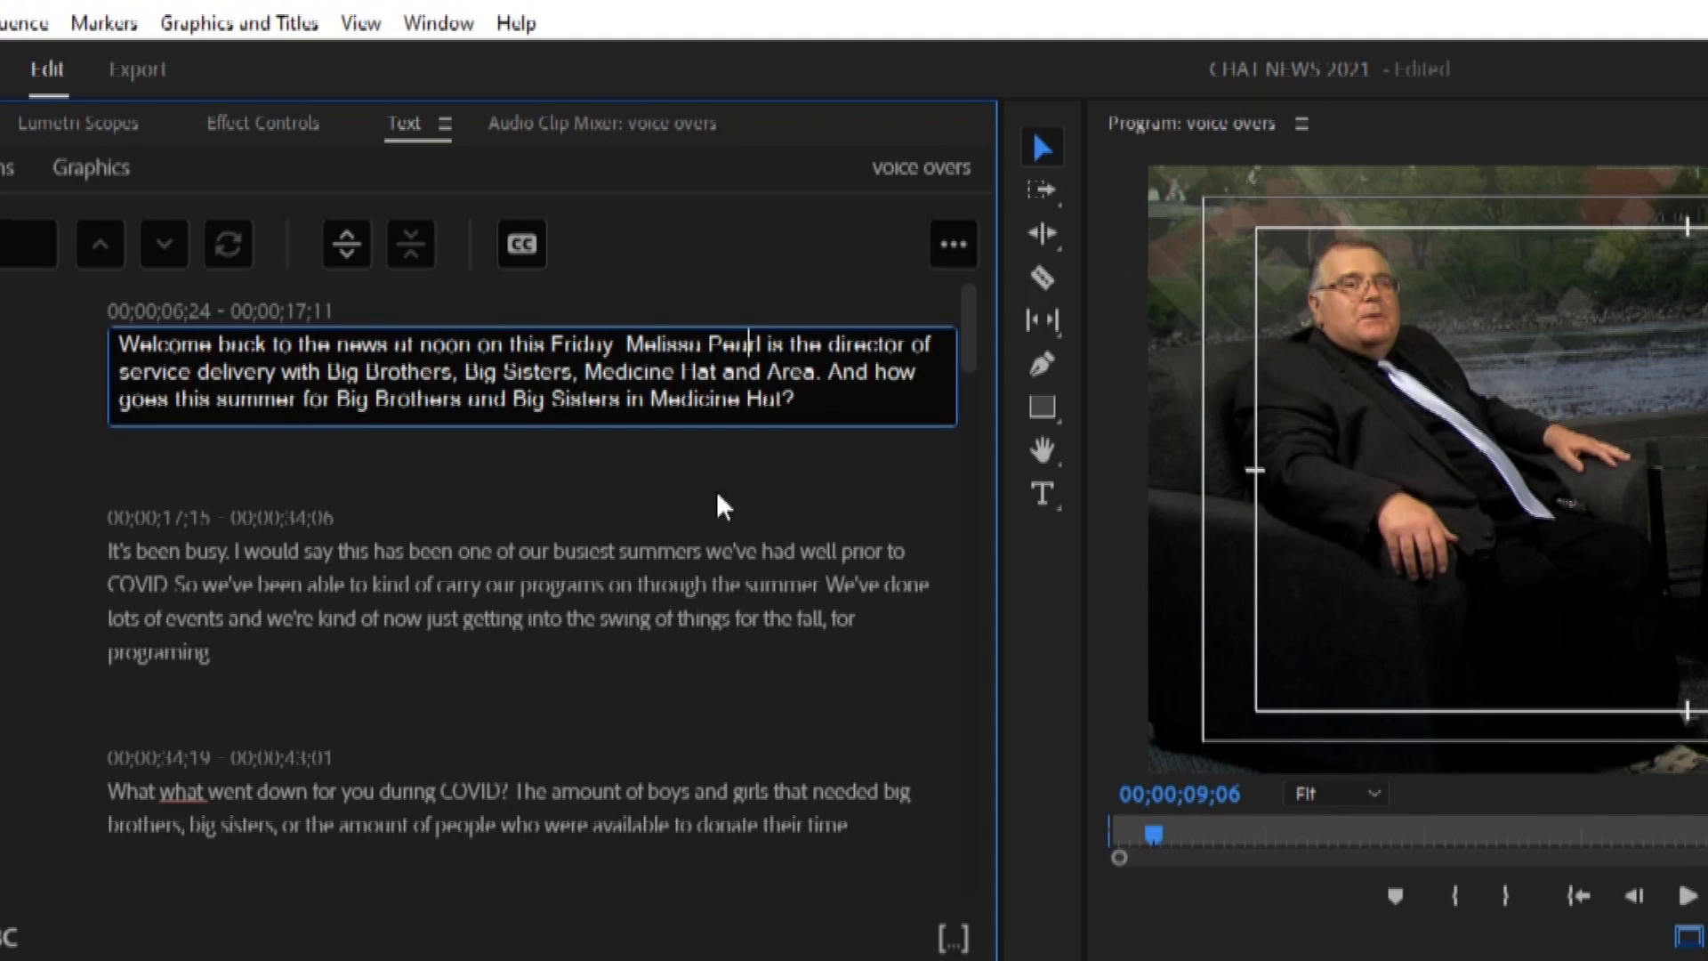
{"action": "mouse_move", "coordinate": [692, 464]}
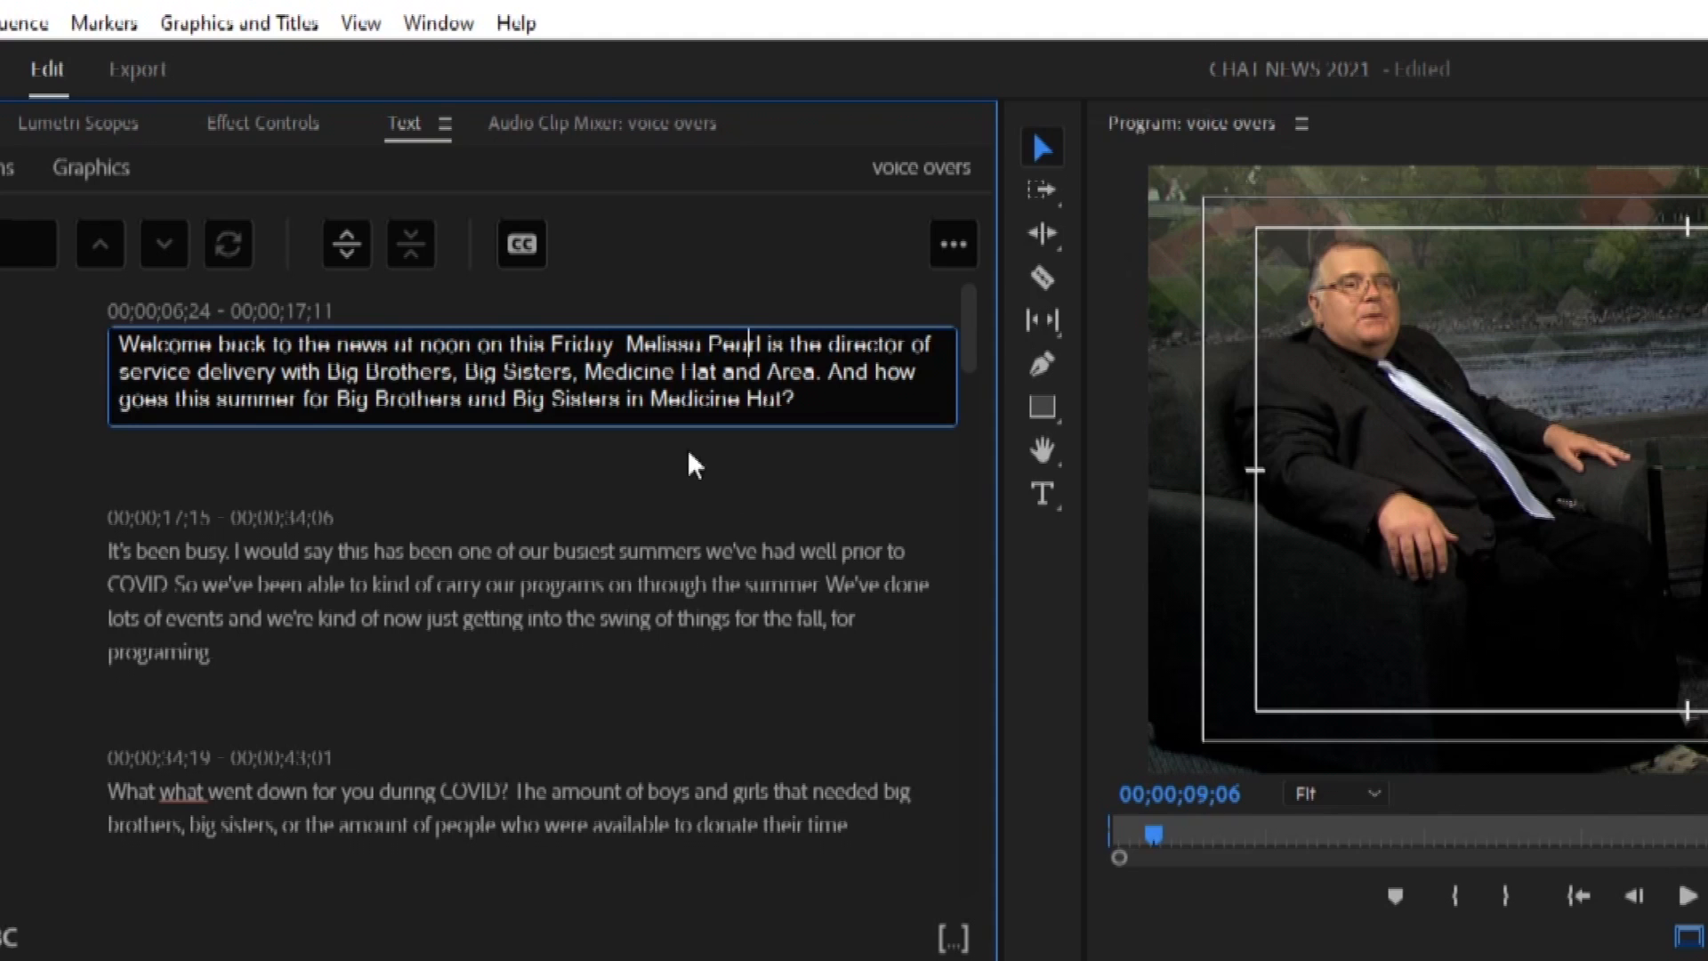
{"action": "mouse_move", "coordinate": [737, 589]}
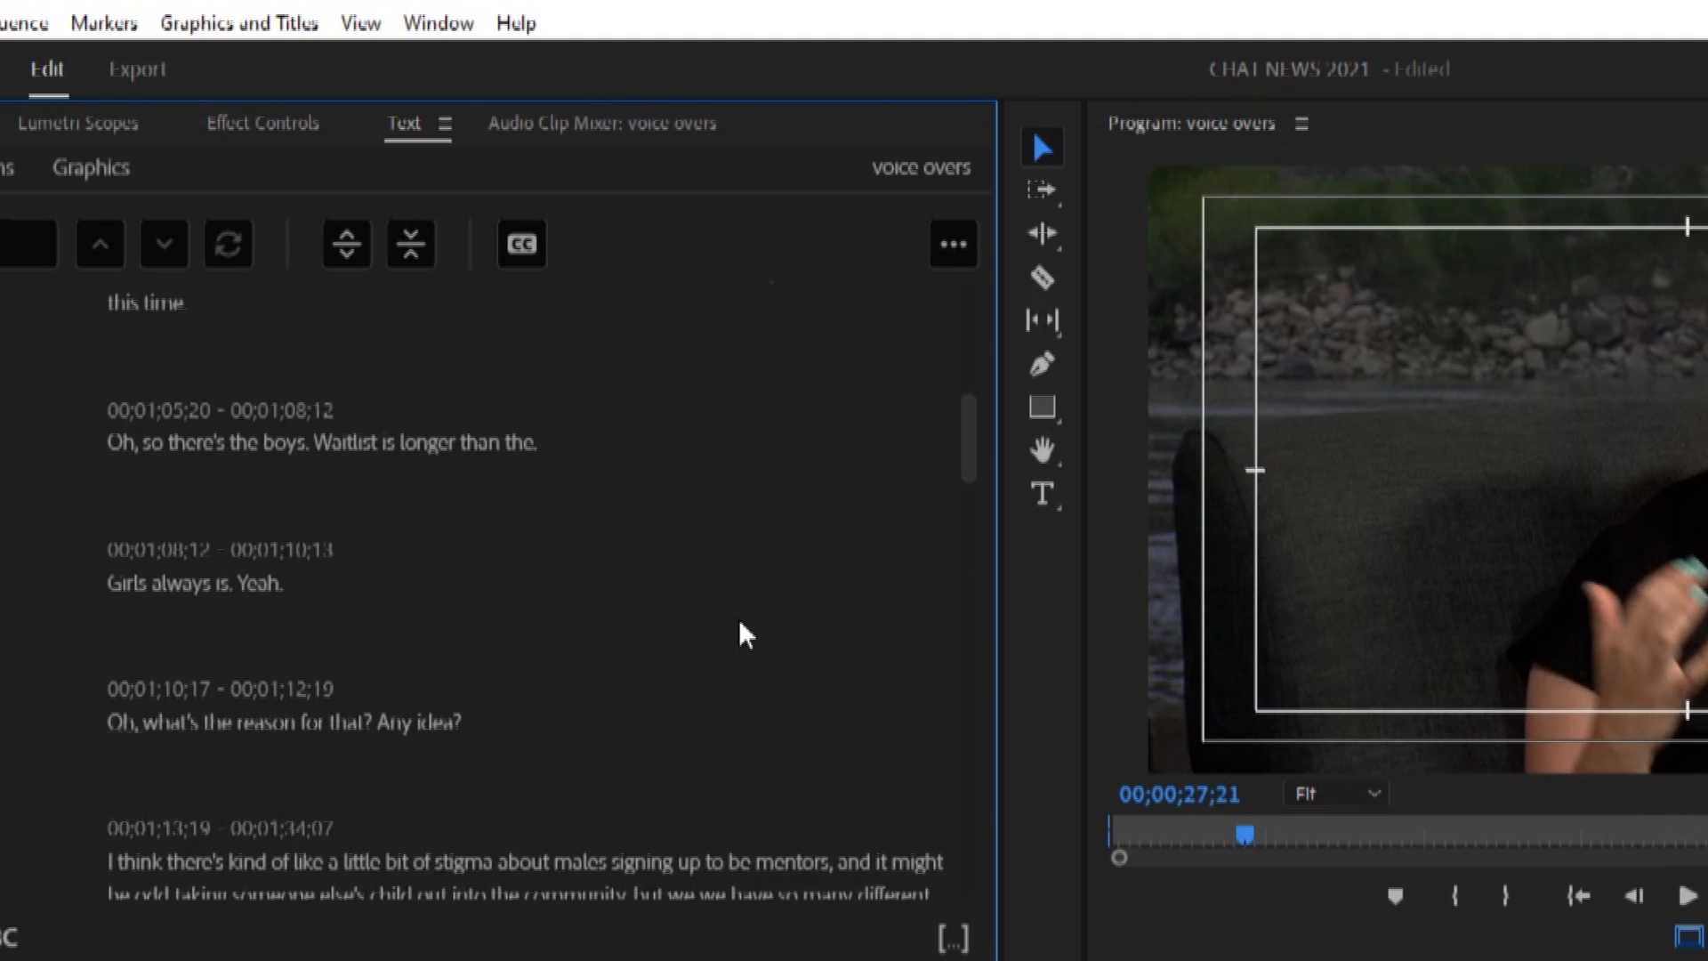
Edit the closing transcript paragraph, fixing the surname spelling and replacing 'happened'.
{"action": "scroll", "scroll_direction": "down", "scroll_amount": 3}
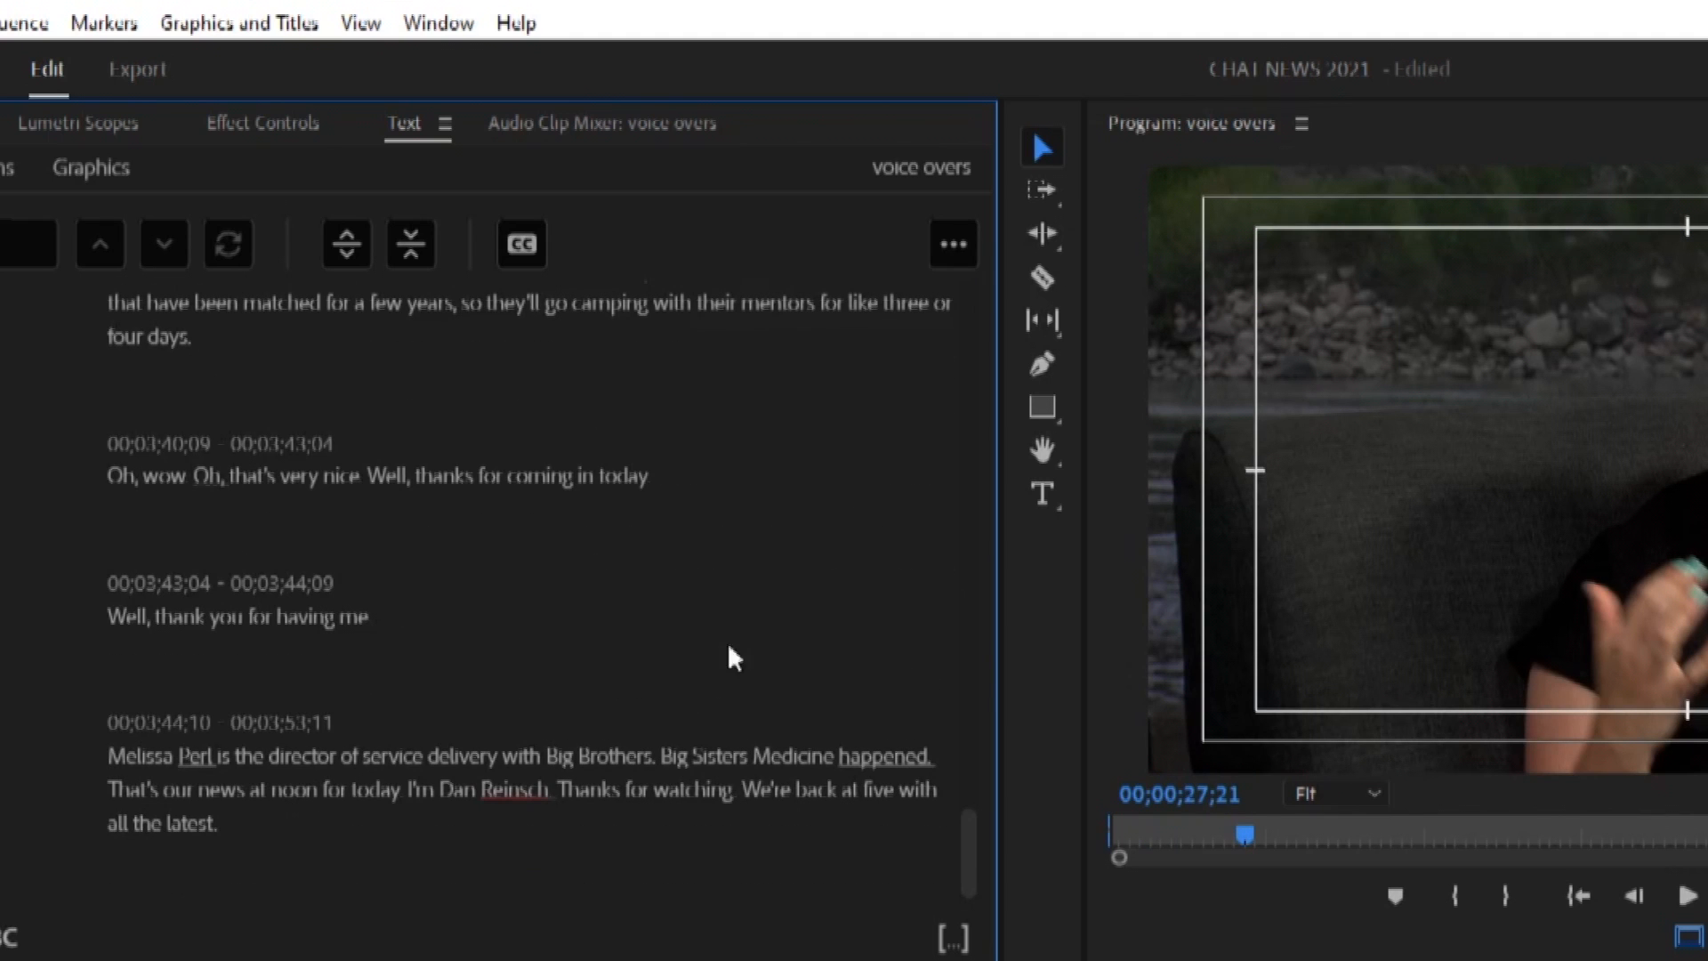
{"action": "double_click", "coordinate": [199, 755]}
{"action": "type", "text": "a"}
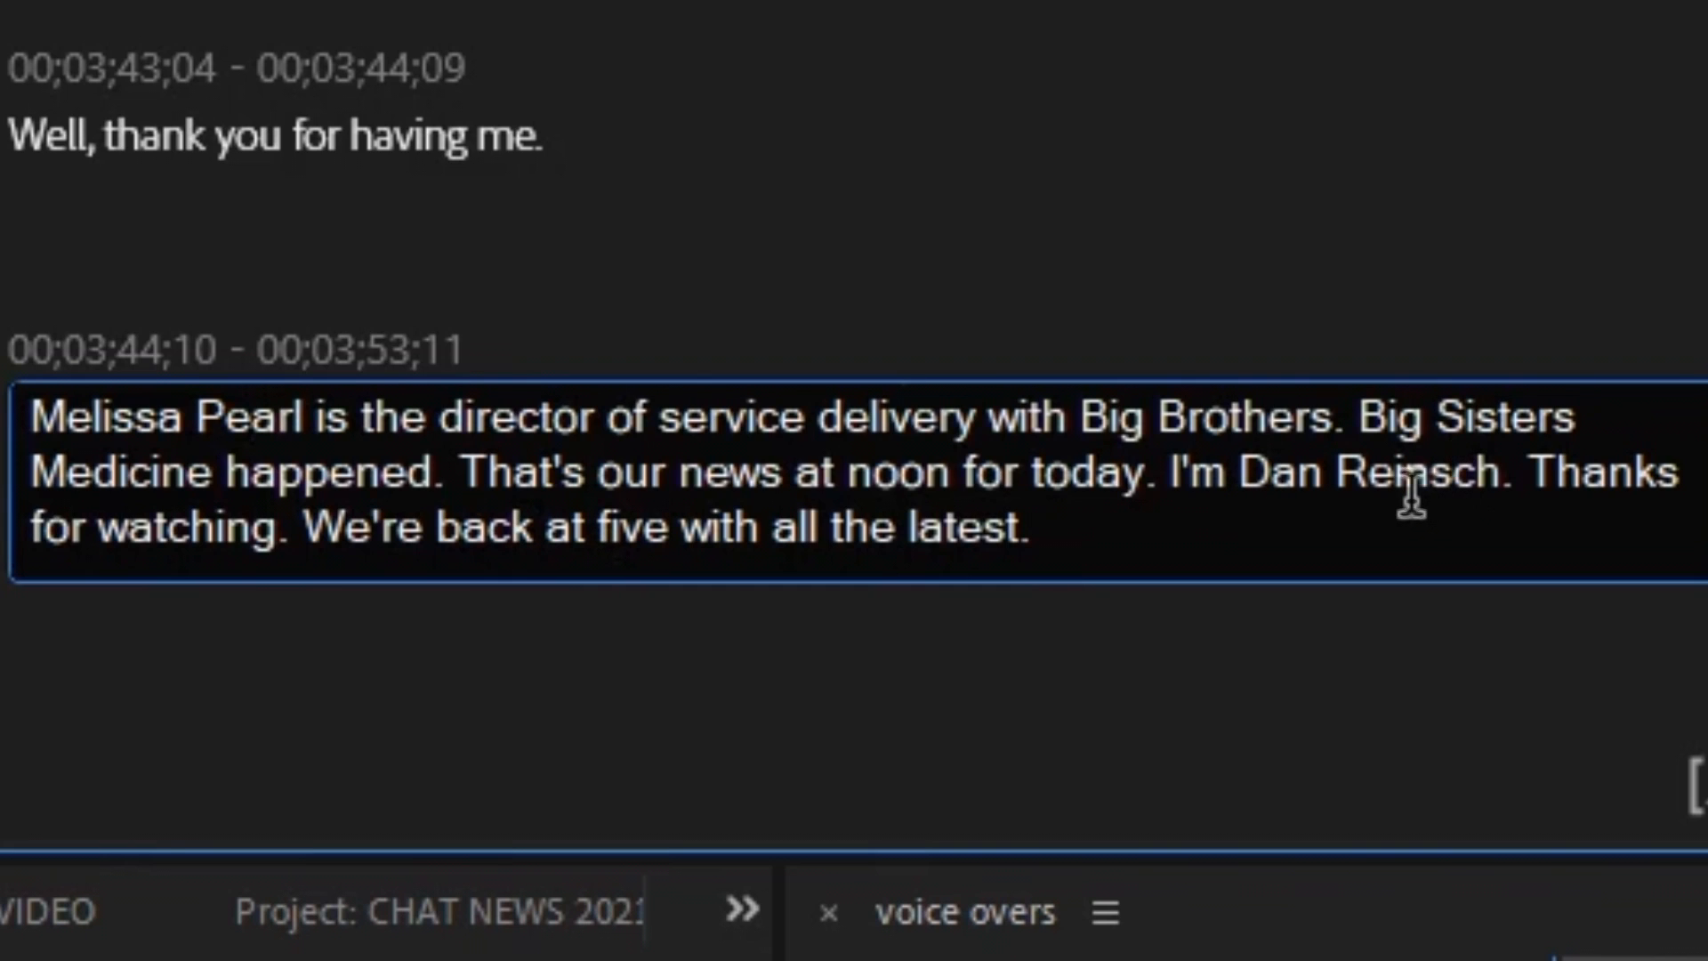
{"action": "double_click", "coordinate": [1423, 473]}
{"action": "type", "text": "y"}
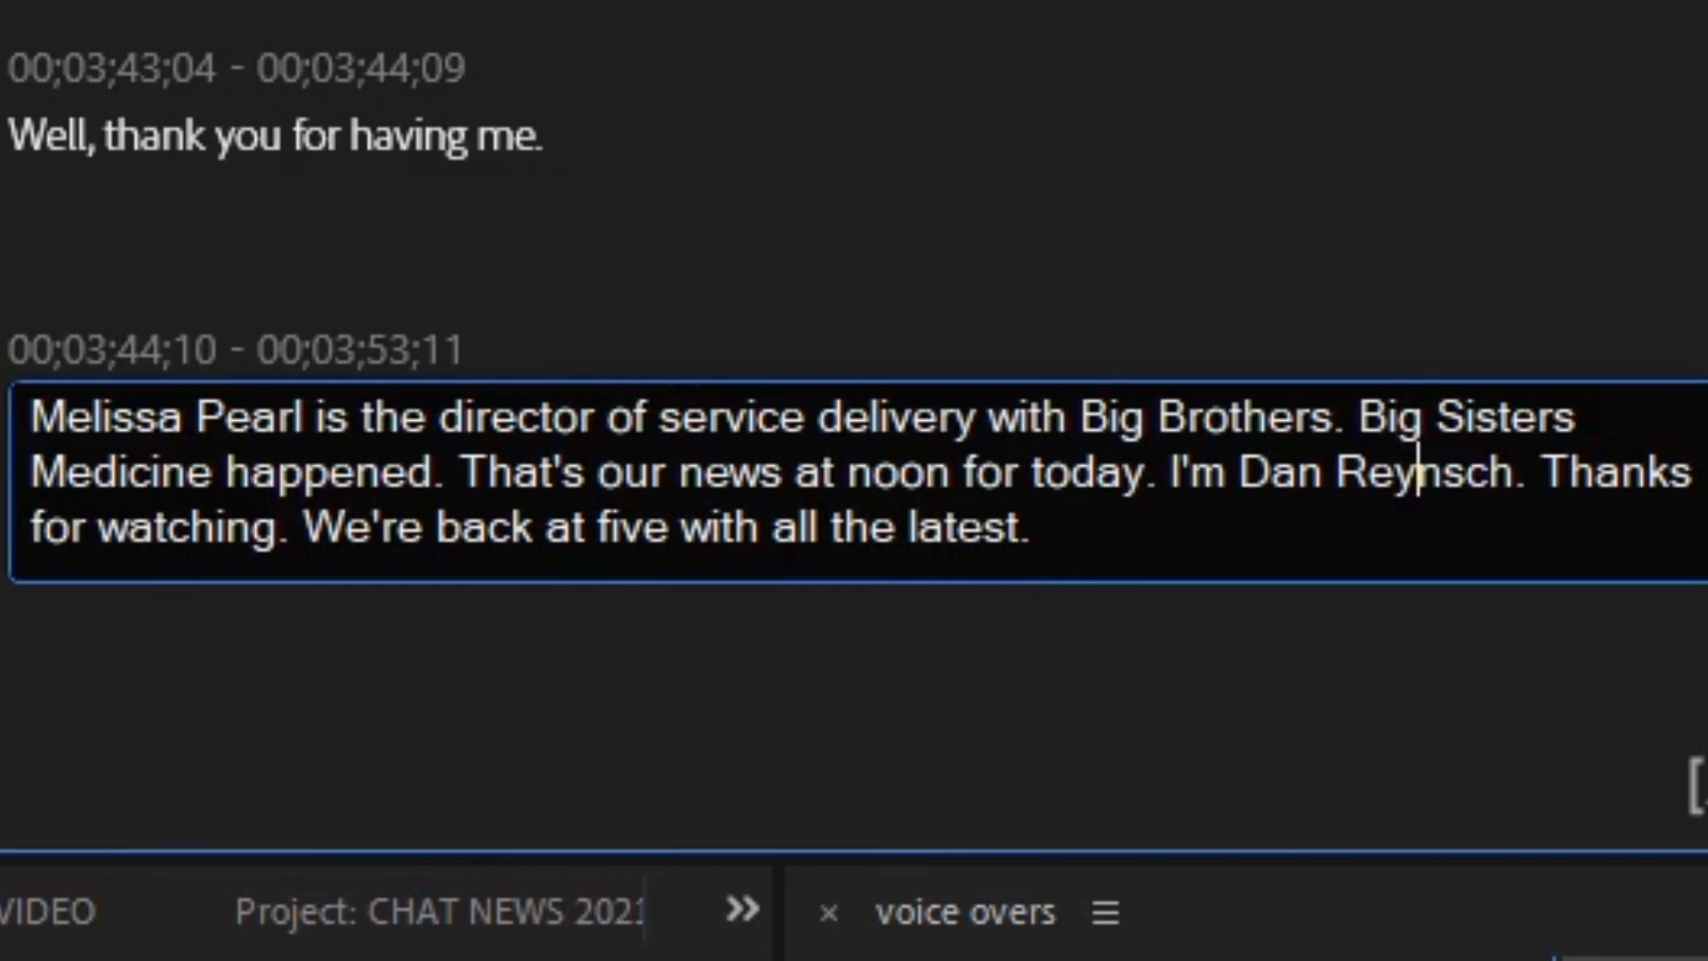
{"action": "key", "text": "Backspace"}
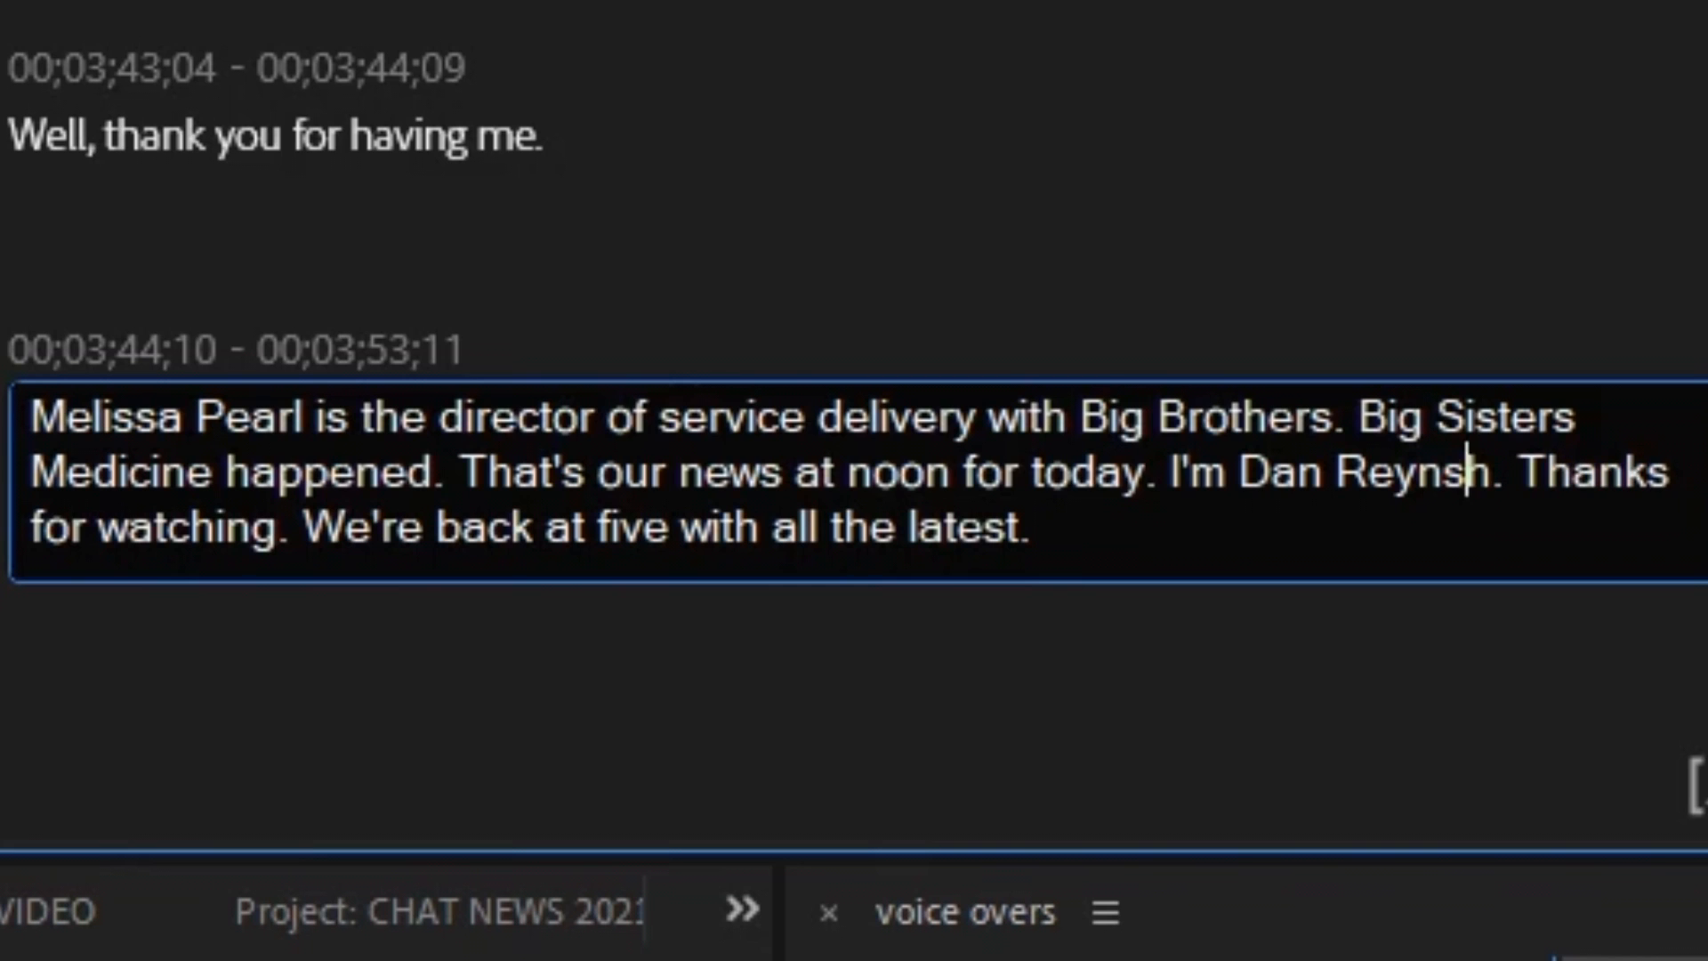
{"action": "double_click", "coordinate": [303, 471]}
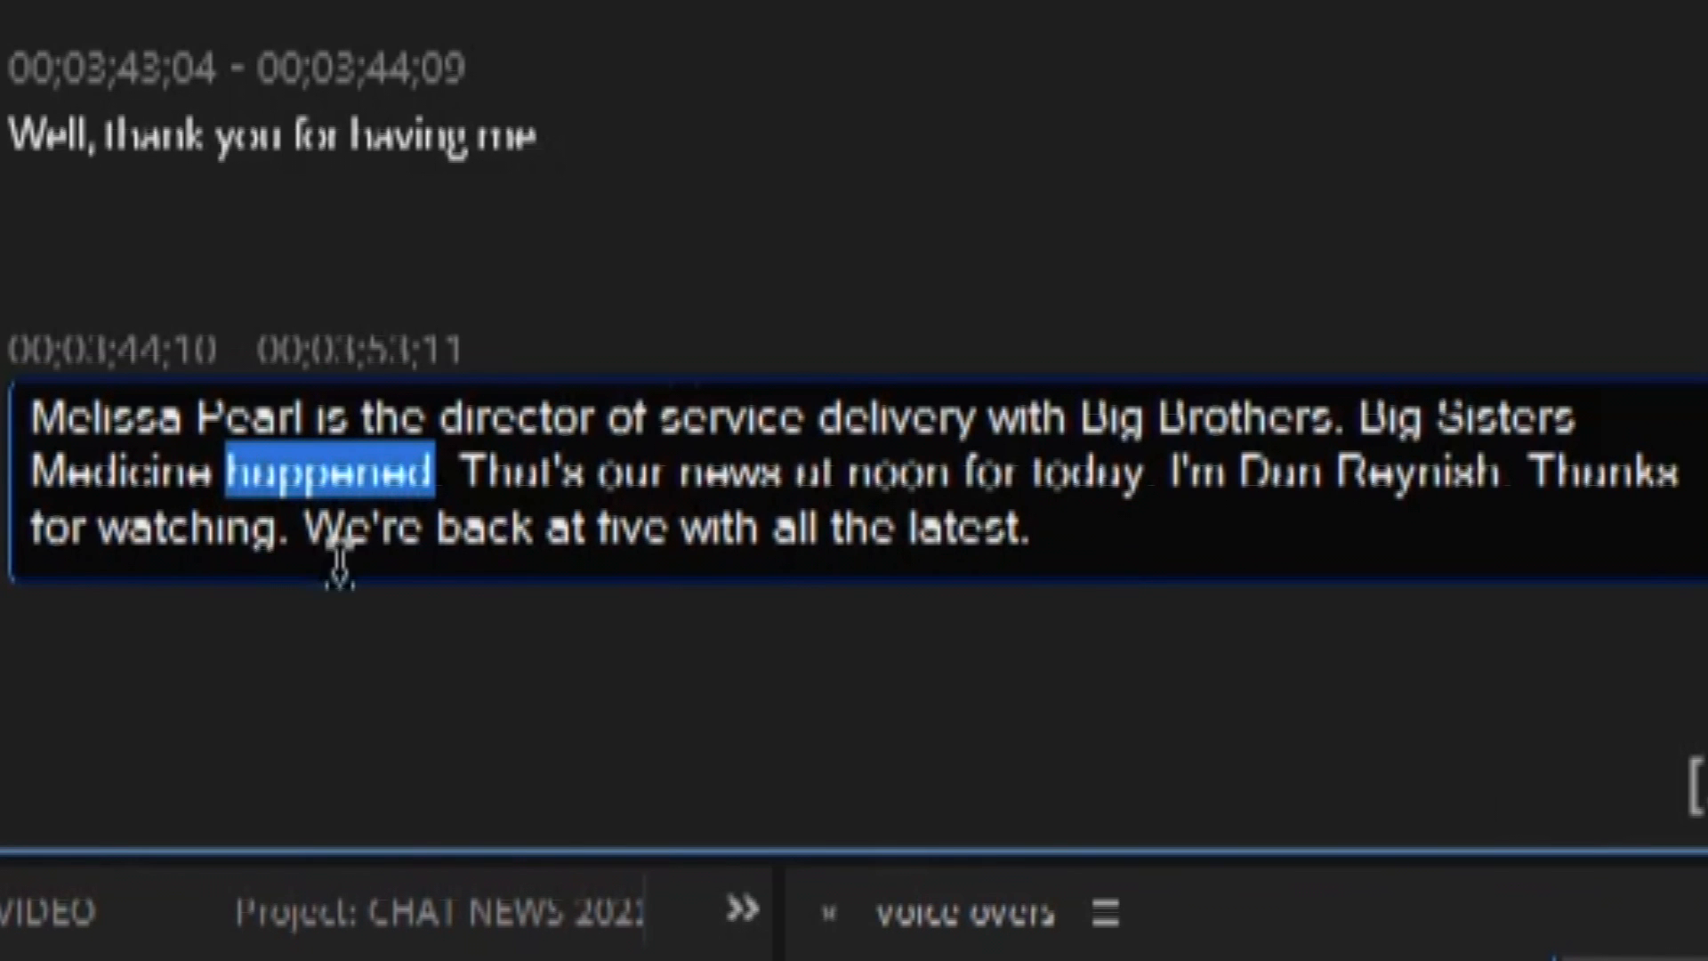
{"action": "type", "text": "Hu"}
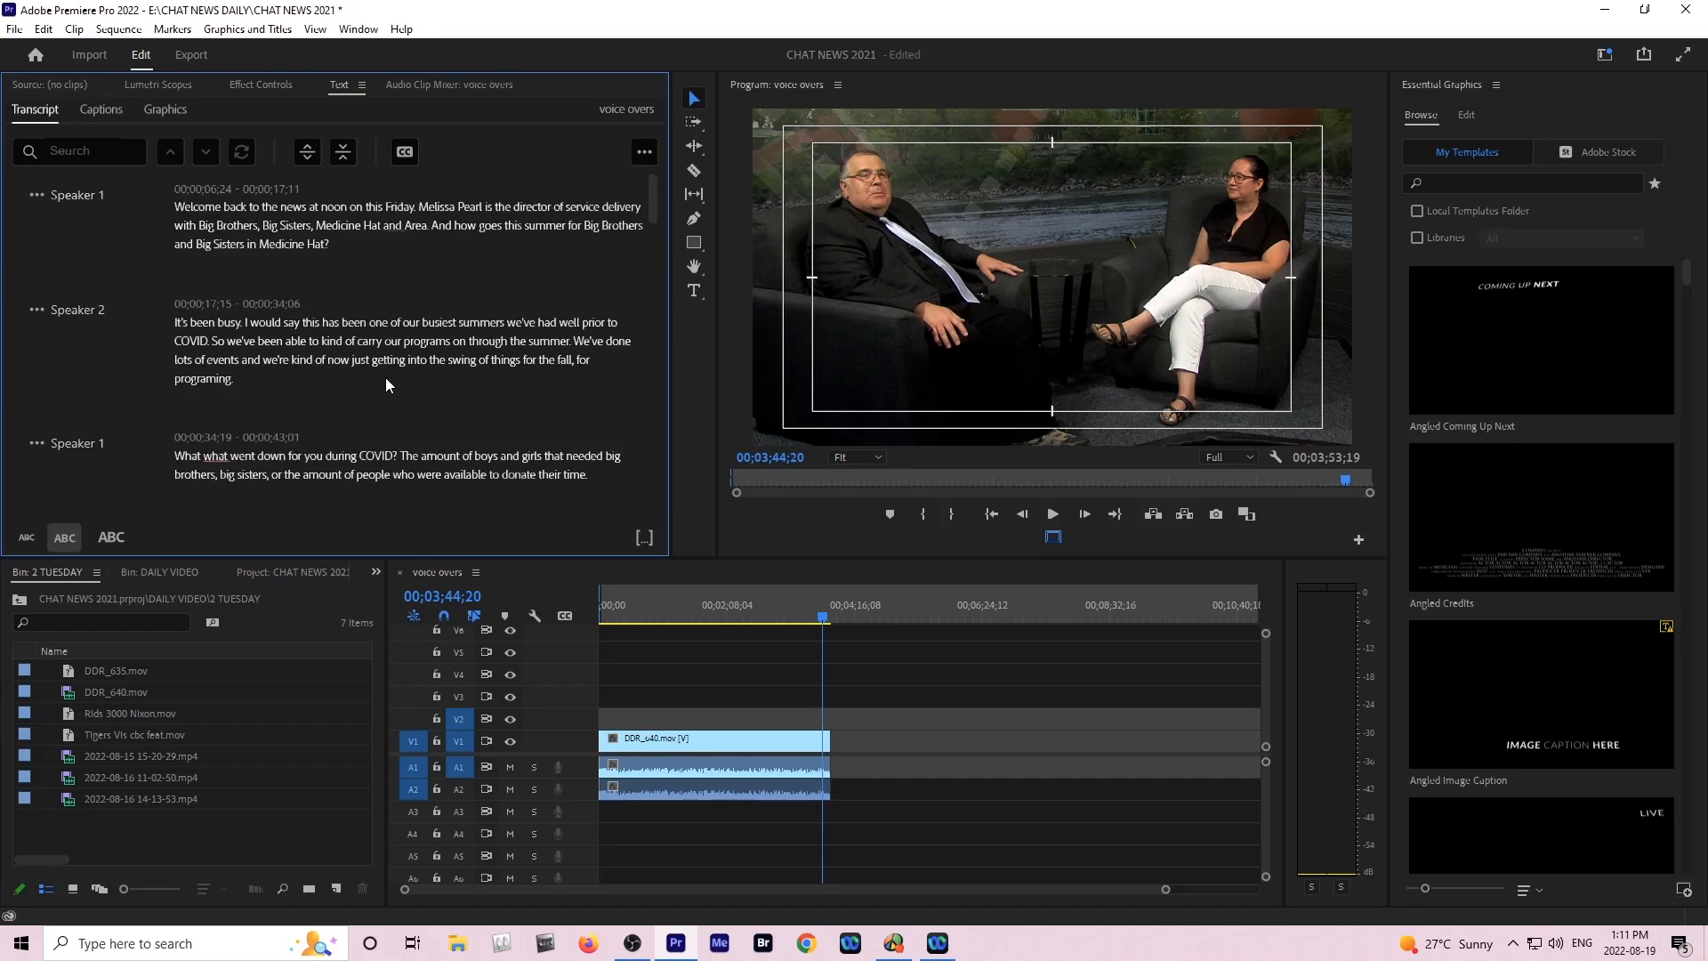
{"action": "mouse_move", "coordinate": [367, 279]}
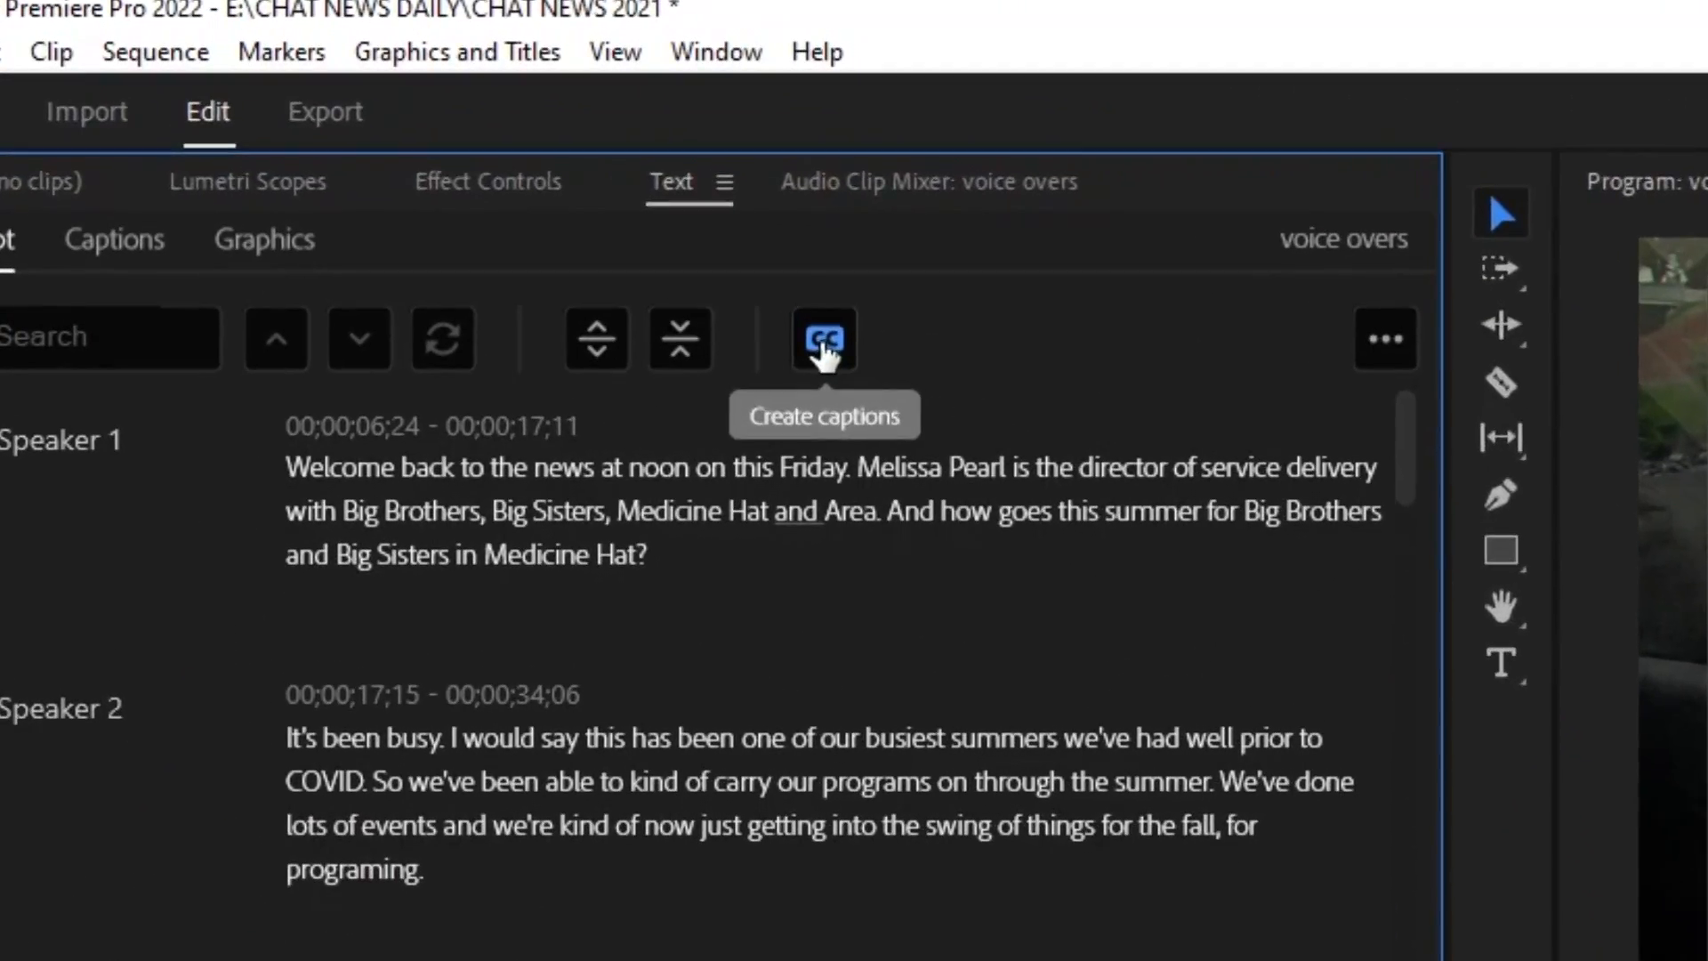
Create captions with the Subtitle default preset, 3-second minimum duration and double lines.
{"action": "left_click", "coordinate": [823, 338]}
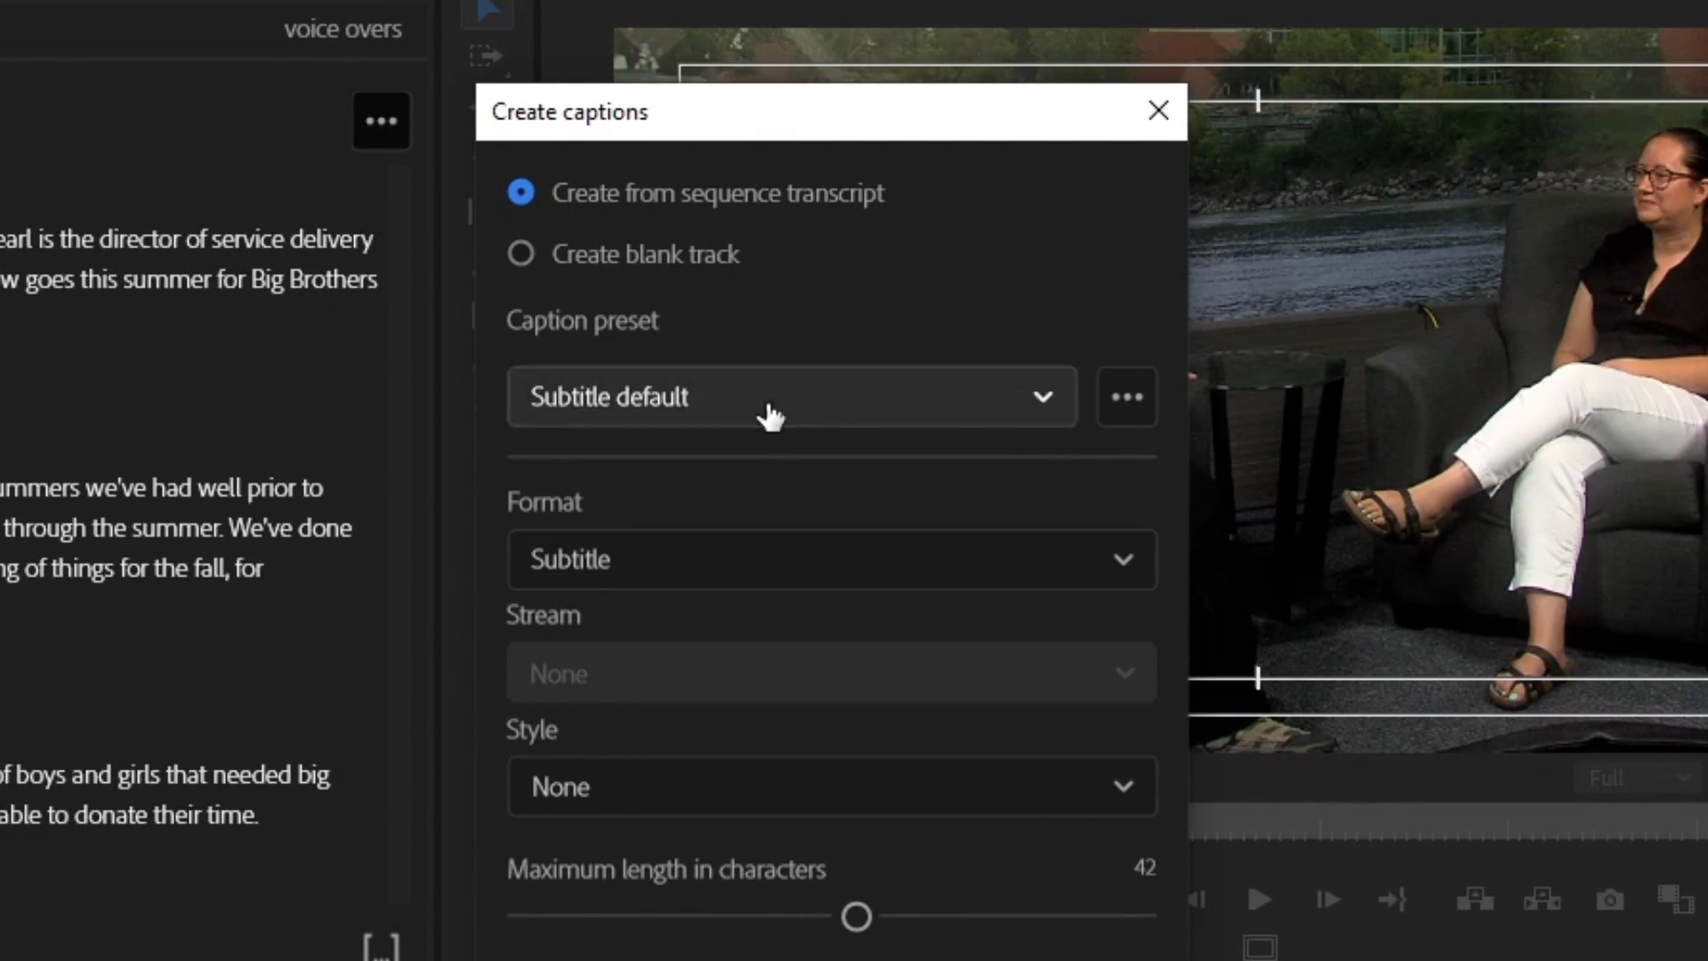
{"action": "left_click", "coordinate": [781, 397]}
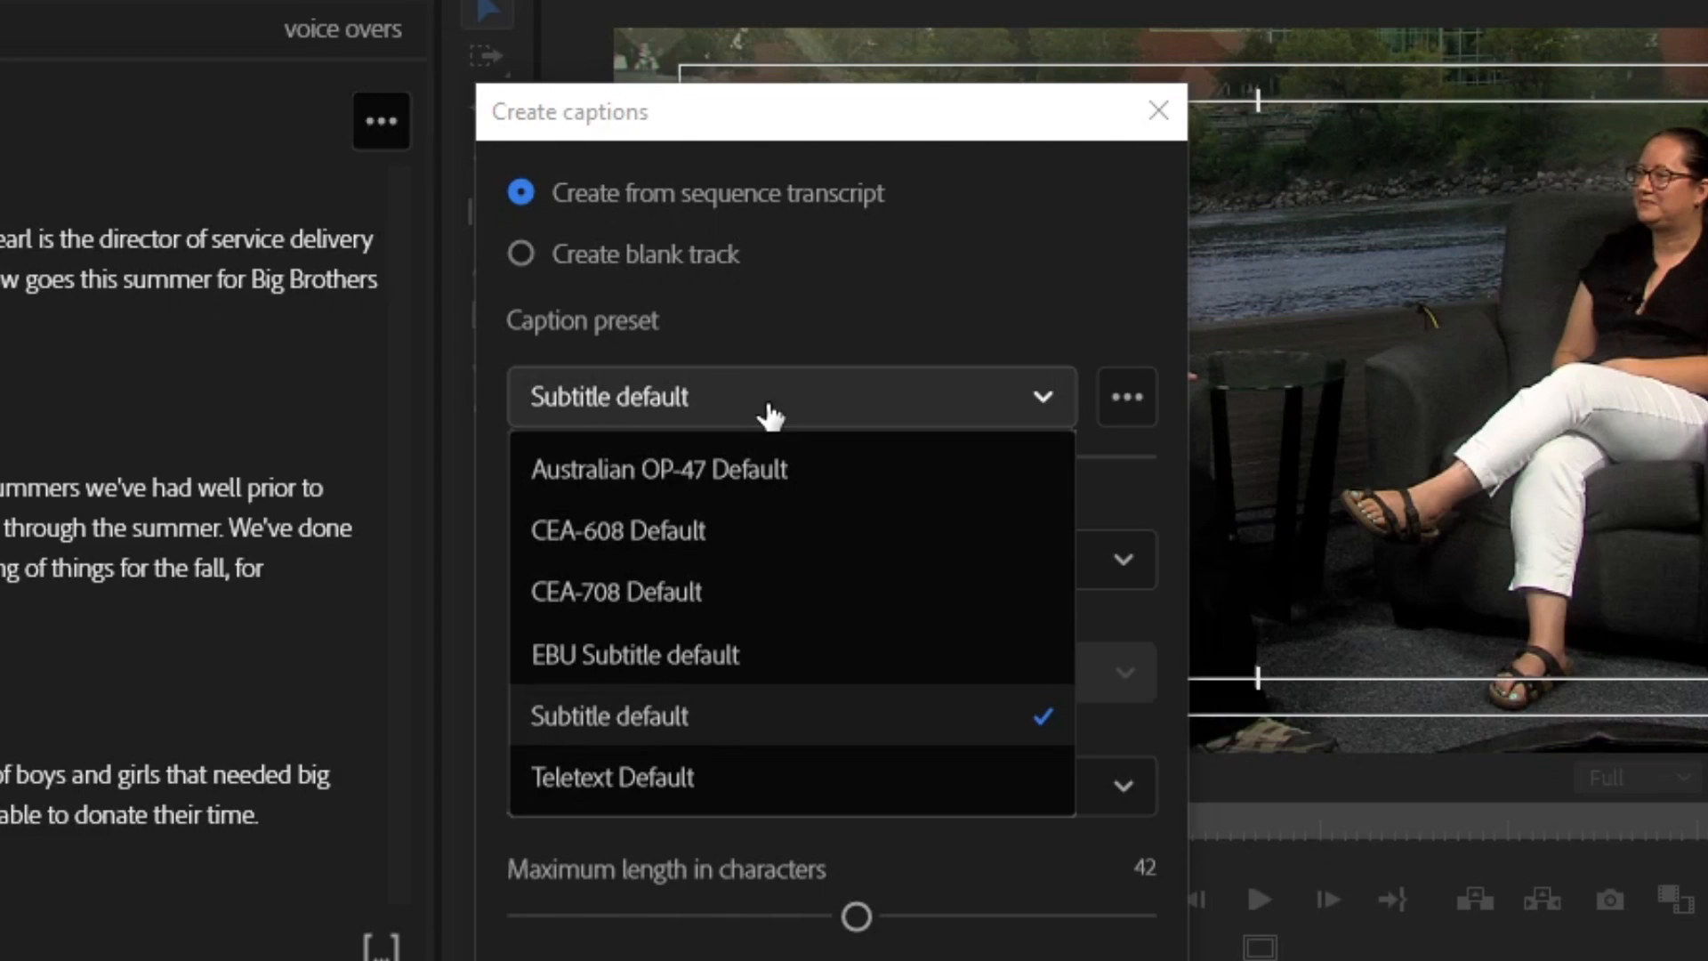
{"action": "left_click", "coordinate": [611, 715]}
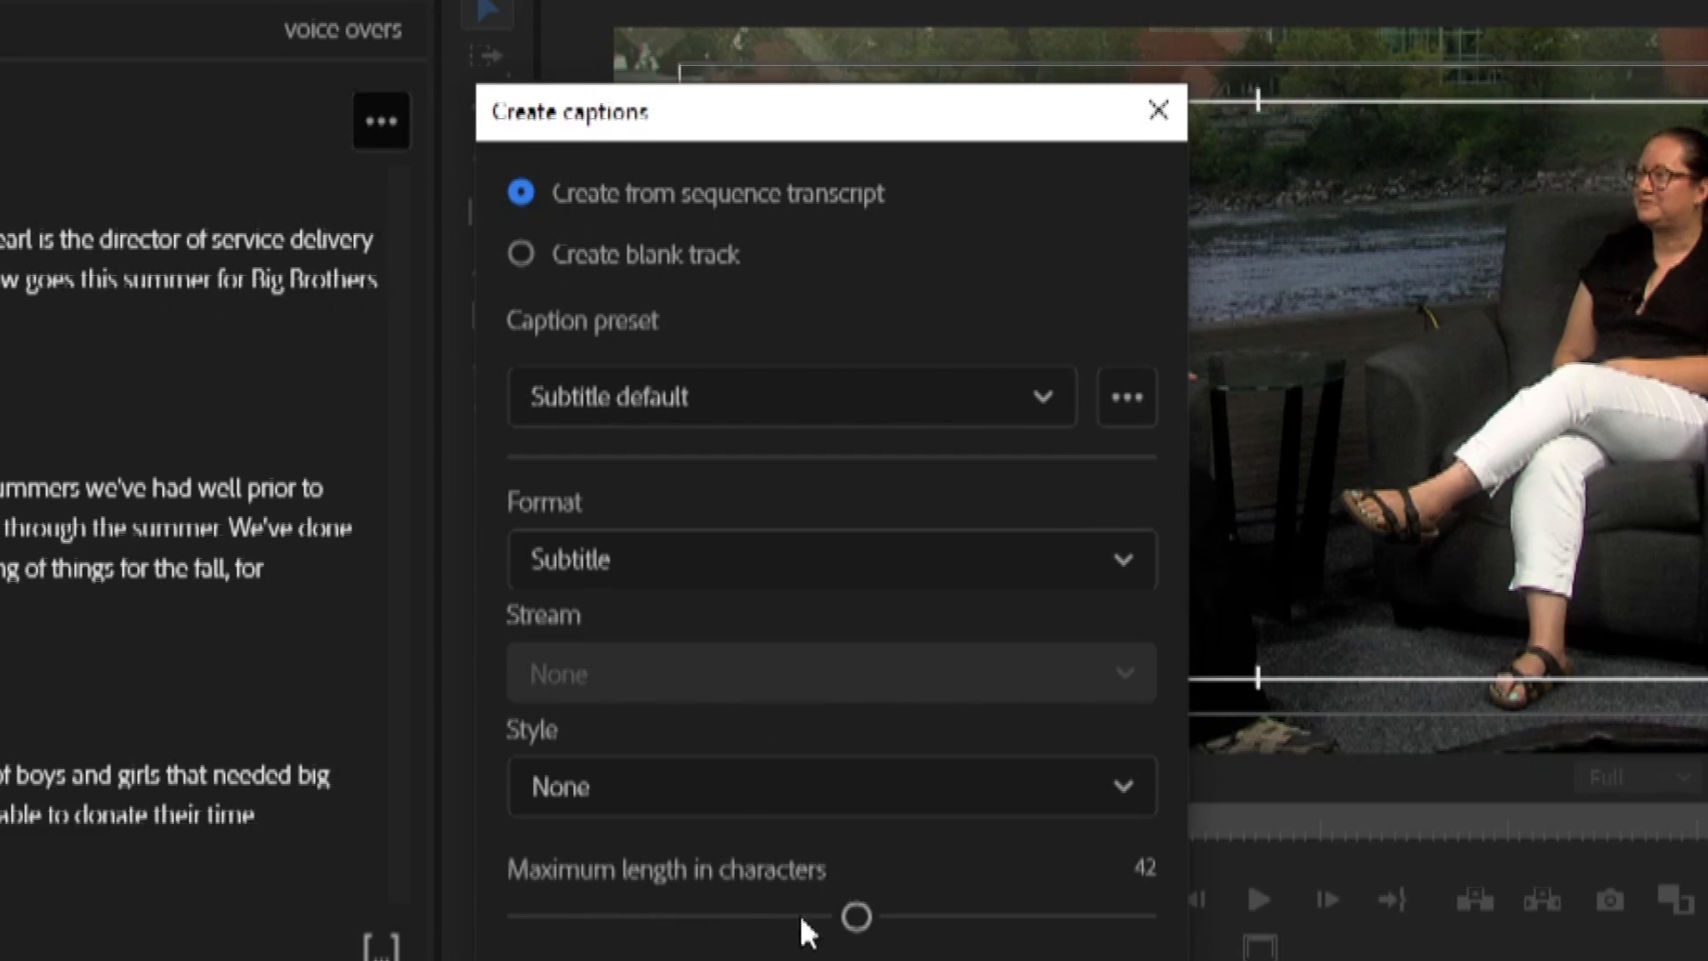
{"action": "scroll", "scroll_direction": "down", "scroll_amount": 3}
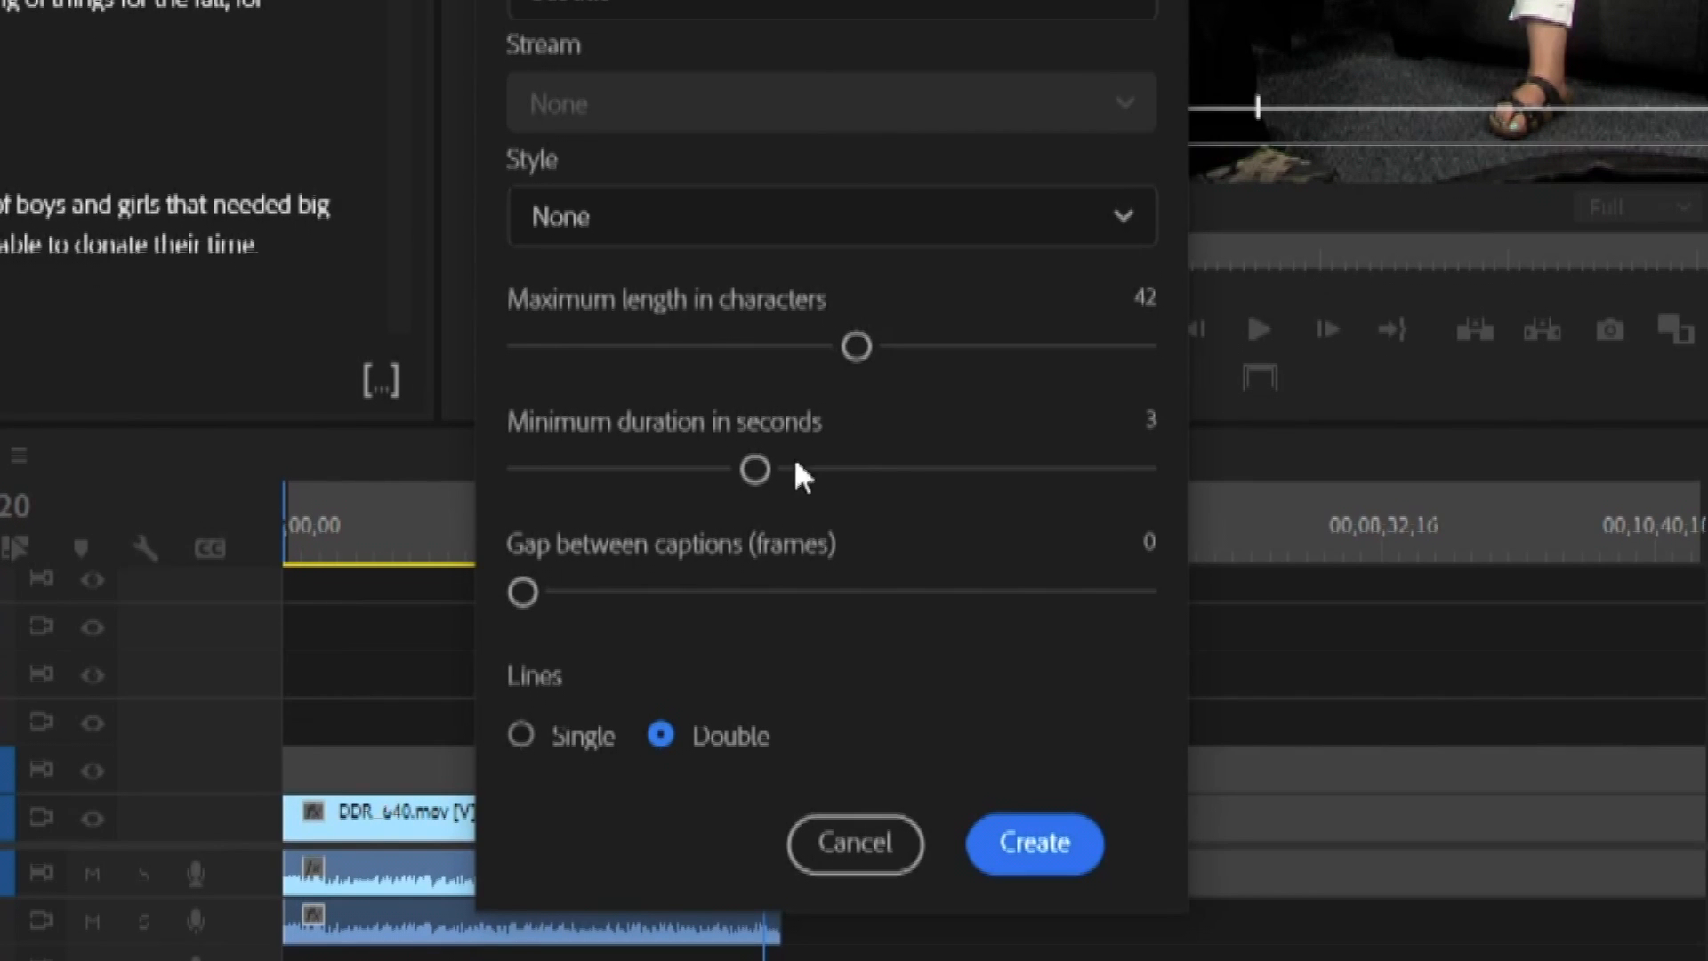
{"action": "left_click_drag", "start_coordinate": [752, 468], "coordinate": [765, 468]}
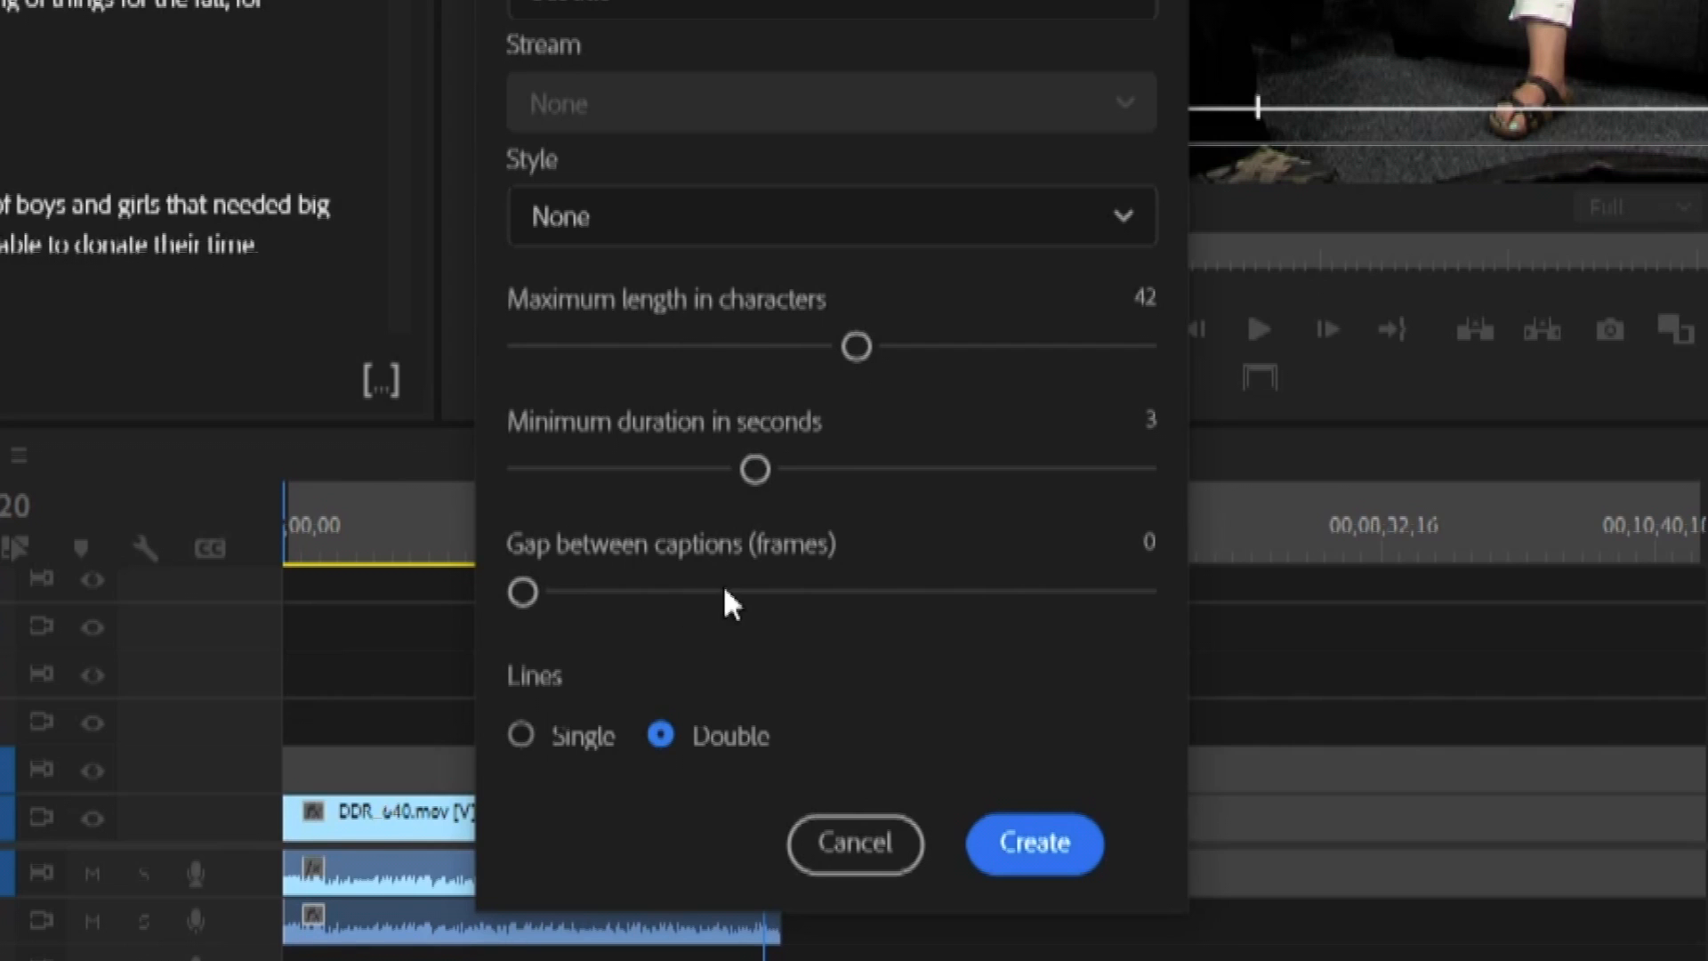
{"action": "mouse_move", "coordinate": [843, 806]}
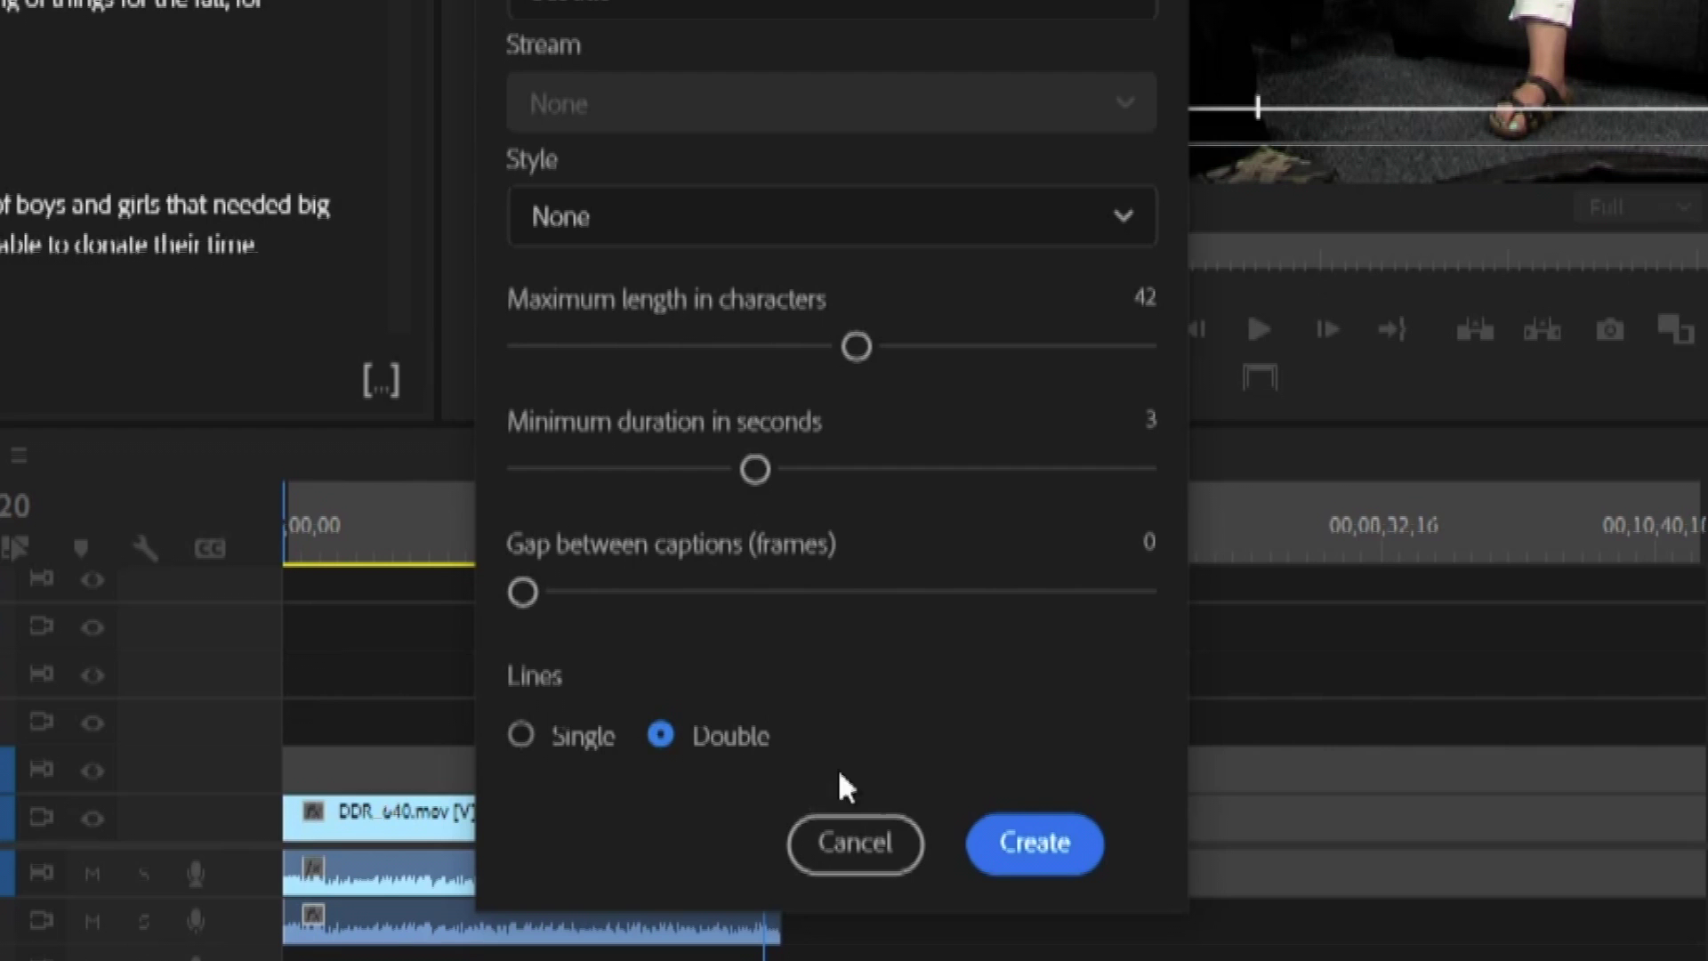
{"action": "left_click", "coordinate": [1035, 844]}
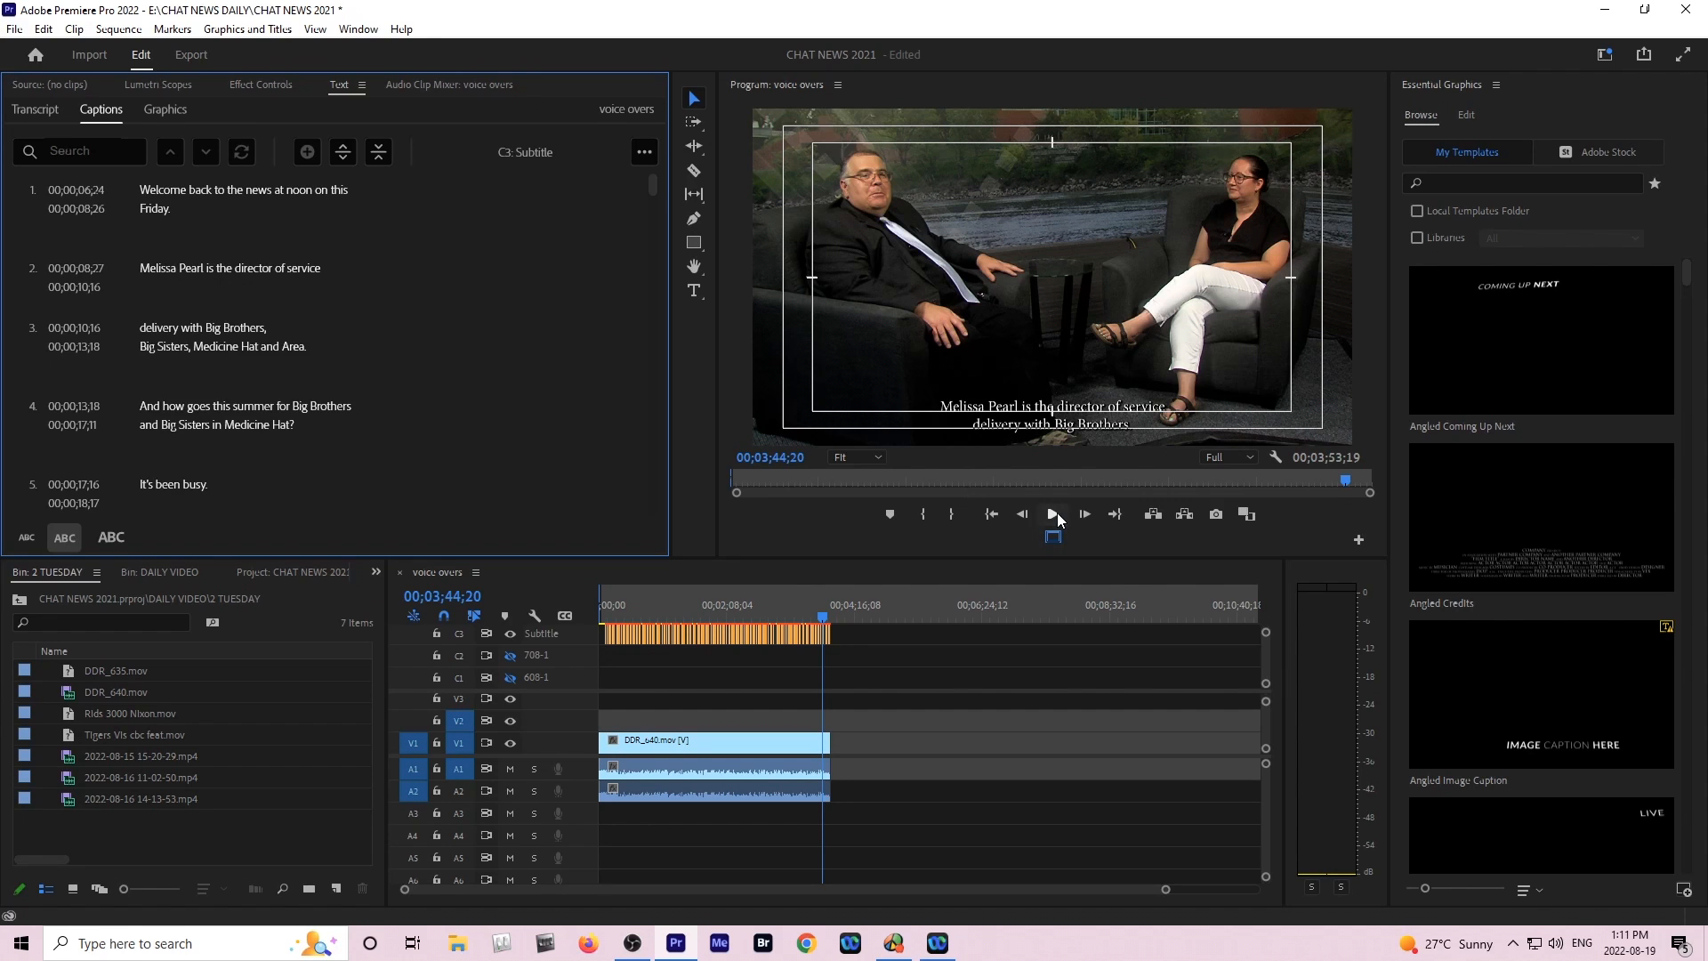
Select the captions and set their font to Trade Gothic Next LT Pro.
{"action": "left_click", "coordinate": [1053, 512]}
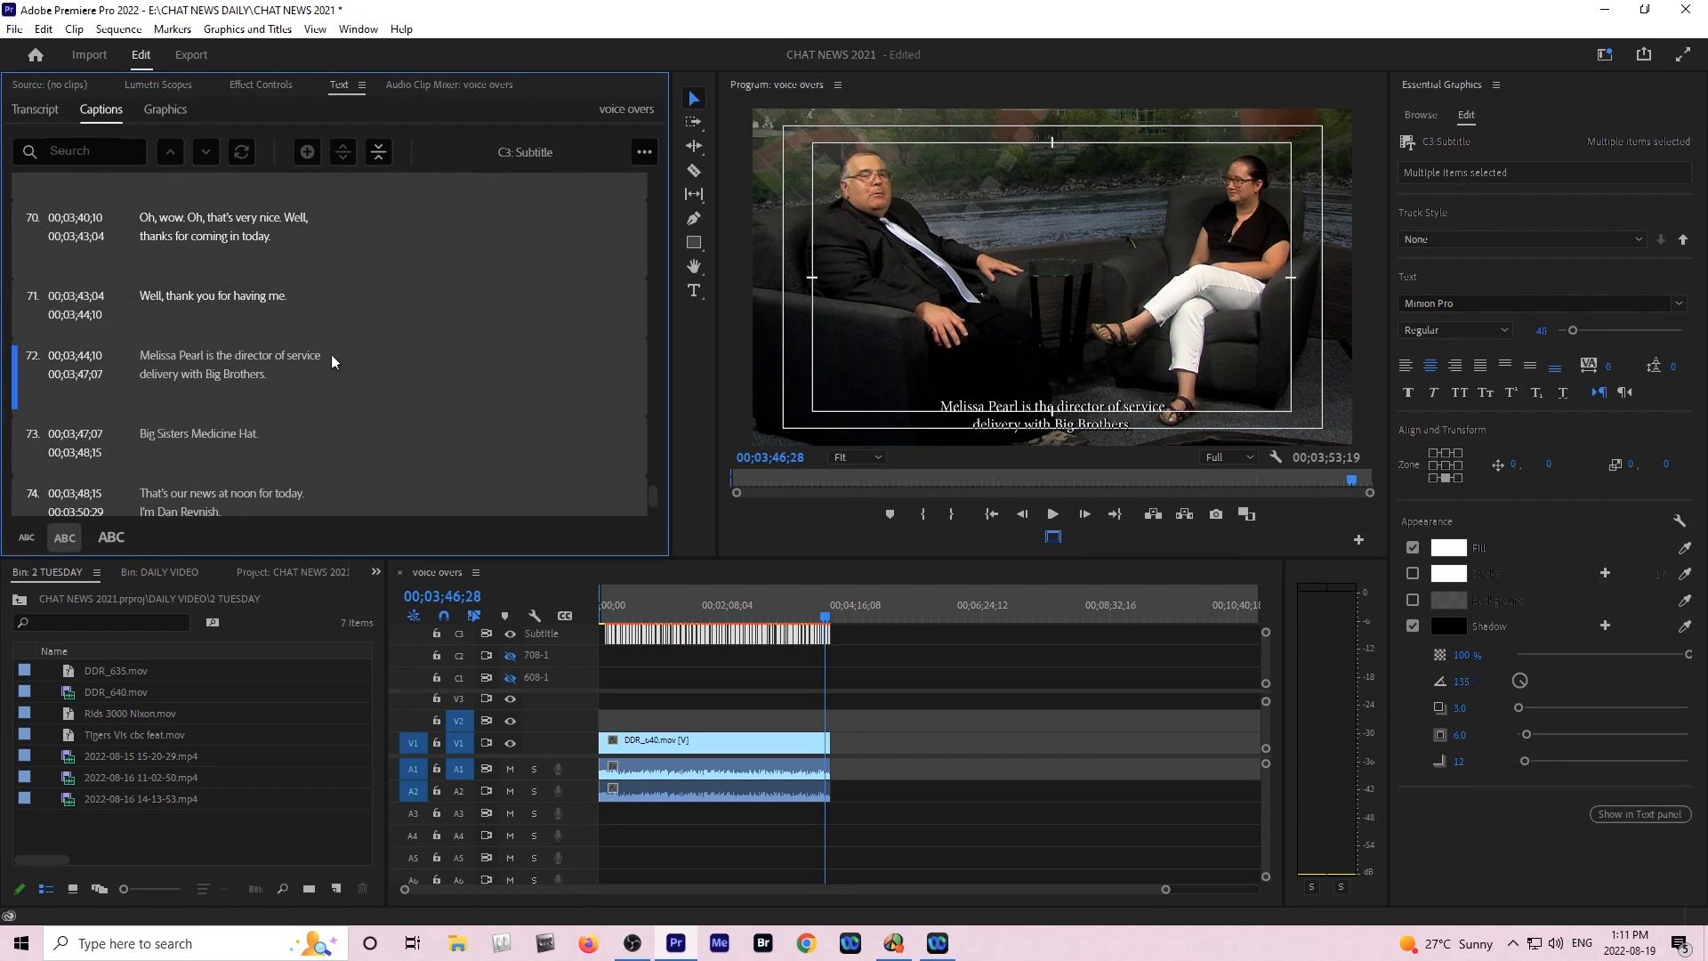
{"action": "mouse_move", "coordinate": [1678, 313]}
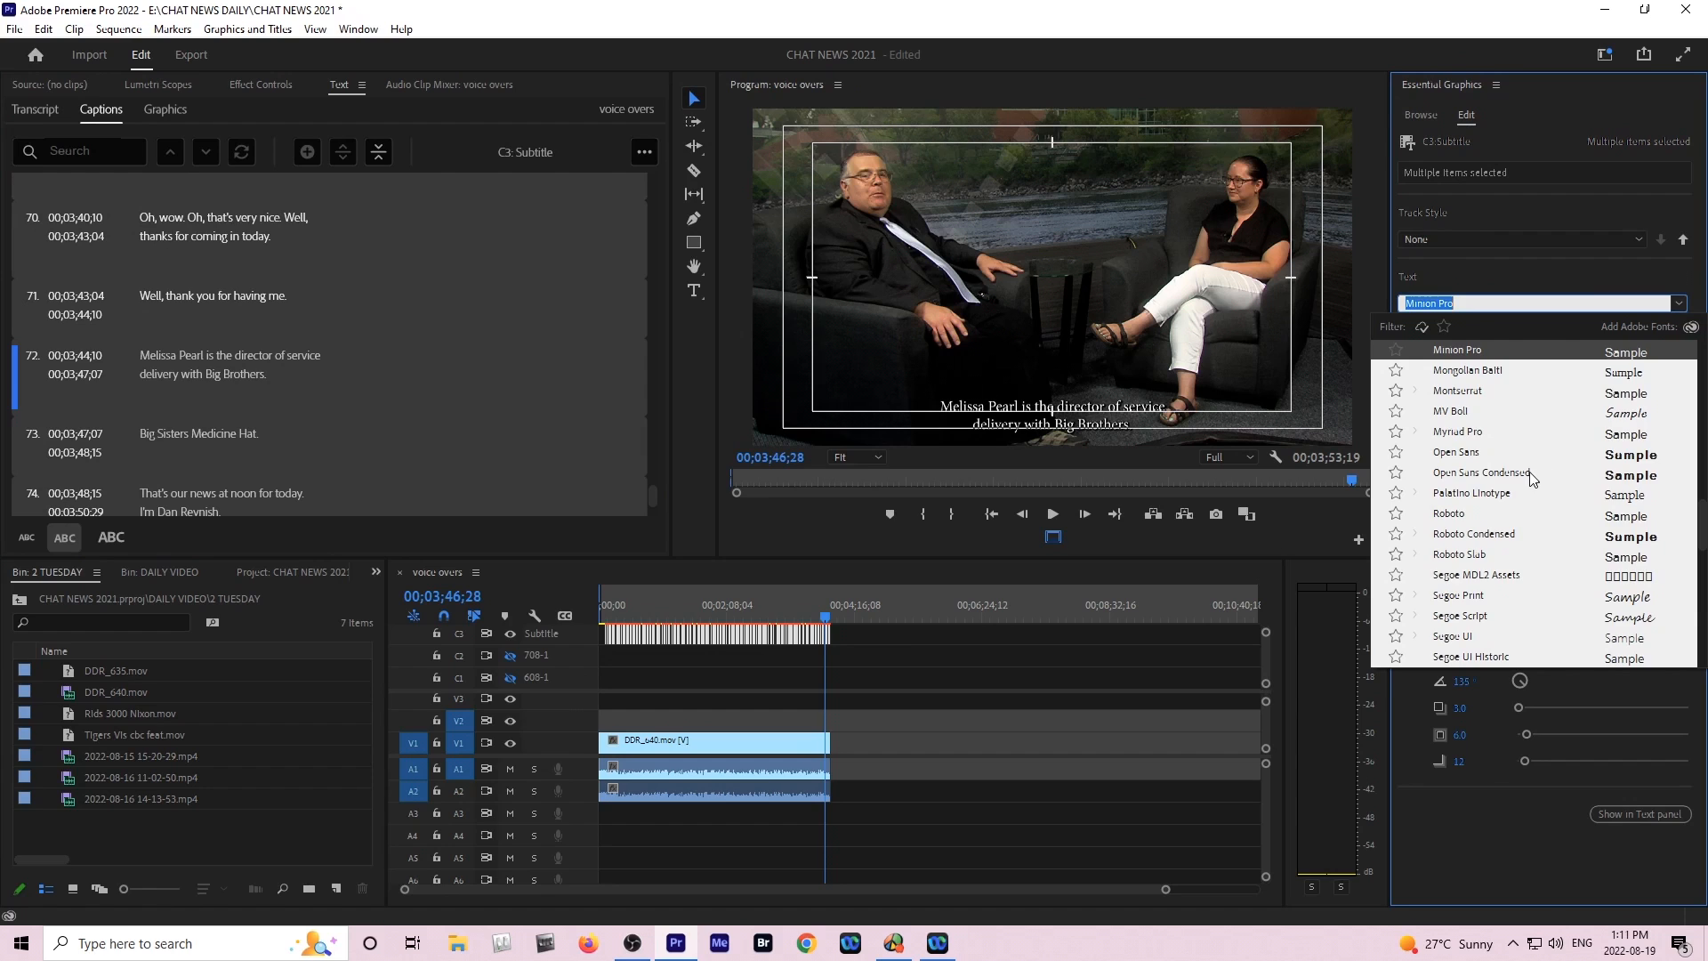
{"action": "left_click", "coordinate": [1455, 348]}
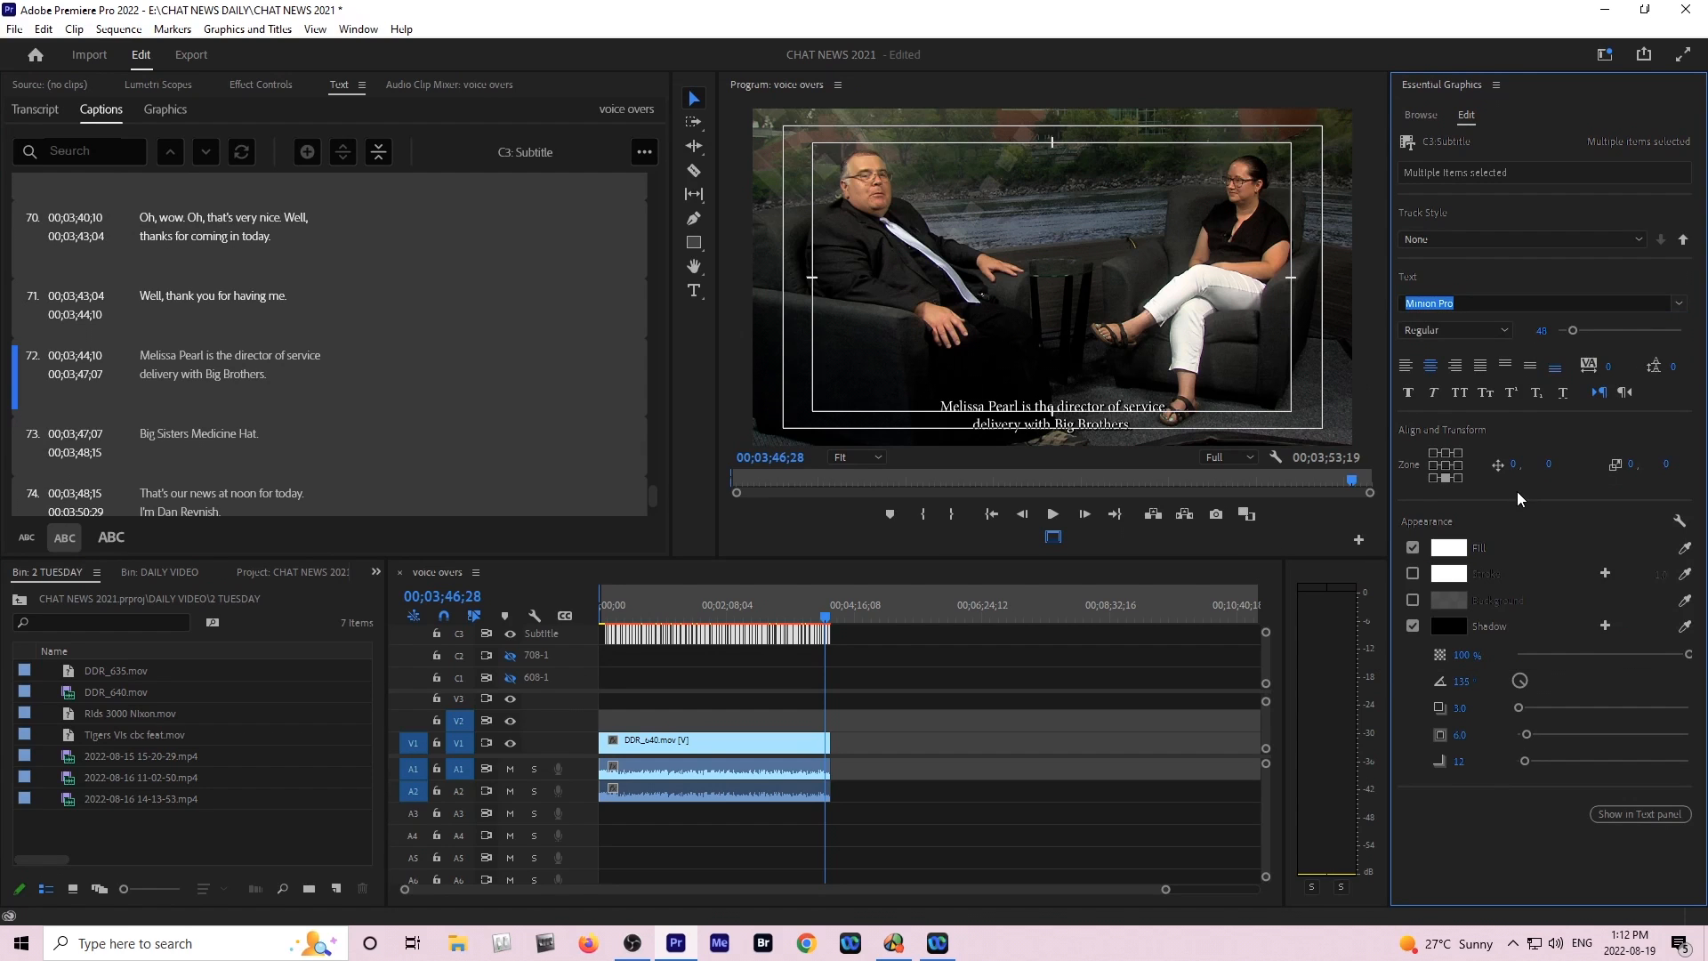
{"action": "left_click", "coordinate": [1499, 331]}
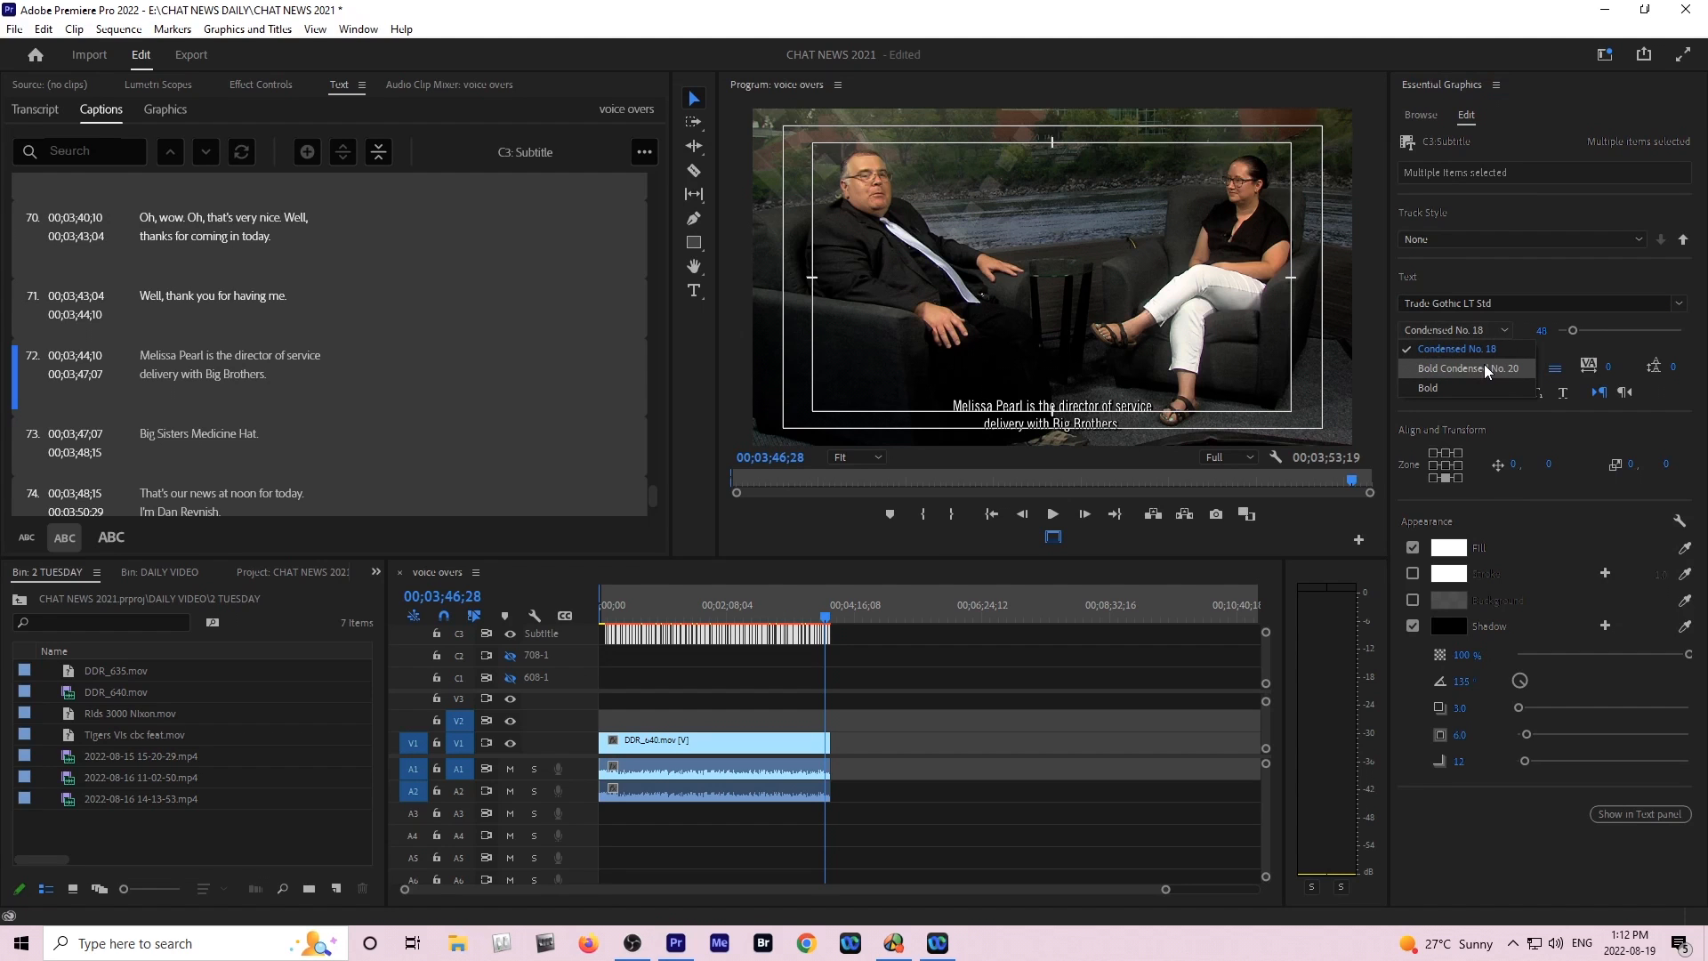
{"action": "left_click", "coordinate": [1457, 349]}
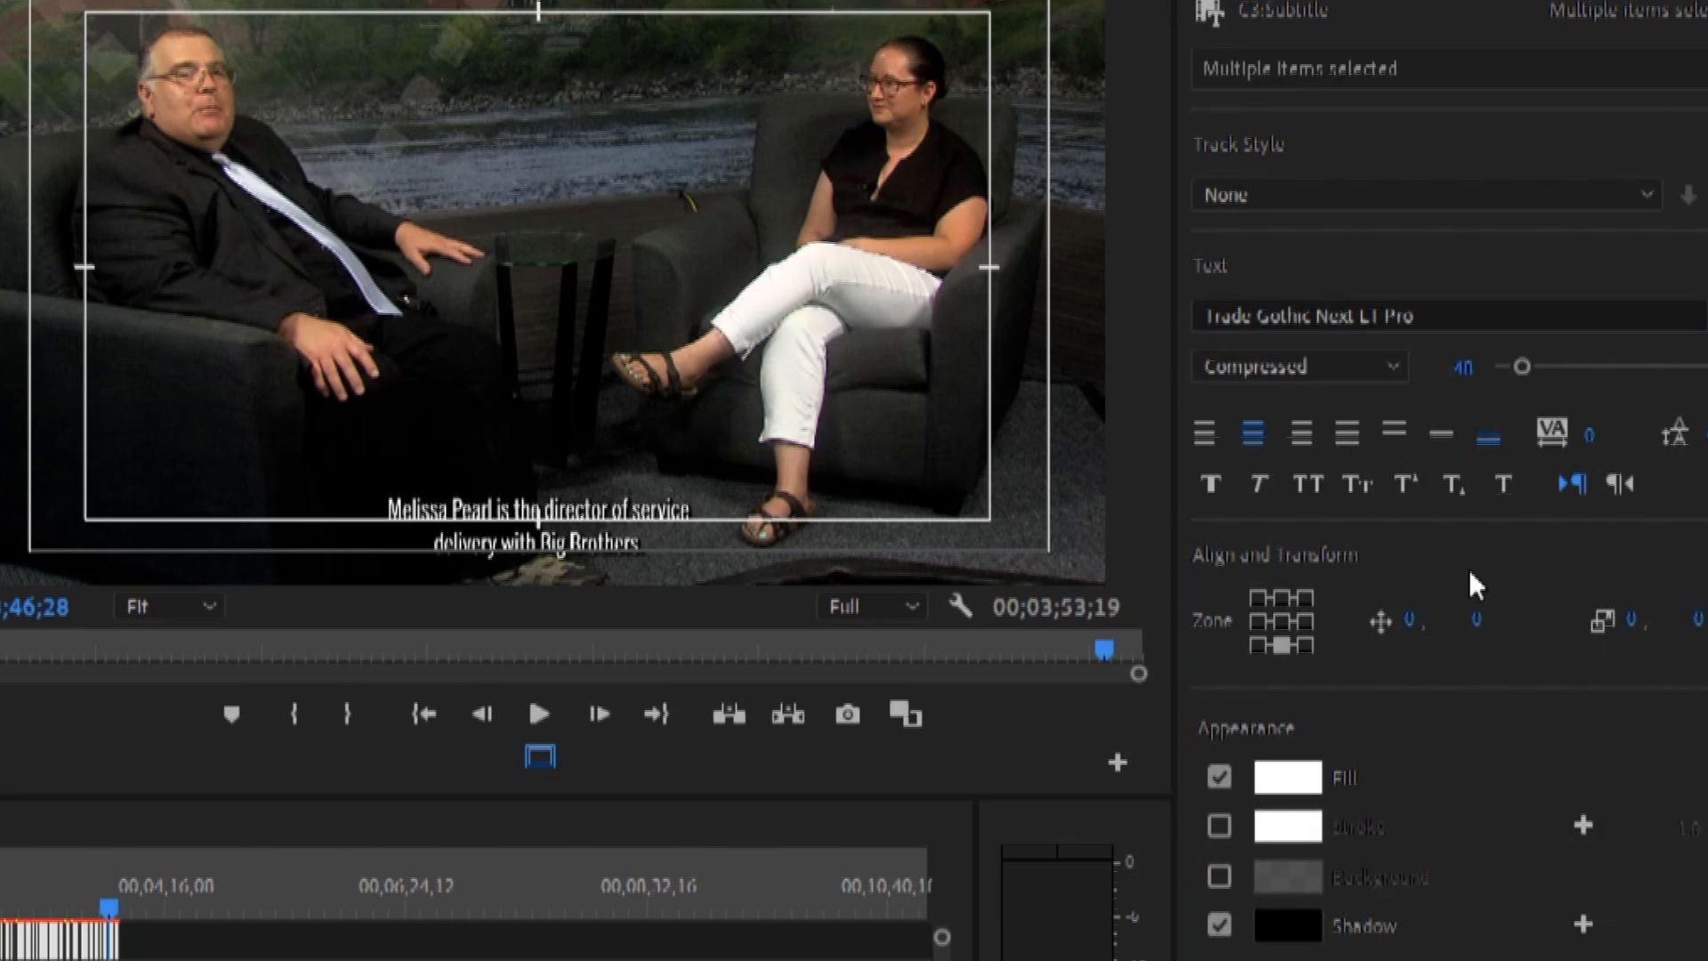
Choose the Condensed font style and align the captions to the bottom centre zone.
{"action": "left_click", "coordinate": [1300, 366]}
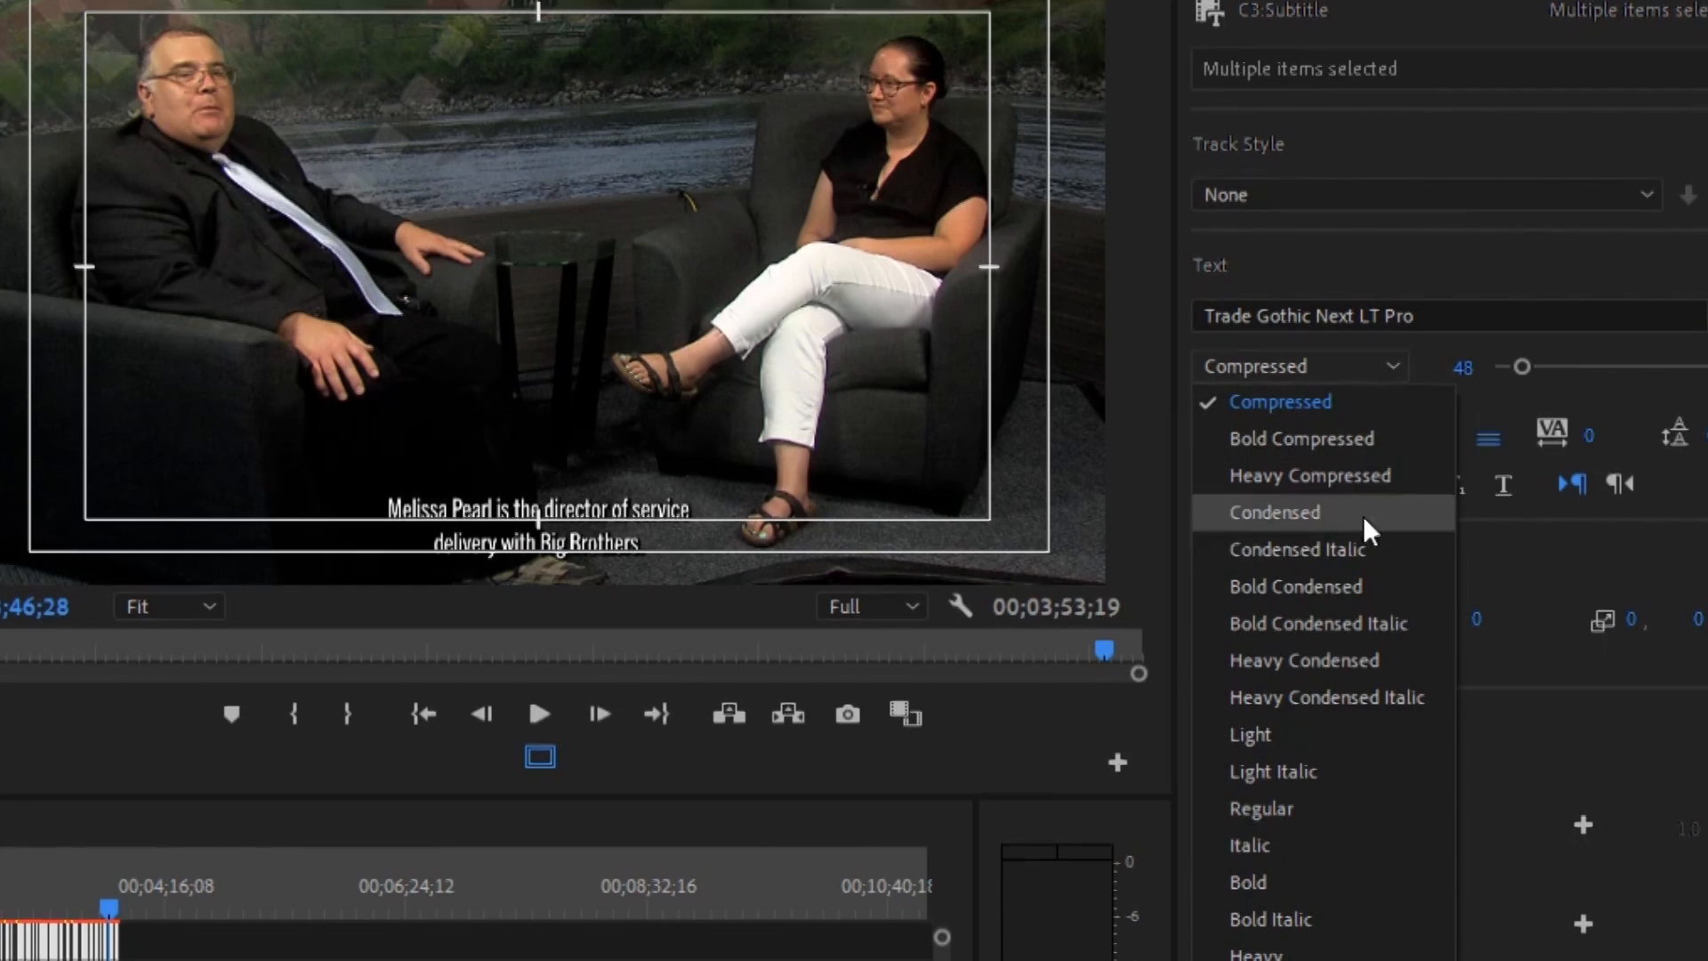
{"action": "left_click", "coordinate": [1261, 807]}
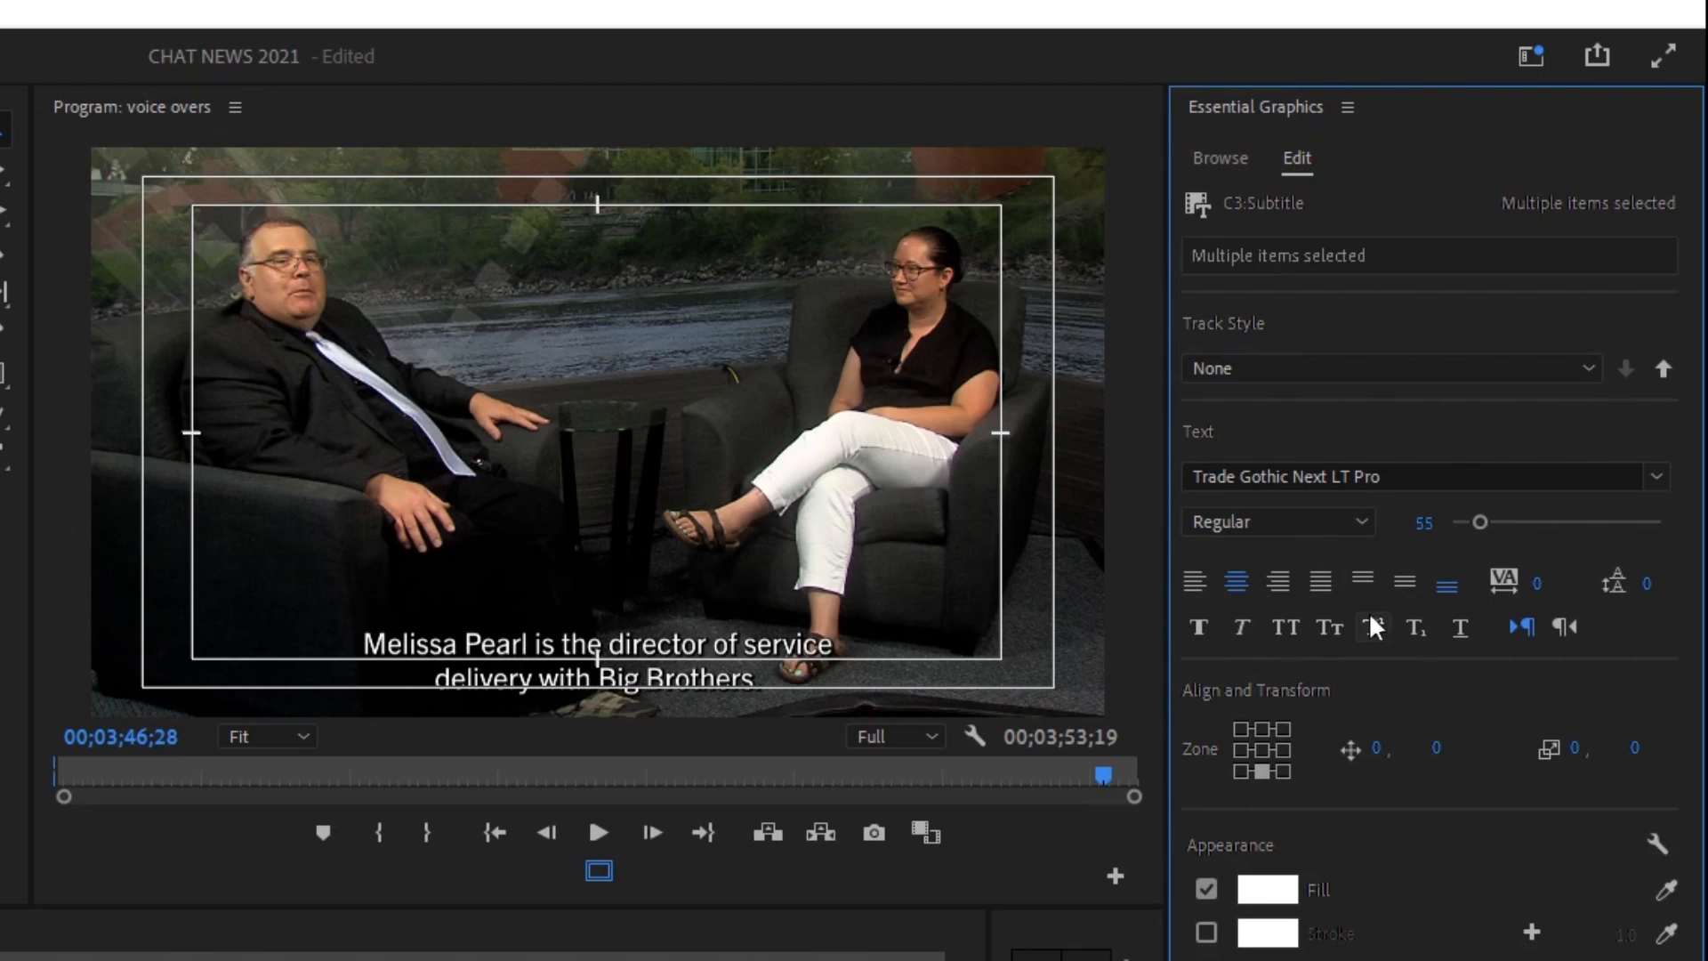
{"action": "mouse_move", "coordinate": [1373, 626]}
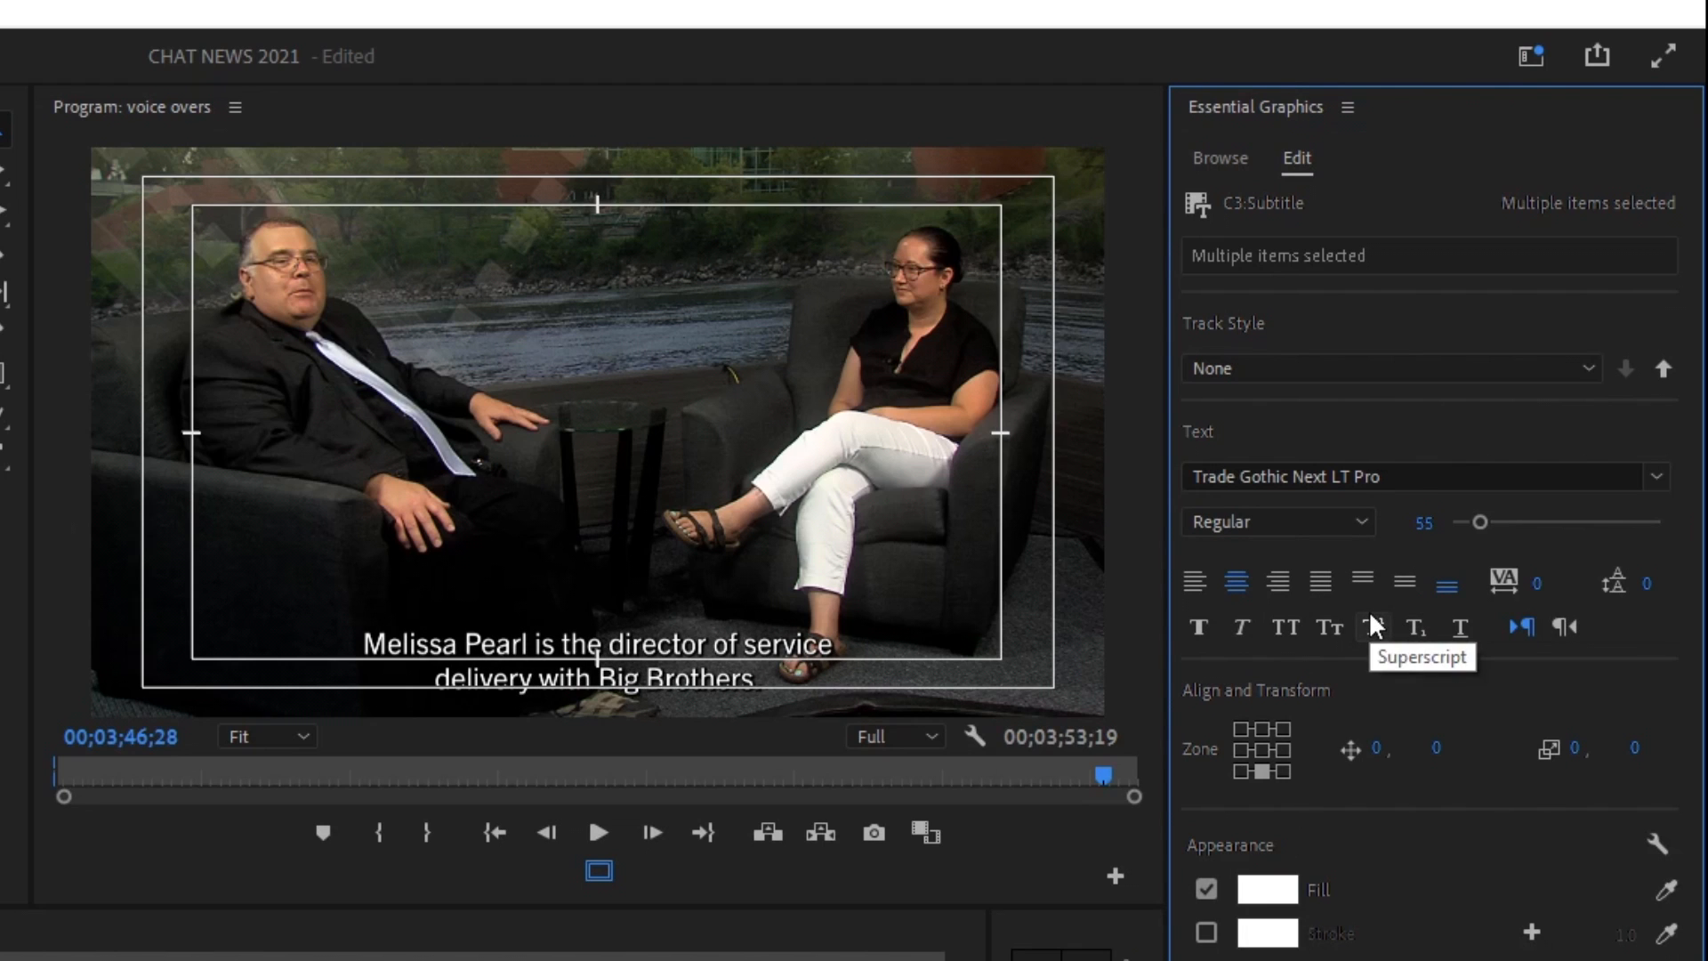
{"action": "mouse_move", "coordinate": [1299, 845]}
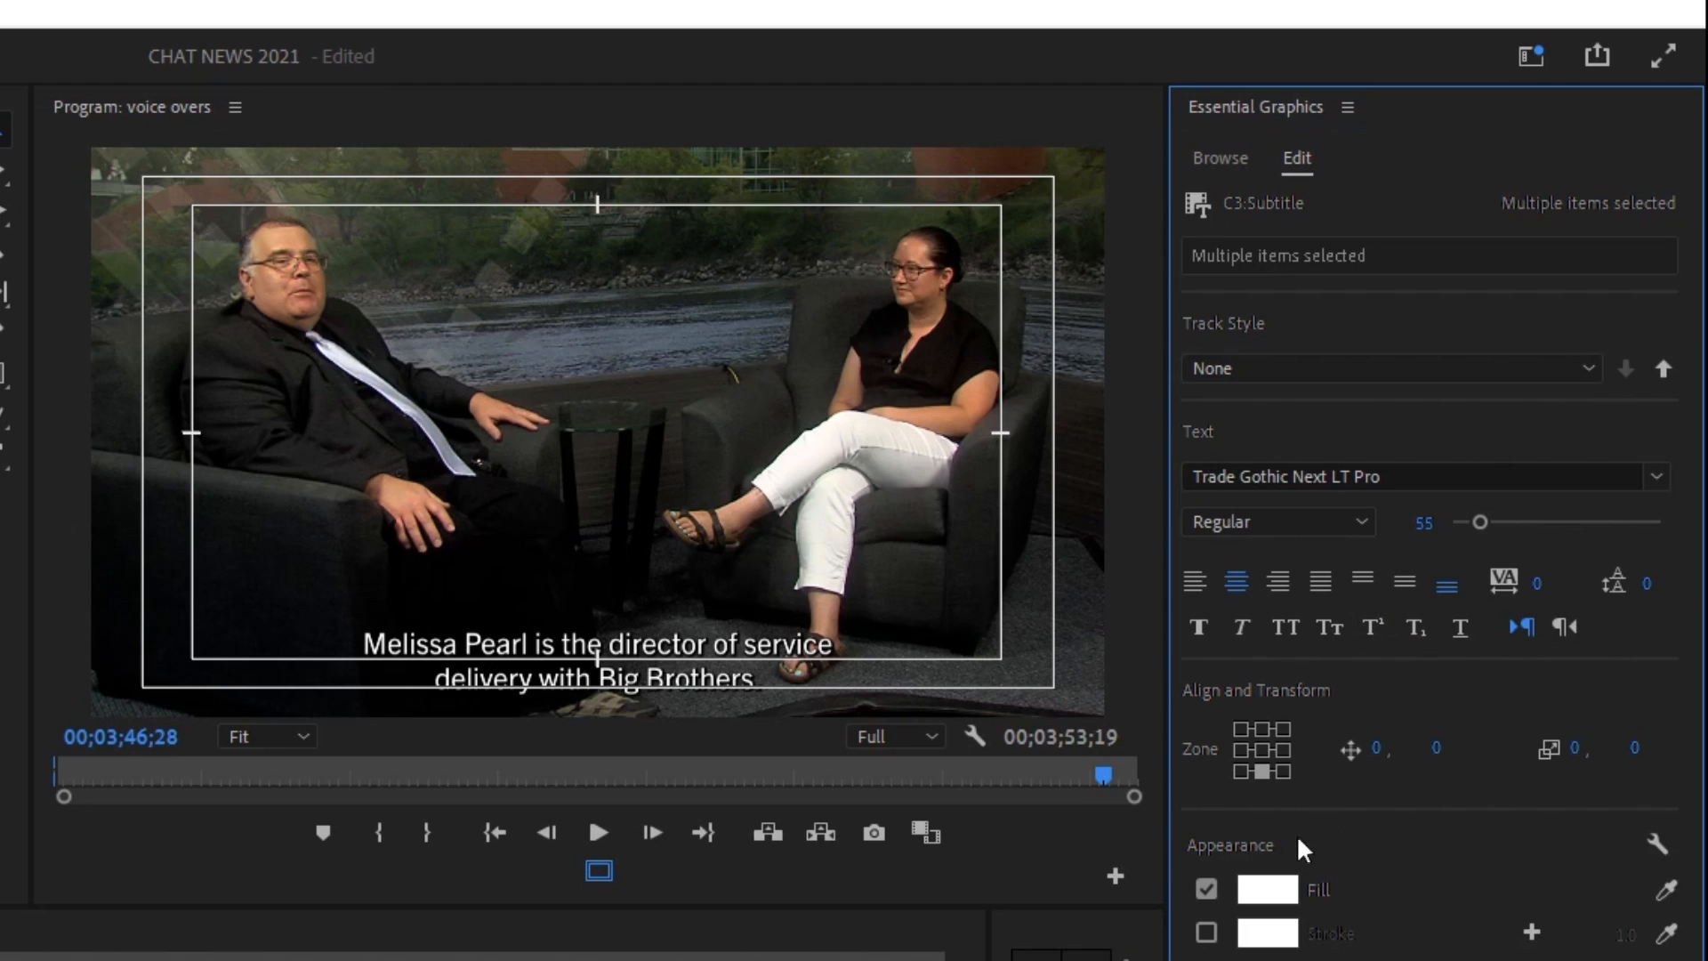
{"action": "mouse_move", "coordinate": [1273, 762]}
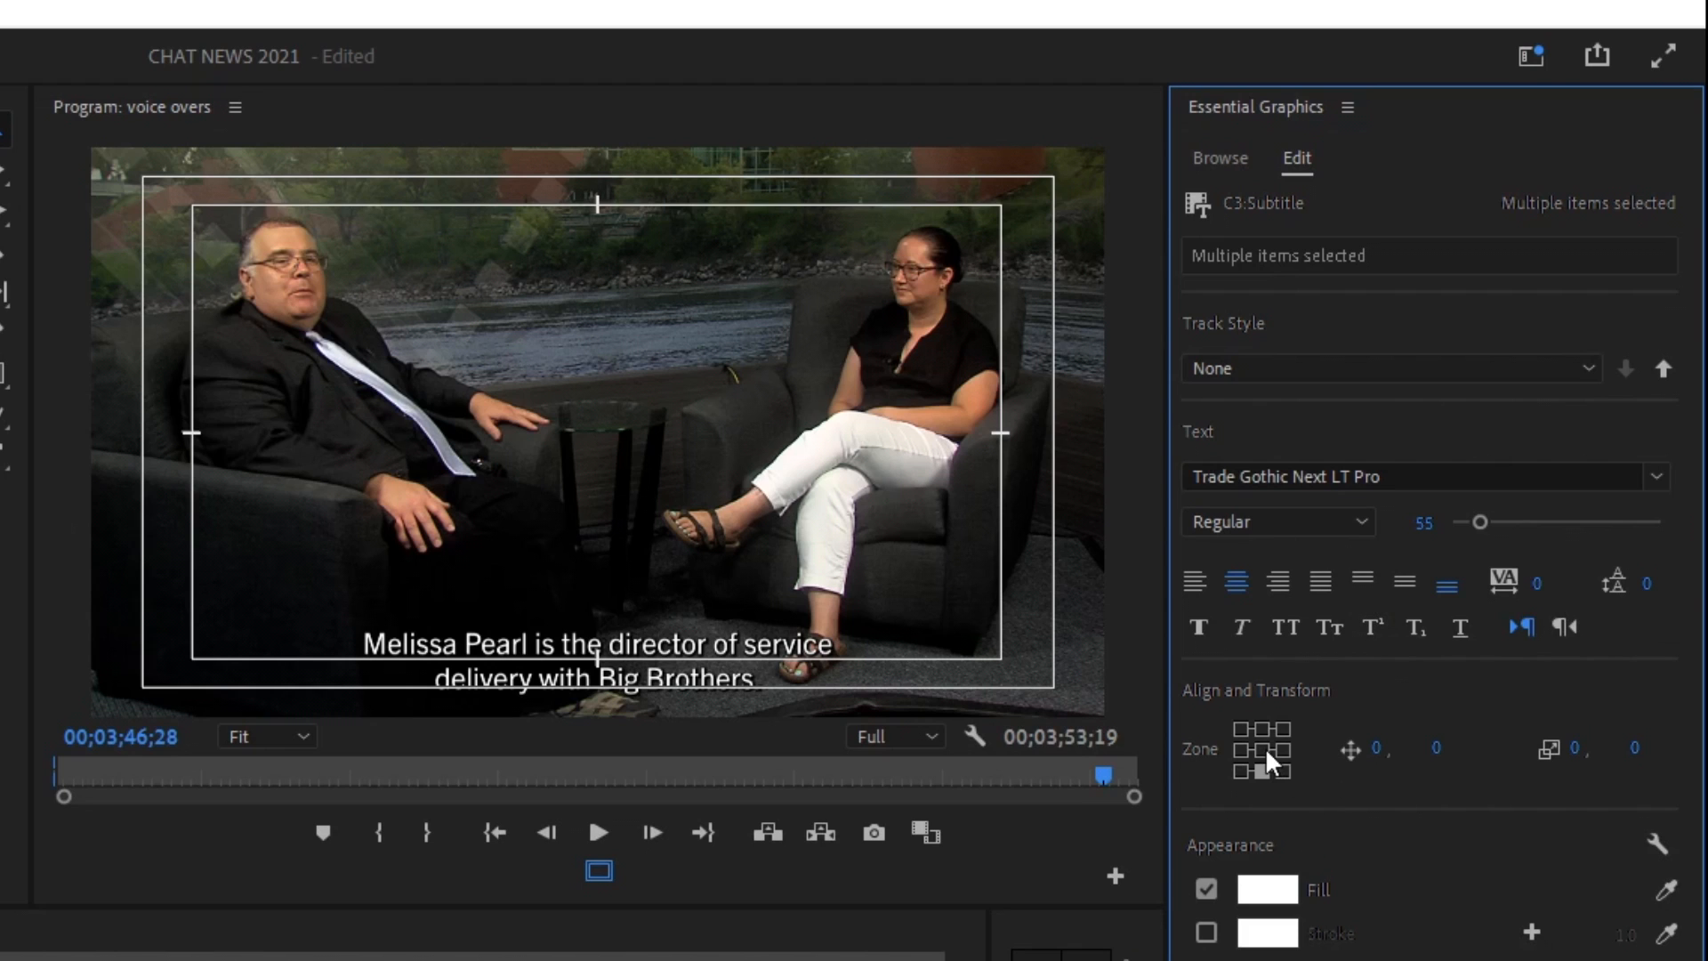
{"action": "left_click", "coordinate": [1263, 748]}
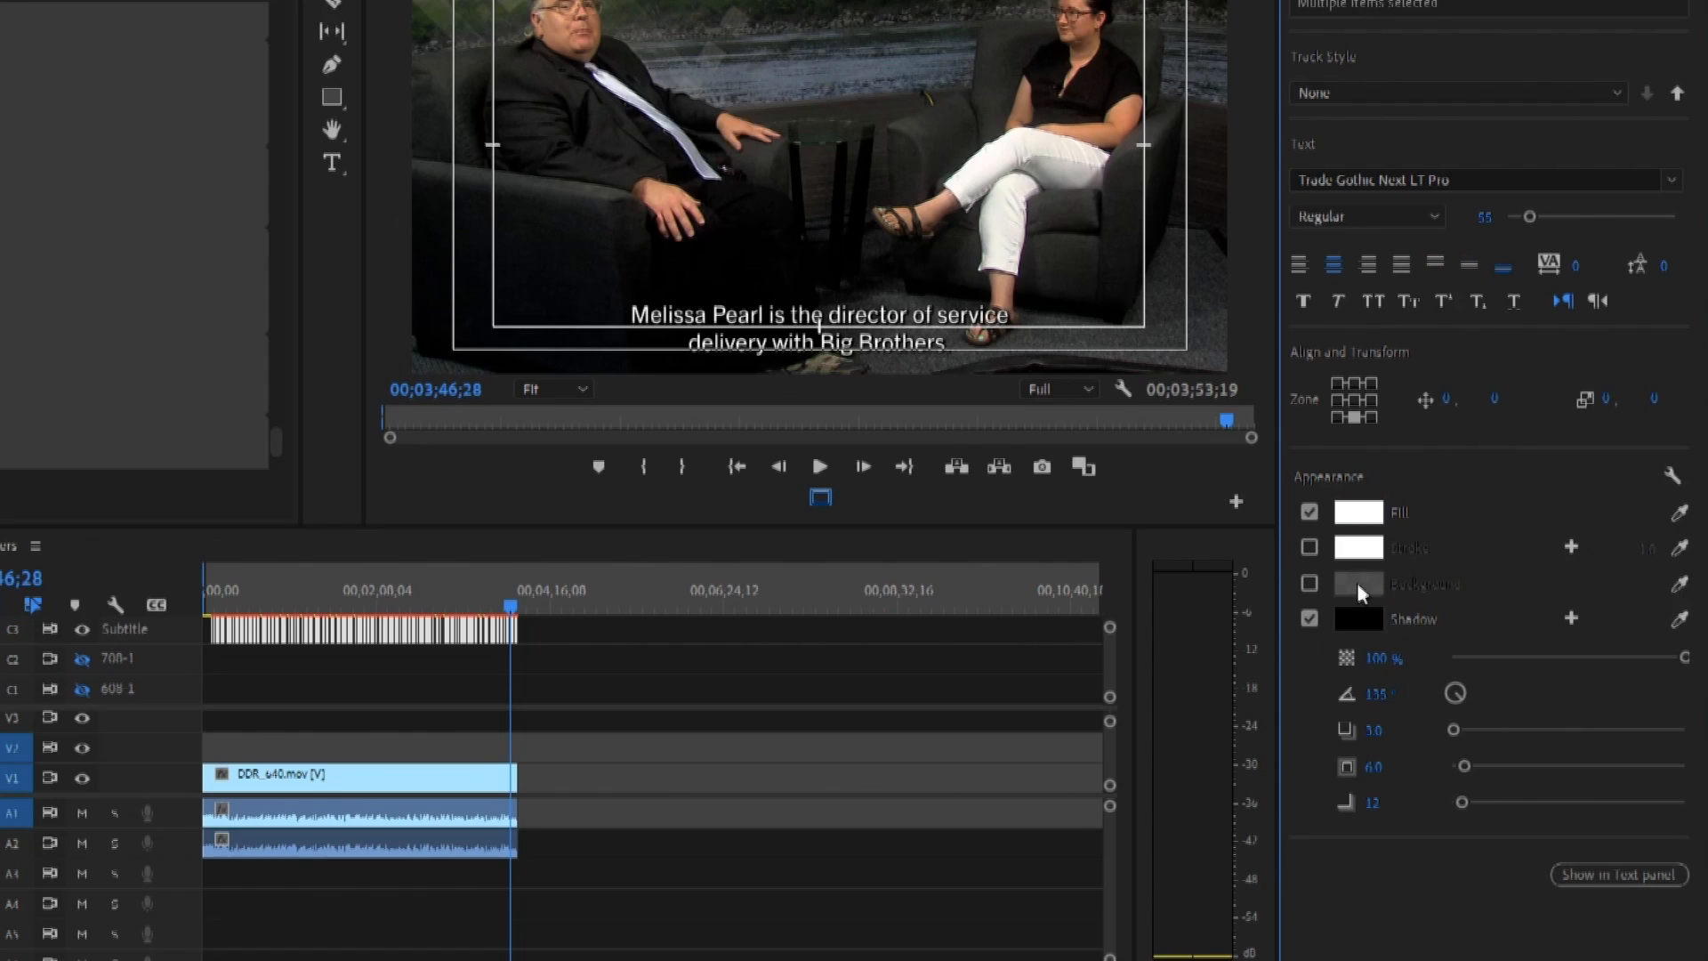
Enable a dark background box behind the captions.
{"action": "left_click", "coordinate": [1309, 583]}
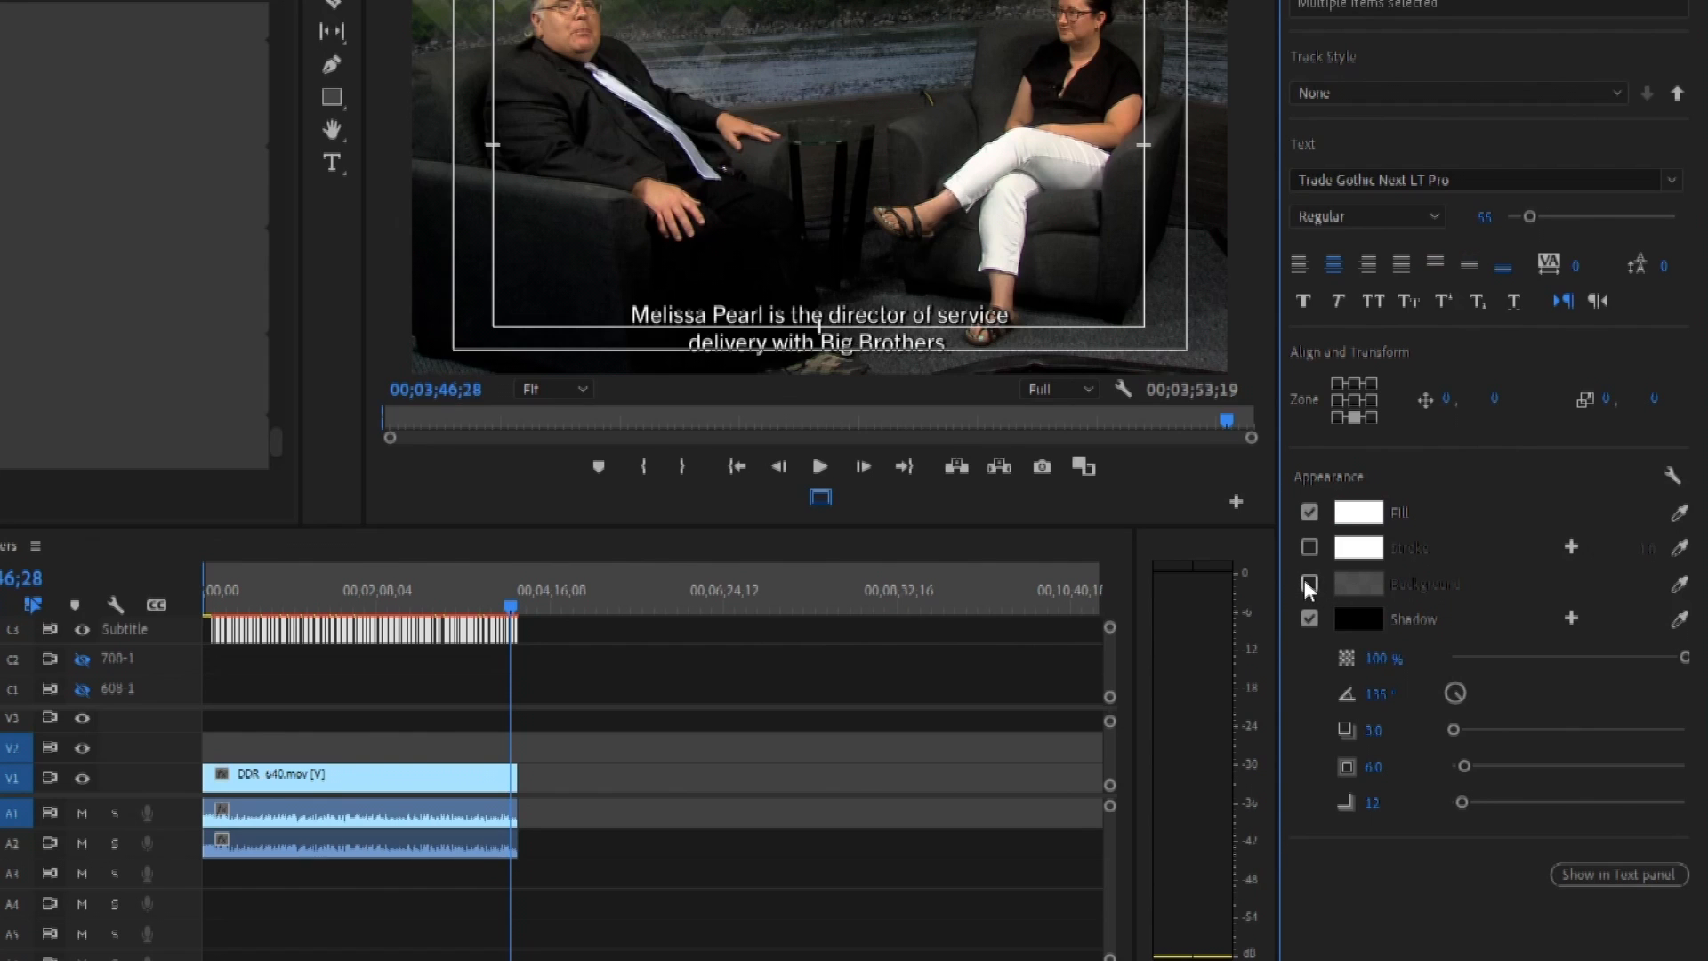
{"action": "left_click", "coordinate": [1309, 583]}
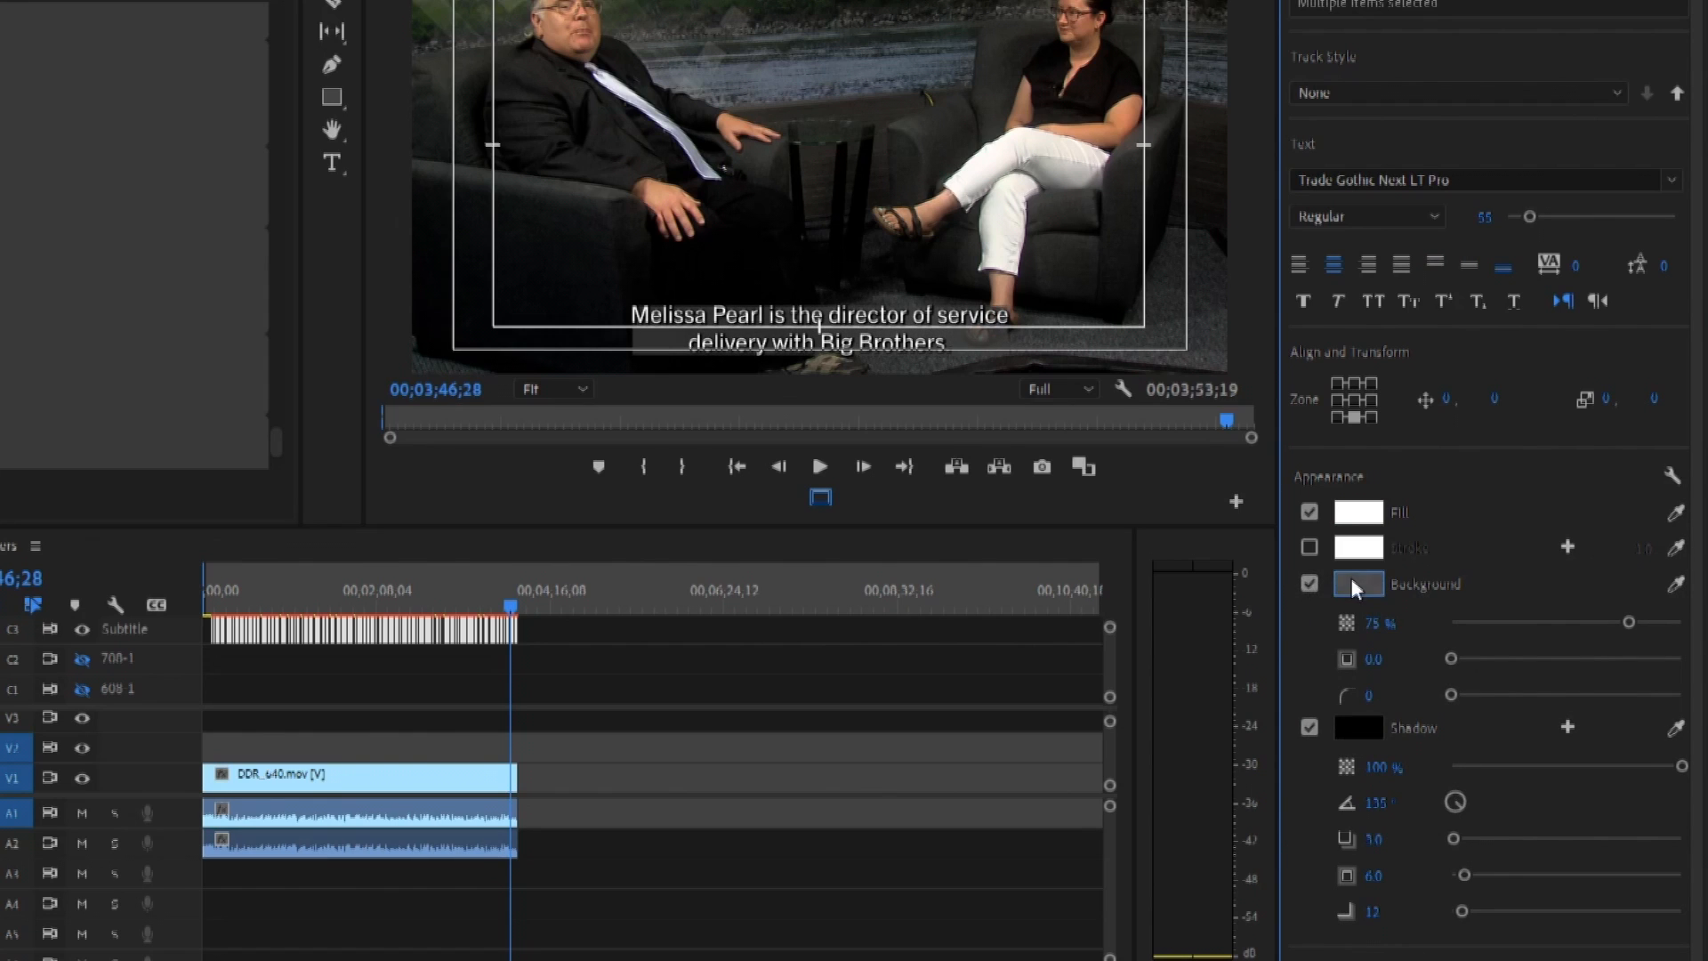
{"action": "left_click", "coordinate": [1357, 583]}
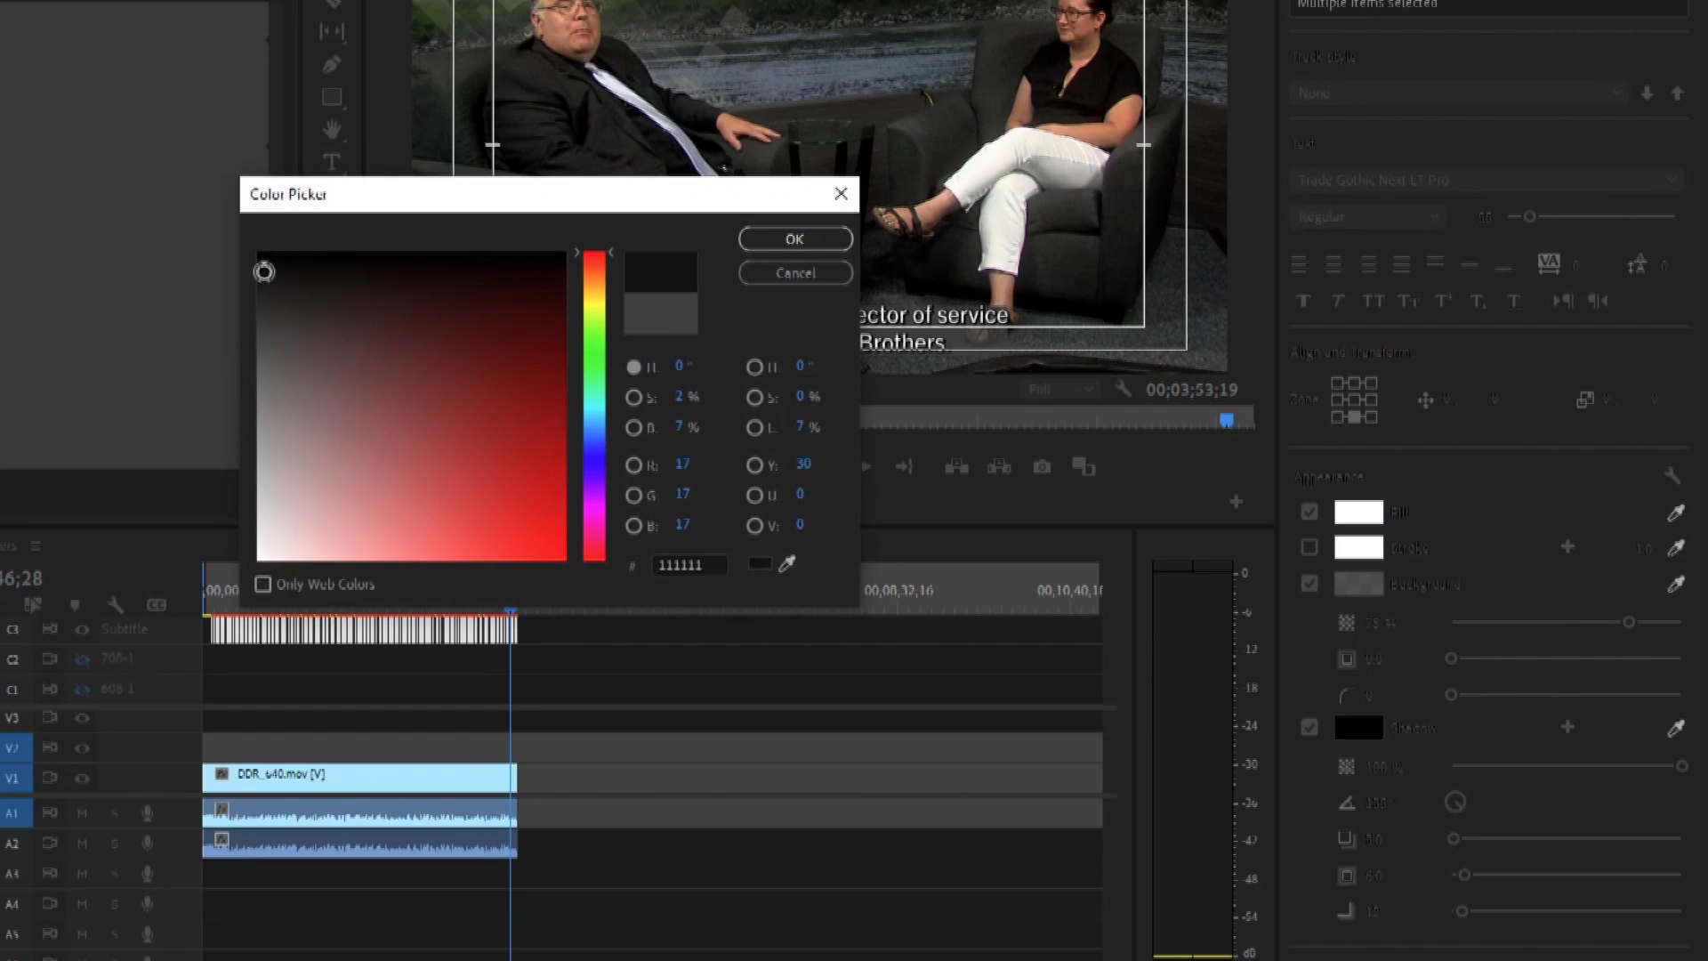
{"action": "left_click", "coordinate": [793, 238]}
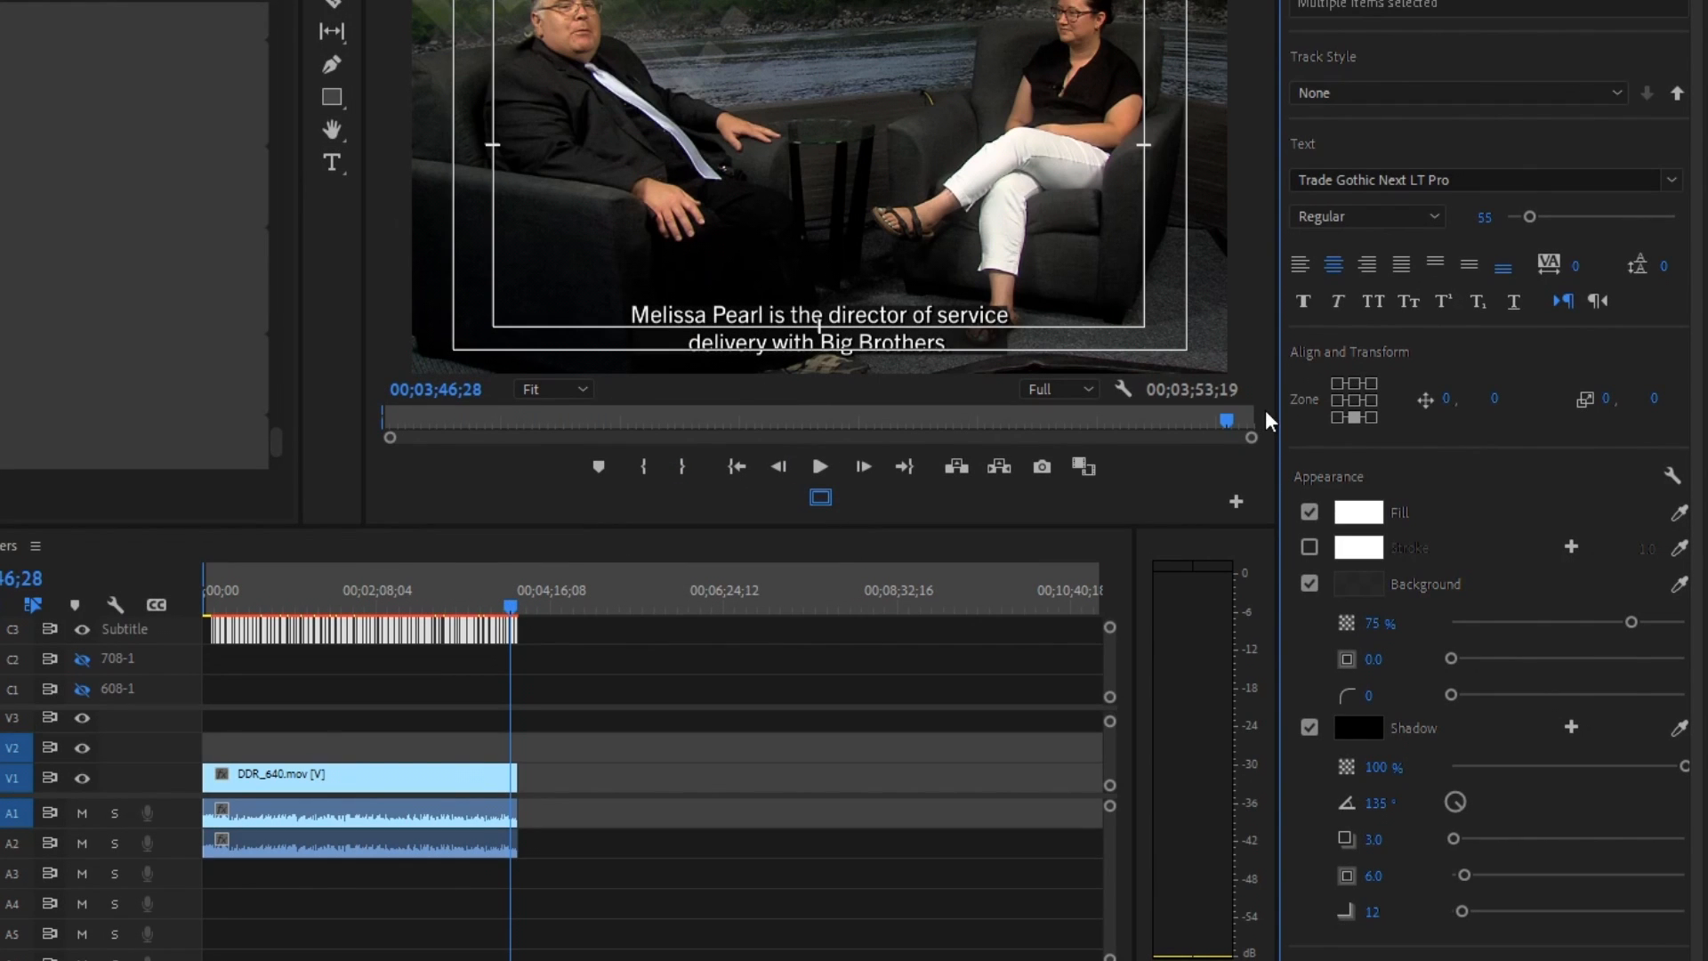
{"action": "mouse_move", "coordinate": [1362, 386]}
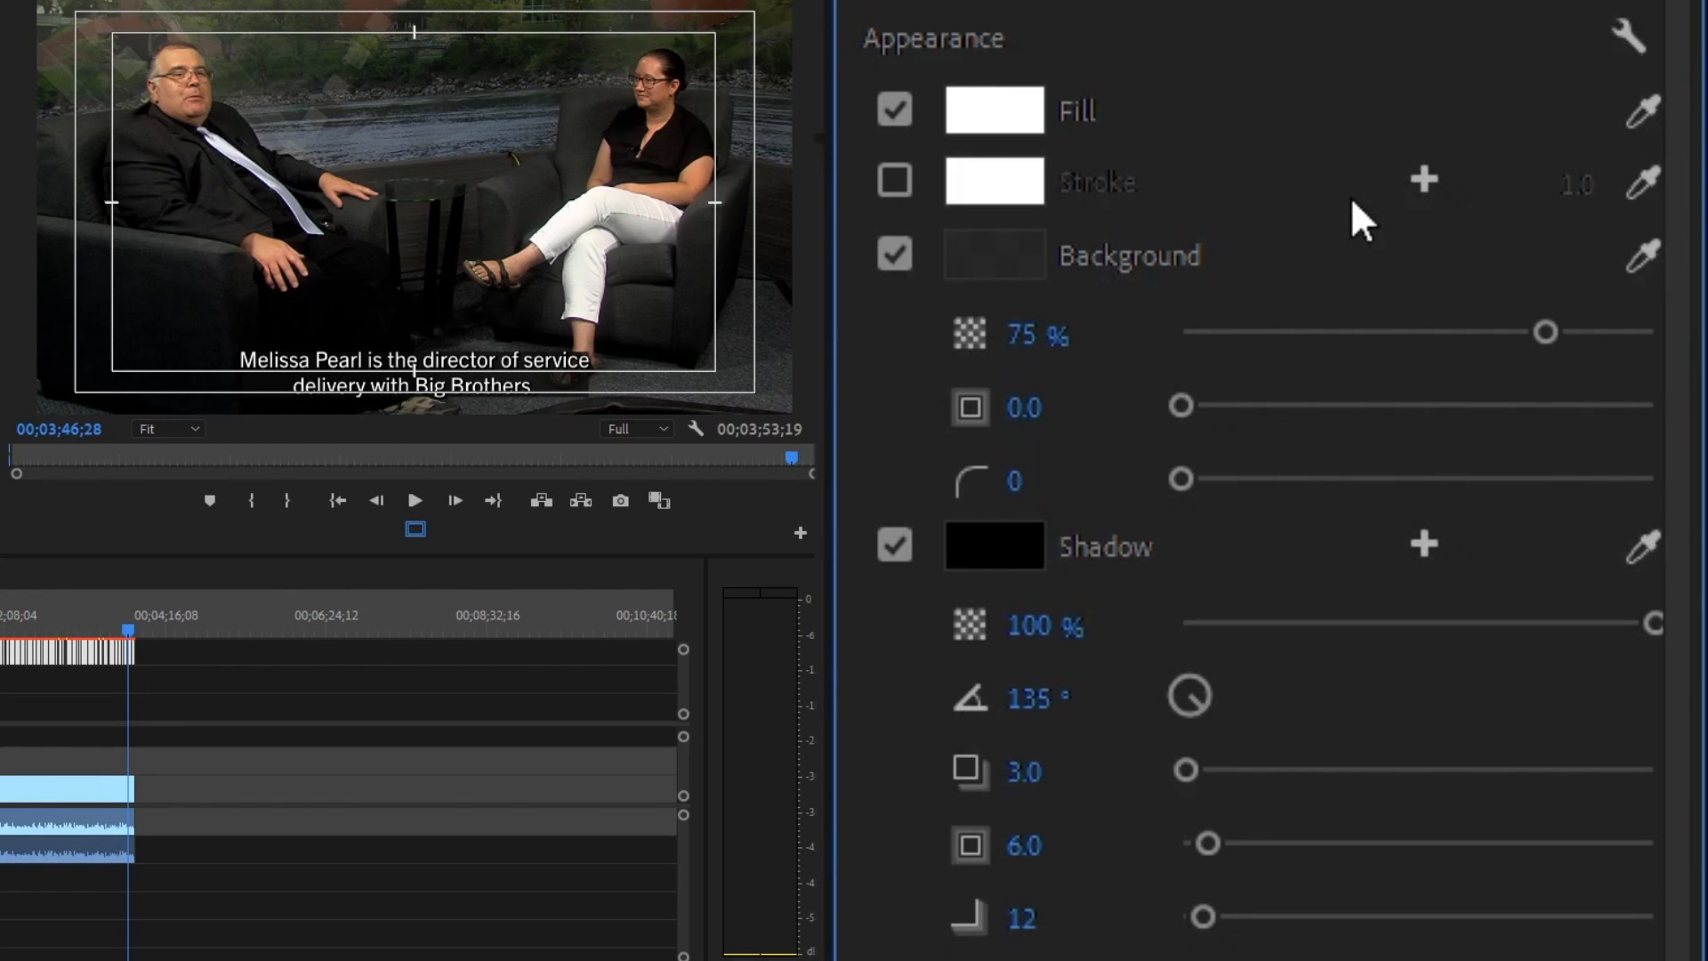
{"action": "mouse_move", "coordinate": [1361, 338]}
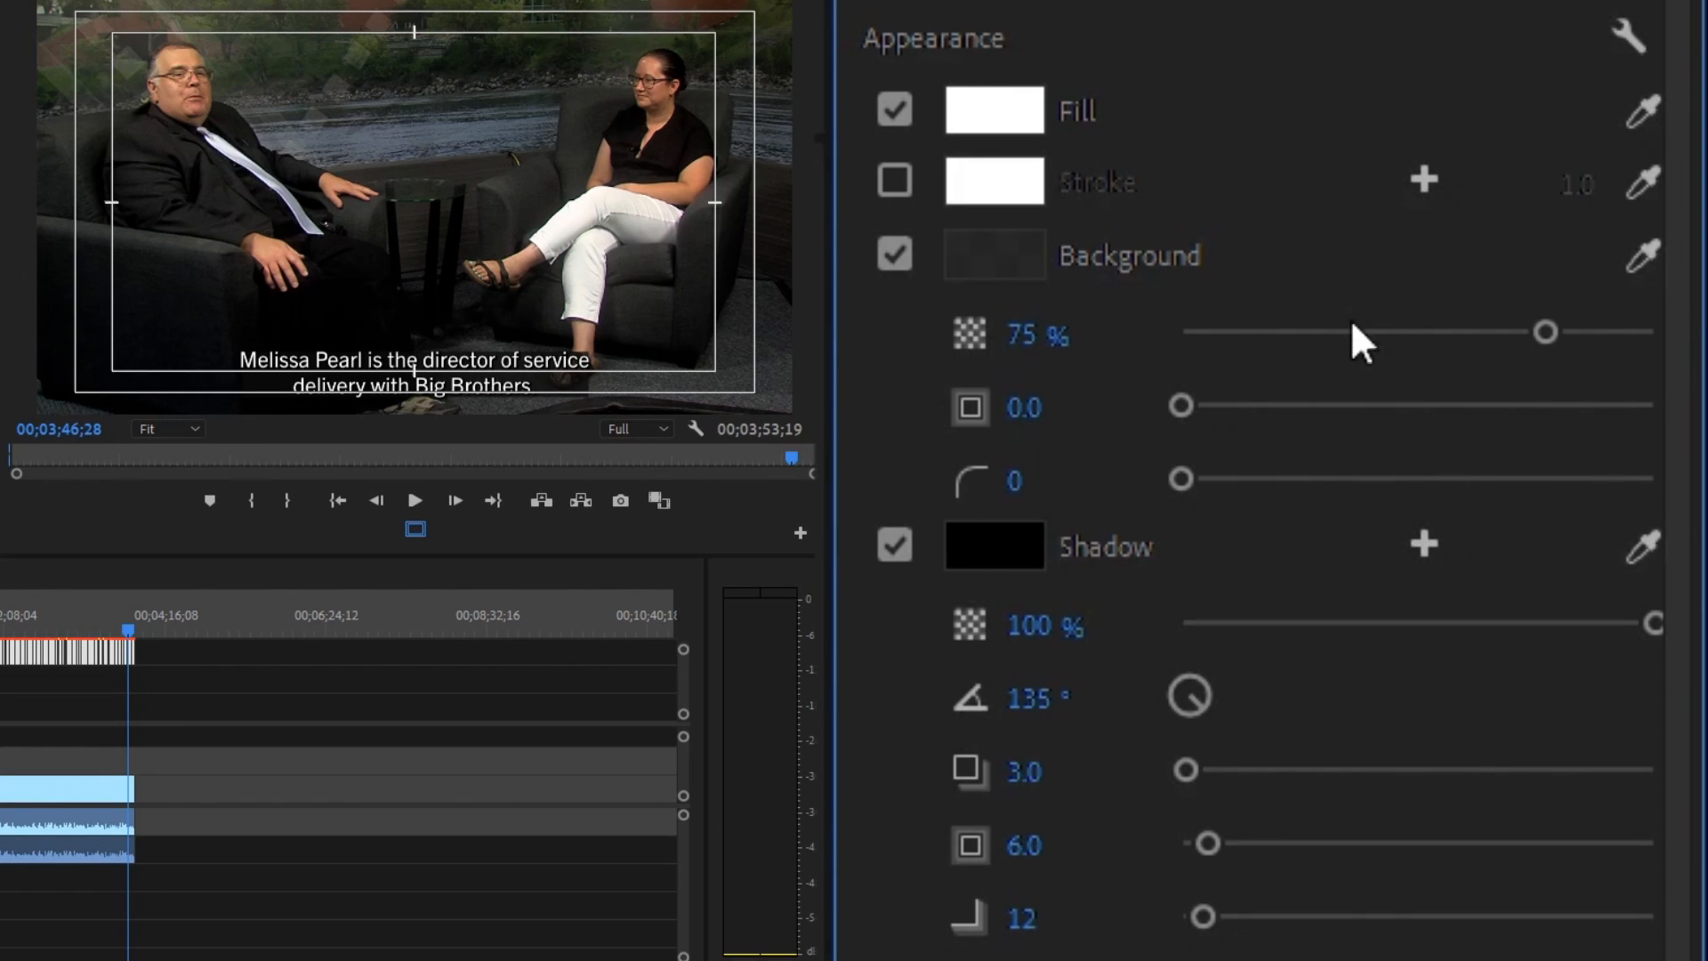
{"action": "mouse_move", "coordinate": [1184, 430]}
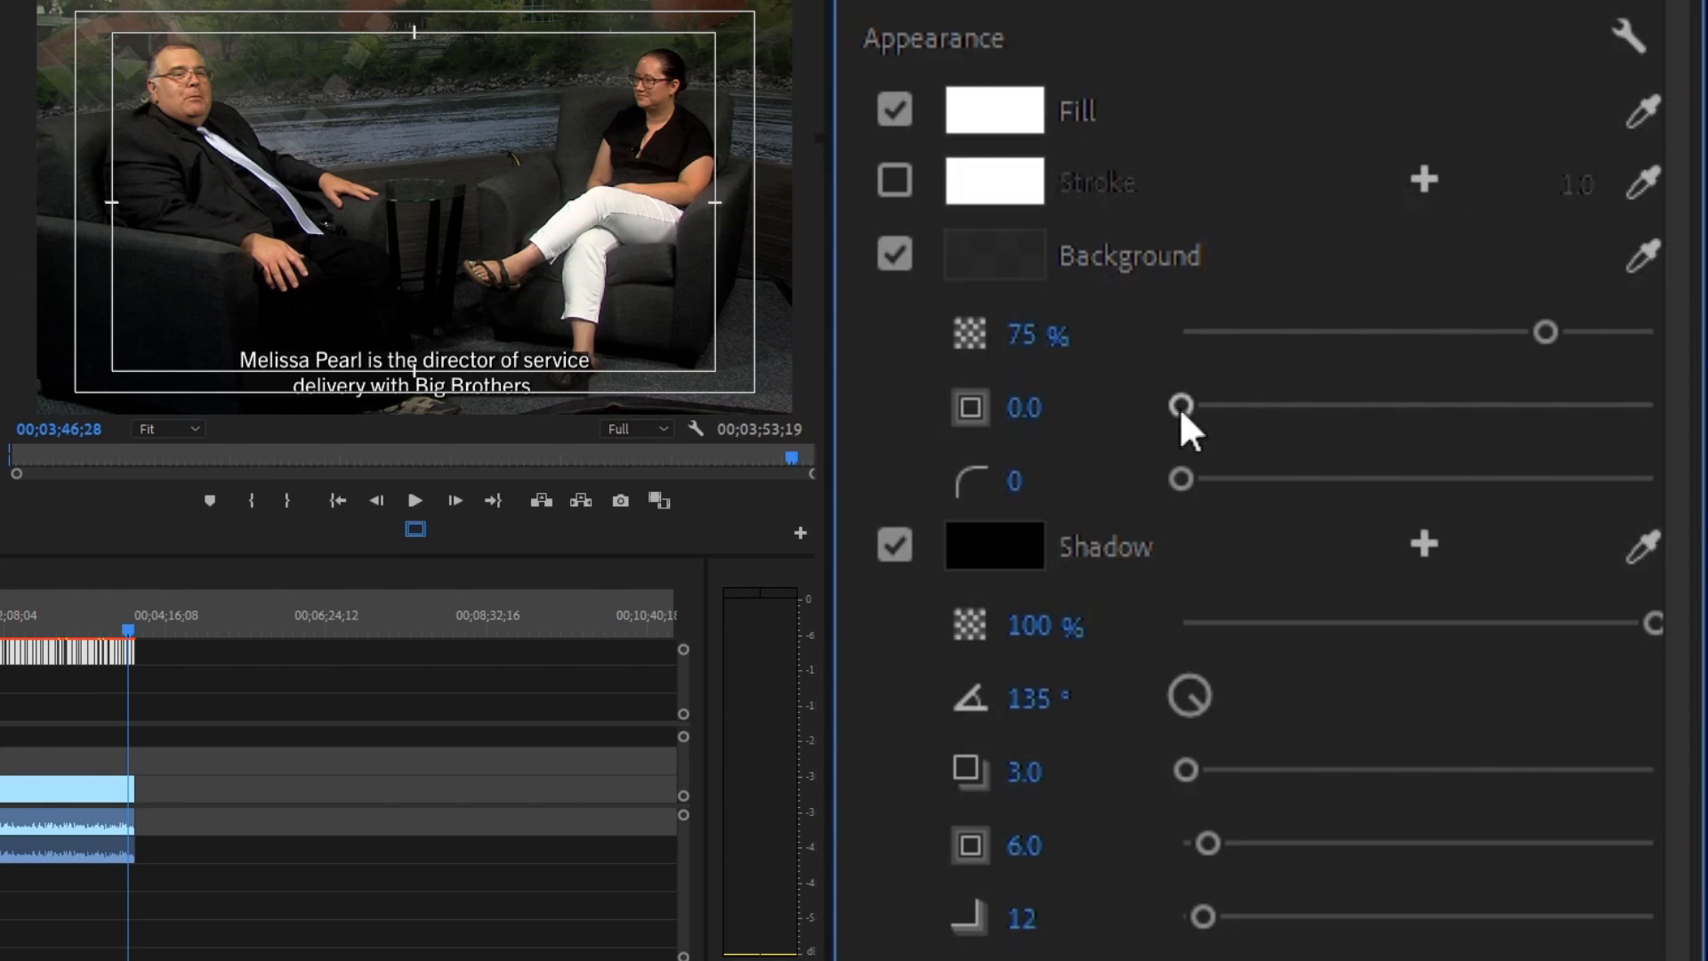
Set the background padding to about 28, round its corners and remove the drop shadow.
{"action": "left_click_drag", "start_coordinate": [1181, 405], "coordinate": [1206, 406]}
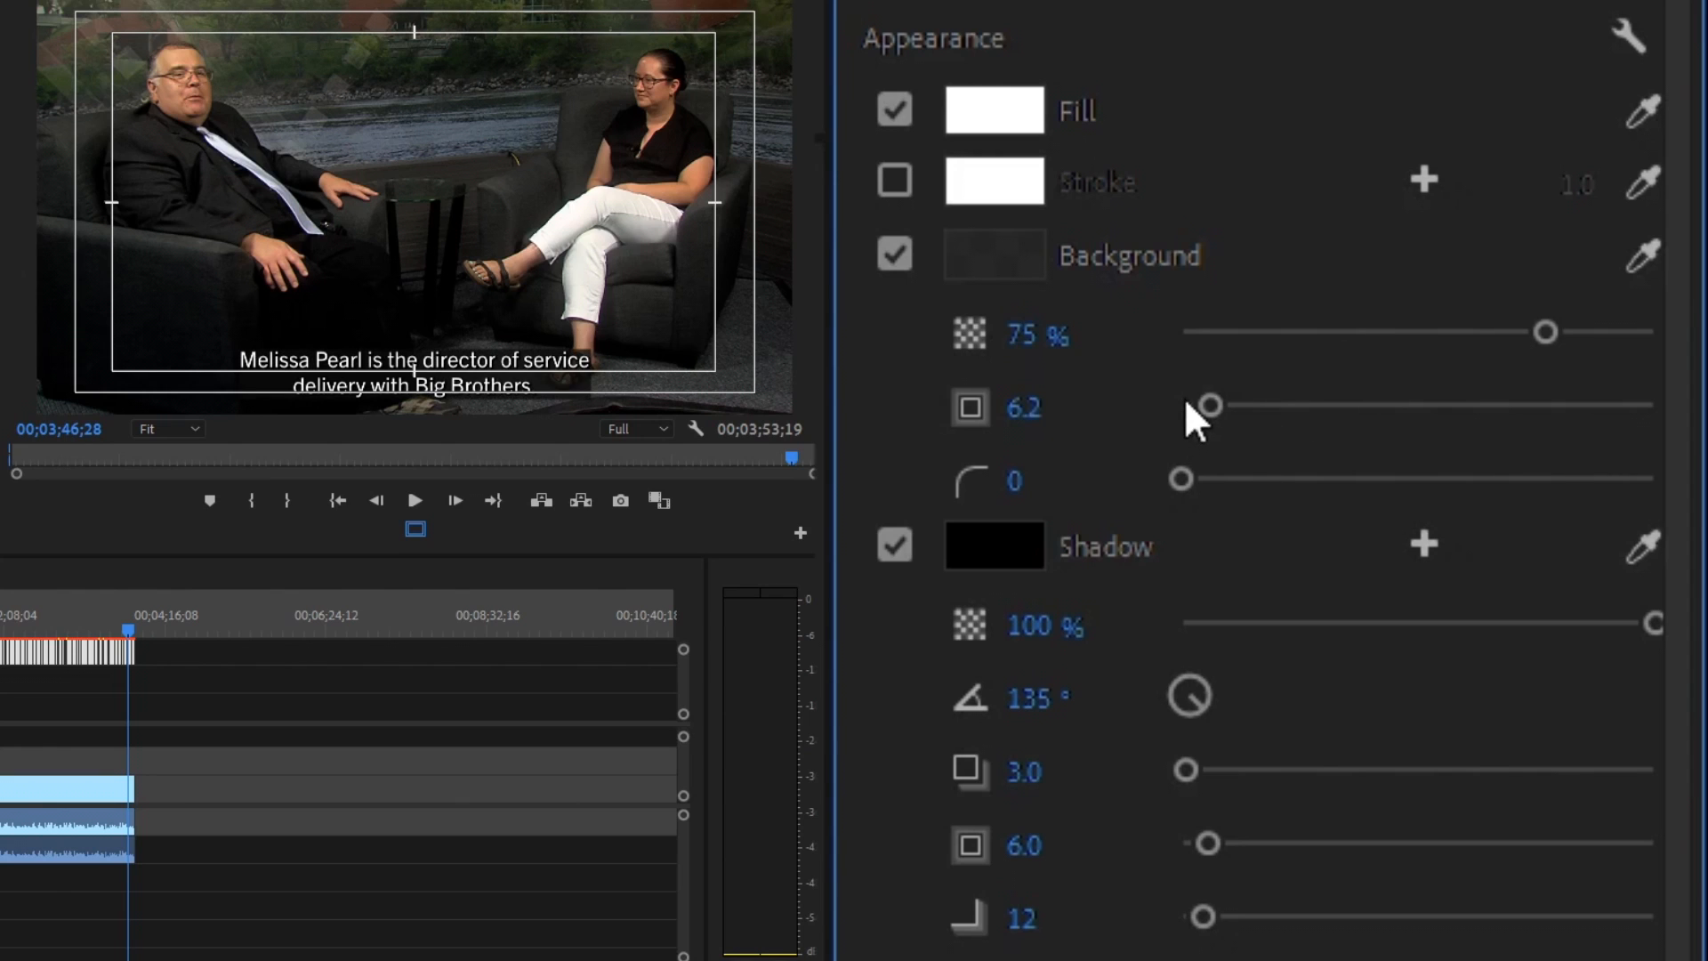
{"action": "left_click_drag", "start_coordinate": [1204, 404], "coordinate": [1185, 404]}
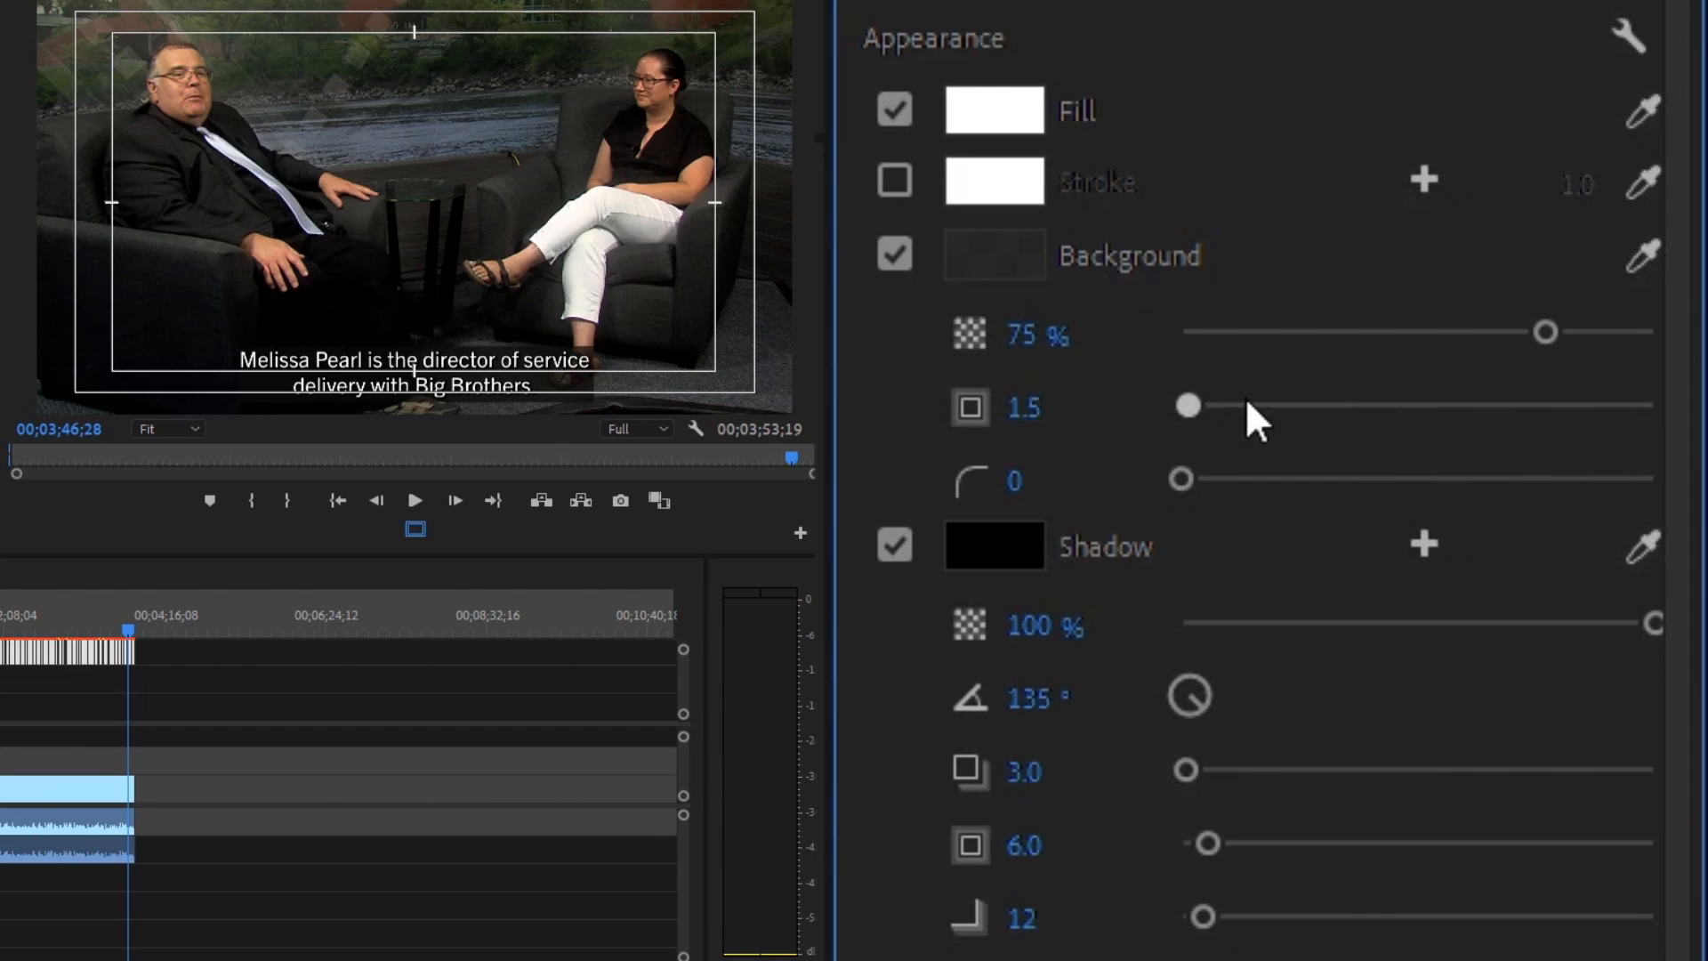
{"action": "left_click_drag", "start_coordinate": [1187, 405], "coordinate": [1249, 406]}
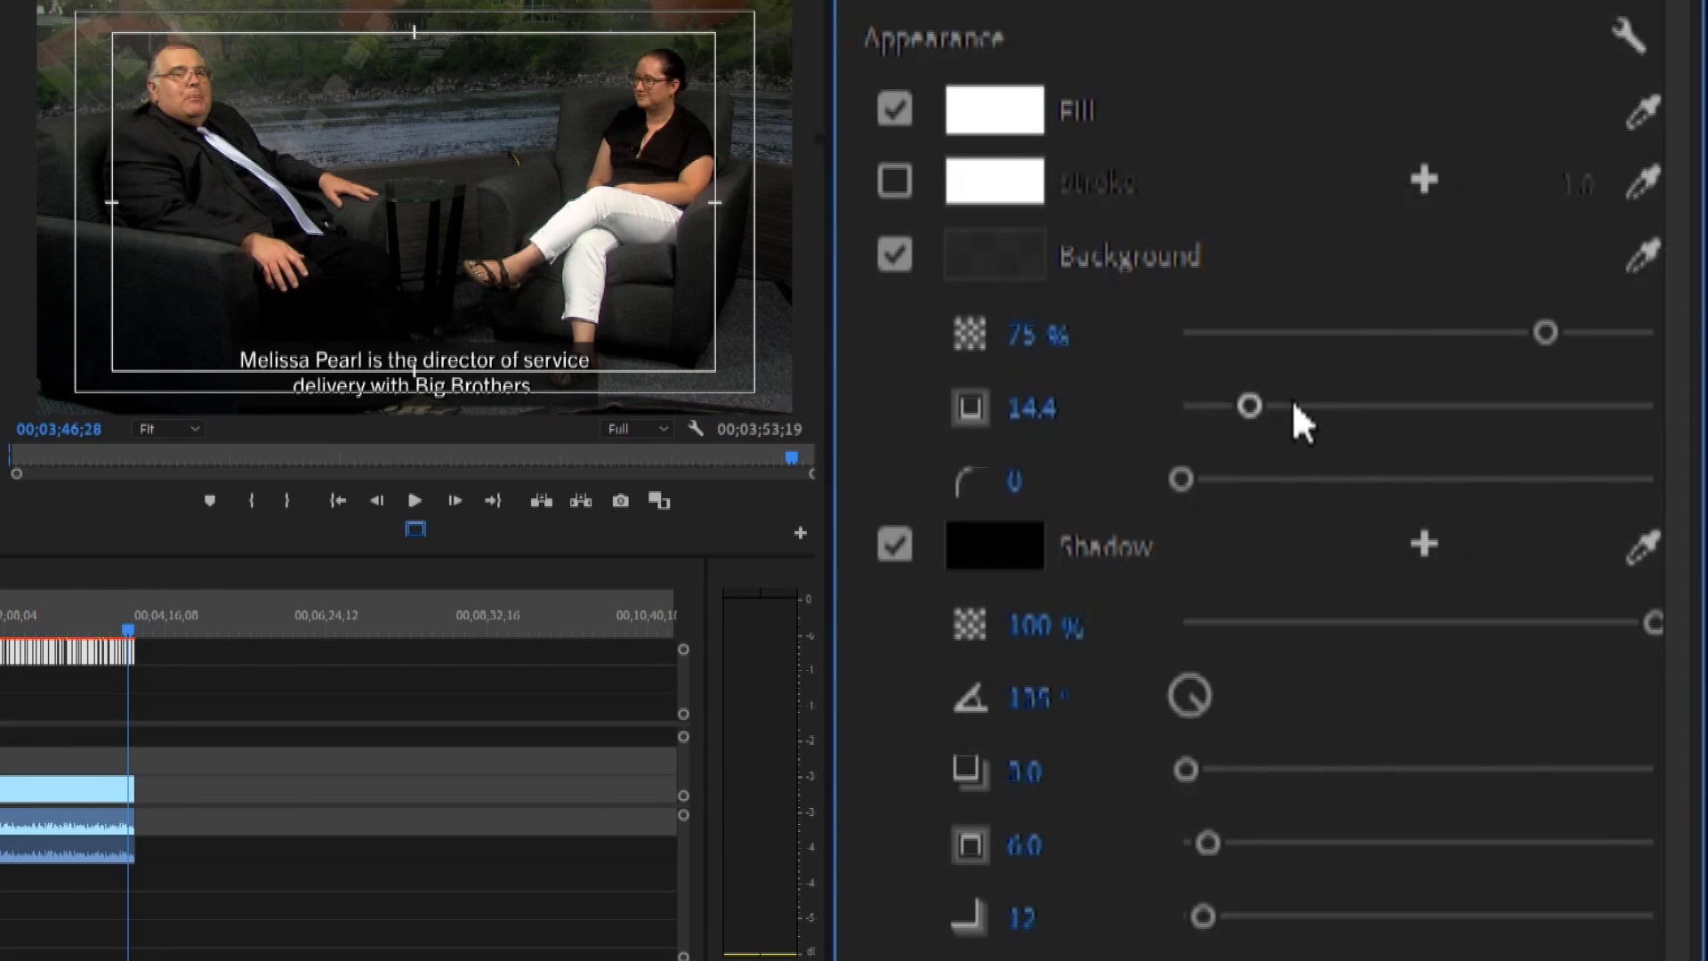
{"action": "left_click_drag", "start_coordinate": [1250, 404], "coordinate": [1293, 404]}
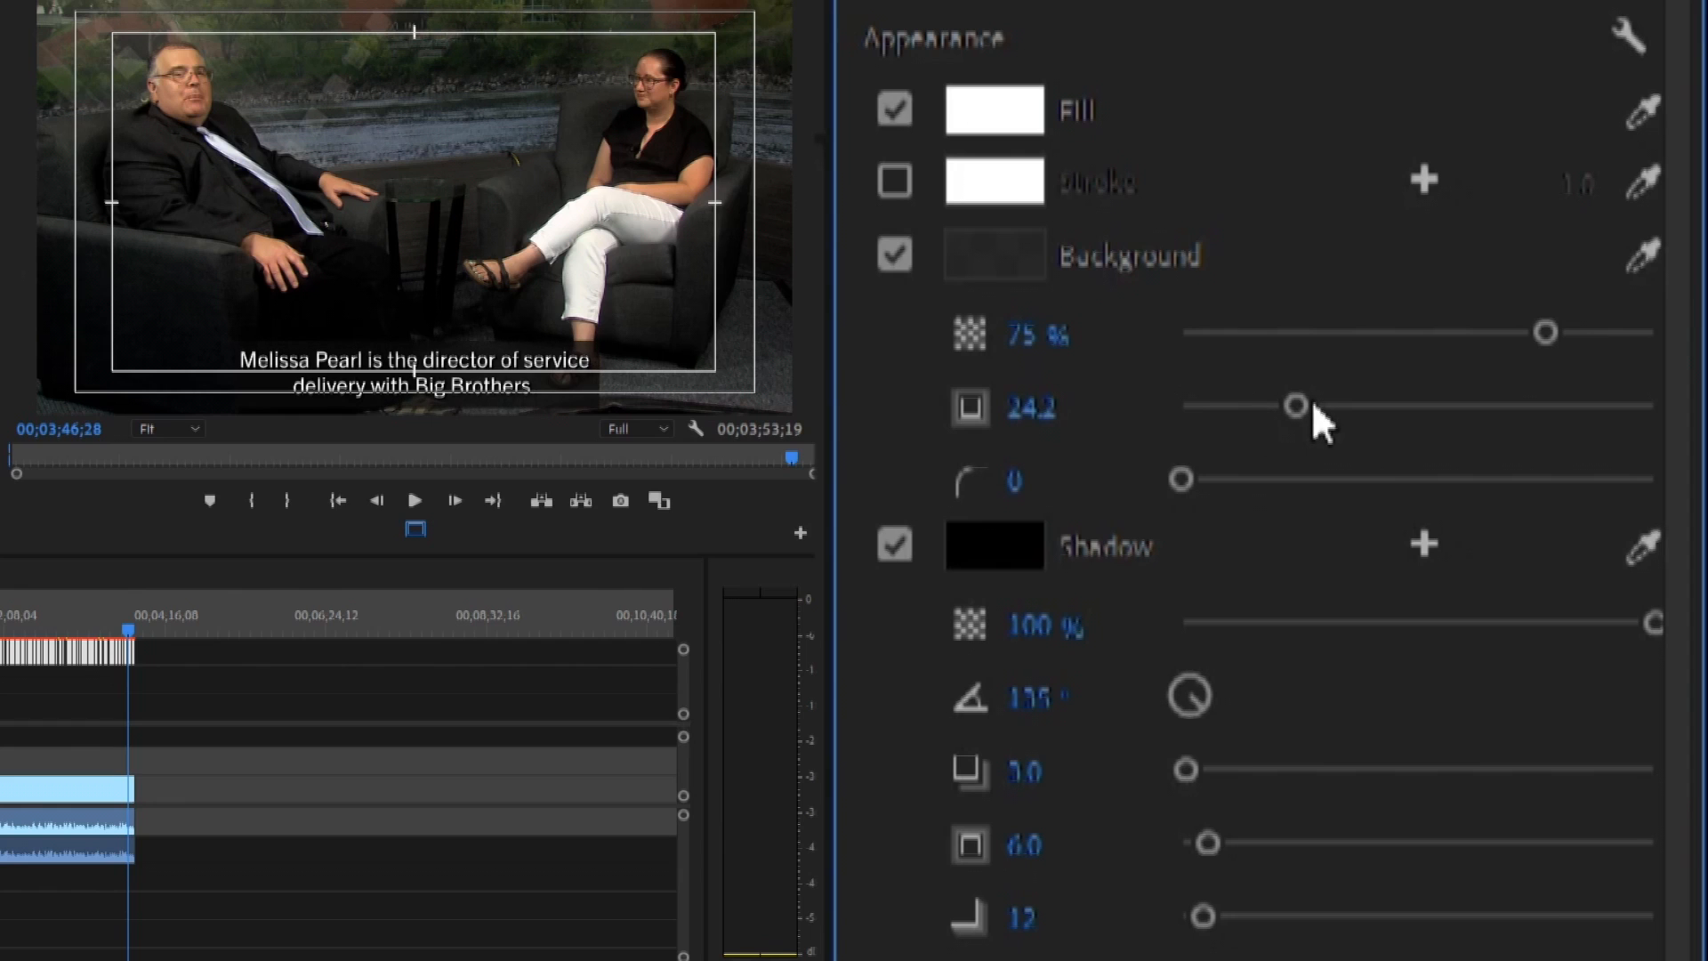
{"action": "left_click_drag", "start_coordinate": [1293, 405], "coordinate": [1315, 406]}
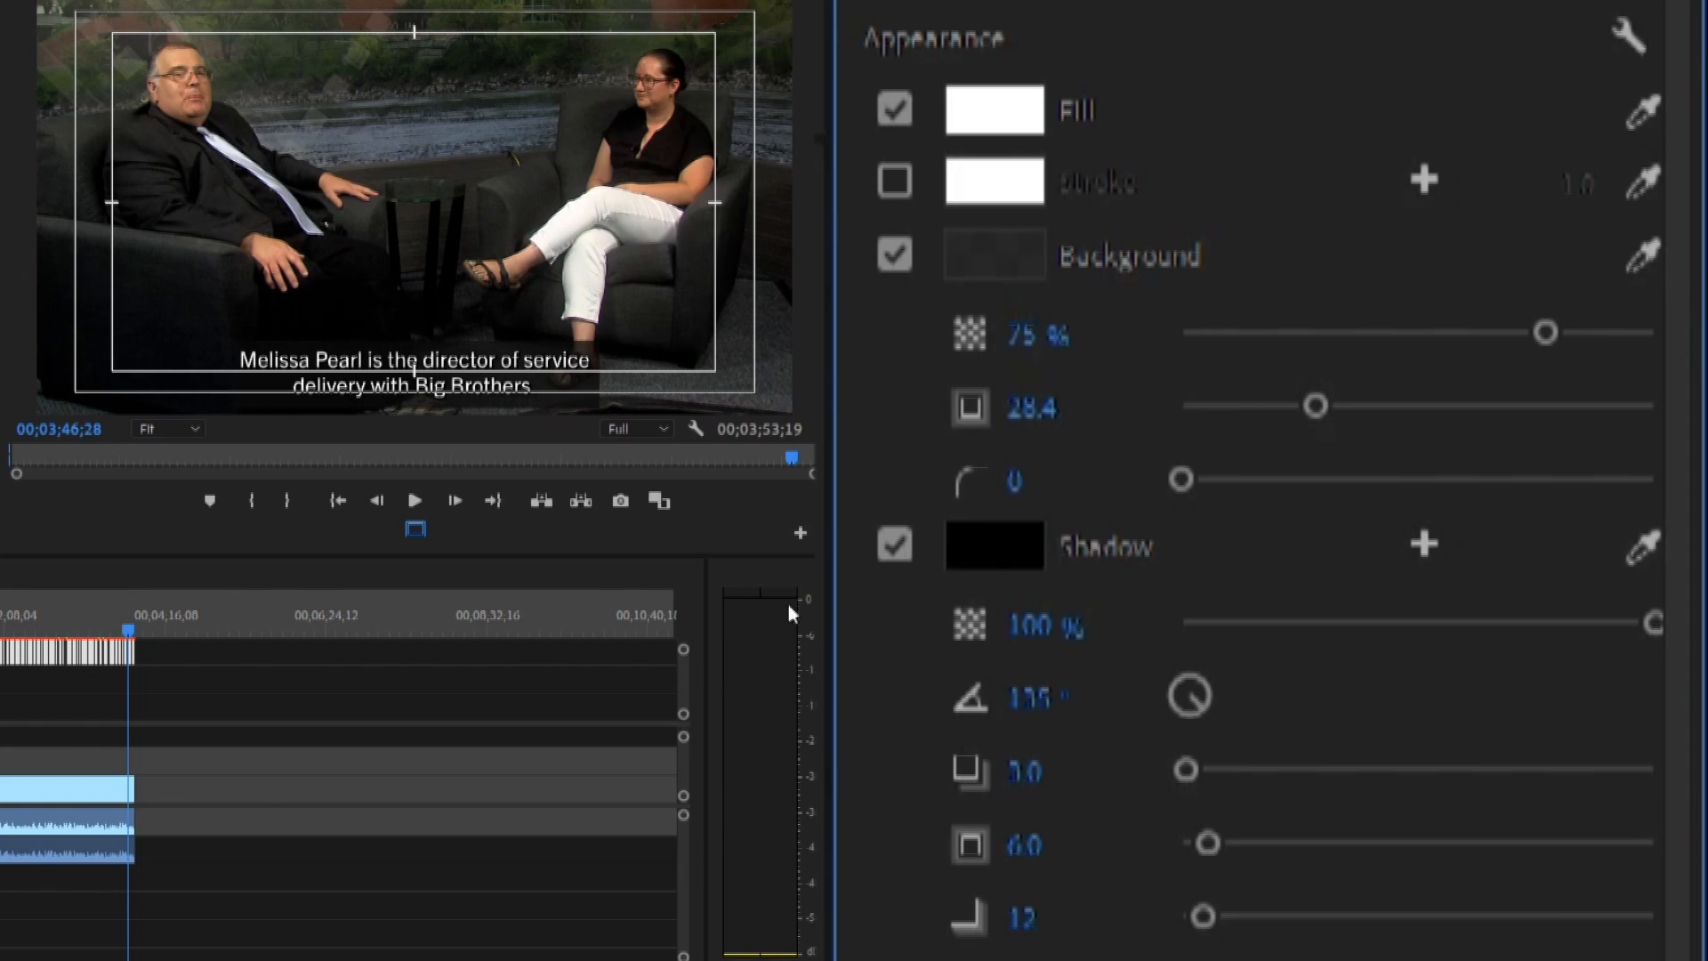
{"action": "mouse_move", "coordinate": [261, 555]}
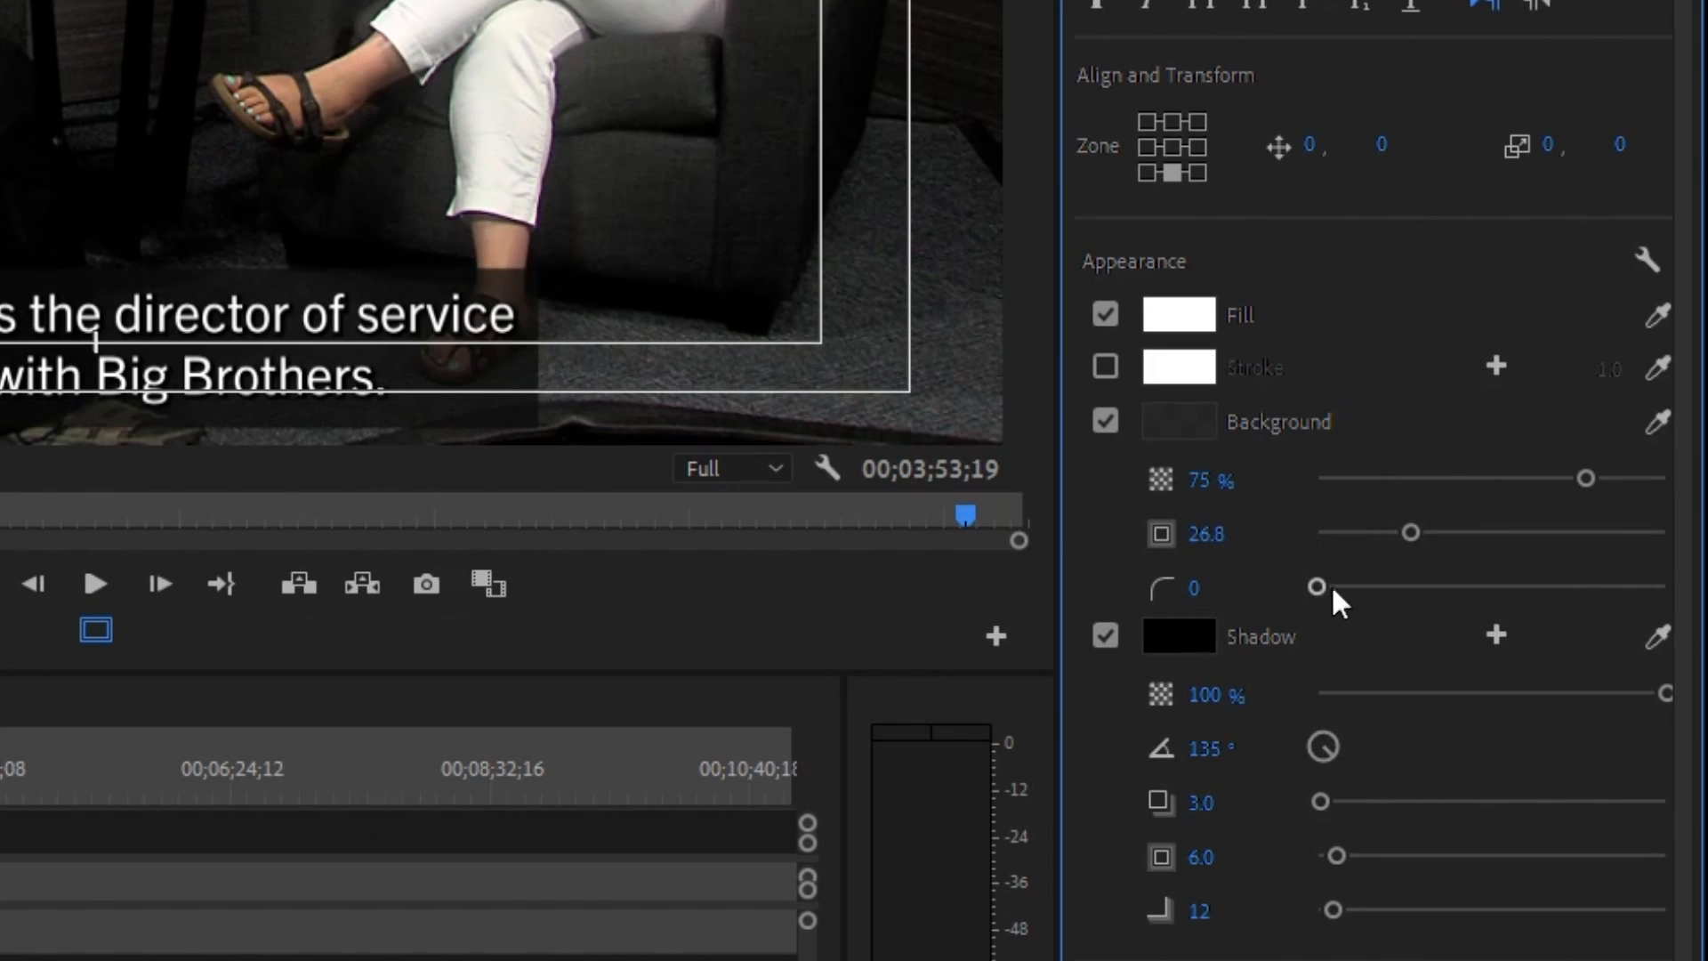
{"action": "left_click_drag", "start_coordinate": [1313, 586], "coordinate": [1350, 586]}
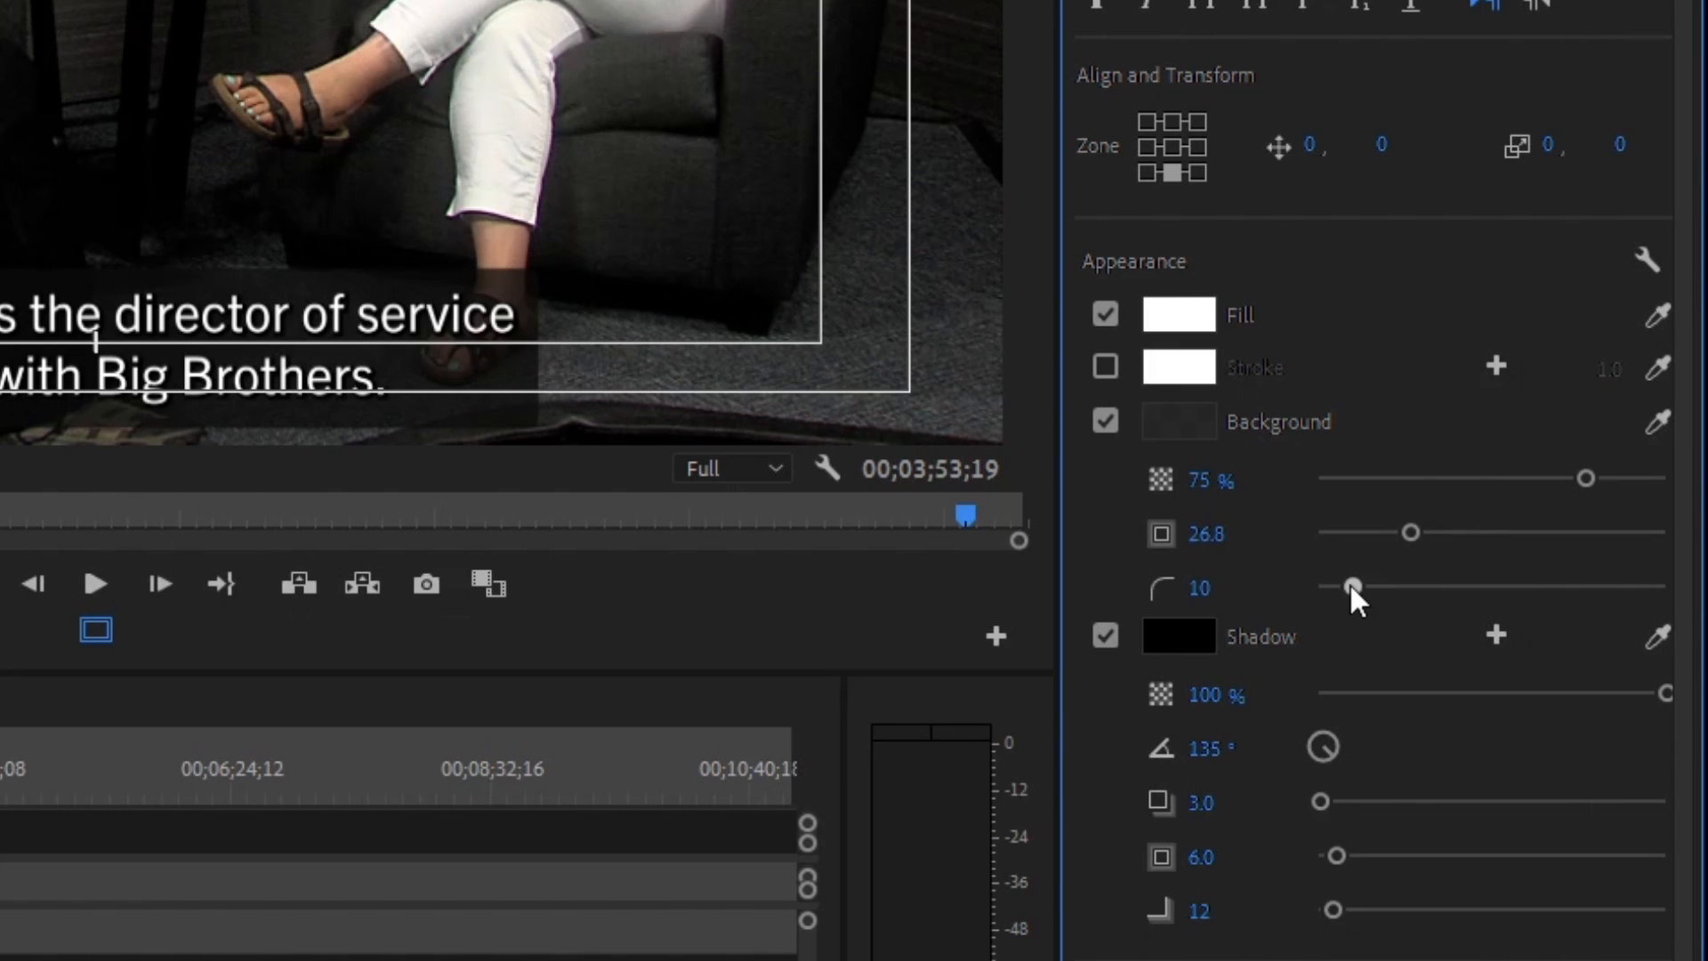
{"action": "mouse_move", "coordinate": [1312, 755]}
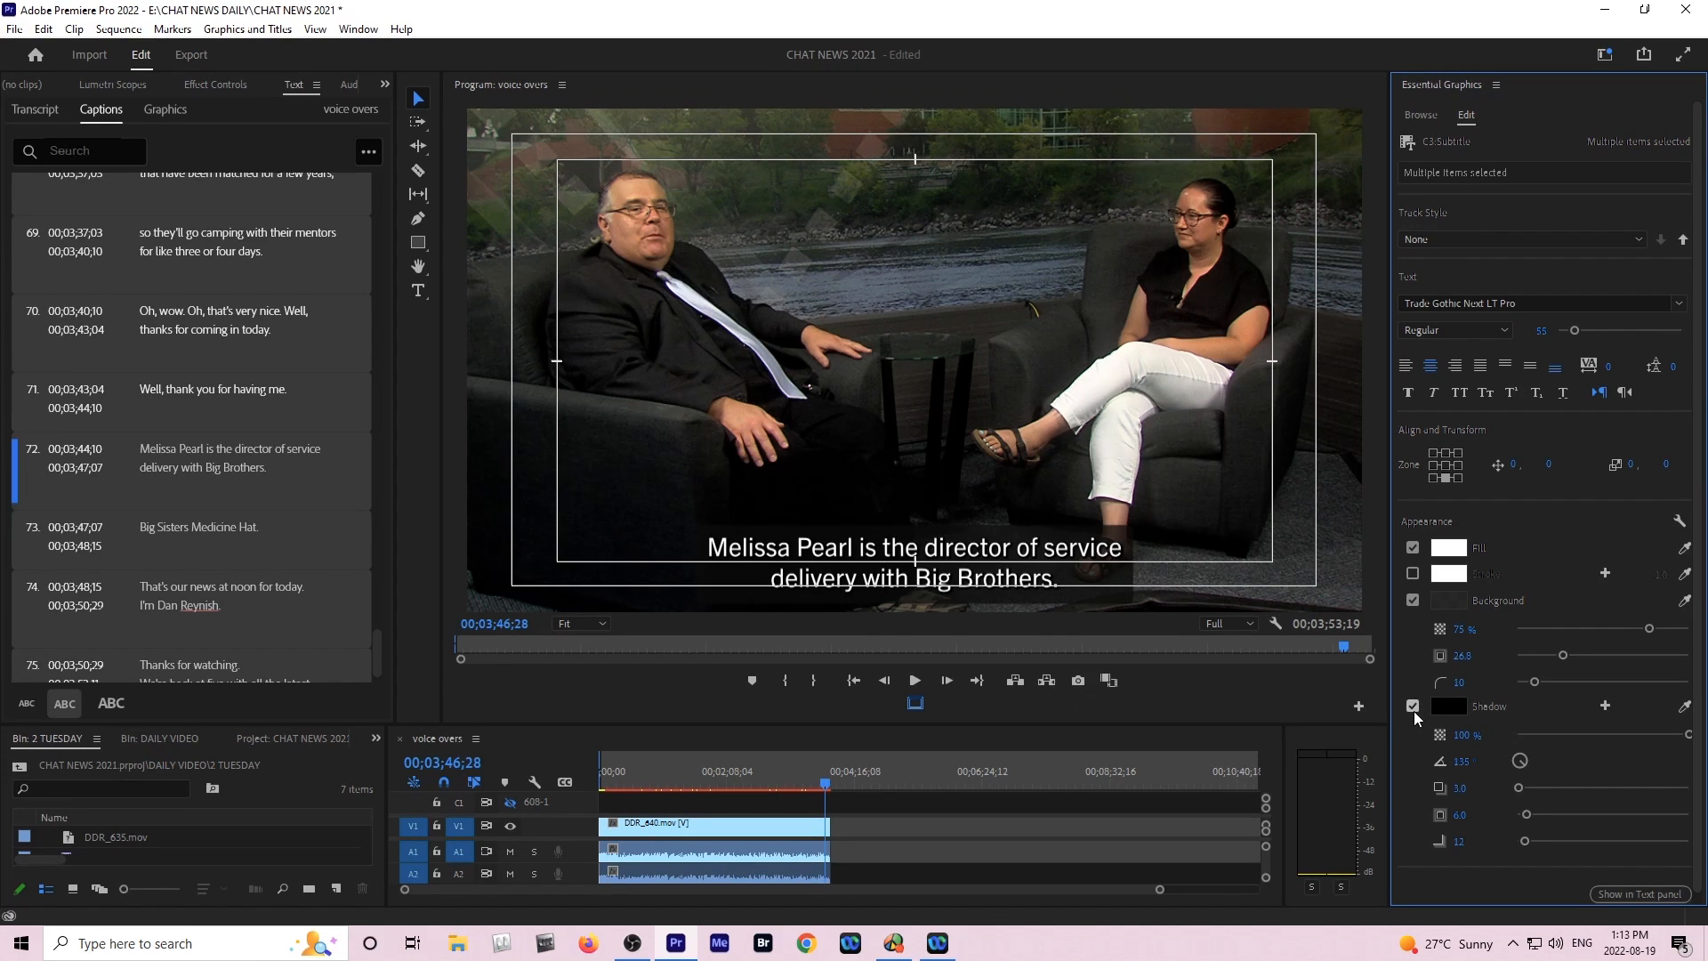
{"action": "left_click", "coordinate": [1412, 706]}
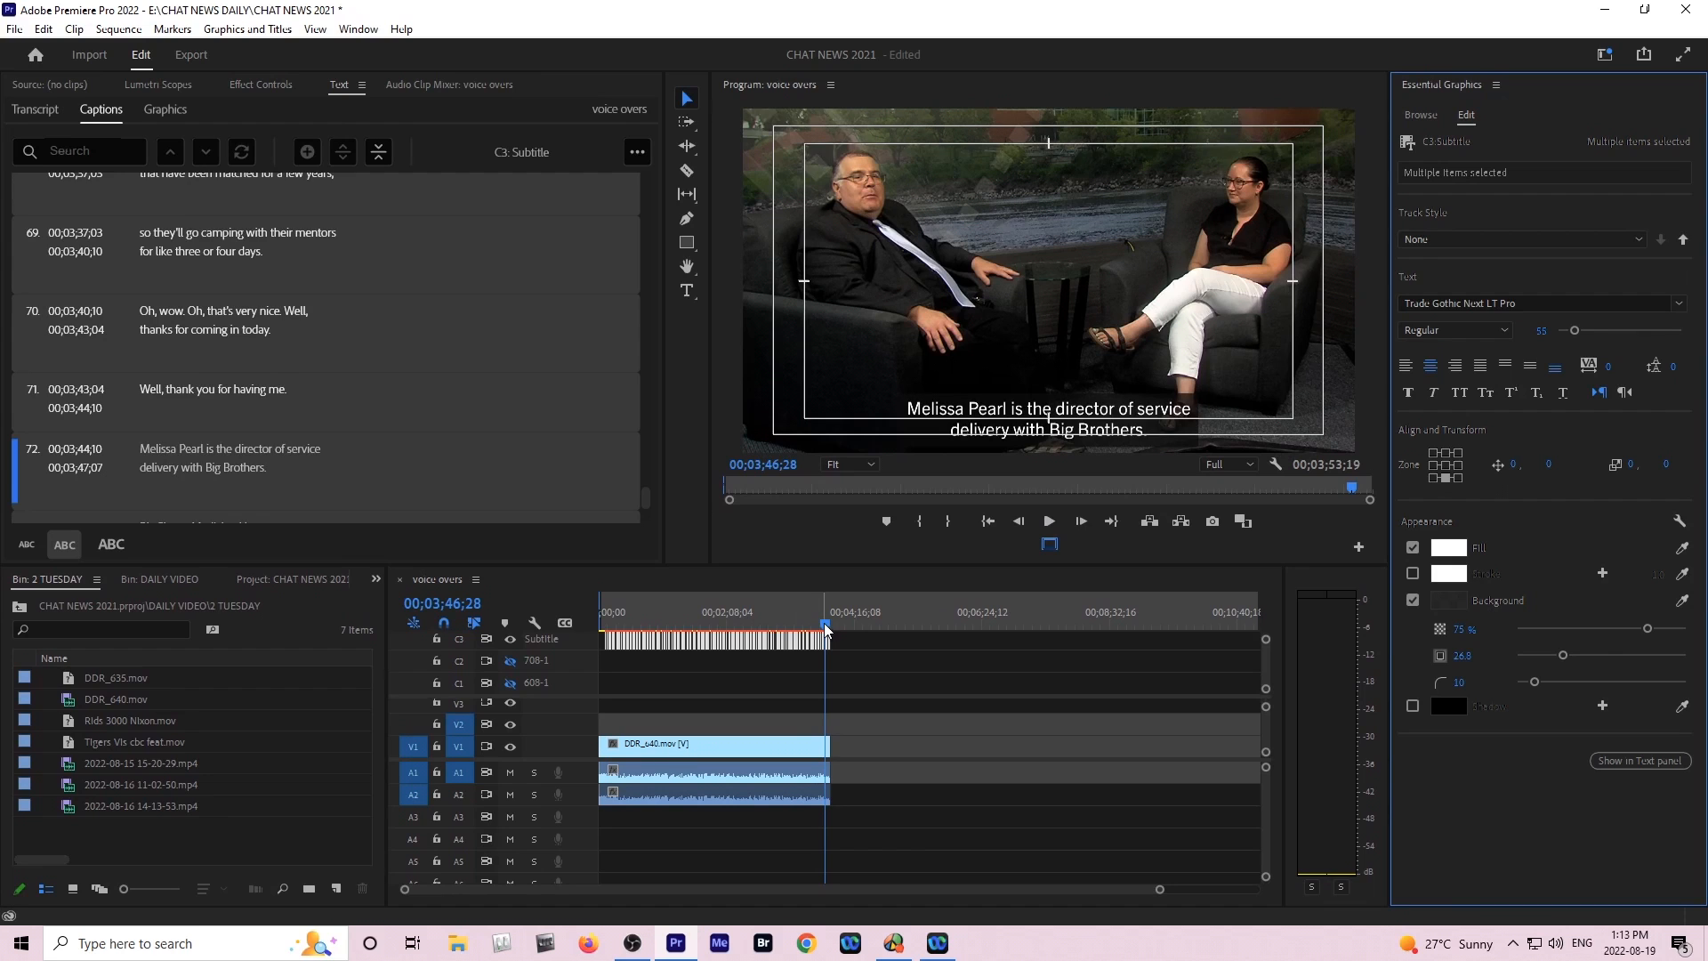
Scrub through the interview to review the styled captions.
{"action": "left_click", "coordinate": [829, 624]}
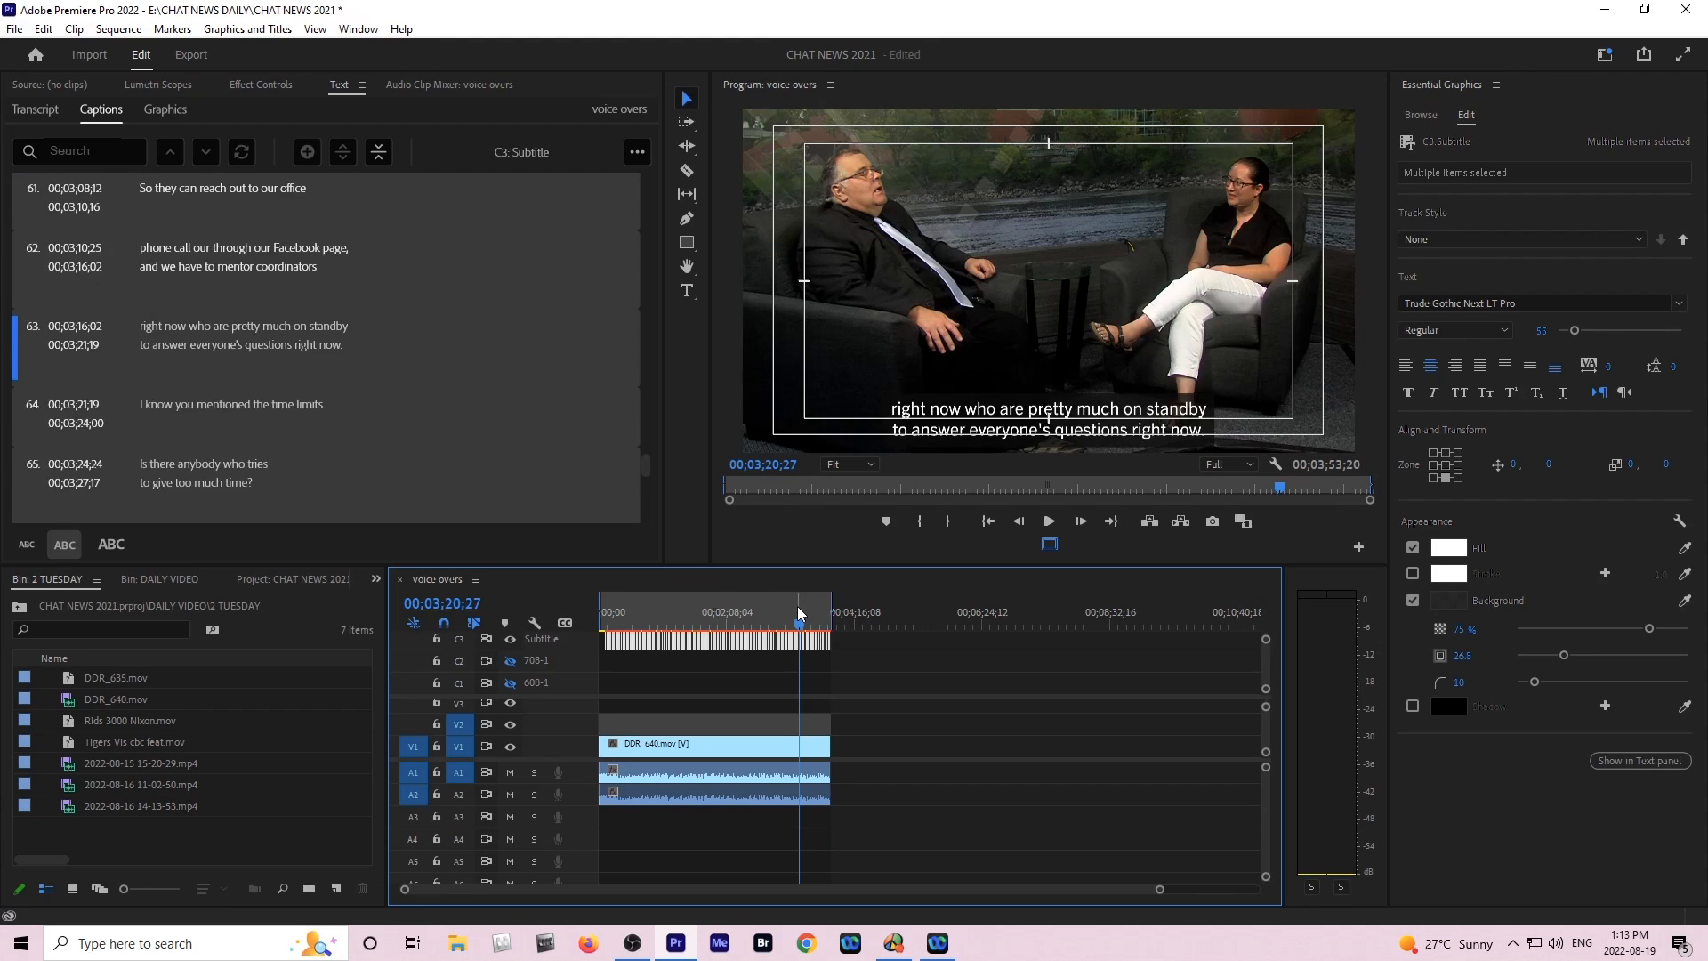
{"action": "left_click_drag", "start_coordinate": [800, 611], "coordinate": [700, 610]}
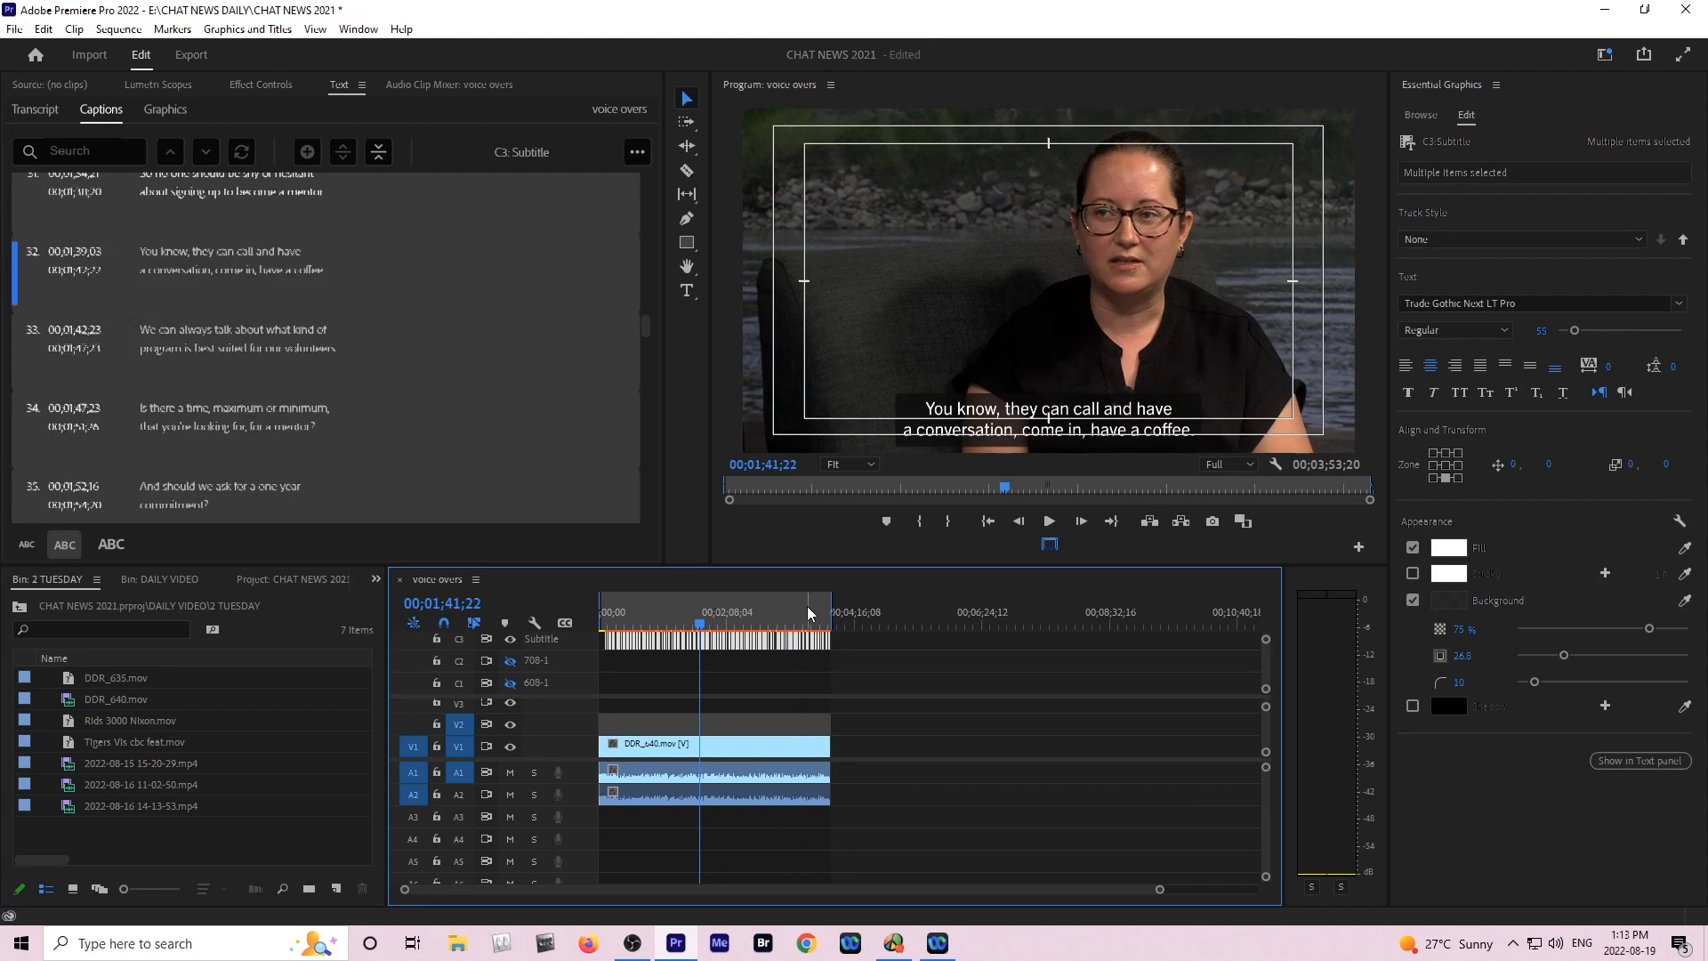
{"action": "left_click", "coordinate": [190, 54]}
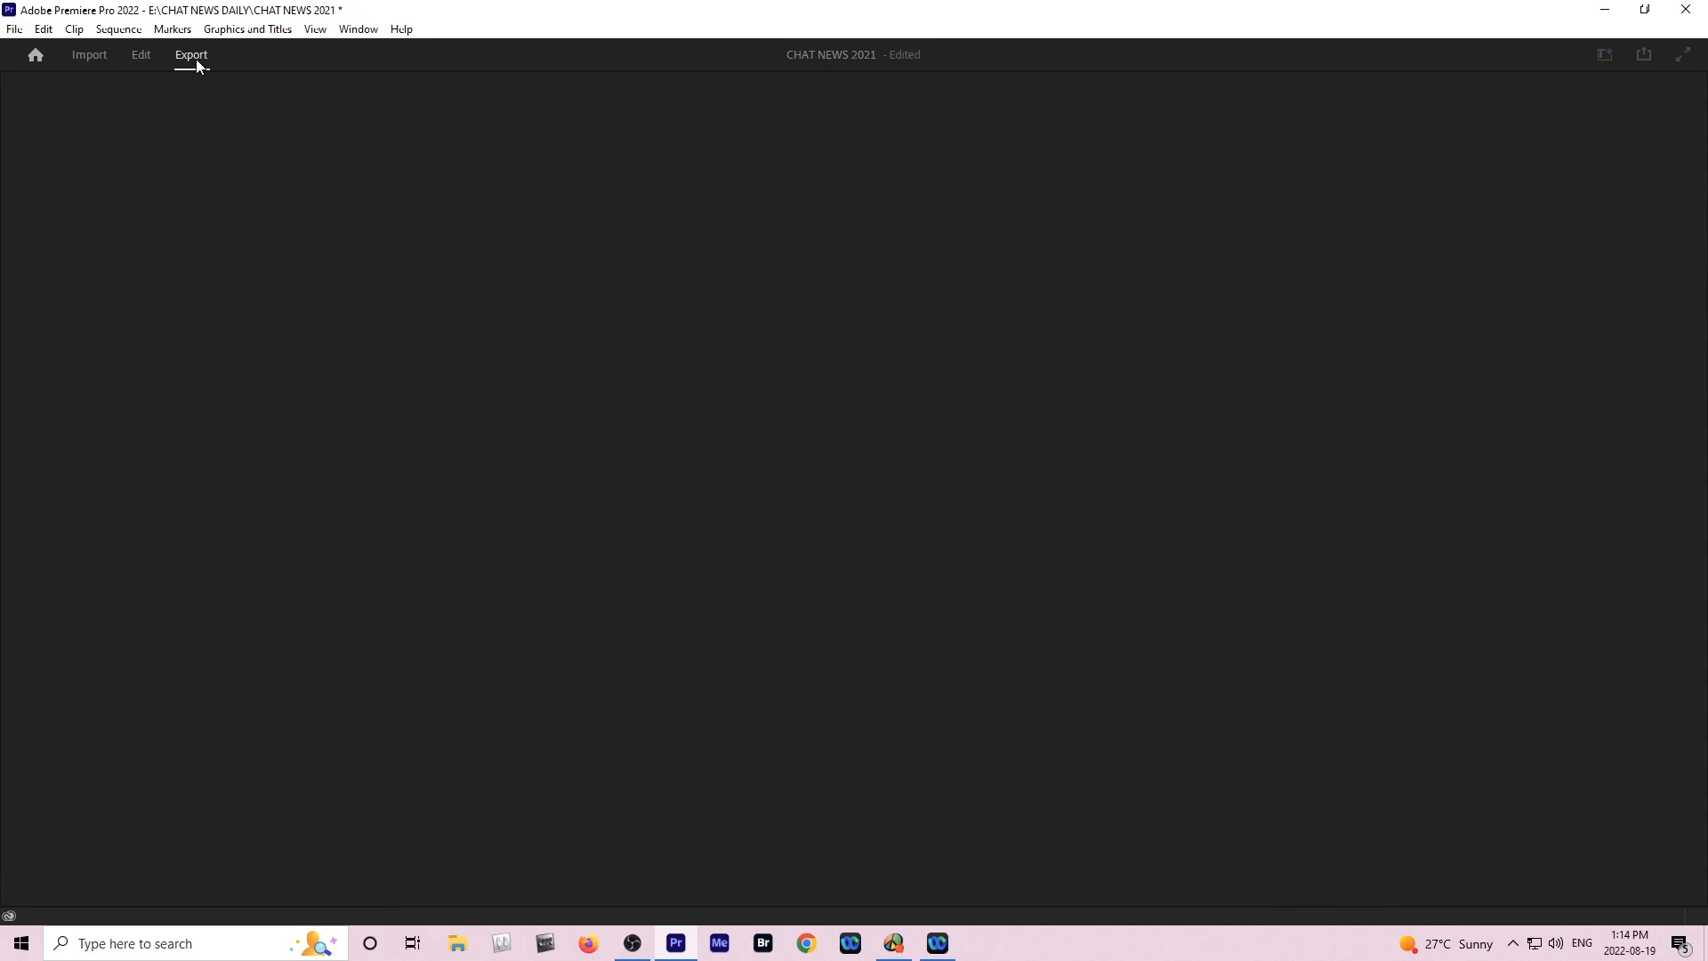
{"action": "left_click", "coordinate": [191, 53]}
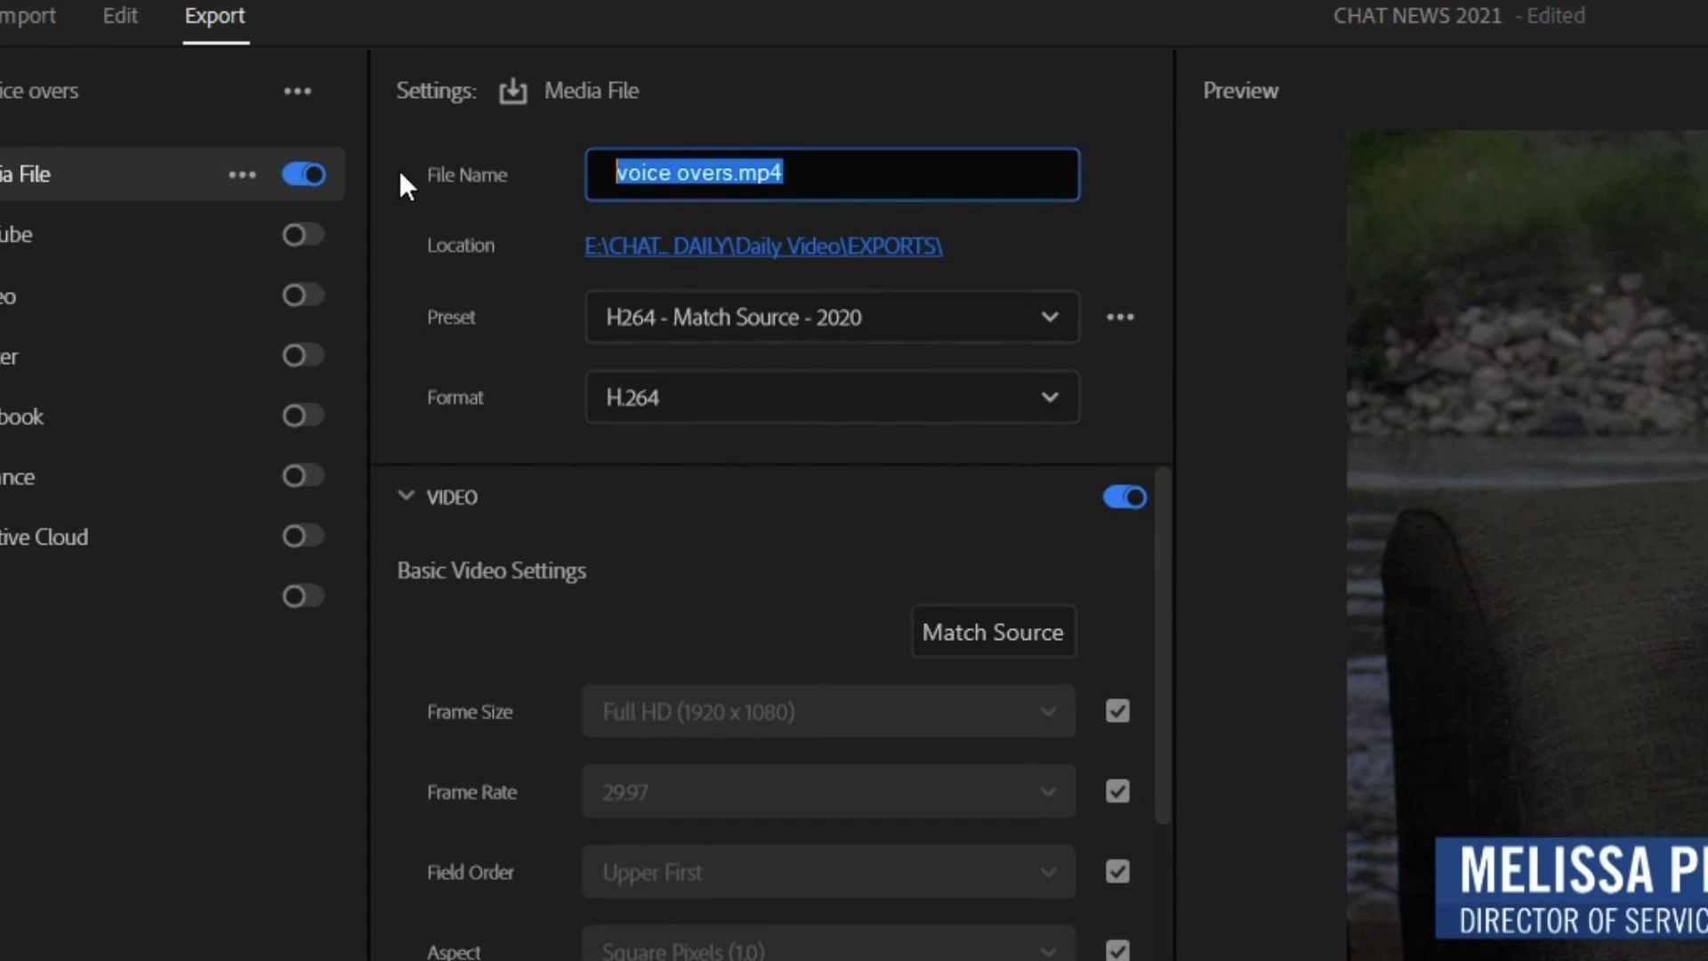
{"action": "type", "text": "Aug"}
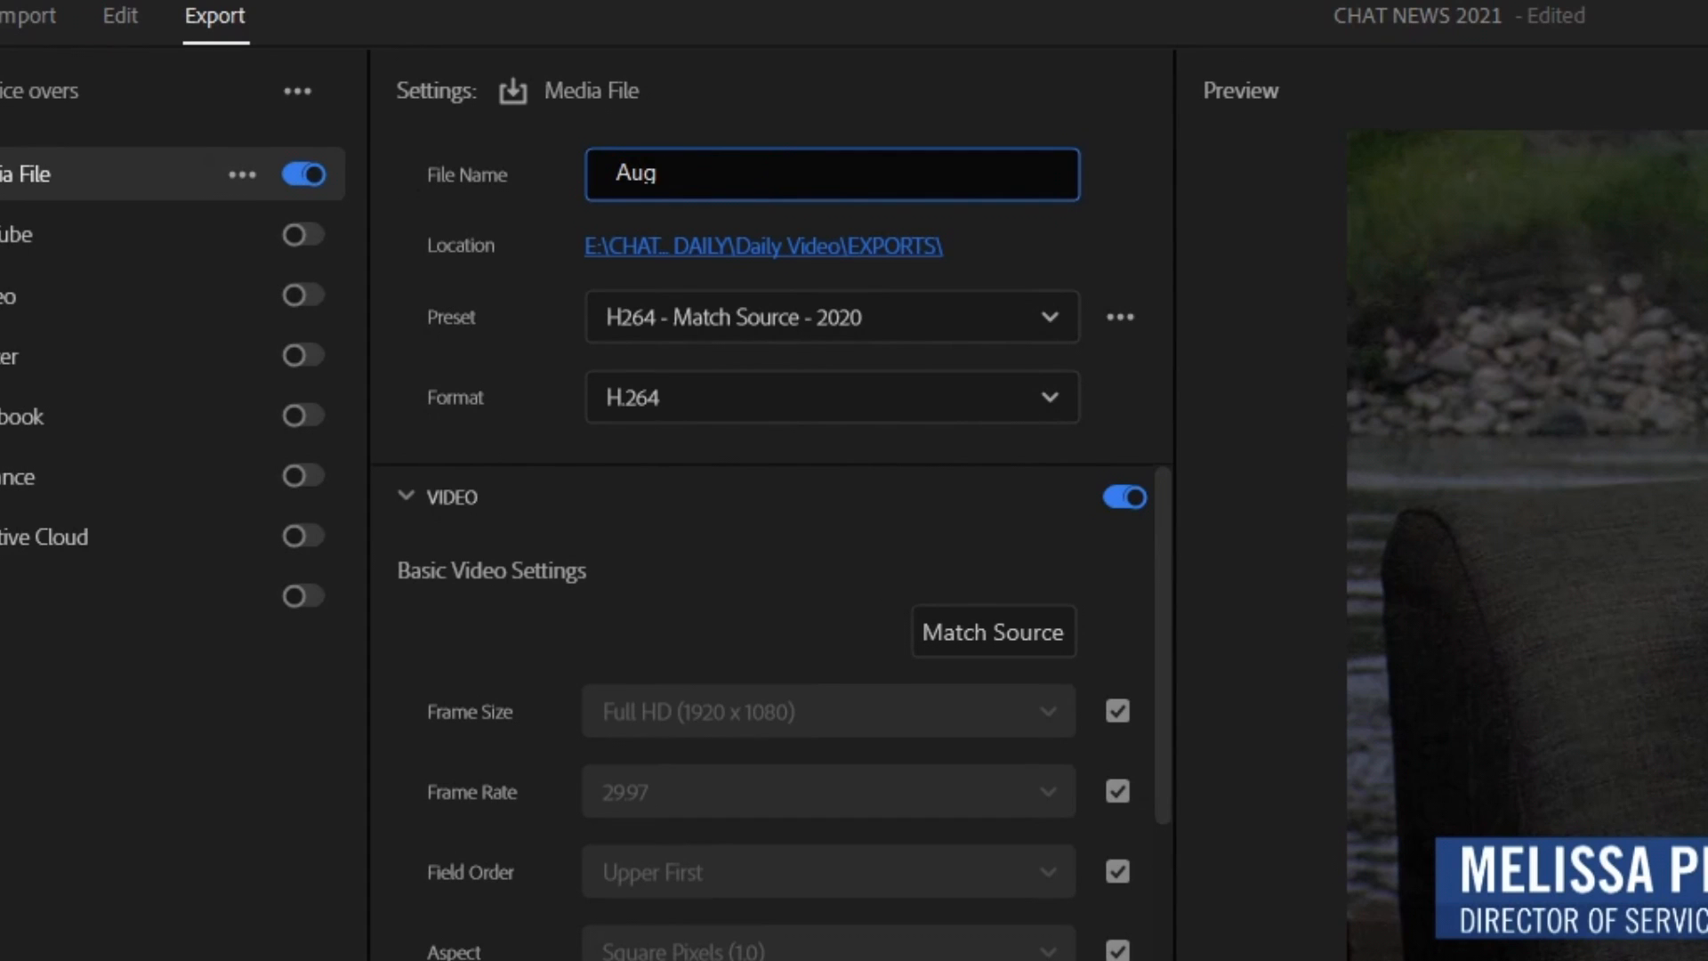
{"action": "type", "text": "19 Intervie"}
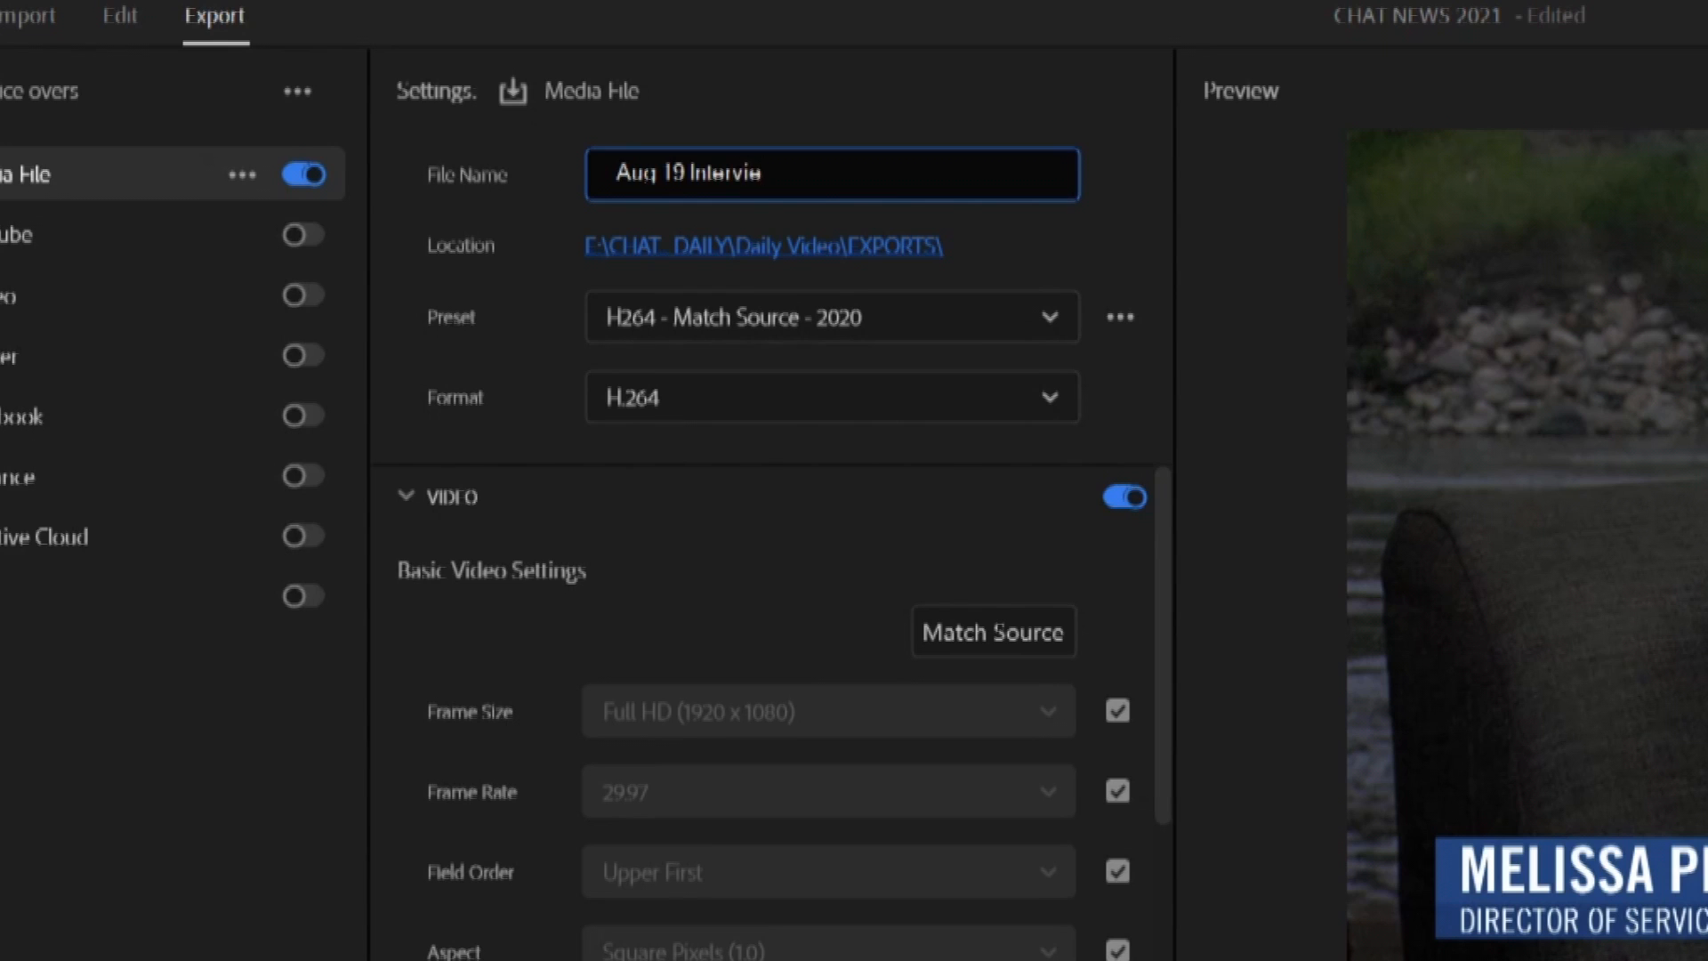
{"action": "type", "text": "w - Meli"}
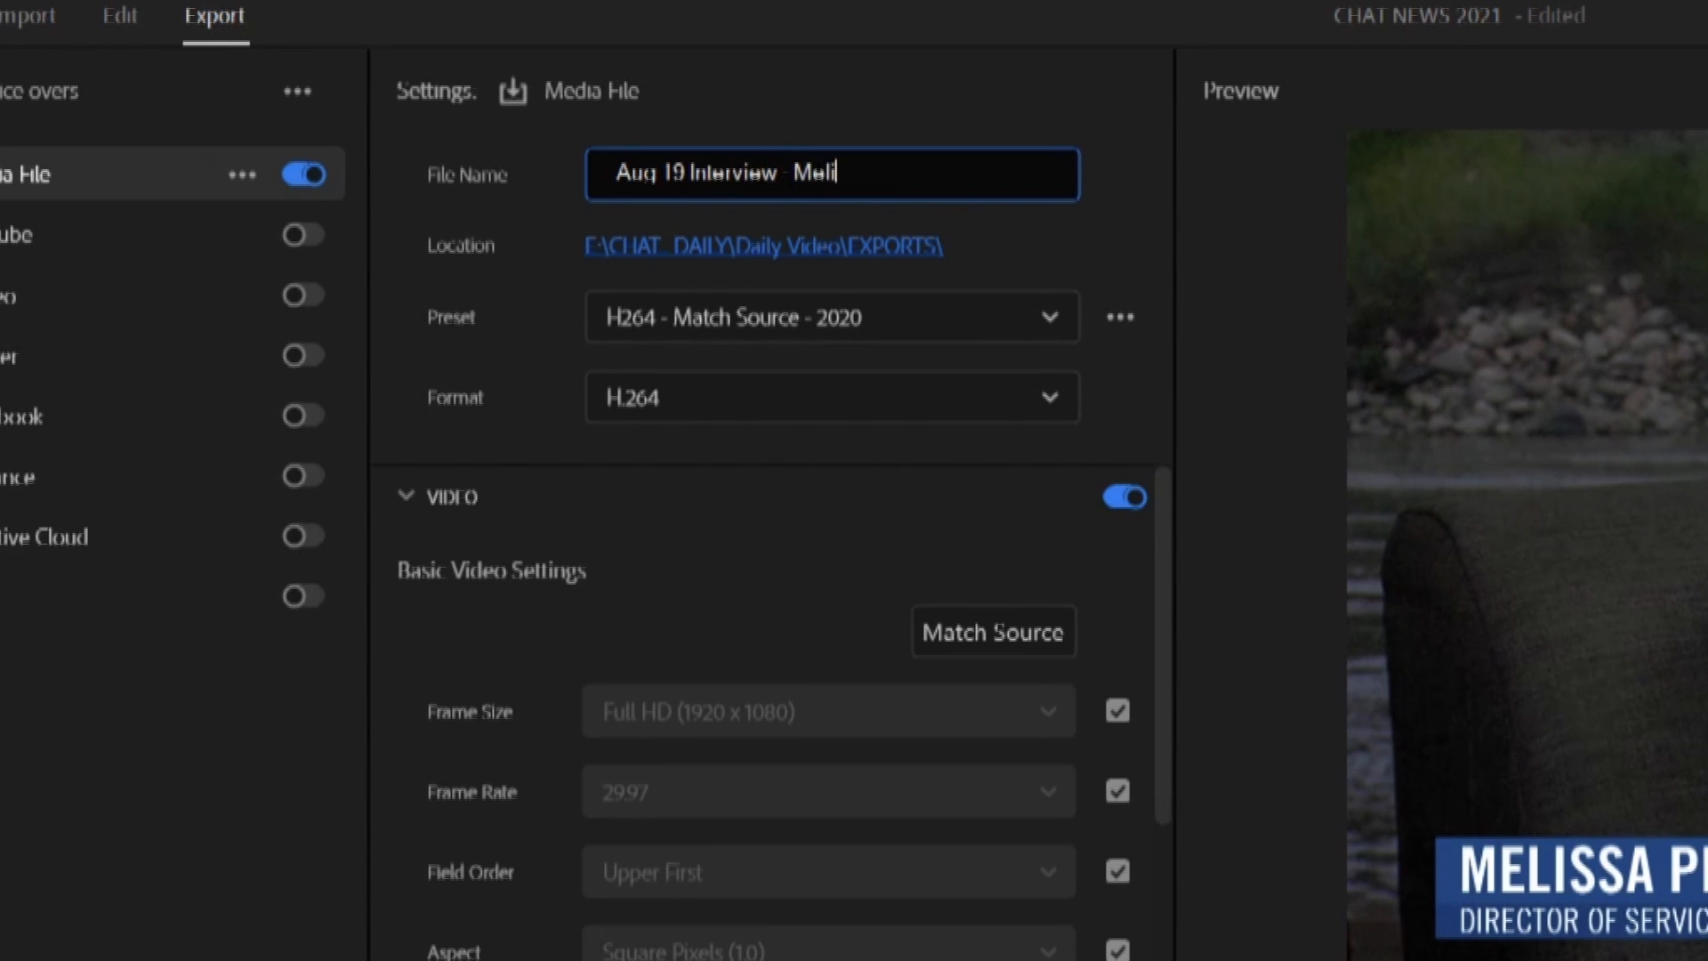
{"action": "type", "text": "ssa Pearl_1.mp4"}
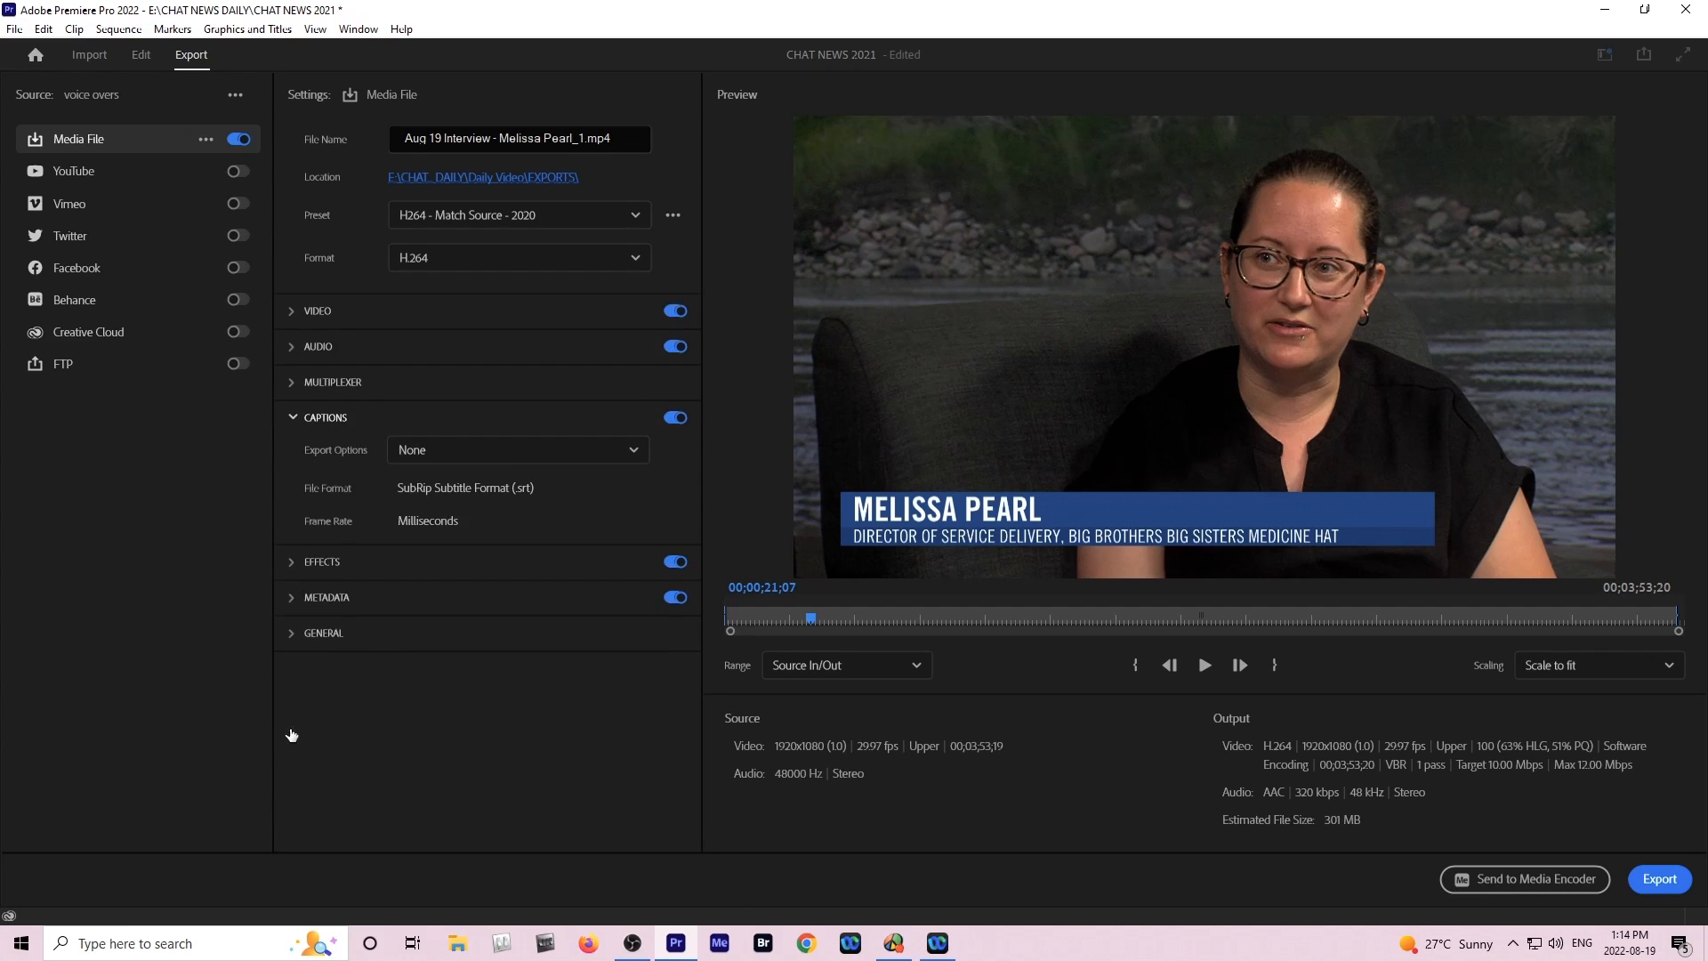
{"action": "mouse_move", "coordinate": [441, 493]}
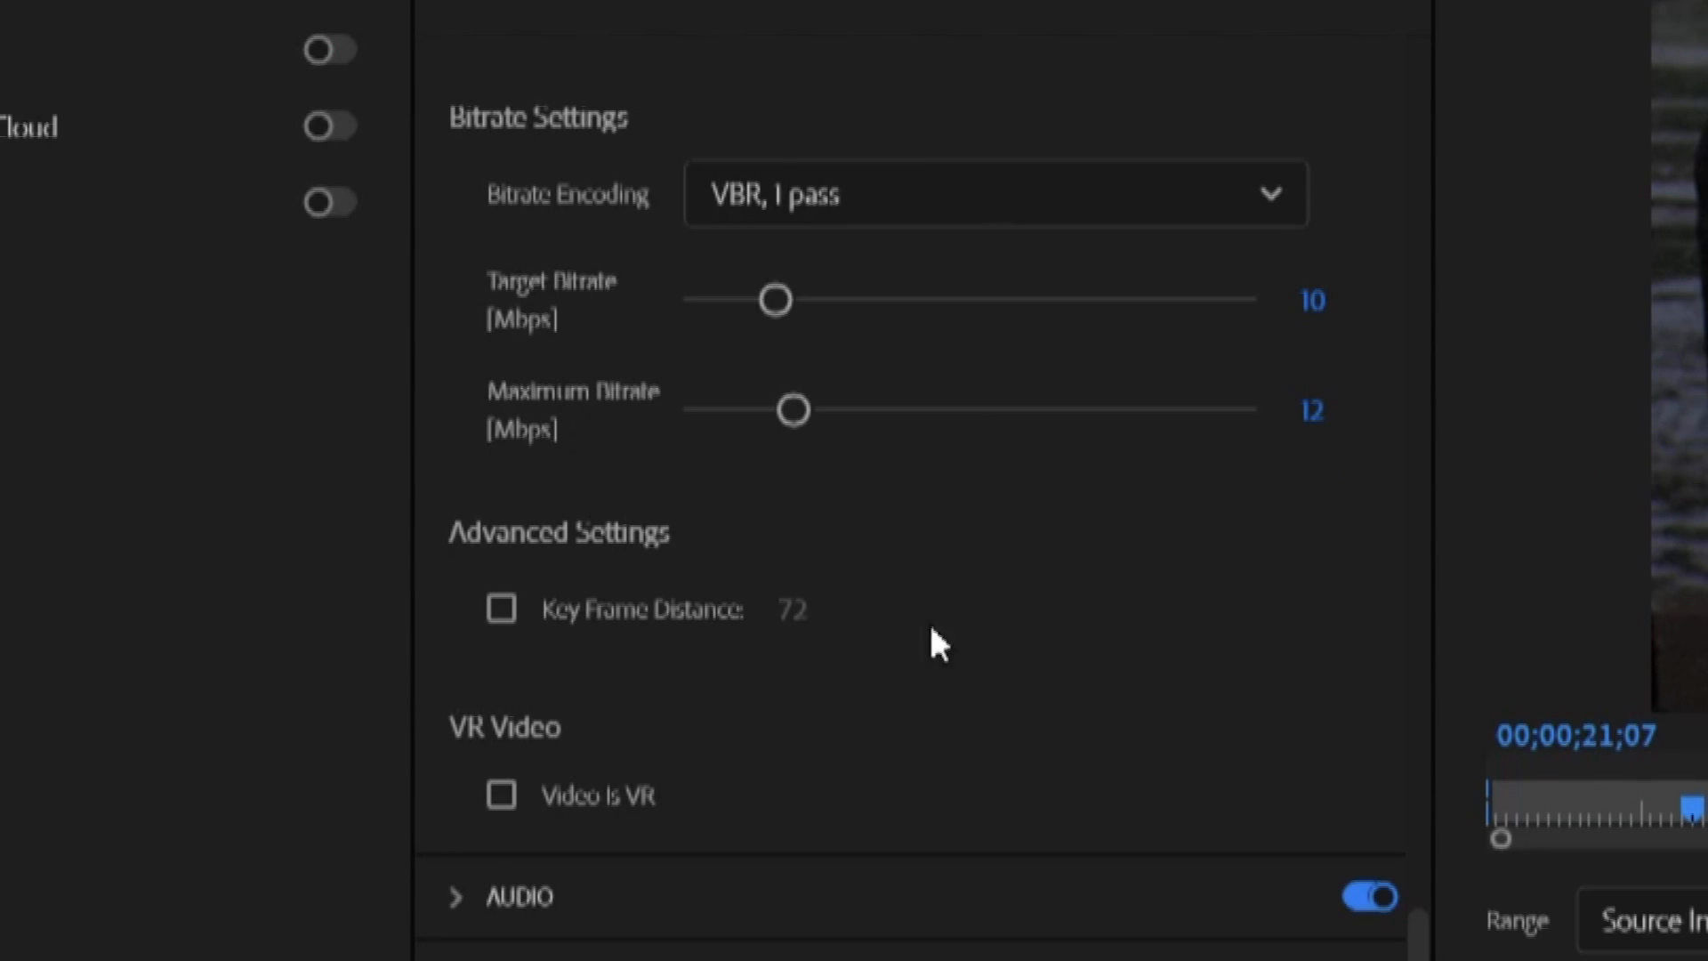
Set captions to Create Sidecar File (SRT) and start the export.
{"action": "scroll", "scroll_direction": "down", "scroll_amount": 3}
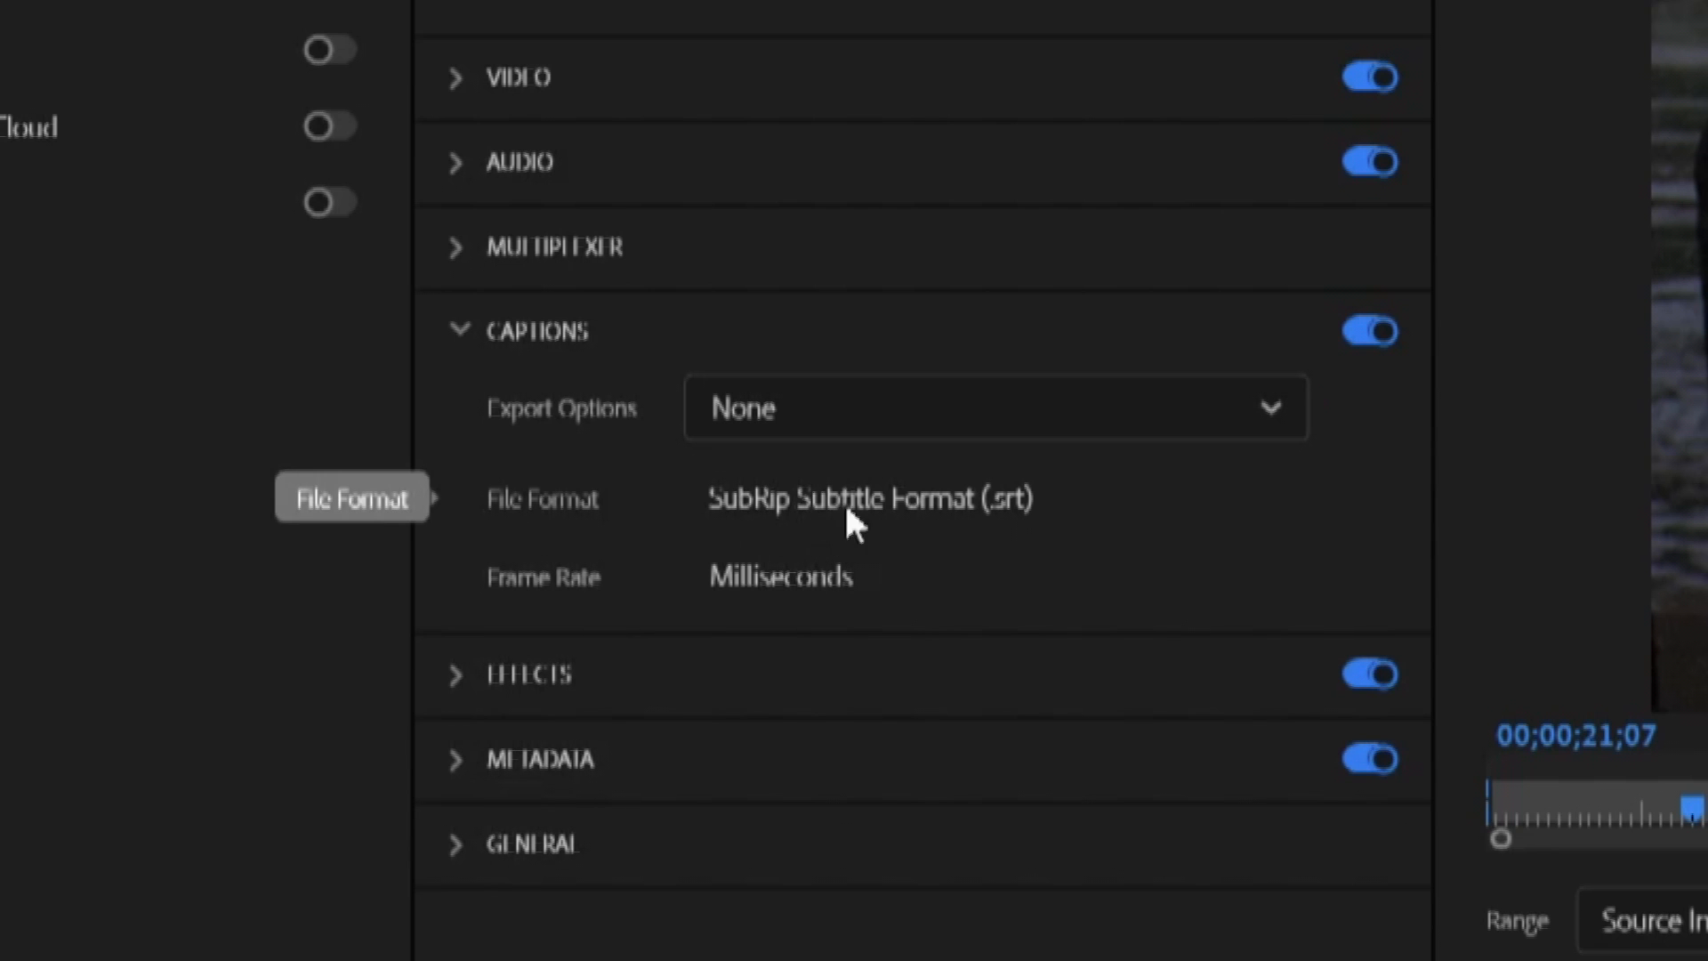
{"action": "mouse_move", "coordinate": [1270, 430]}
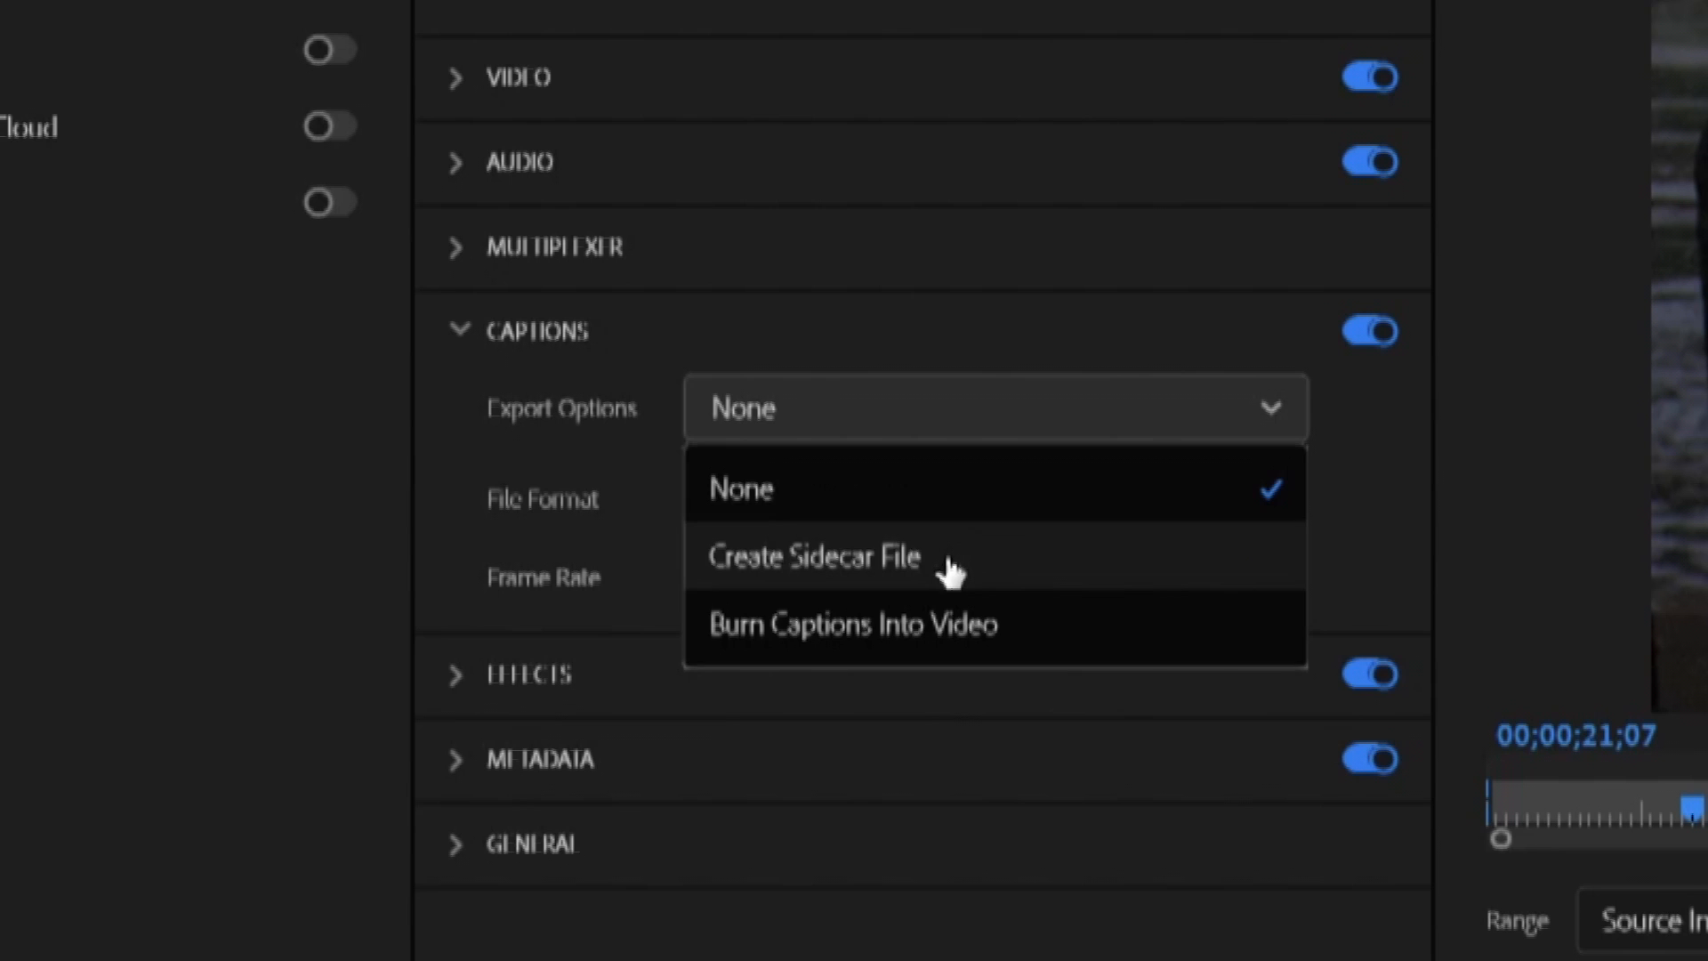
{"action": "left_click", "coordinate": [814, 555]}
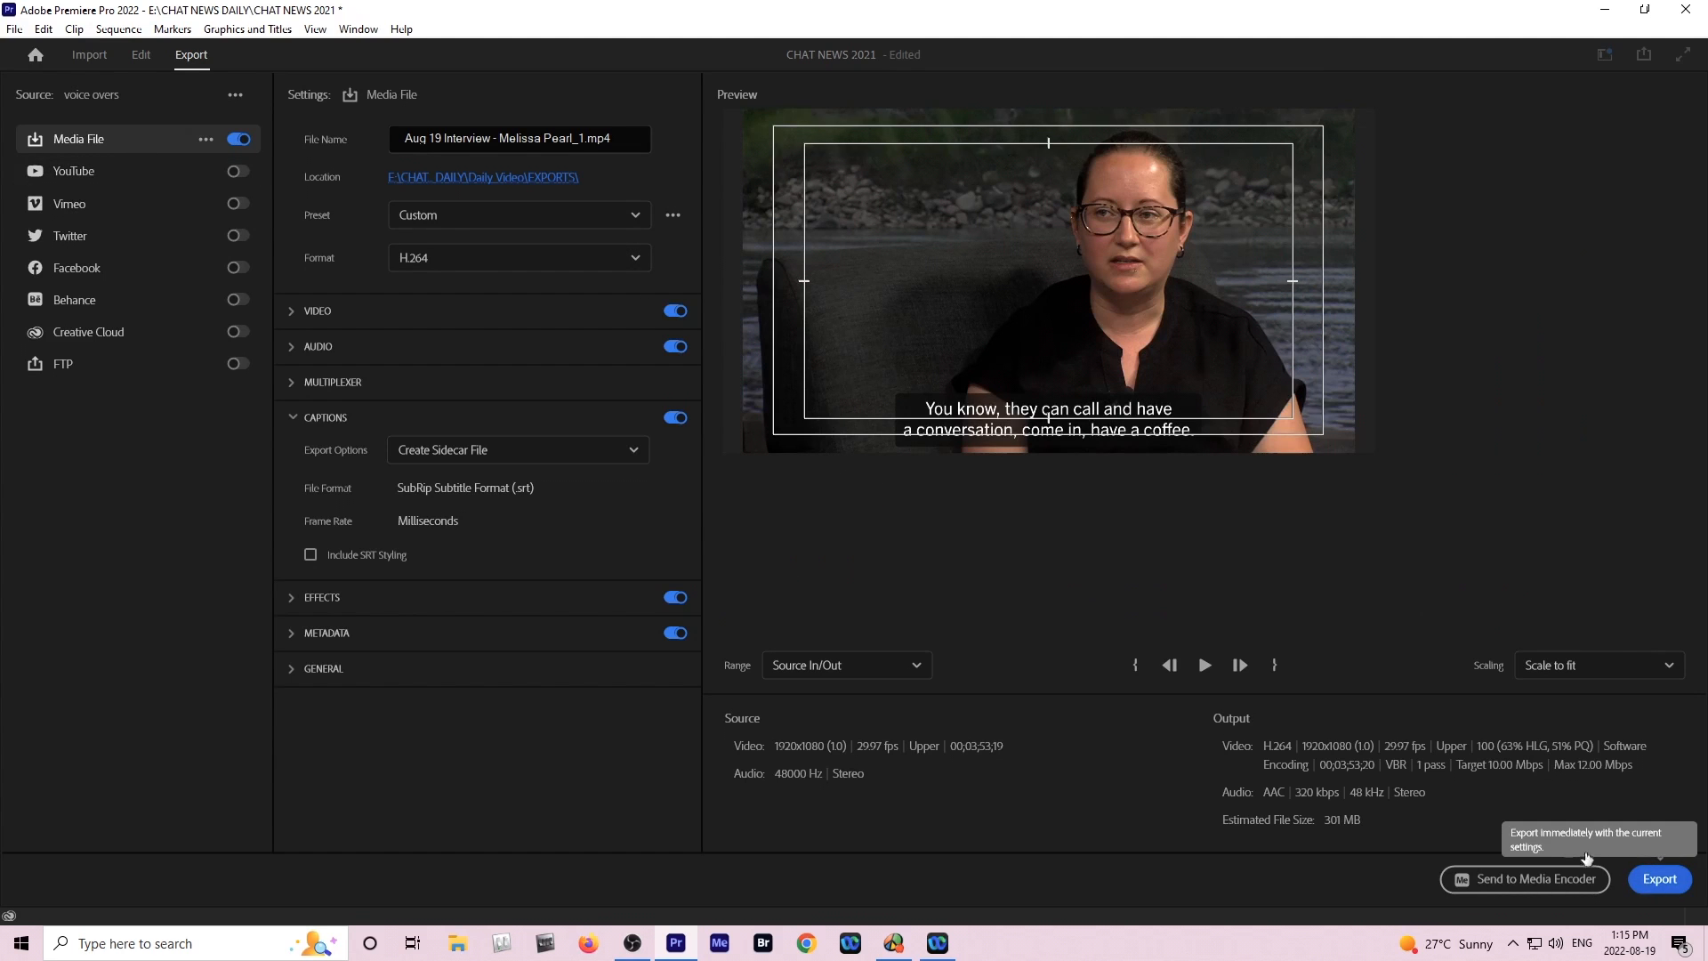
{"action": "left_click", "coordinate": [1658, 879]}
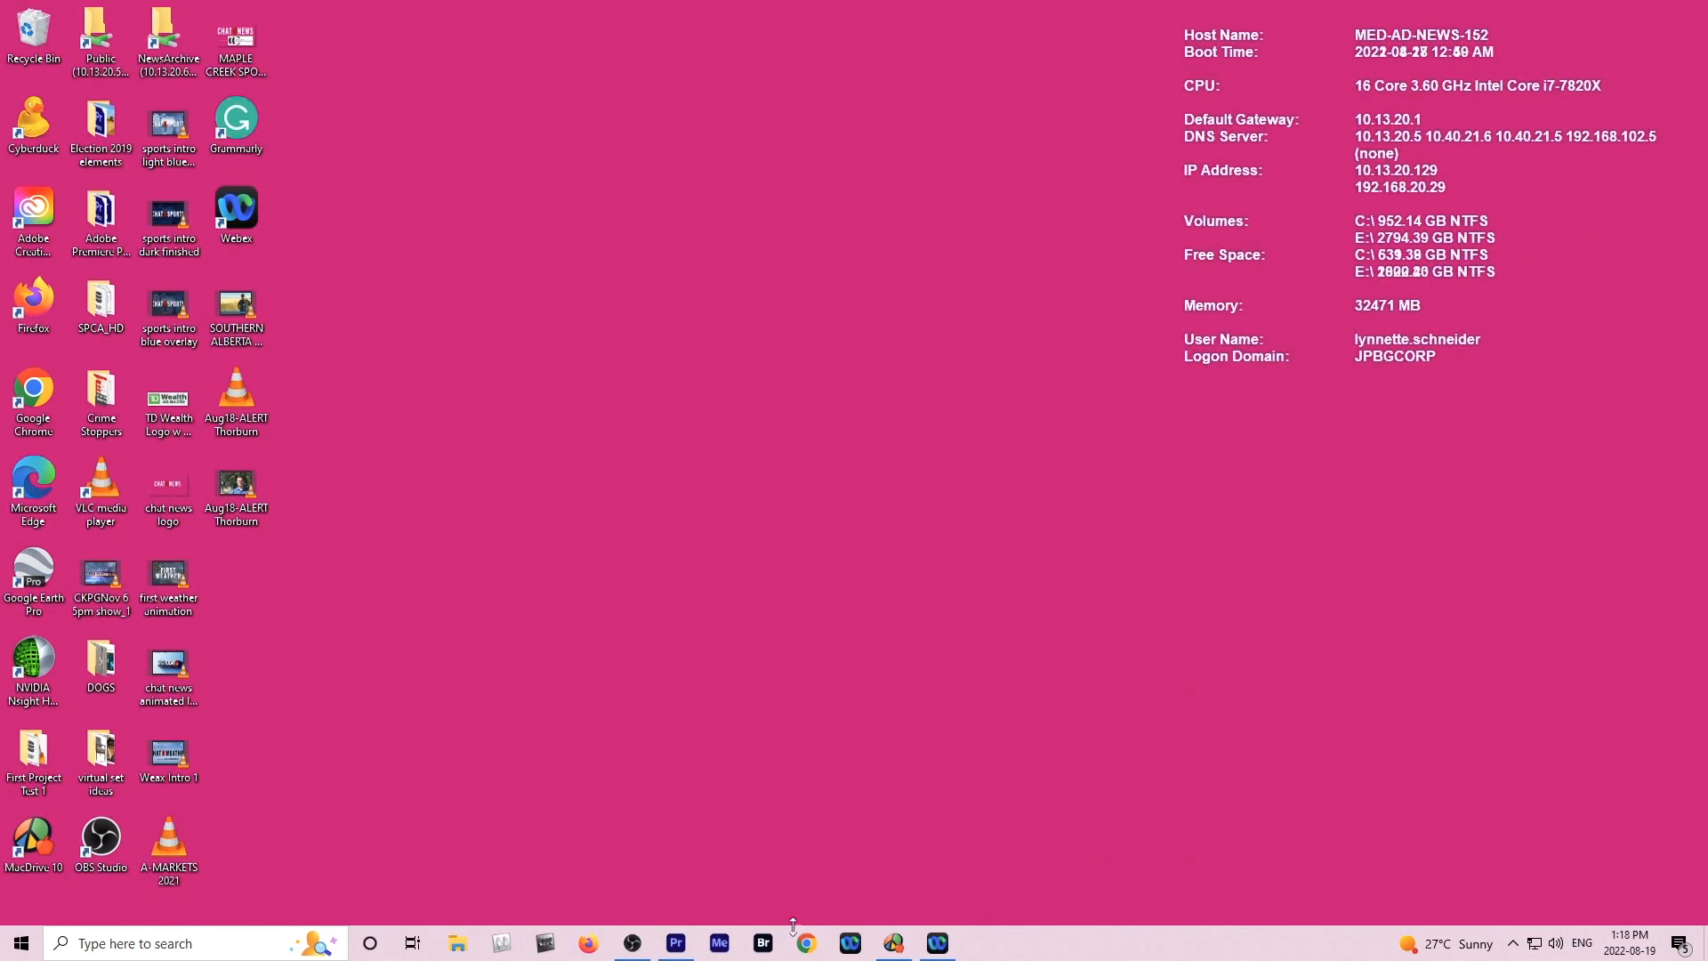
{"action": "mouse_move", "coordinate": [676, 943]}
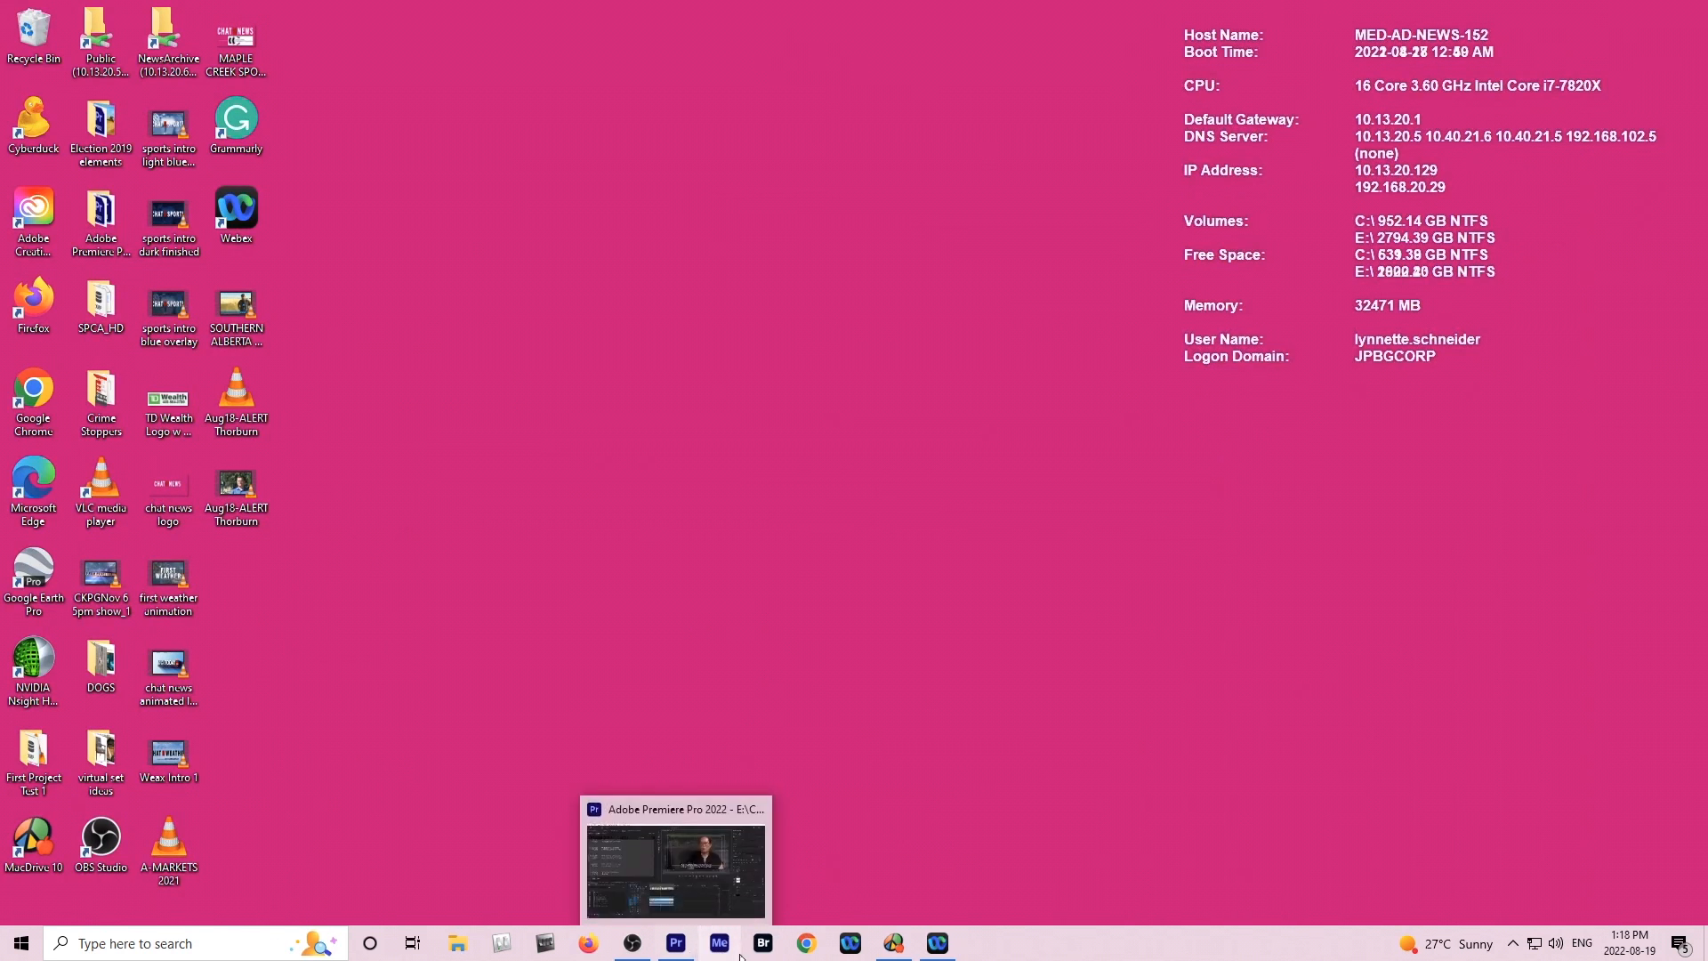
Log in to Dacast and start a new video upload from the Videos library.
{"action": "left_click", "coordinate": [808, 943]}
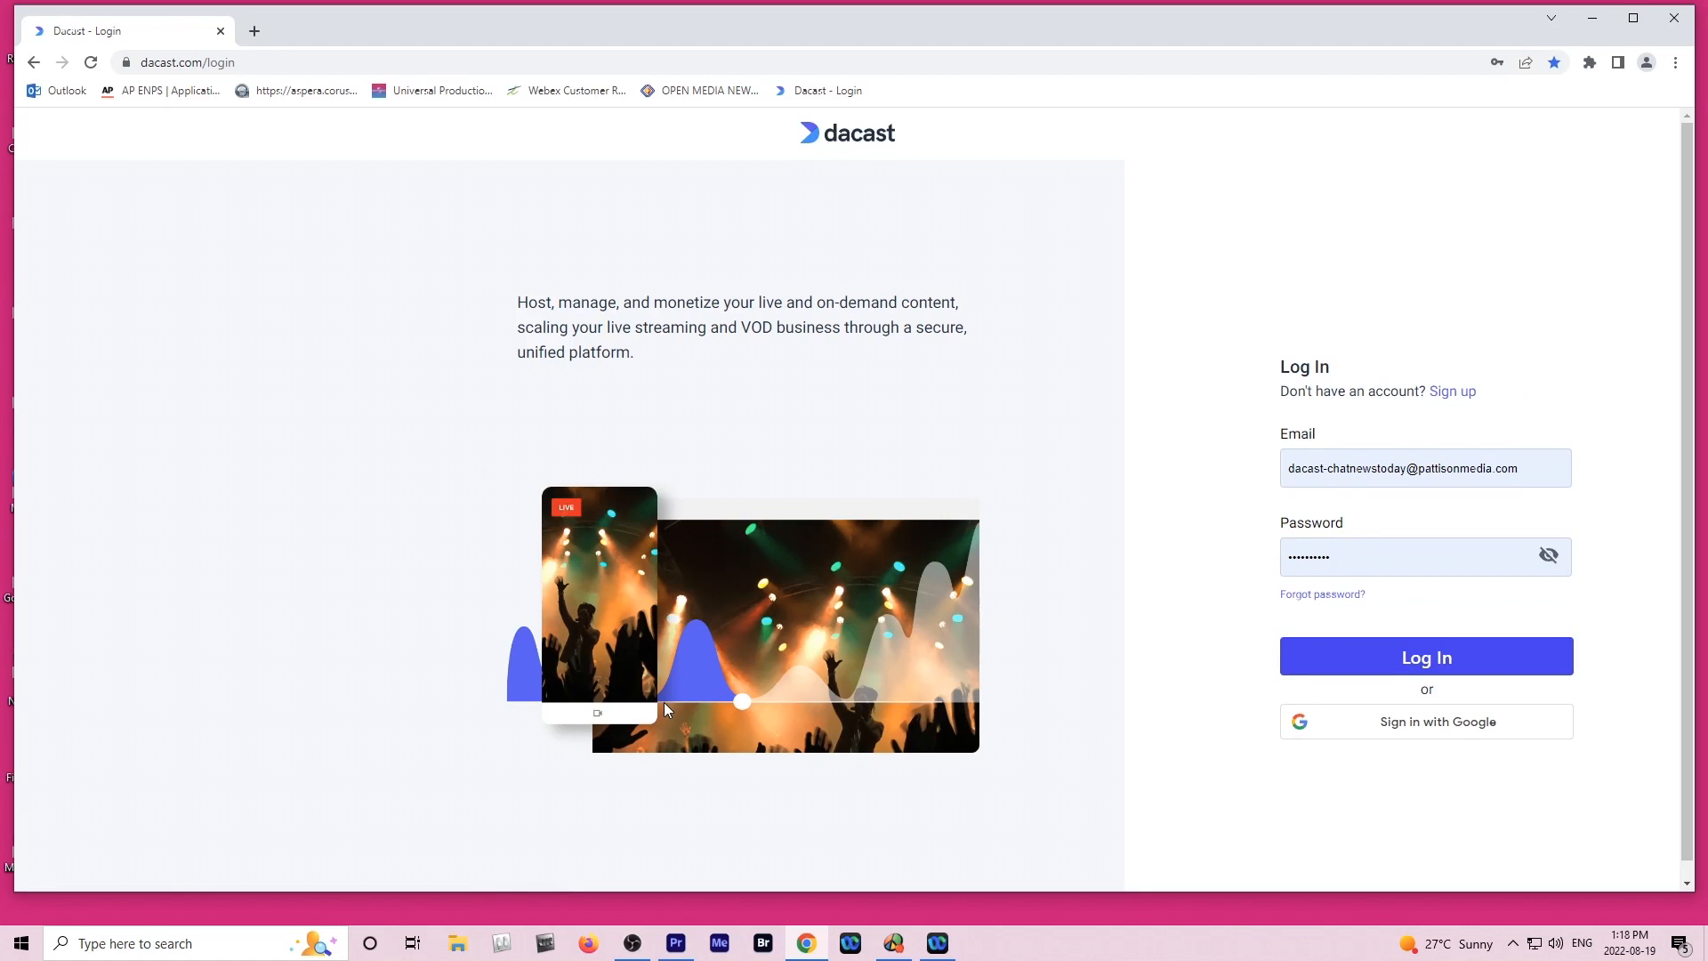
{"action": "left_click", "coordinate": [1427, 655]}
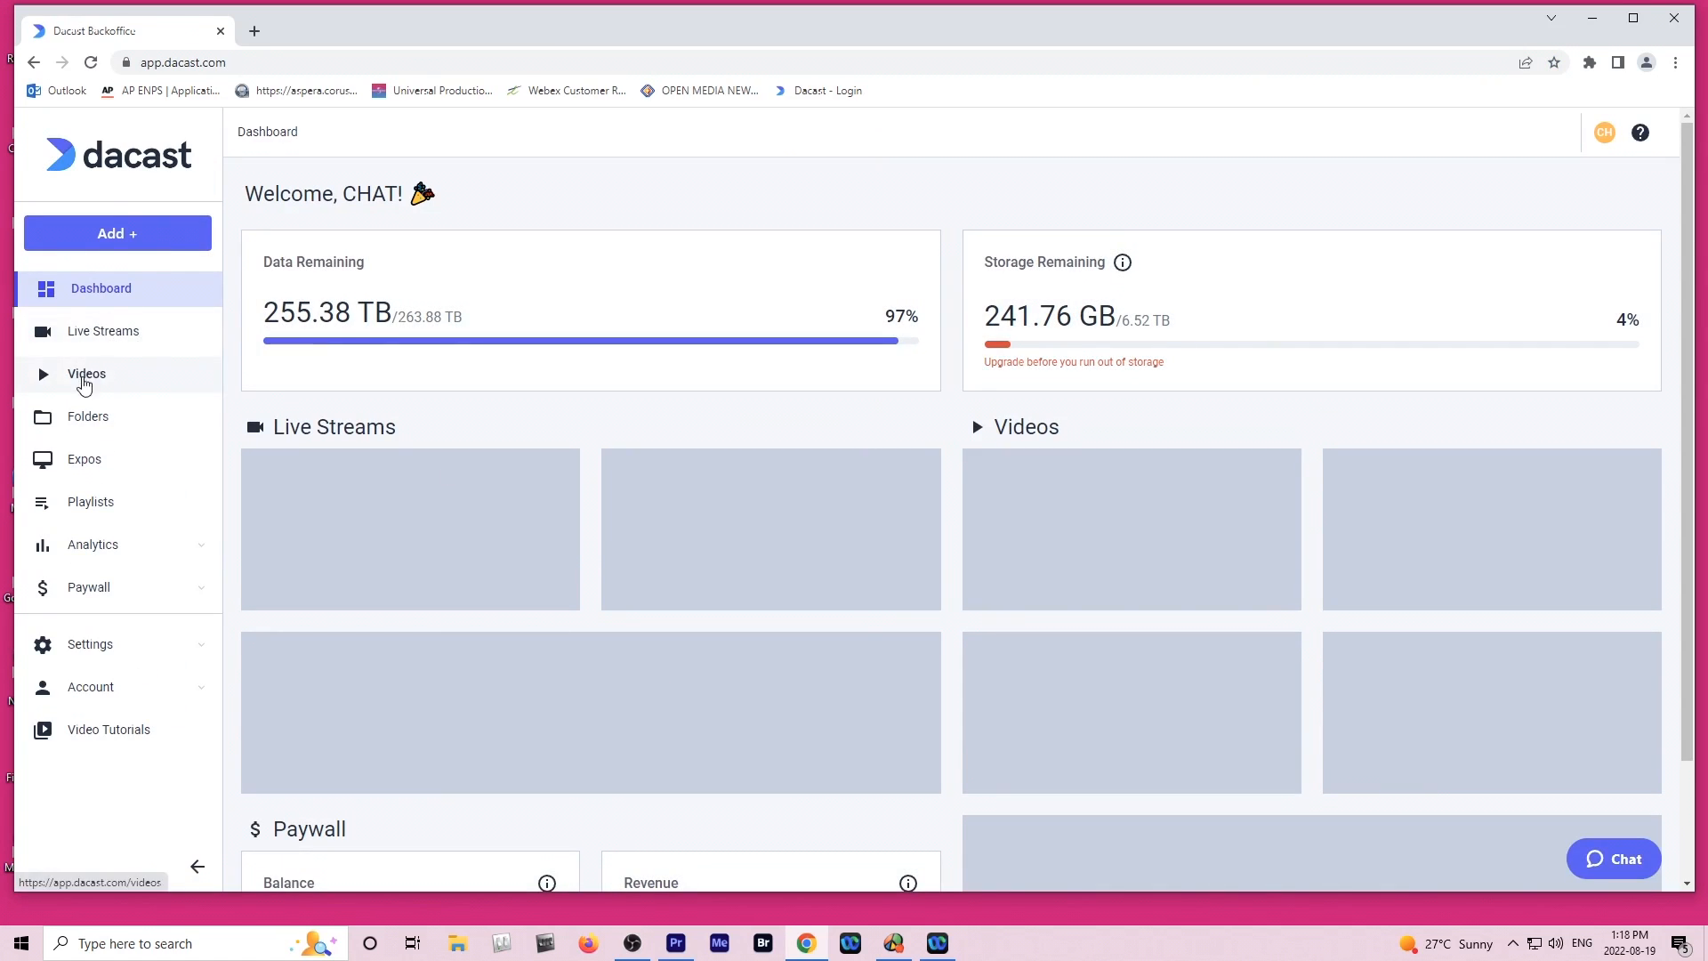
{"action": "left_click", "coordinate": [85, 374]}
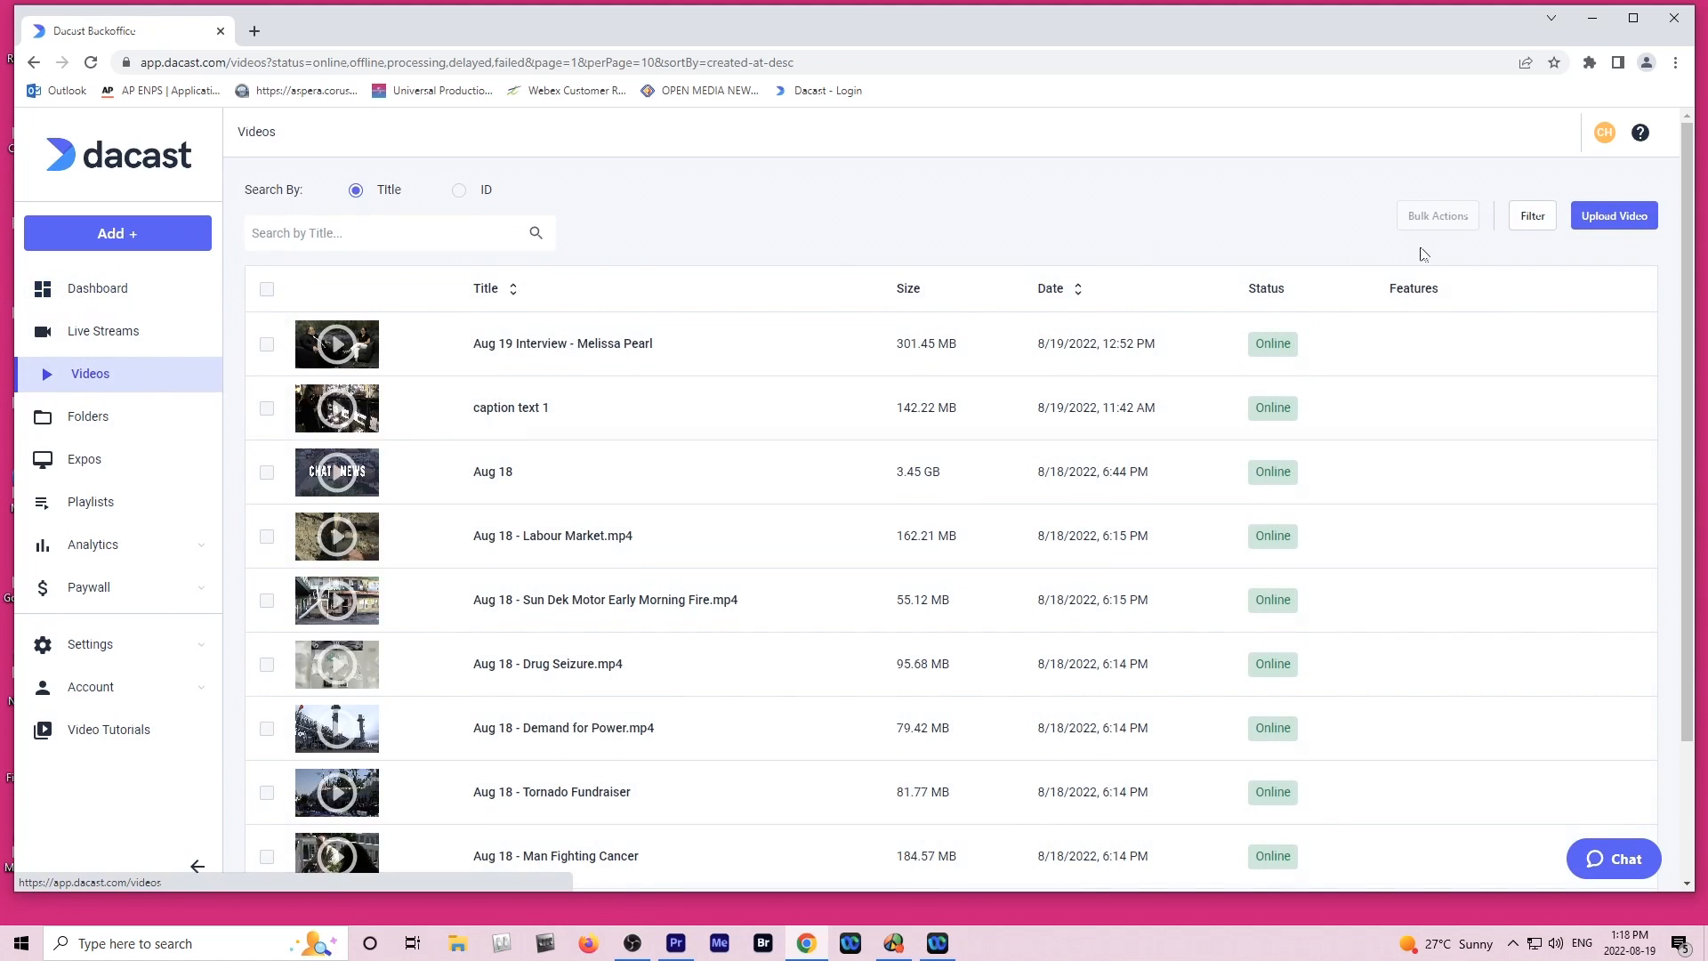
{"action": "left_click", "coordinate": [1615, 215]}
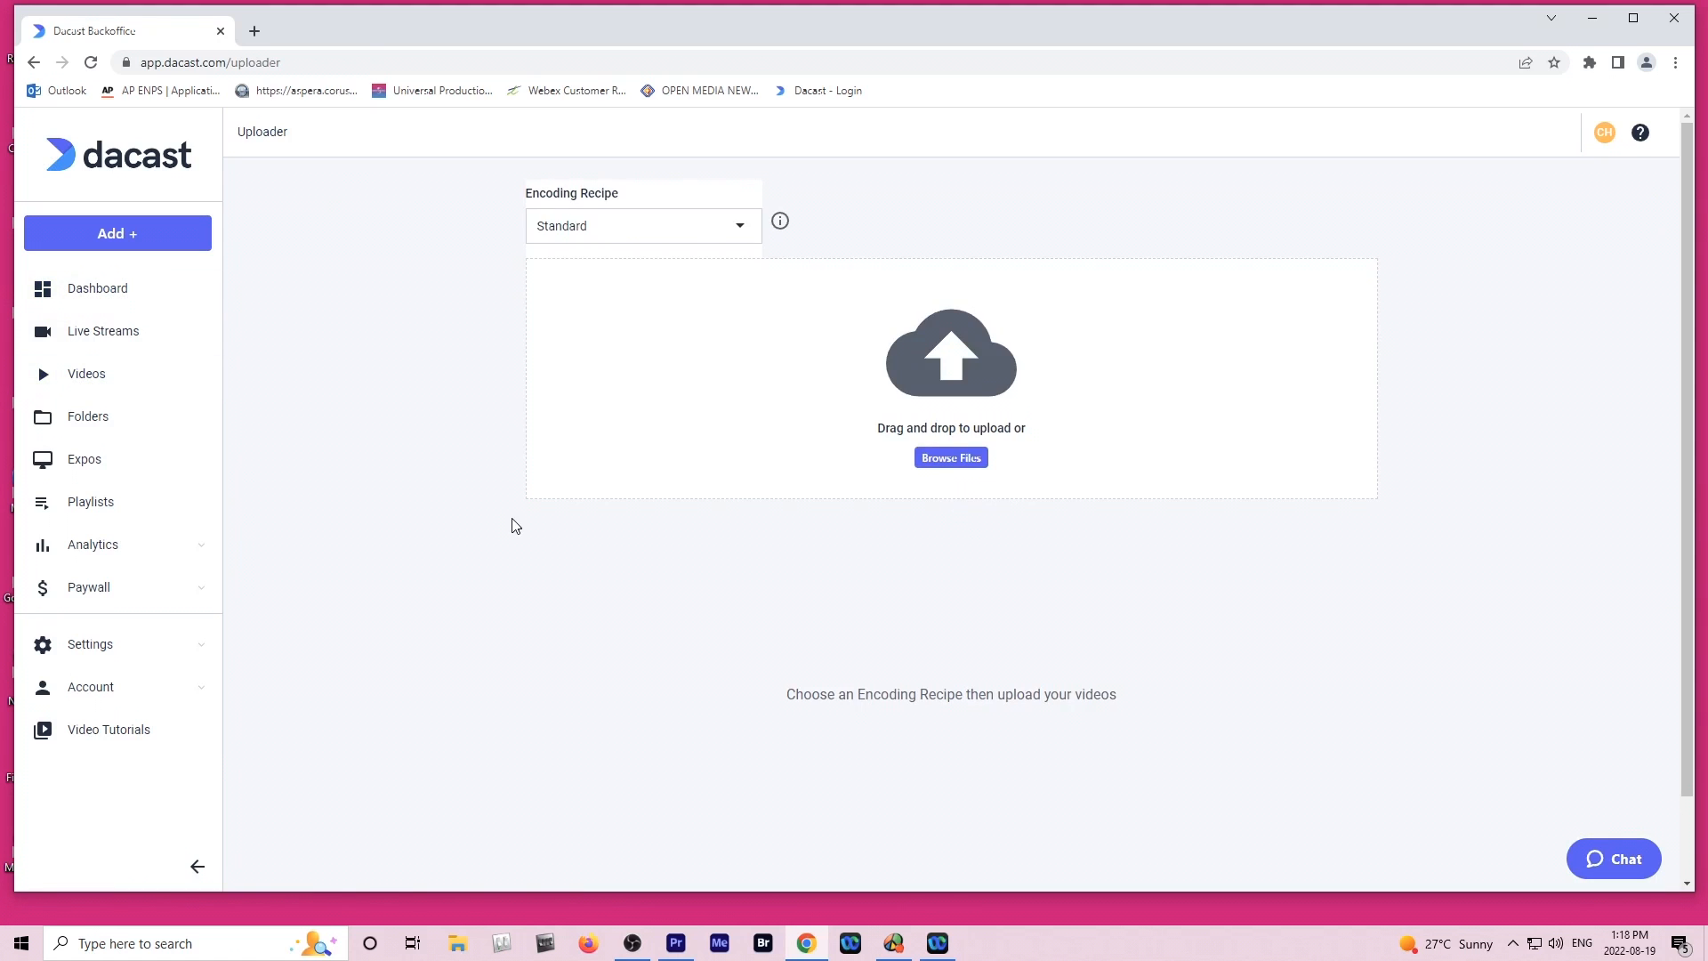
Upload the newest Aug 19 Interview export file from the computer.
{"action": "left_click", "coordinate": [950, 458]}
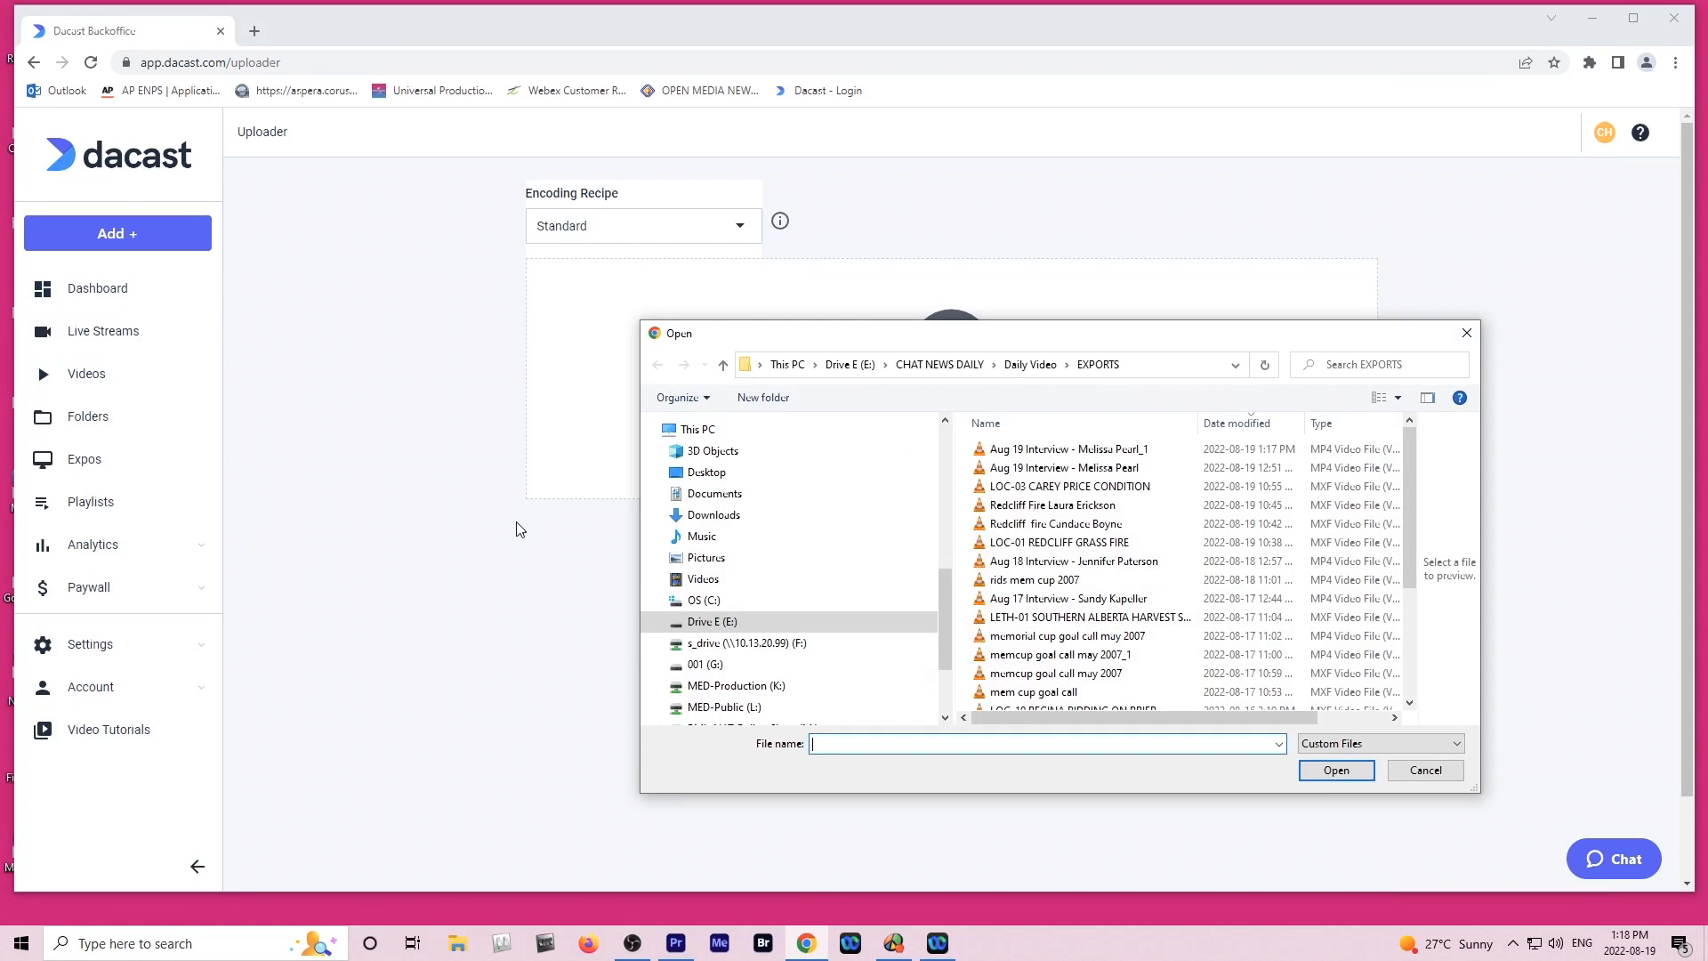
{"action": "left_click", "coordinate": [1071, 448]}
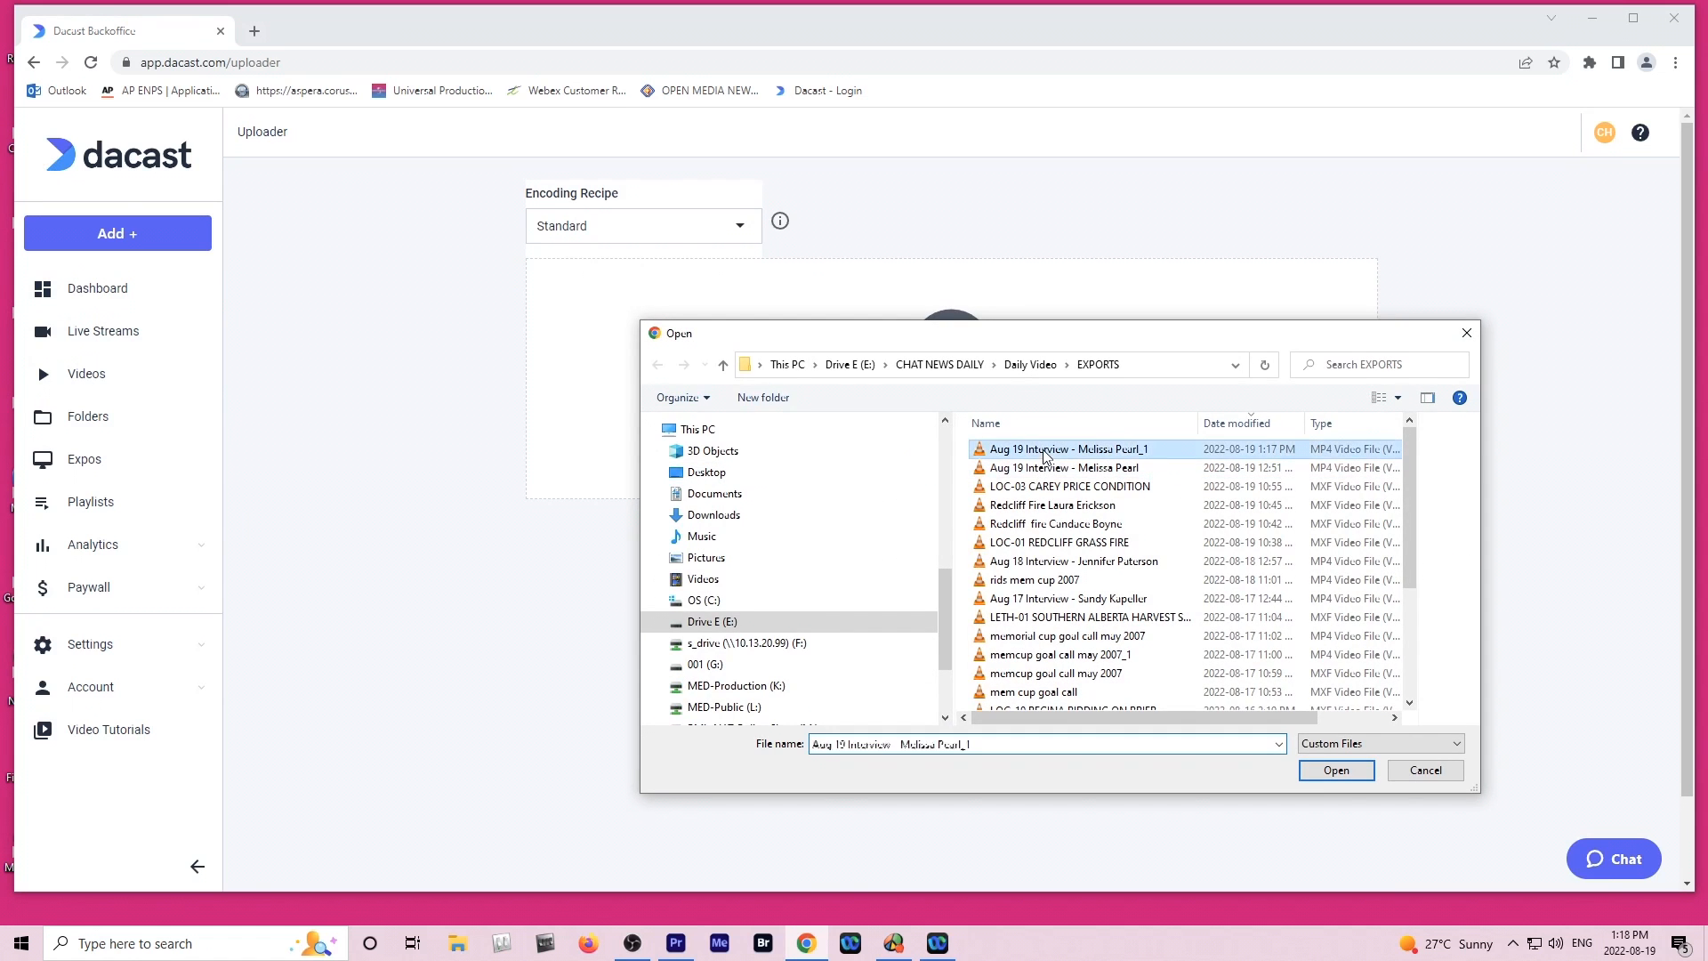
{"action": "left_click", "coordinate": [1336, 768]}
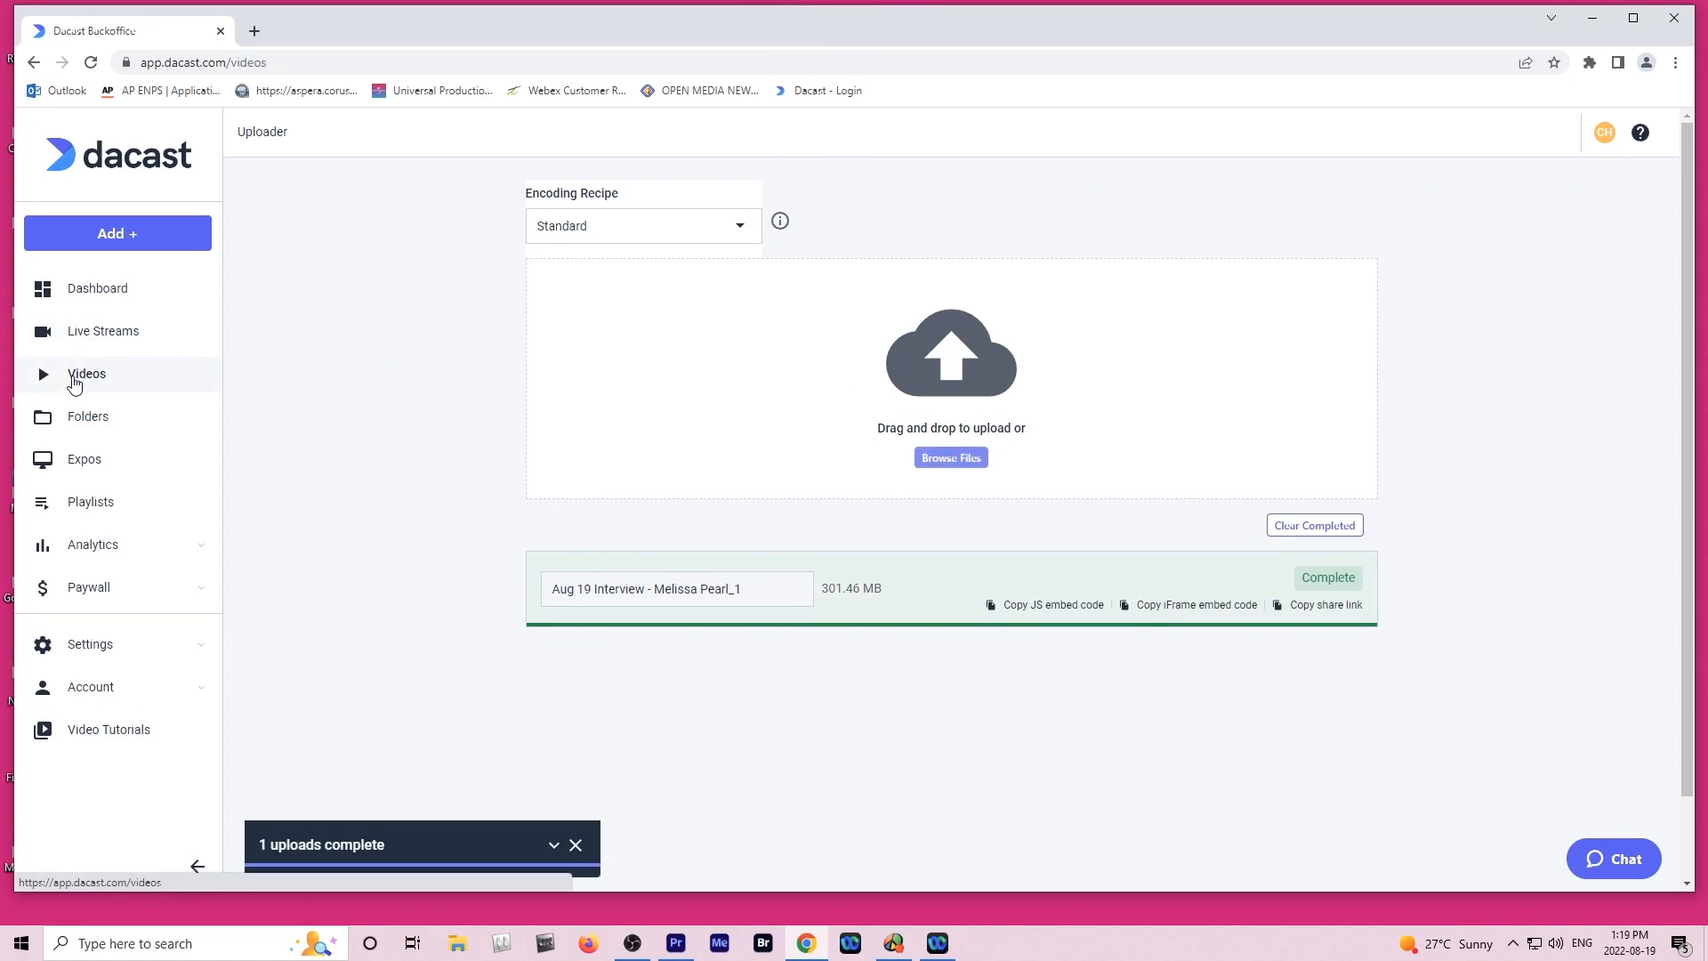
Open the new video's settings and save Melissa Pearl Invu.png as its thumbnail.
{"action": "left_click", "coordinate": [87, 374]}
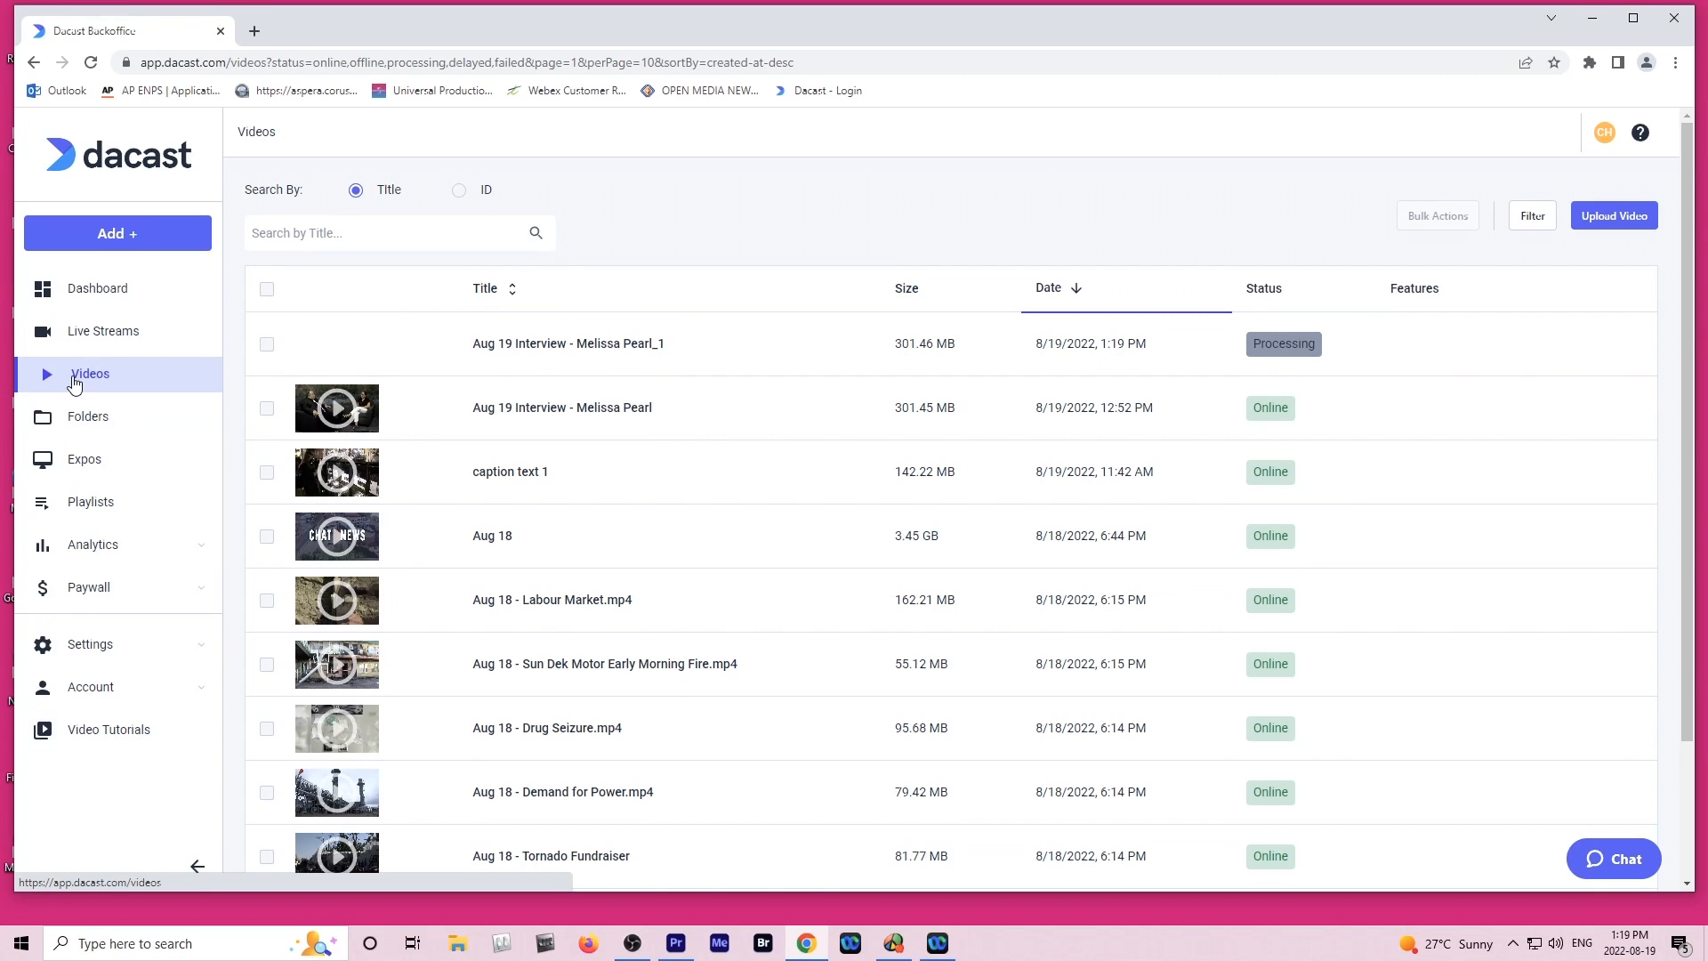
{"action": "mouse_move", "coordinate": [573, 352]}
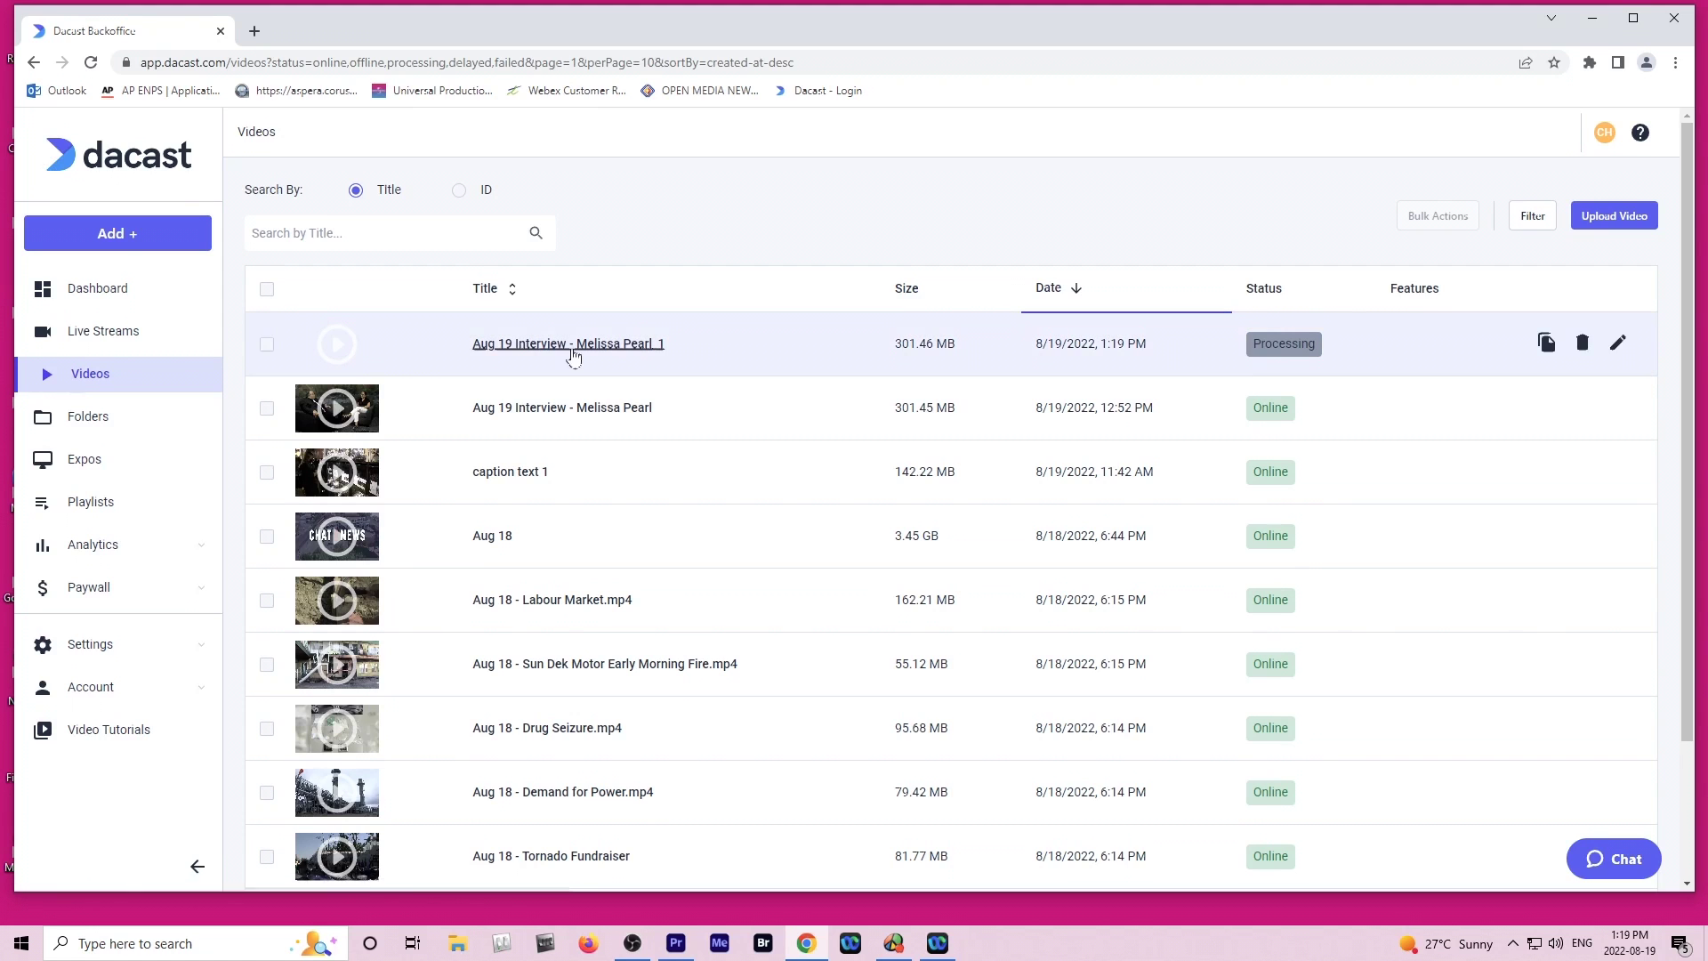
{"action": "left_click", "coordinate": [567, 343]}
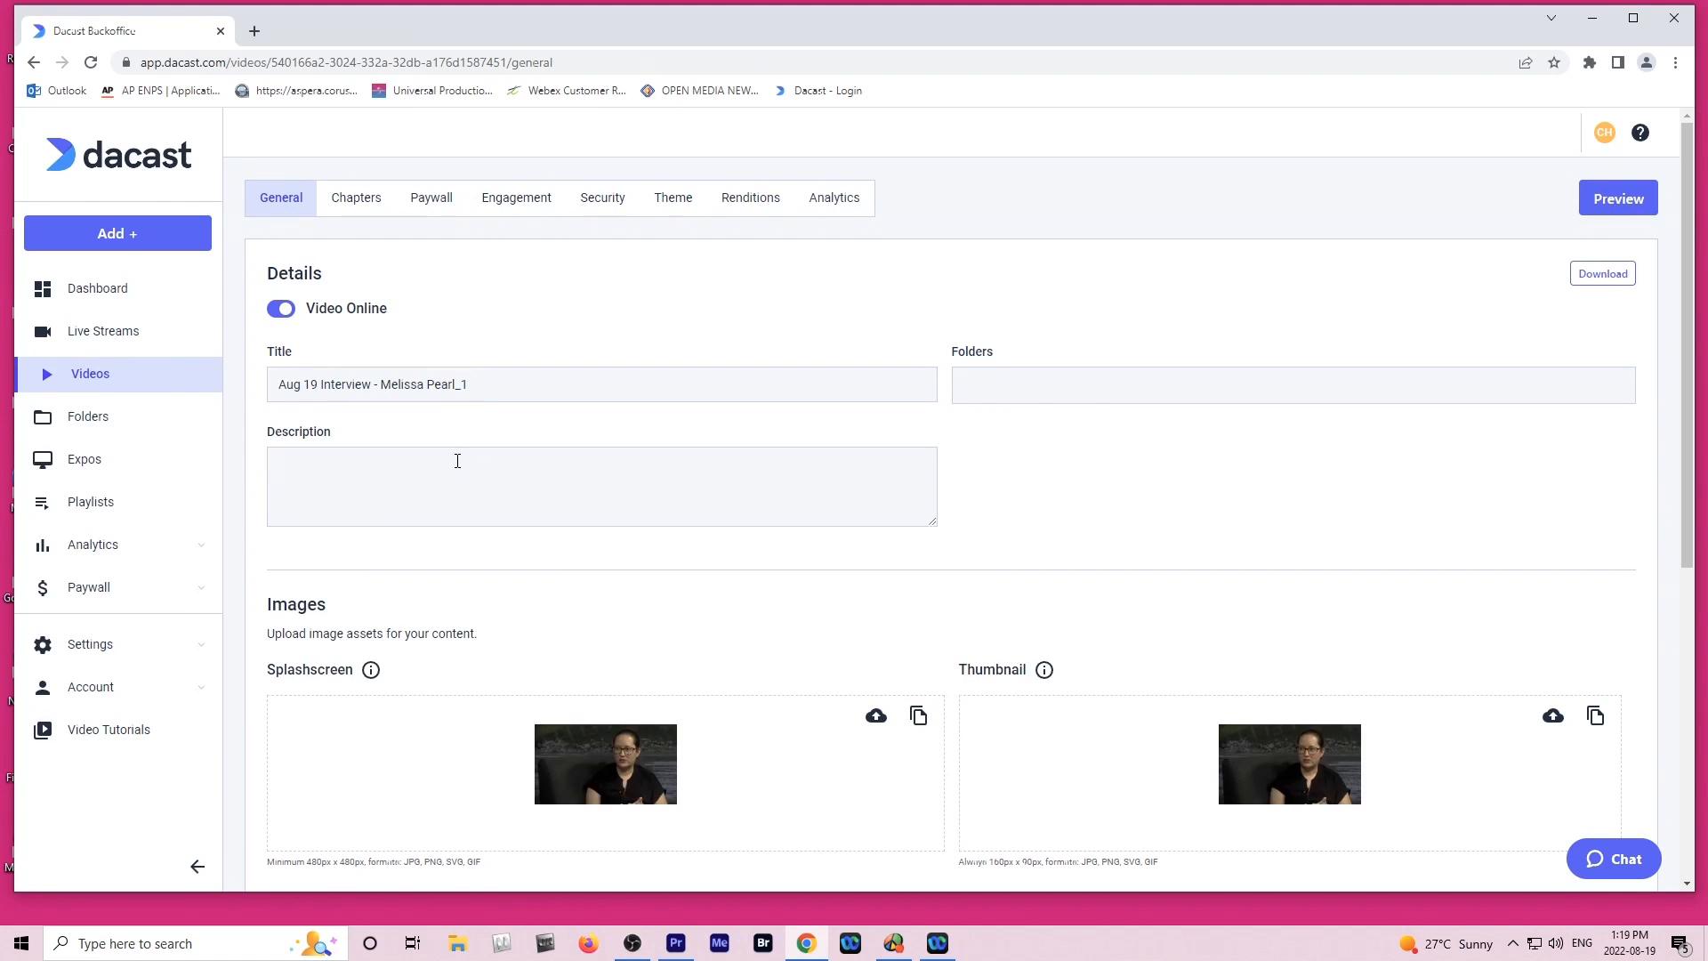
{"action": "mouse_move", "coordinate": [1553, 722]}
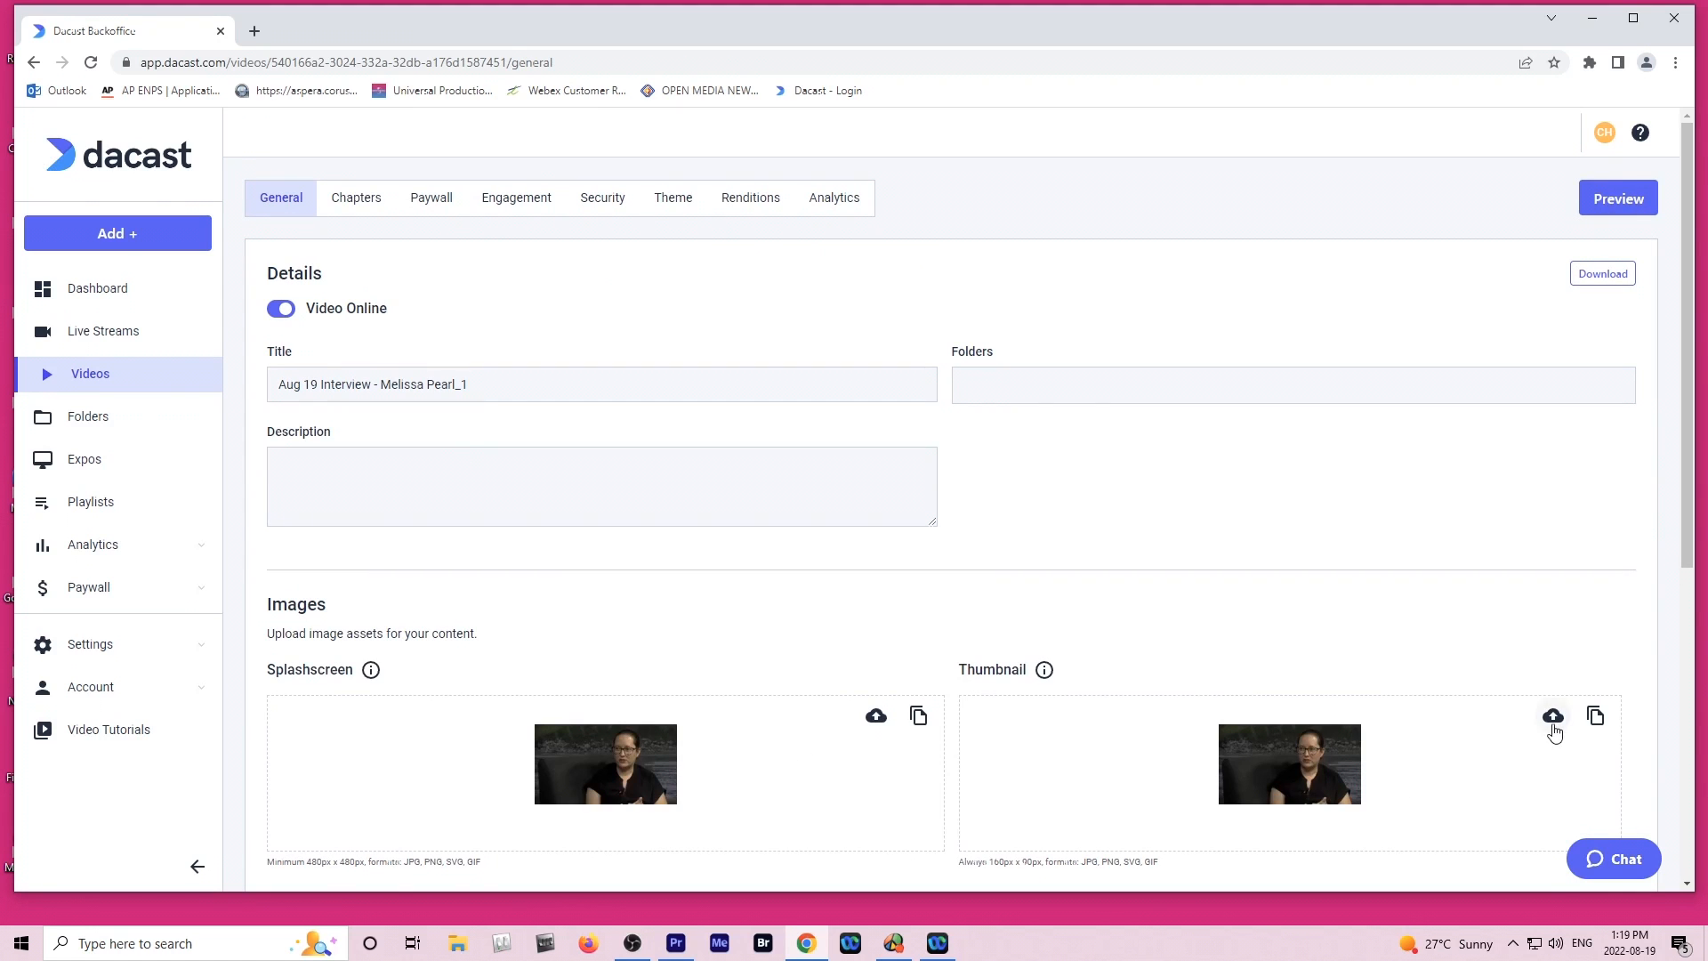
{"action": "left_click", "coordinate": [1551, 715]}
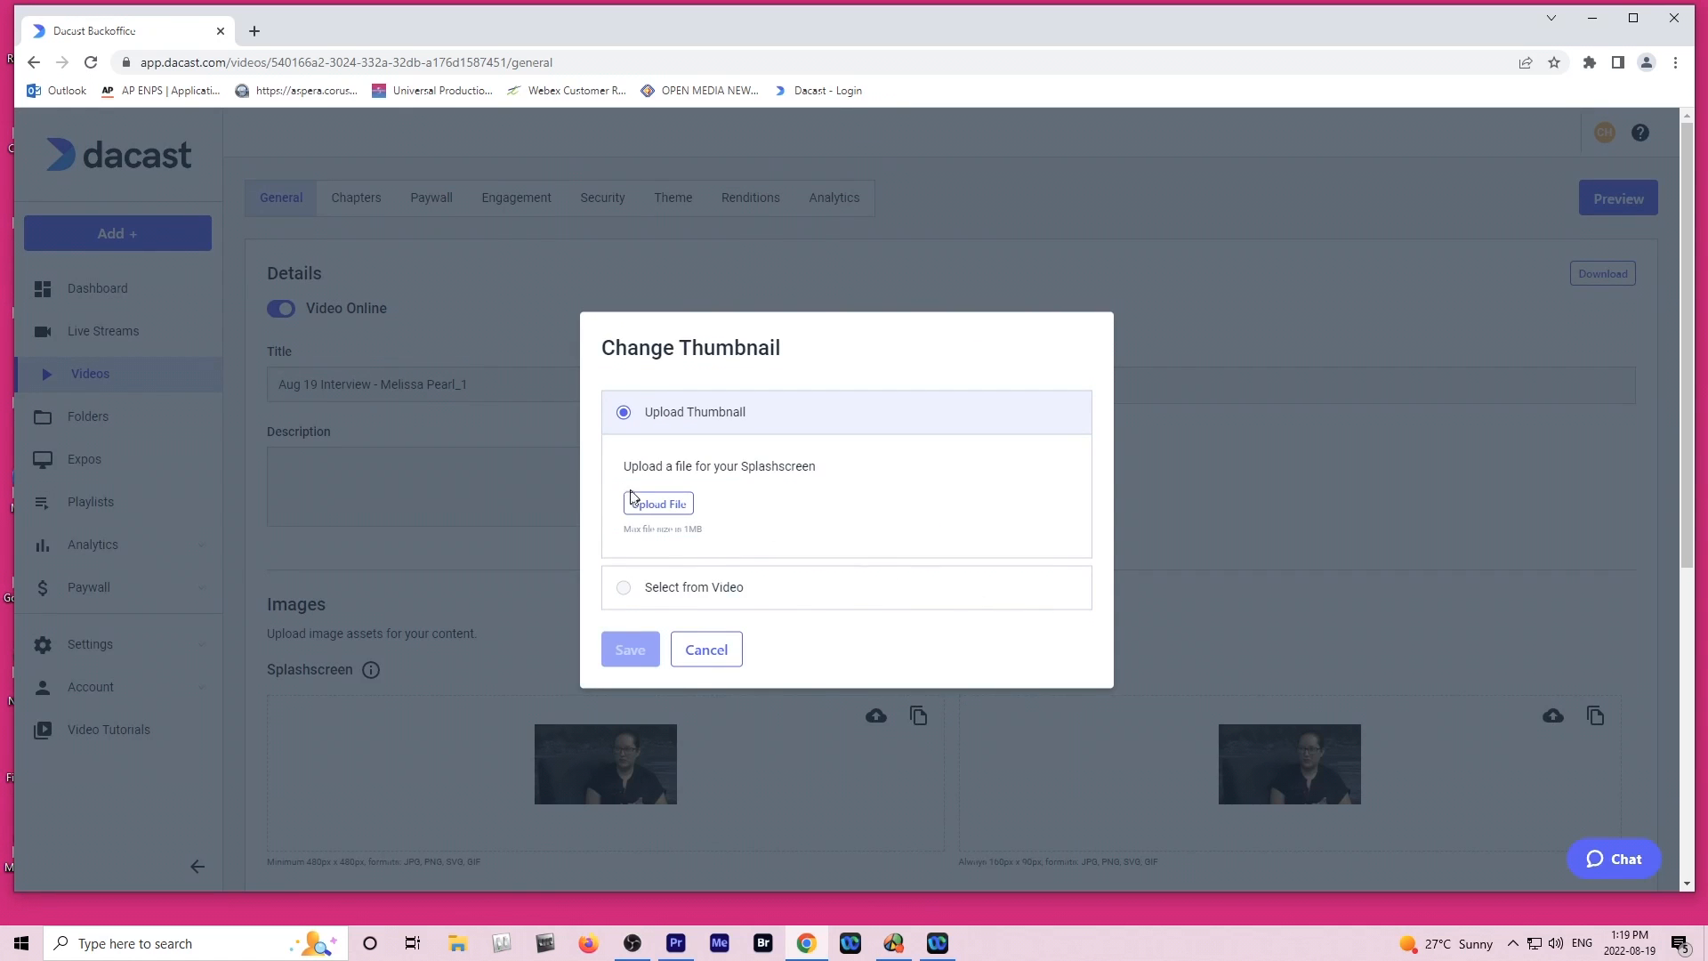
{"action": "left_click", "coordinate": [658, 503]}
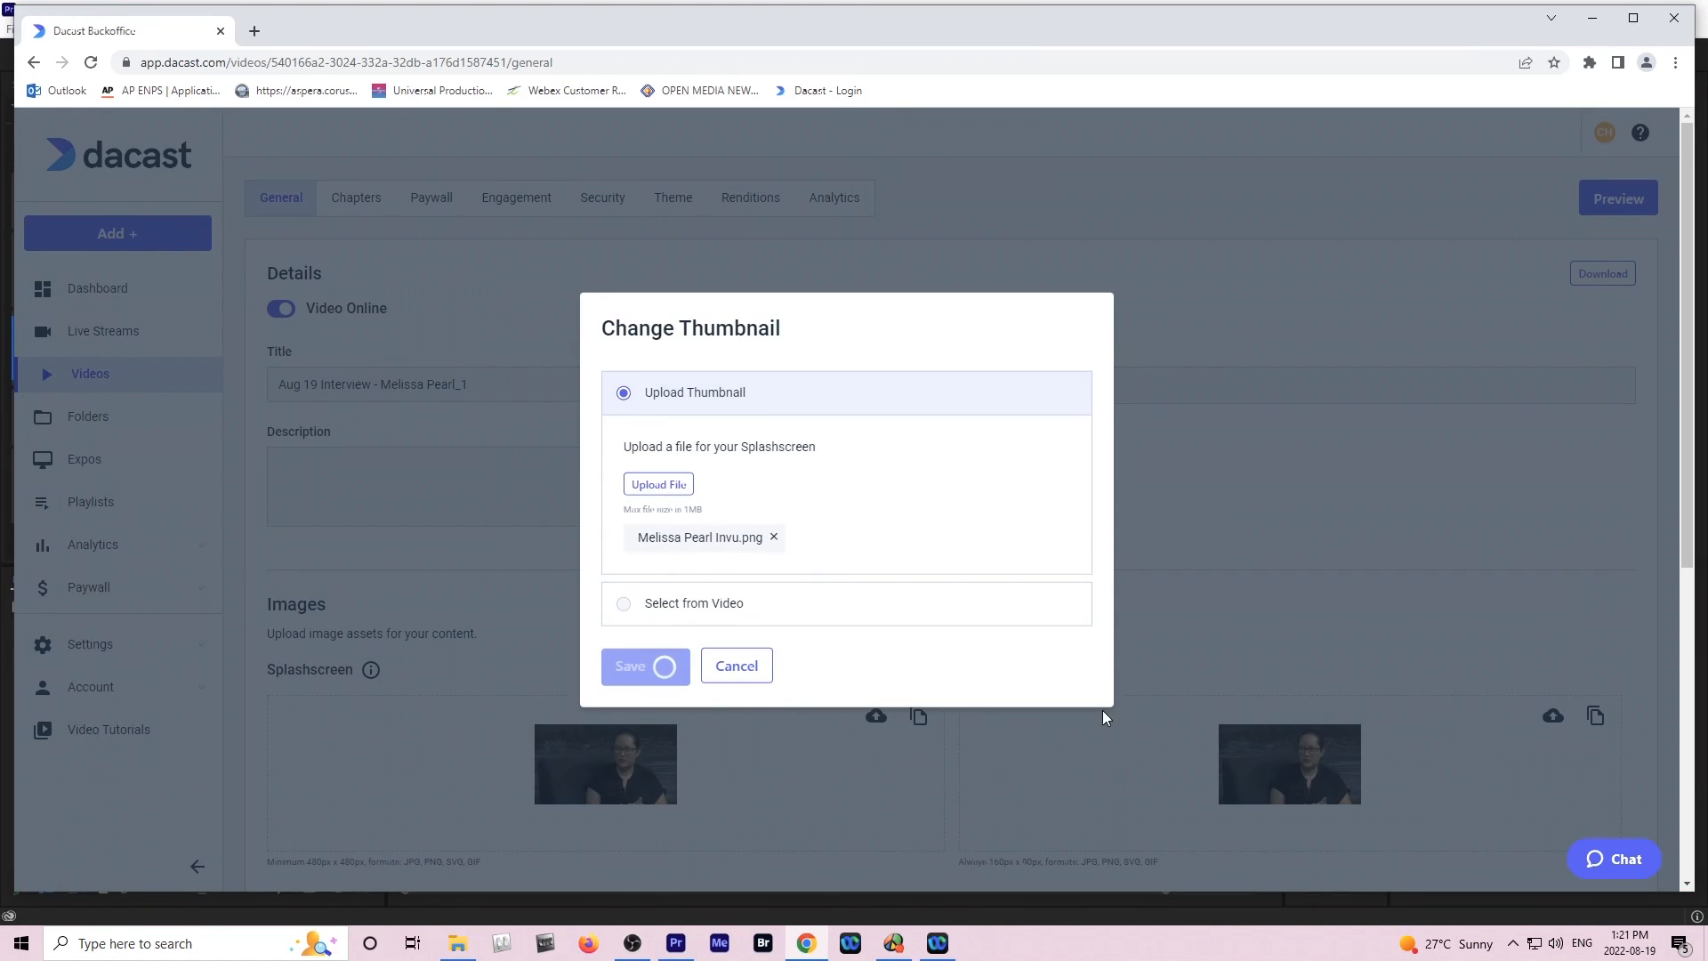
{"action": "mouse_move", "coordinate": [1078, 739]}
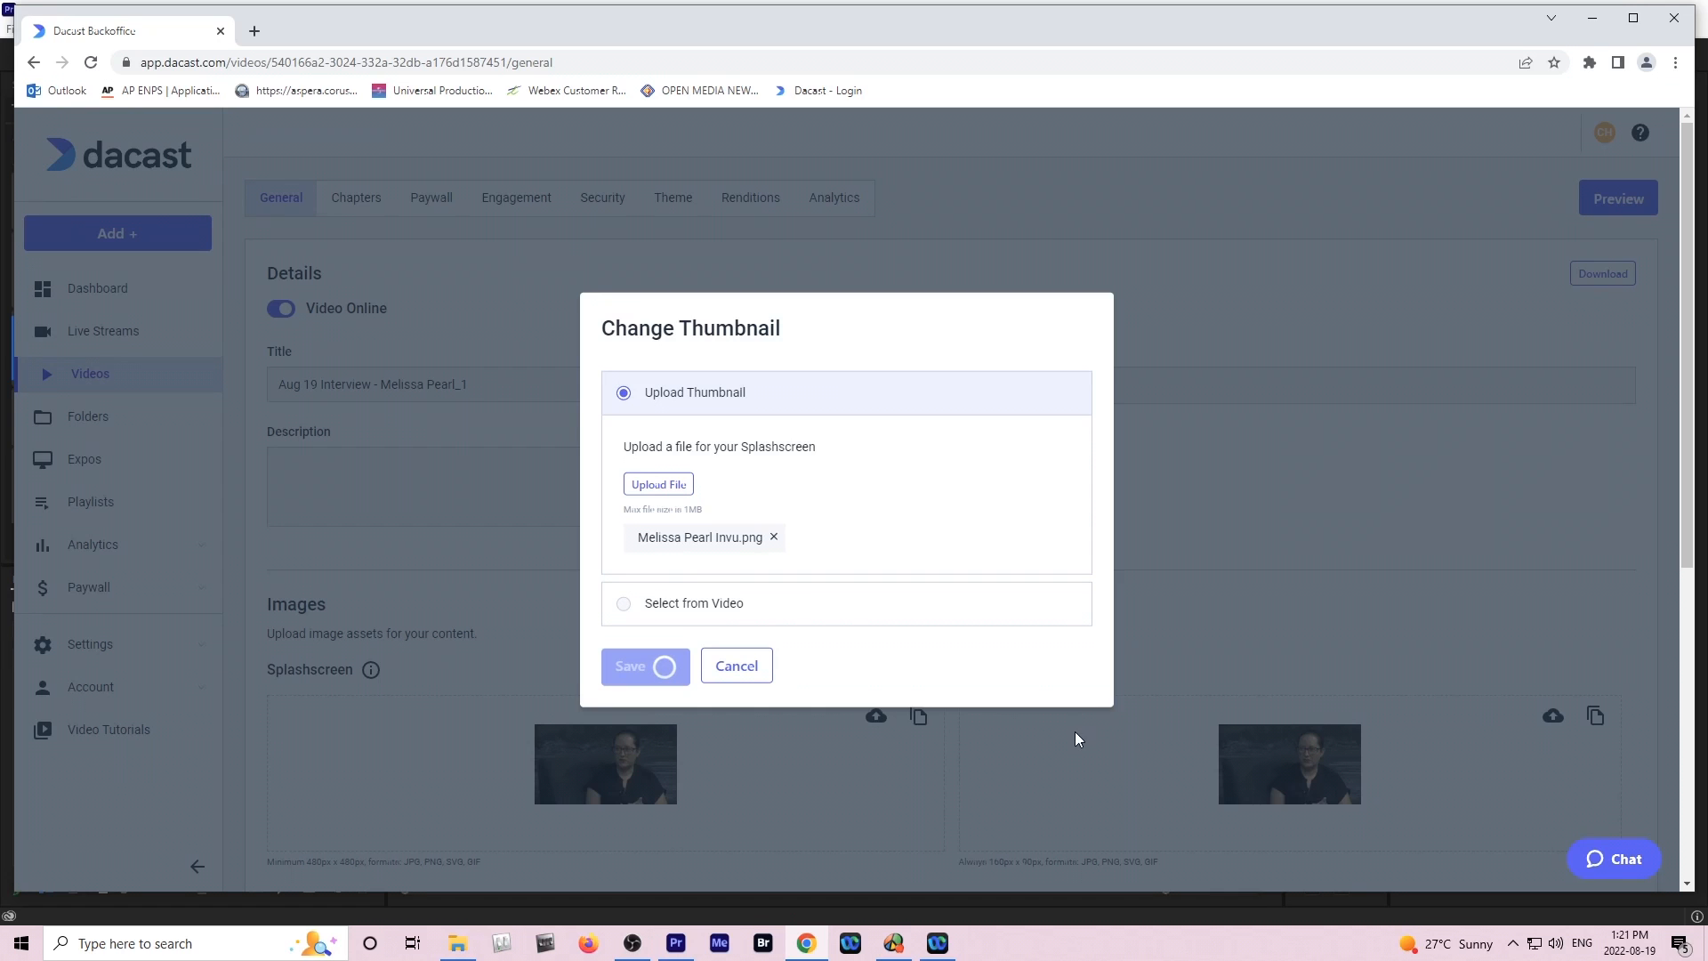
{"action": "left_click", "coordinate": [644, 665]}
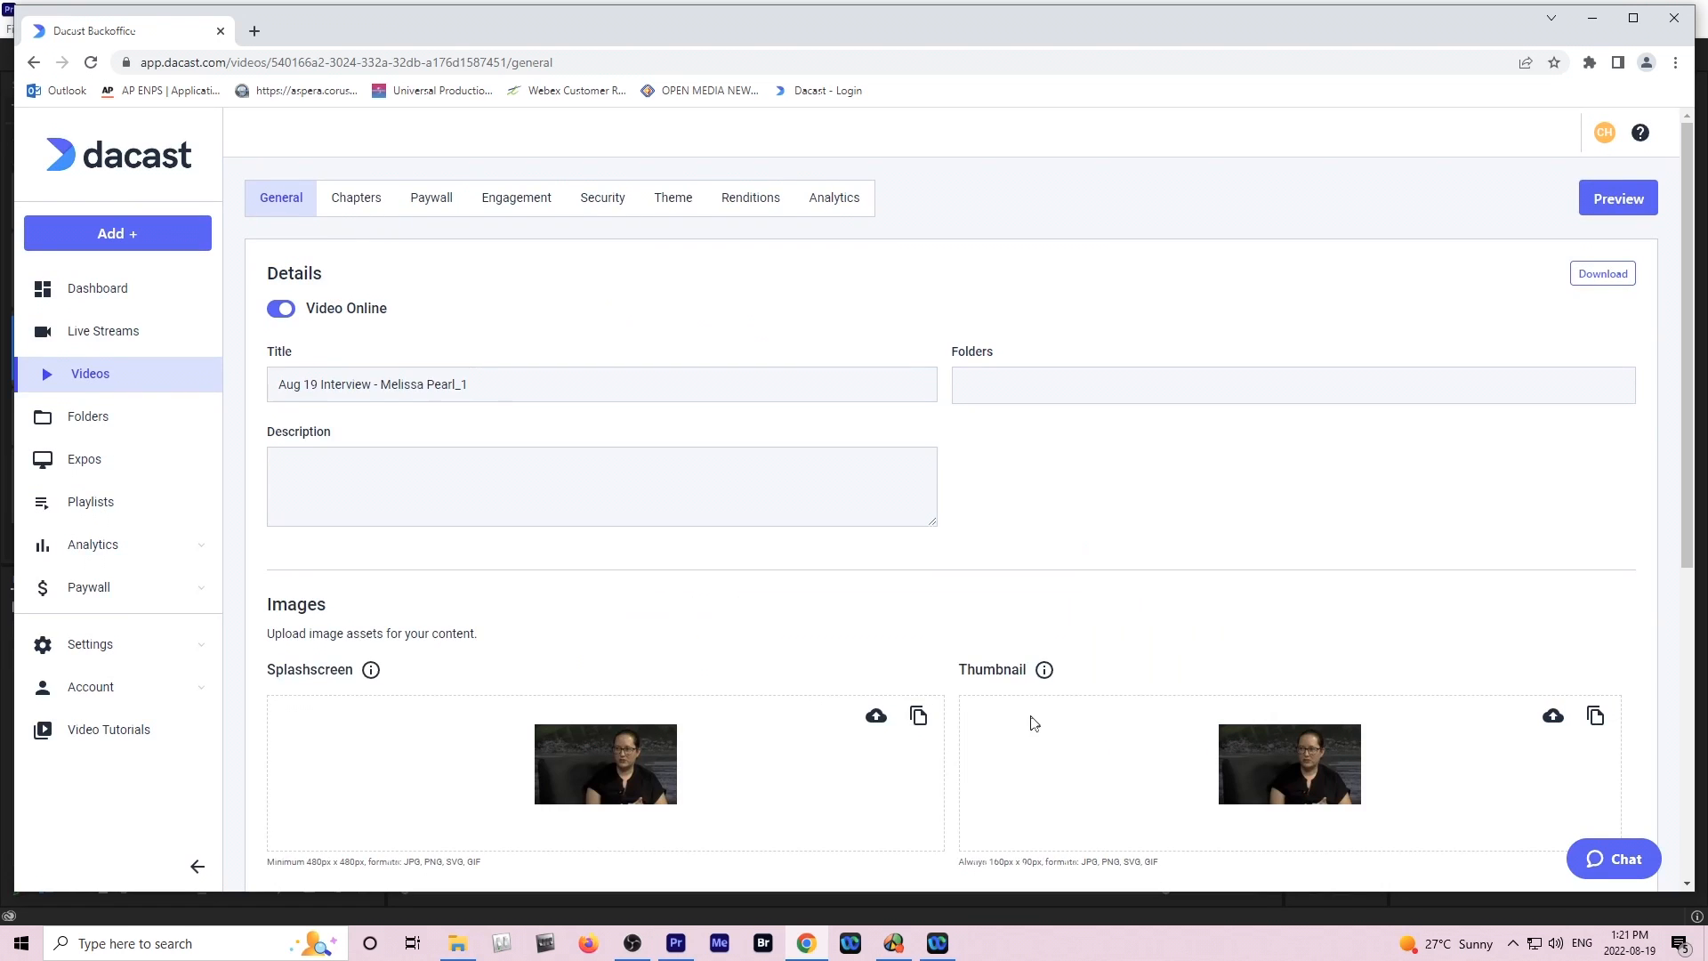
{"action": "scroll", "scroll_direction": "down", "scroll_amount": 3}
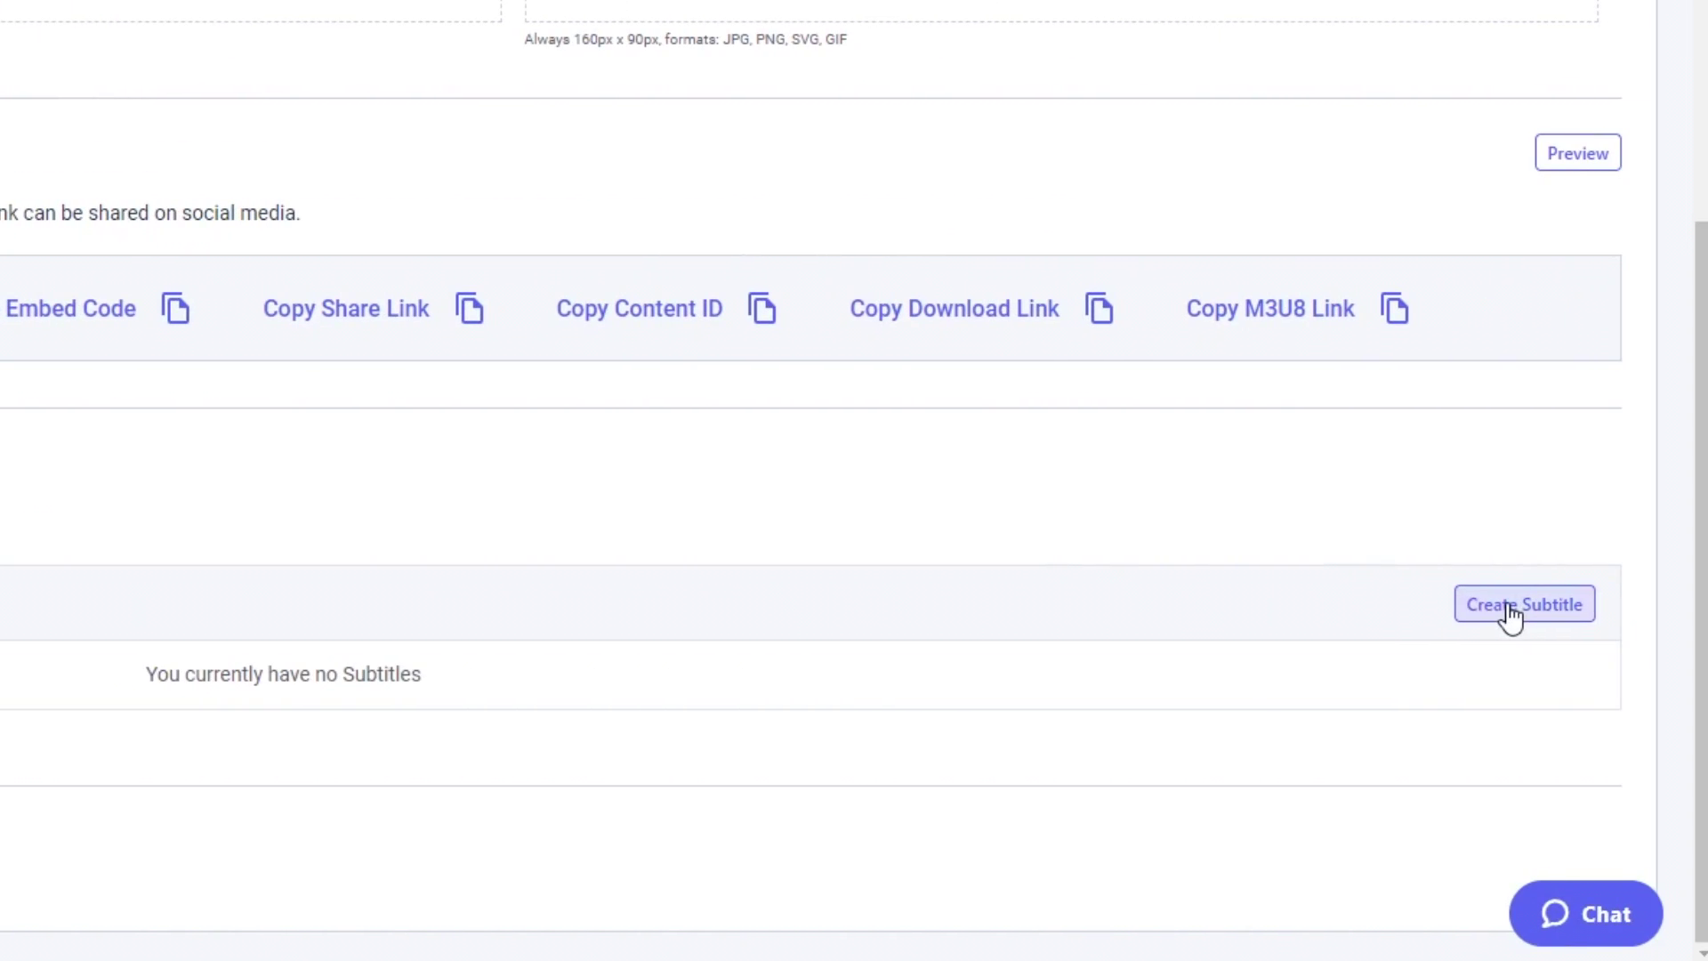
Create a subtitle track and choose the exported .mp4.srt caption file.
{"action": "left_click", "coordinate": [1523, 605]}
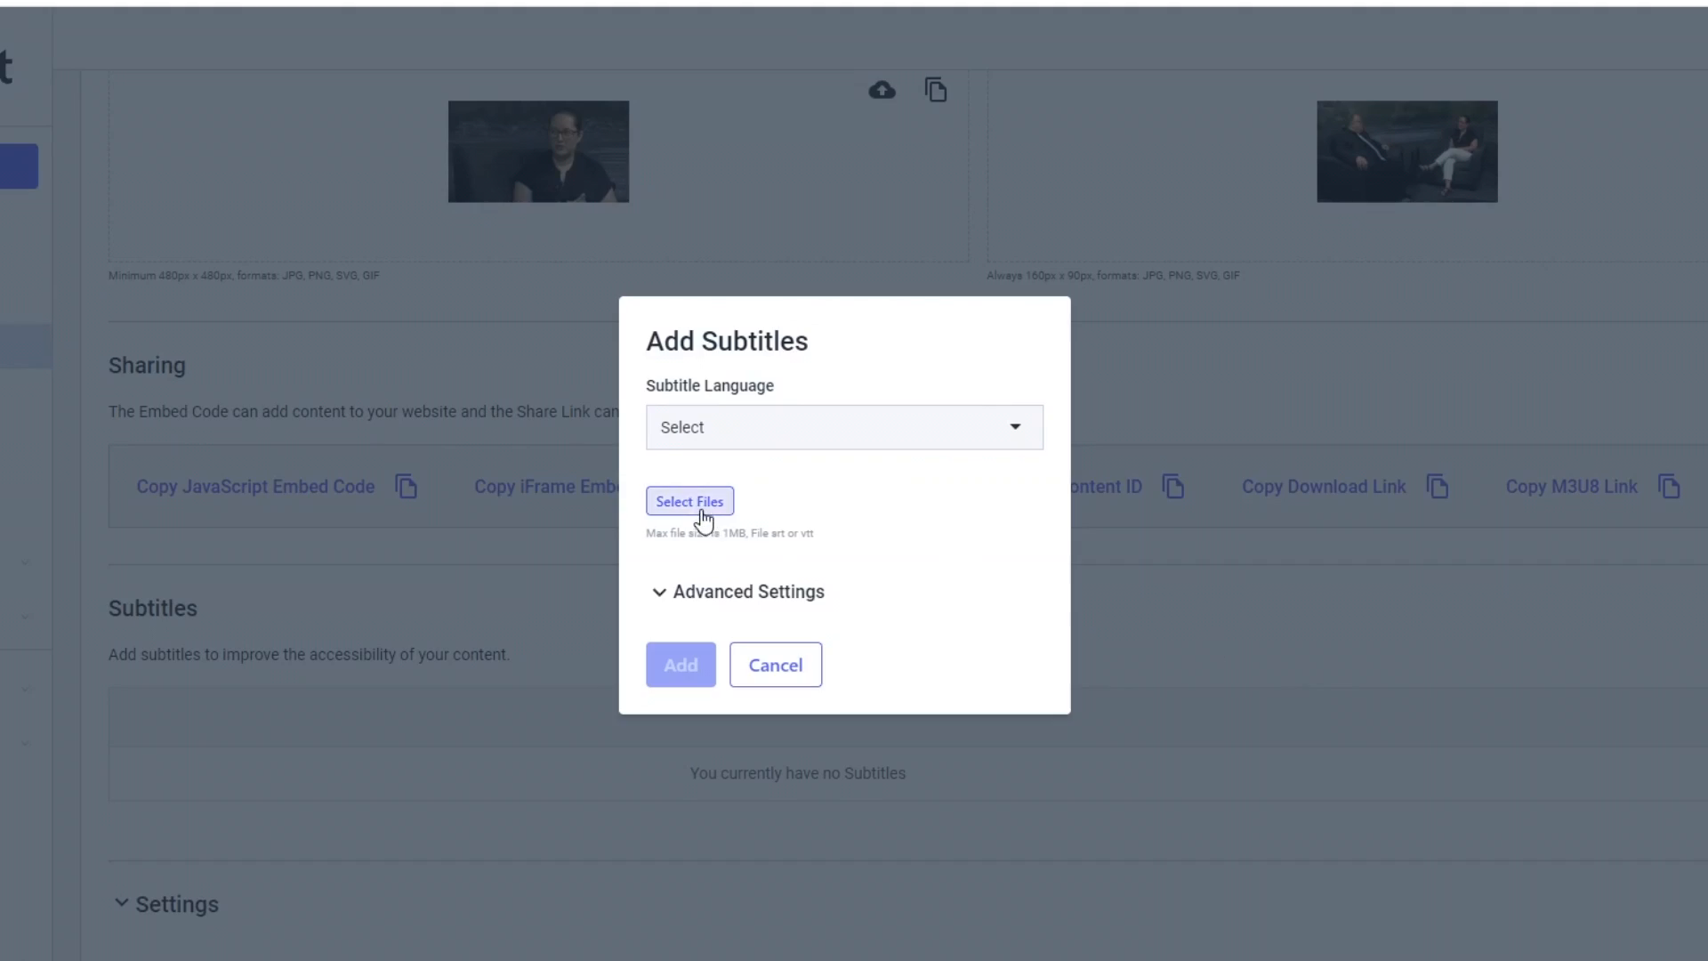
{"action": "left_click", "coordinate": [690, 501]}
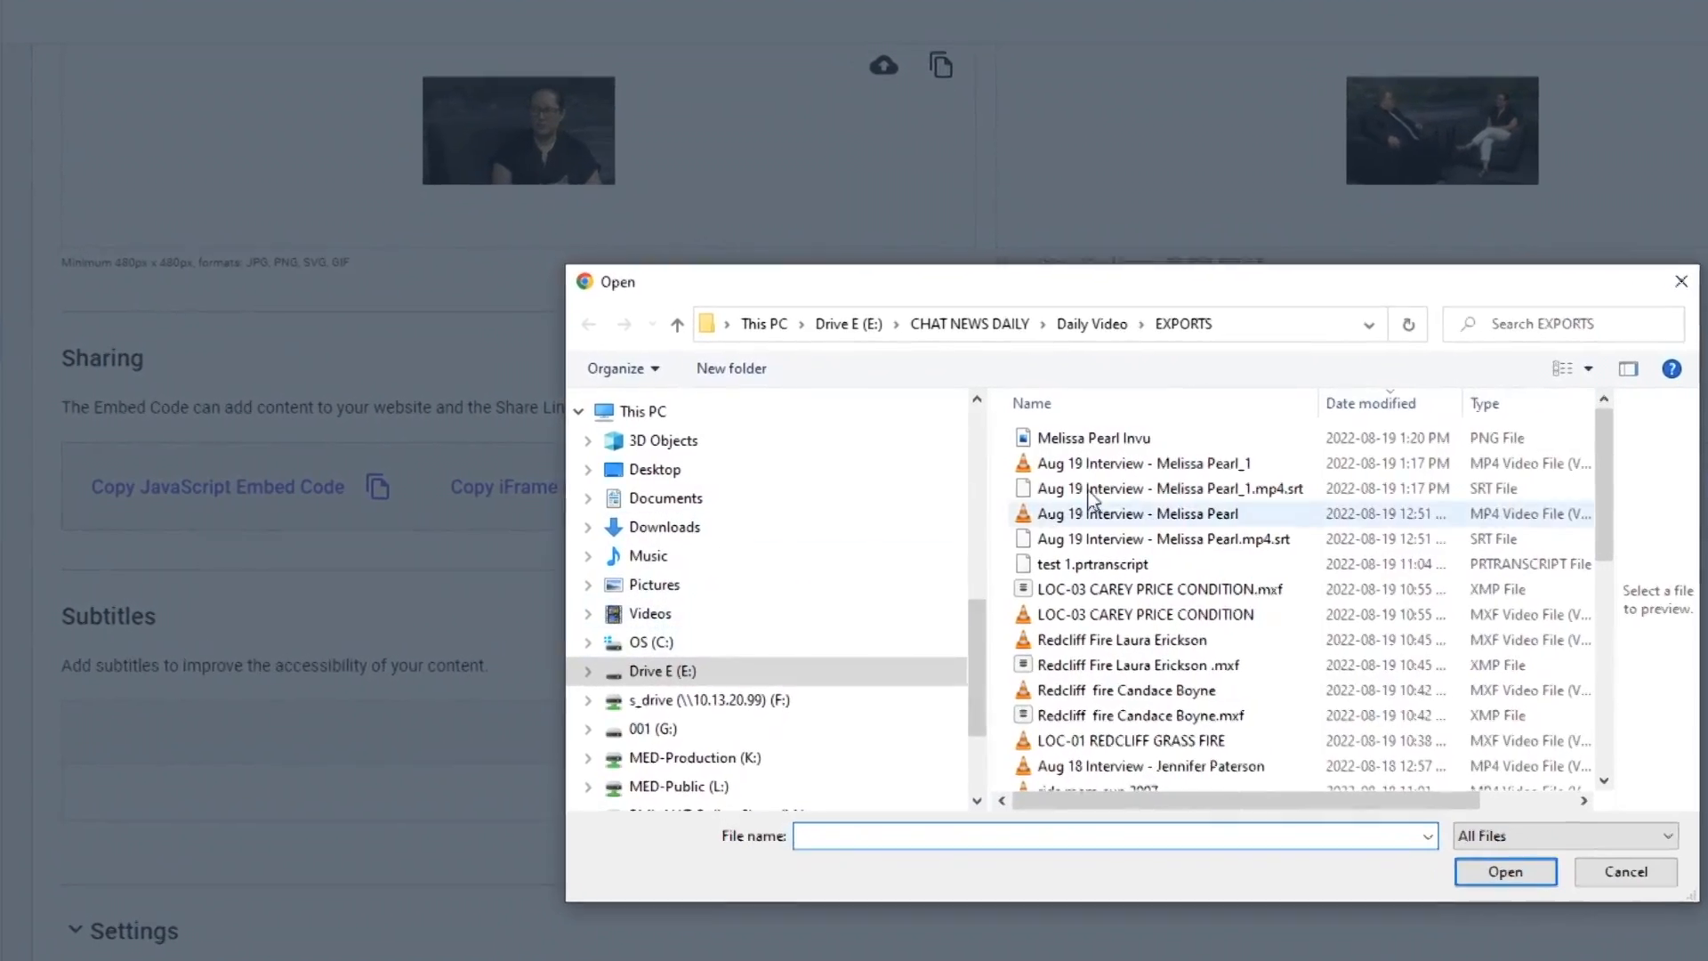
{"action": "left_click", "coordinate": [1164, 488]}
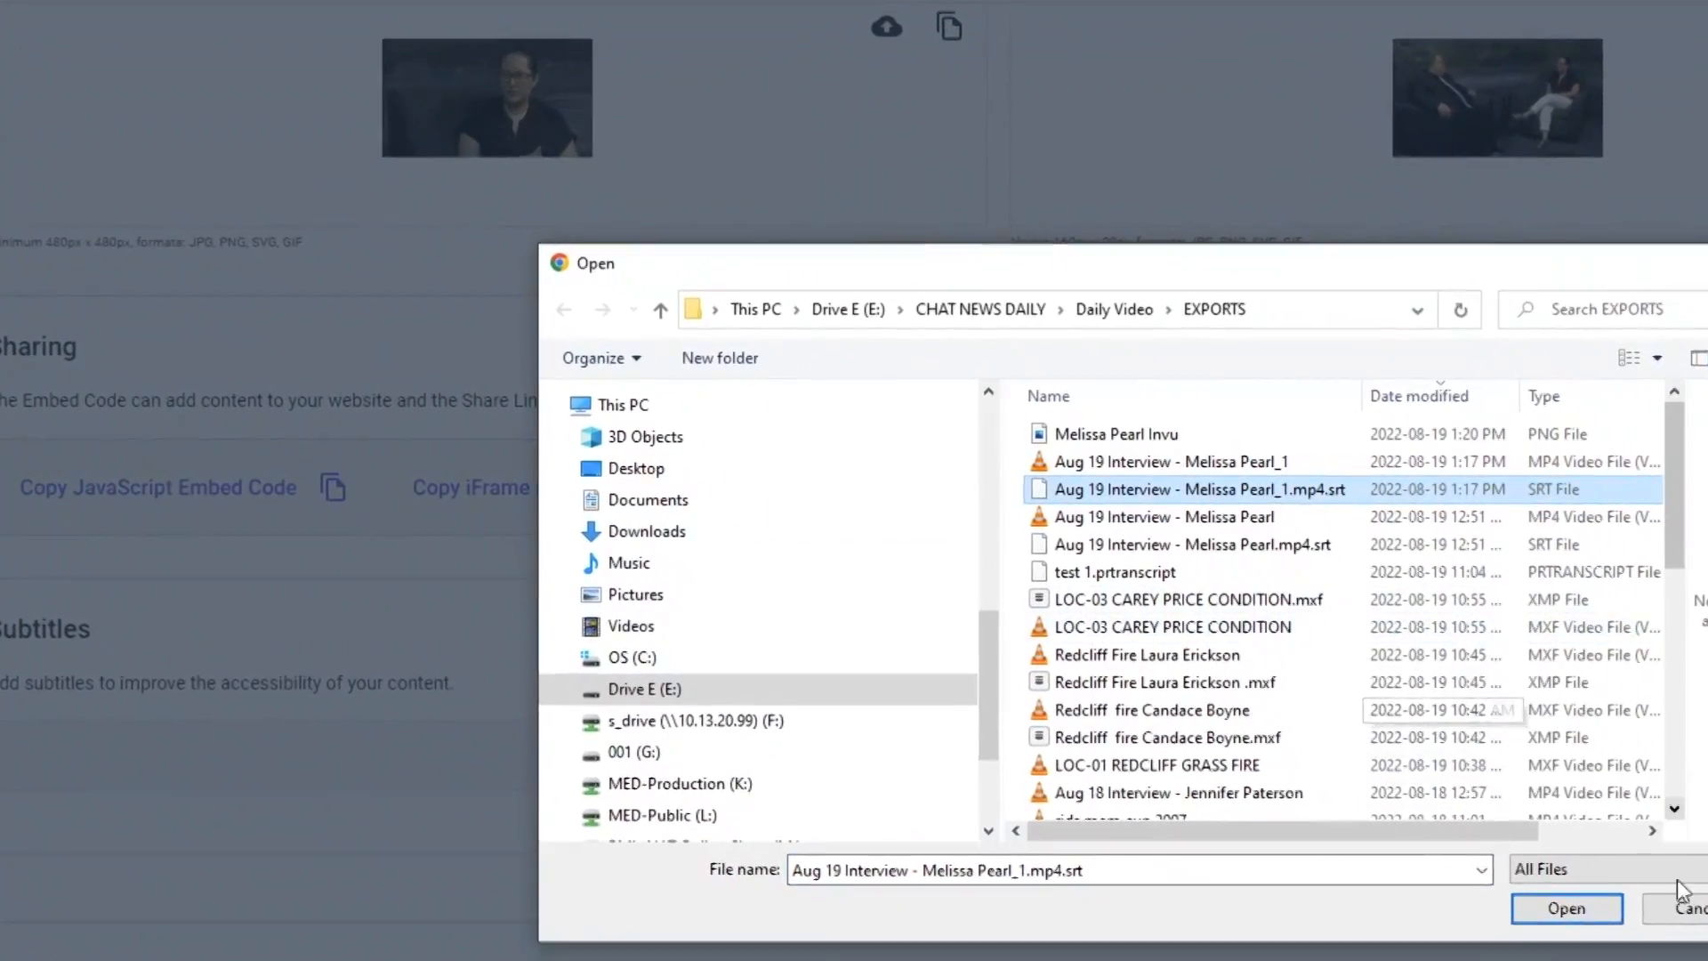
{"action": "left_click", "coordinate": [1565, 907]}
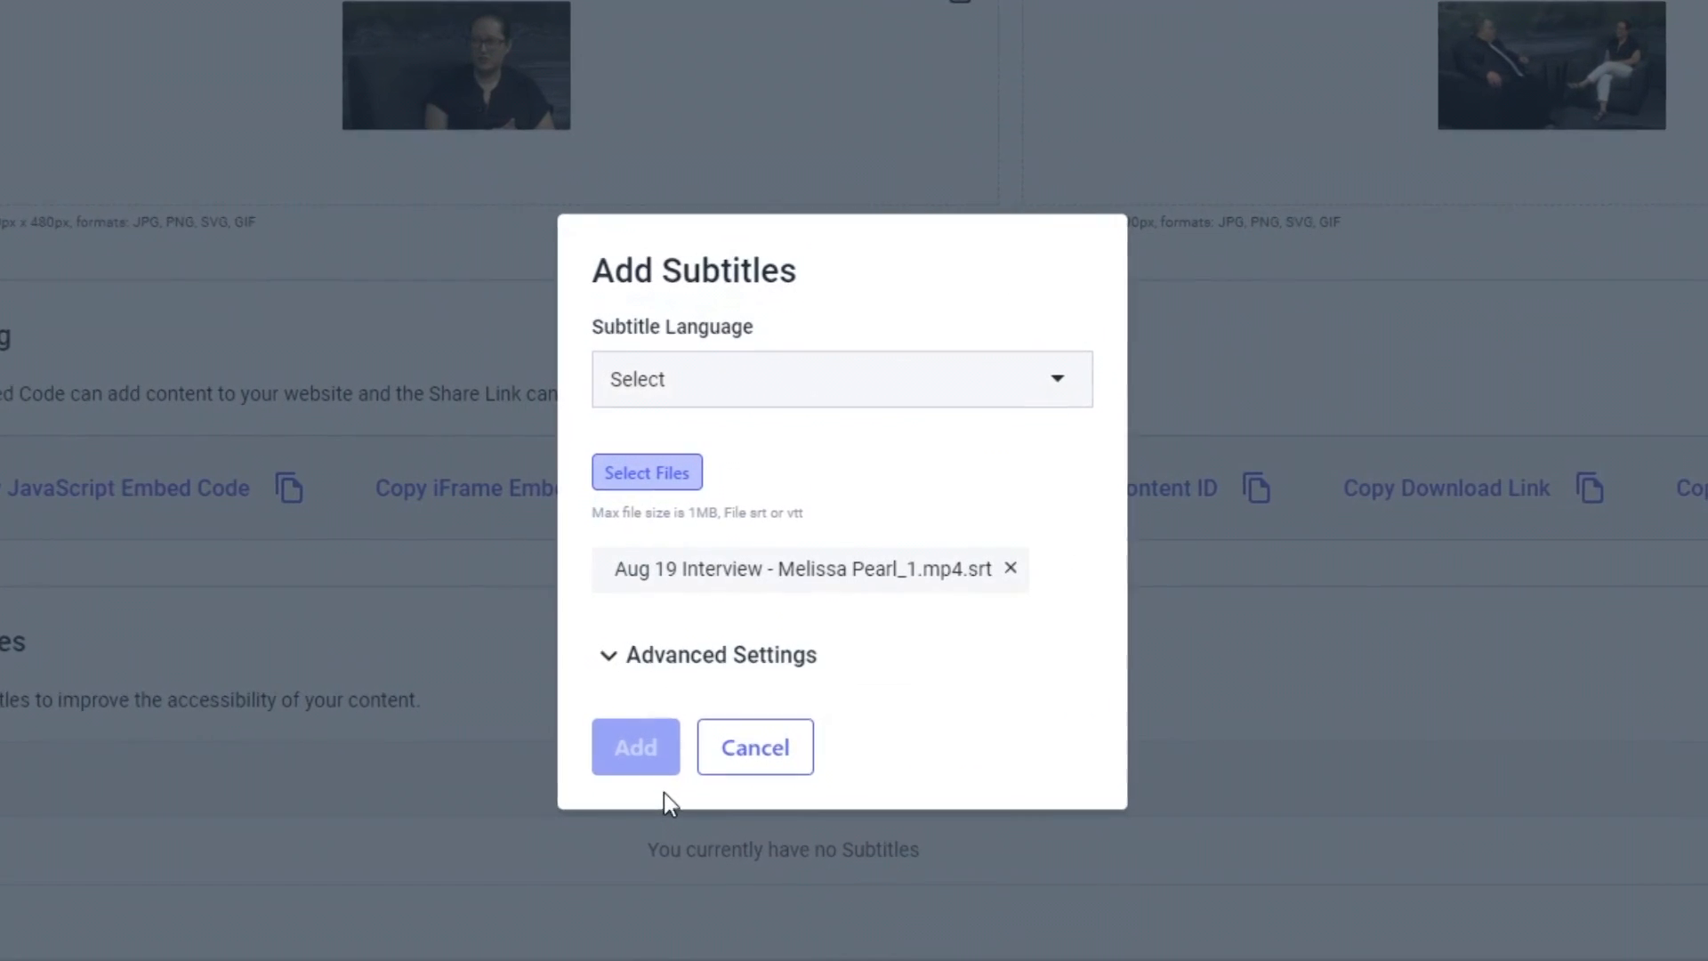
Set the subtitle language to English and add the track to the video.
{"action": "left_click", "coordinate": [842, 378]}
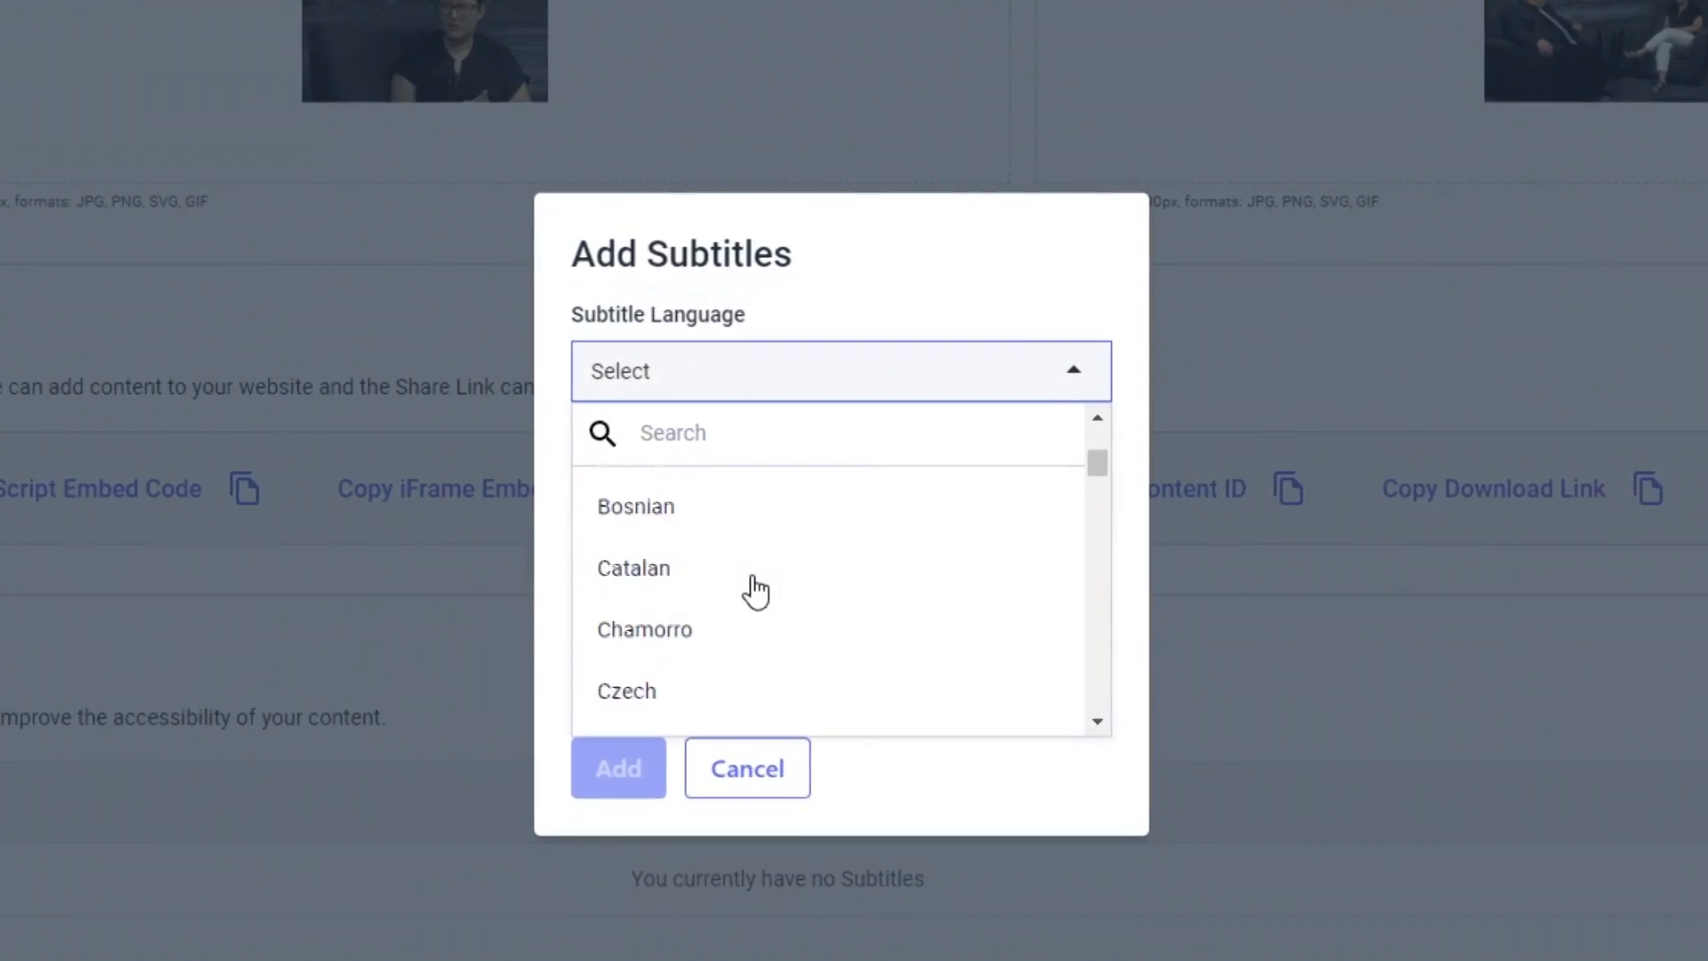
{"action": "scroll", "scroll_direction": "down", "scroll_amount": 3}
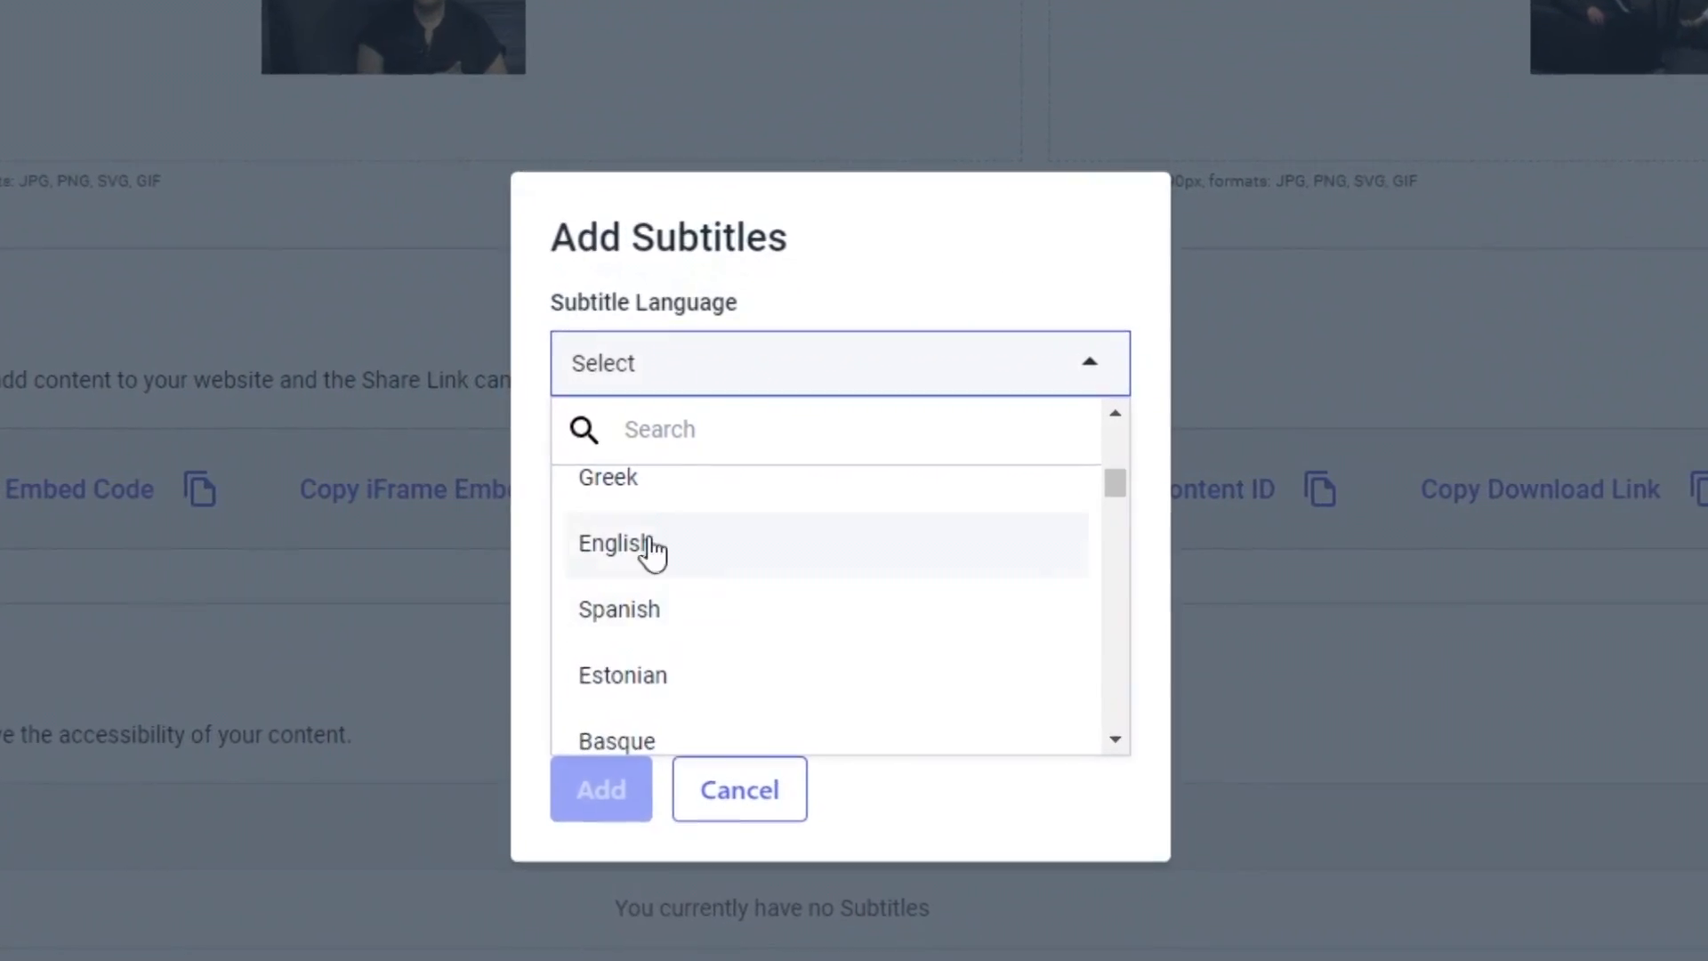
{"action": "left_click", "coordinate": [612, 545]}
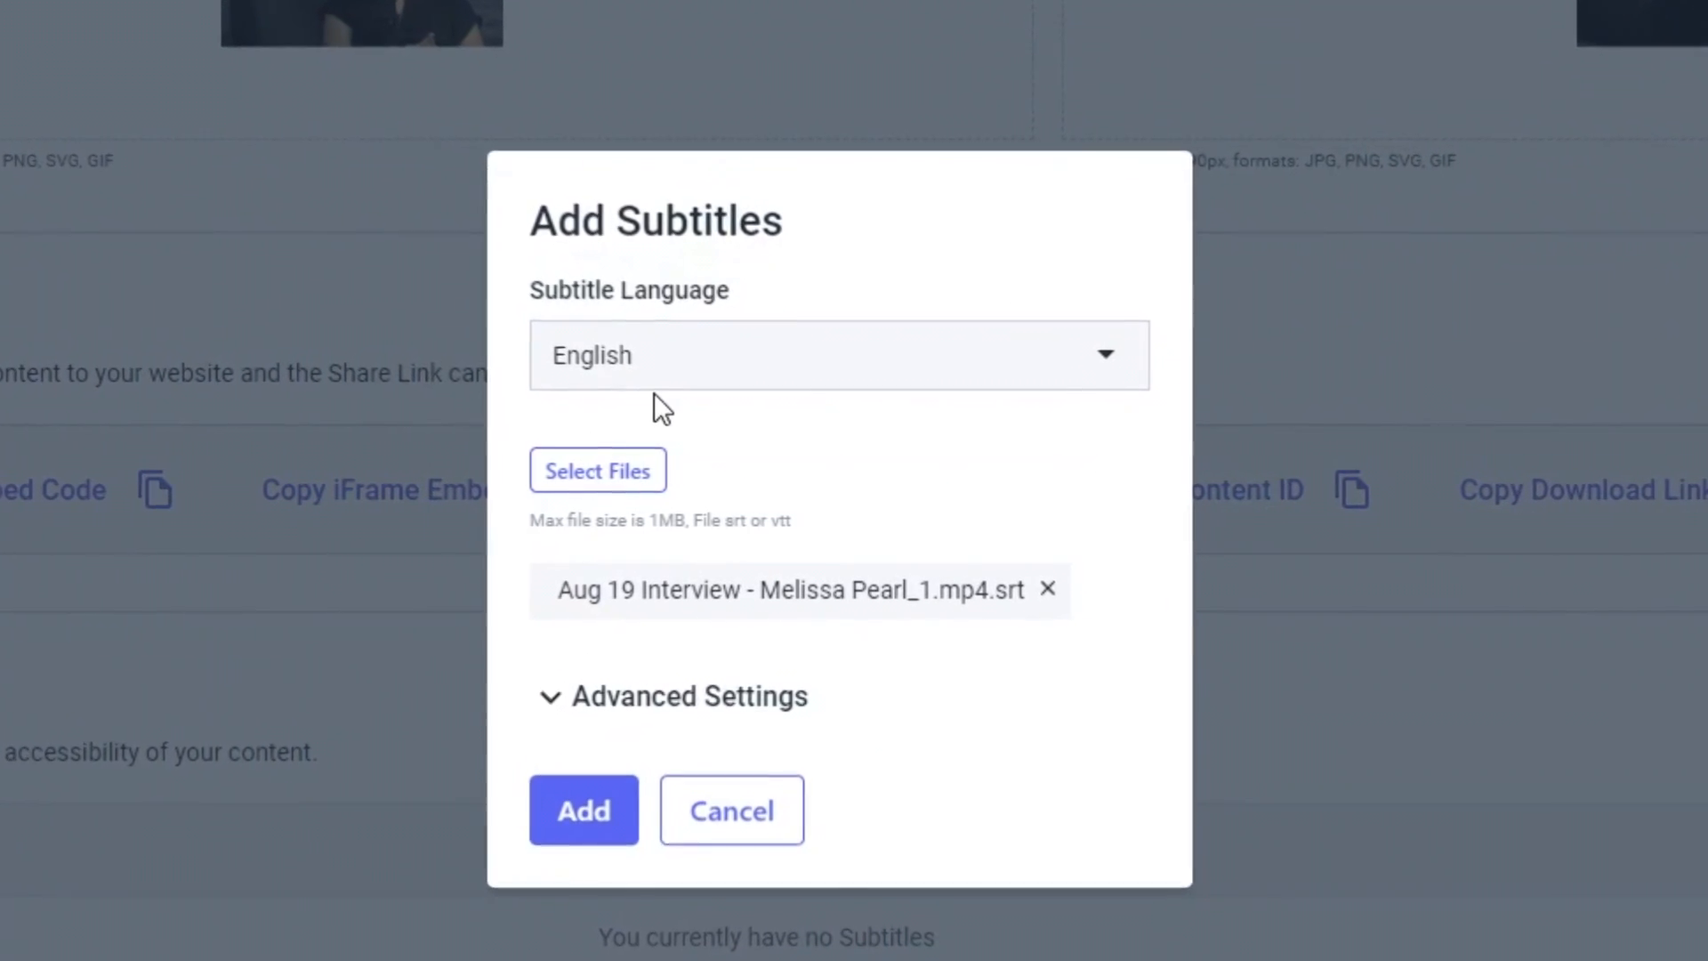
{"action": "left_click", "coordinate": [584, 811]}
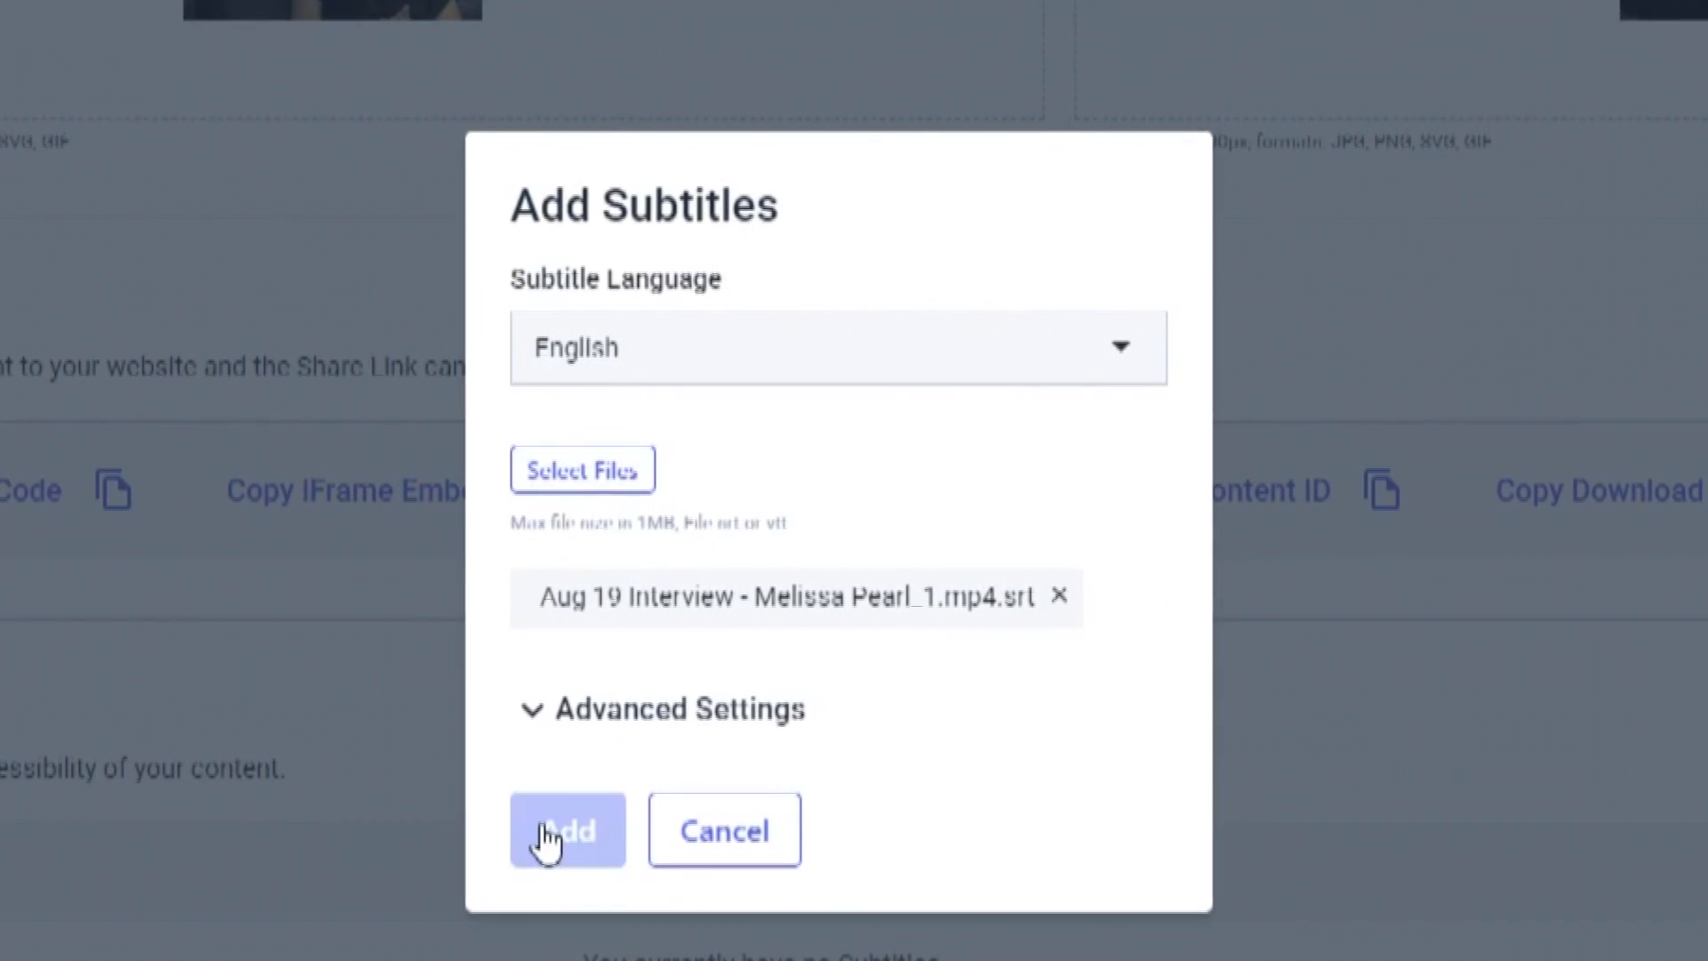
{"action": "left_click", "coordinate": [566, 829]}
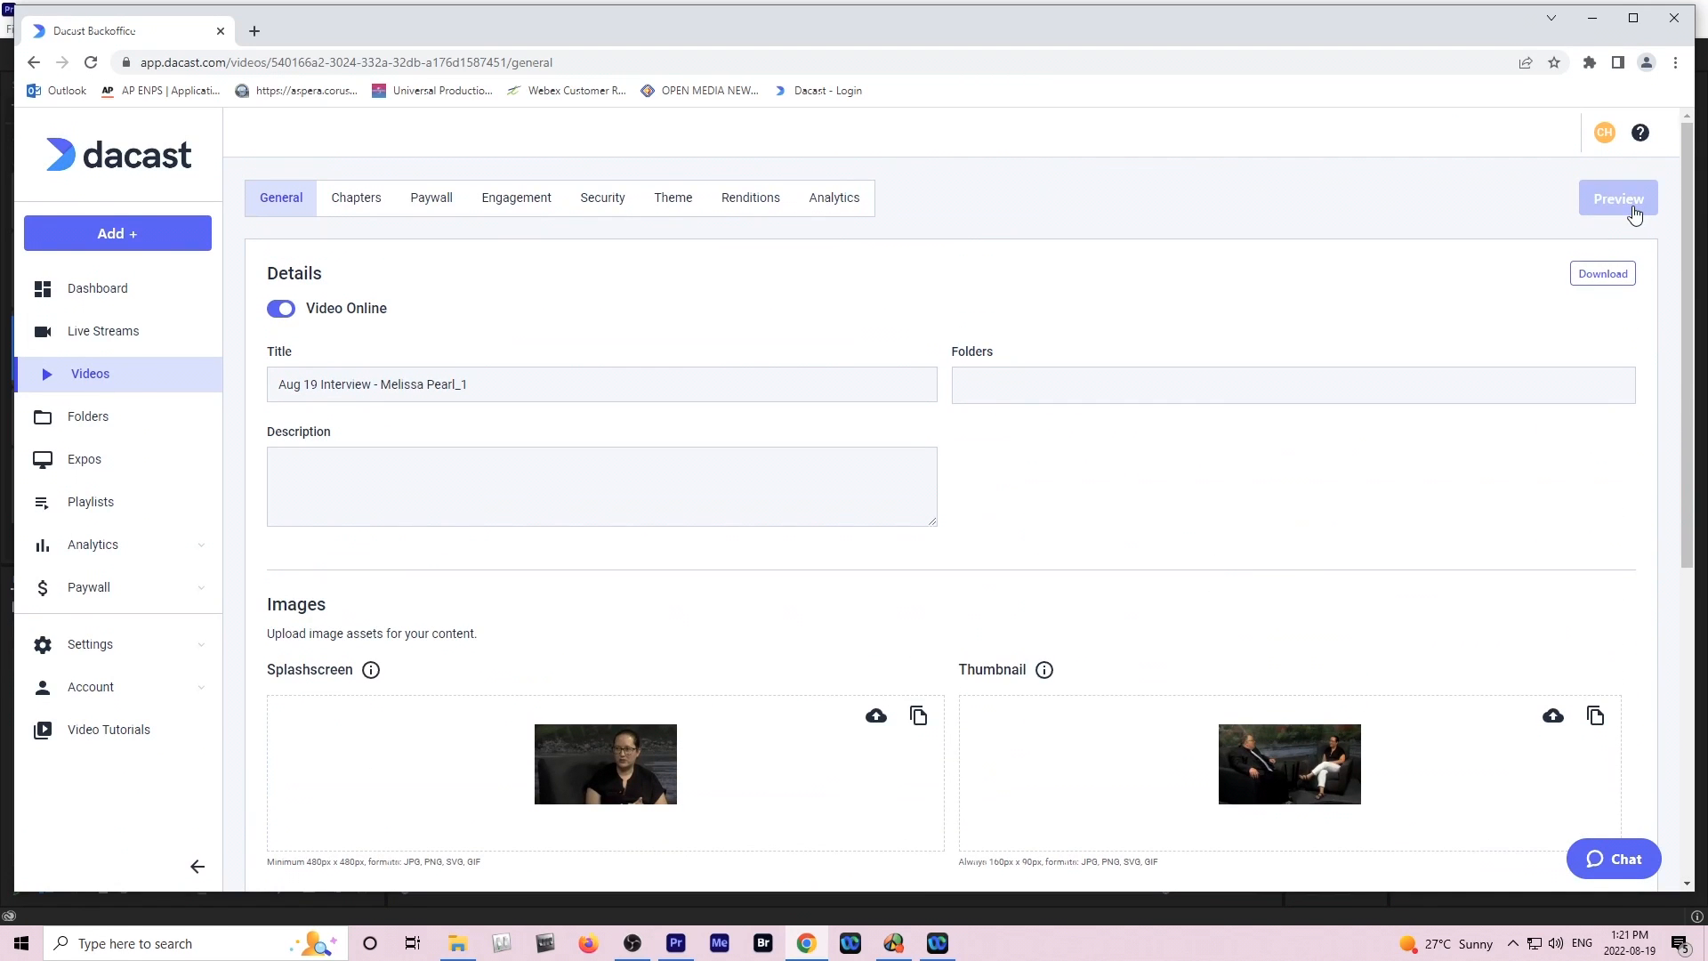
Play the uploaded Aug 19 interview in the Dacast Preview window to check playback.
{"action": "left_click", "coordinate": [1618, 197]}
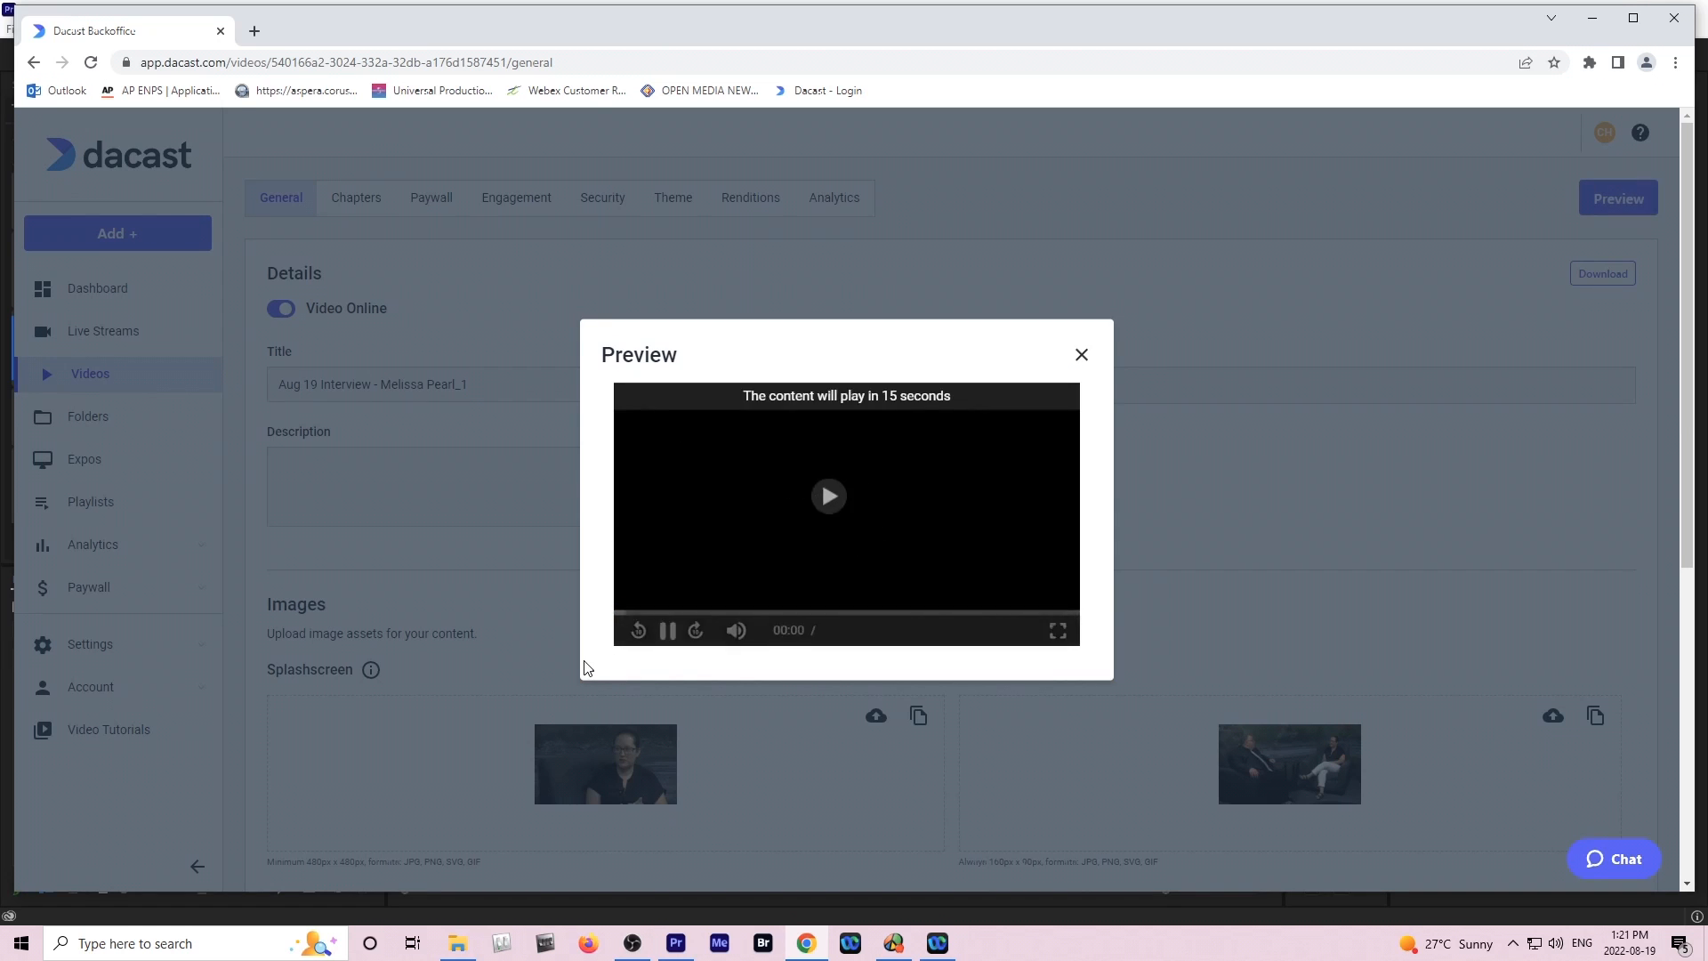
{"action": "left_click", "coordinate": [829, 495]}
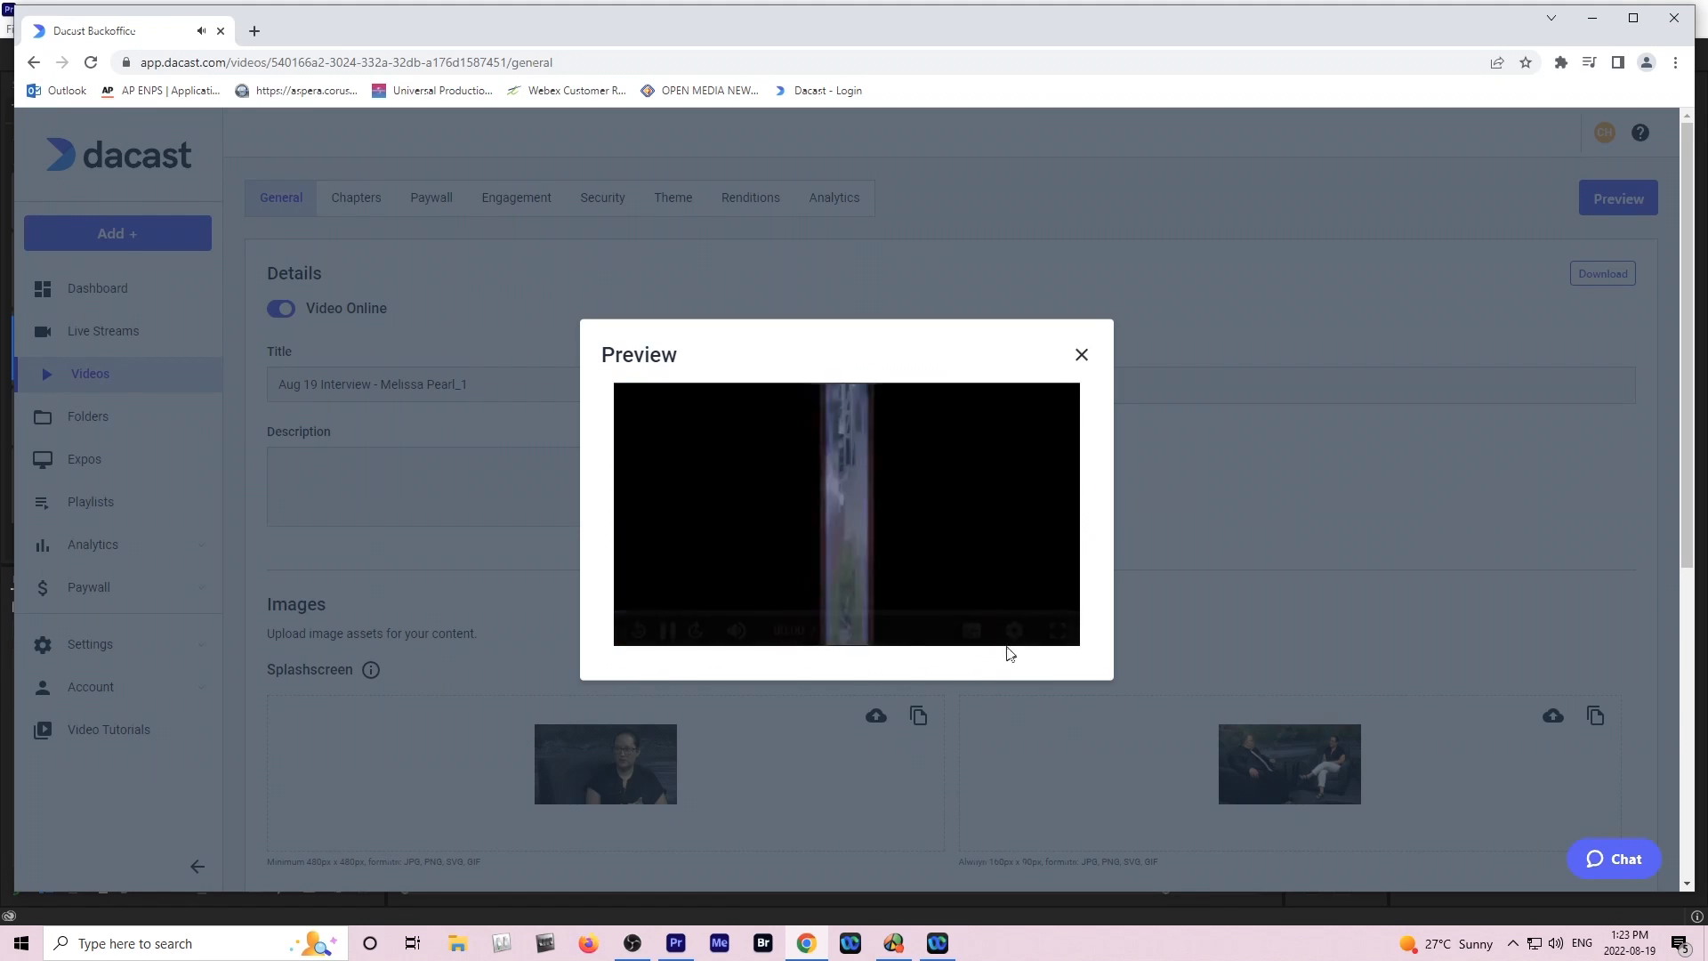
{"action": "left_click", "coordinate": [971, 630]}
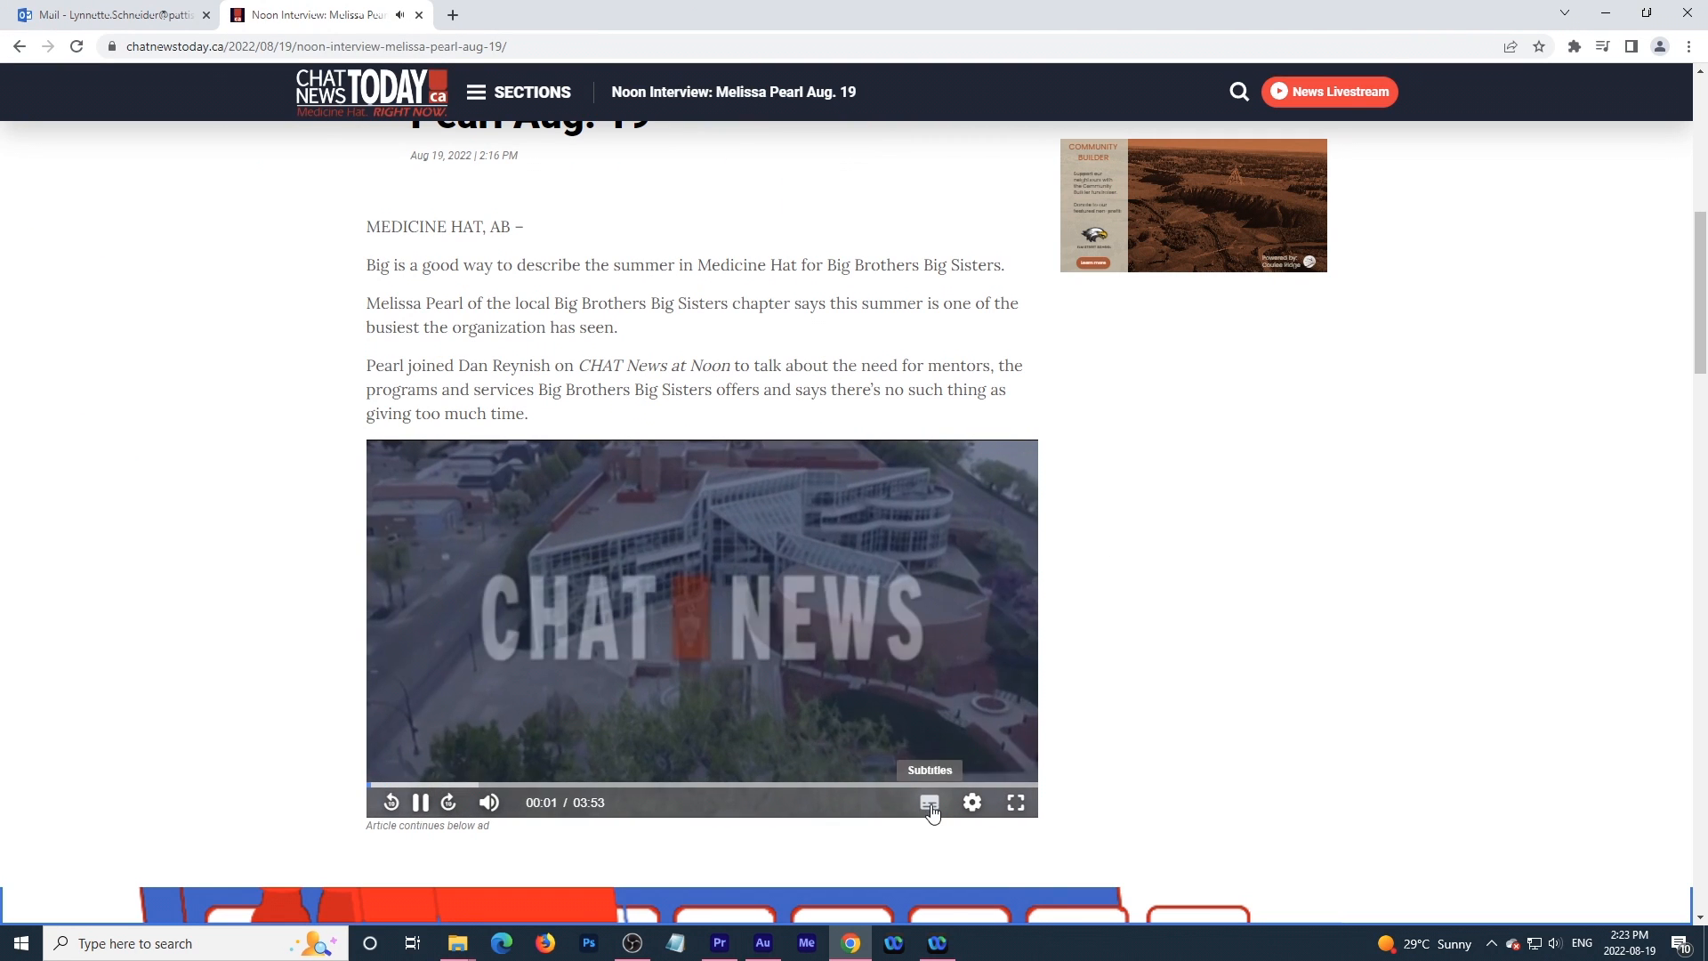
Switch the embedded article player's subtitles to English so captions show over the interview.
{"action": "left_click", "coordinate": [928, 802]}
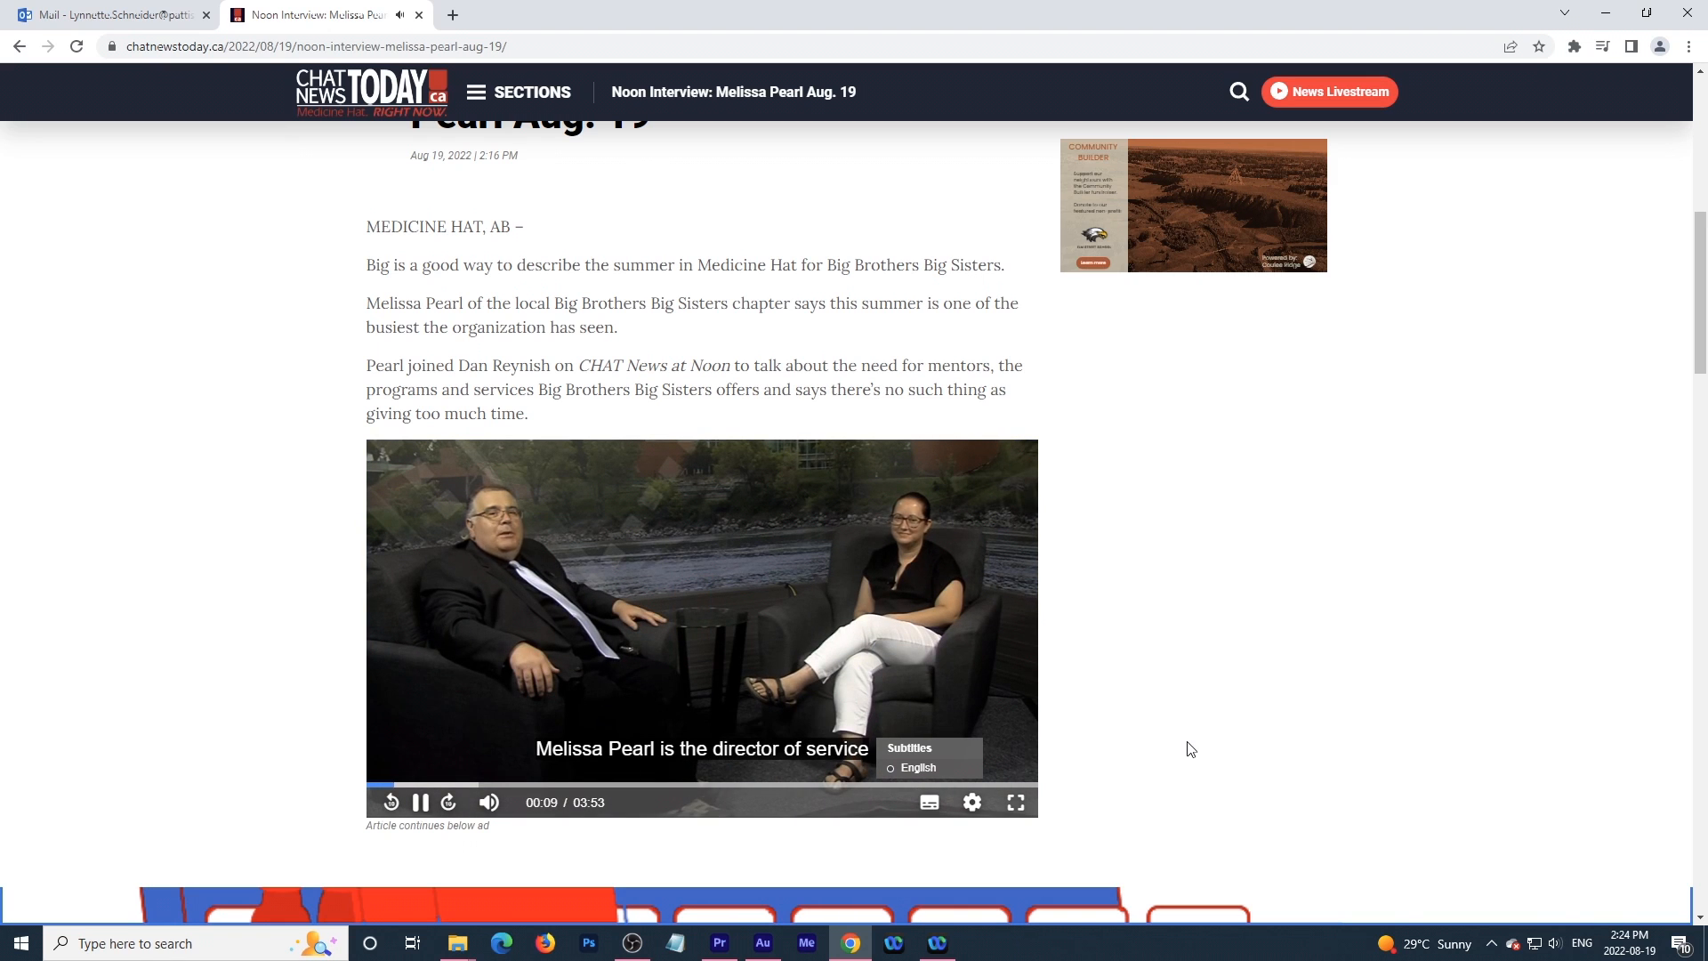
{"action": "mouse_move", "coordinate": [316, 770]}
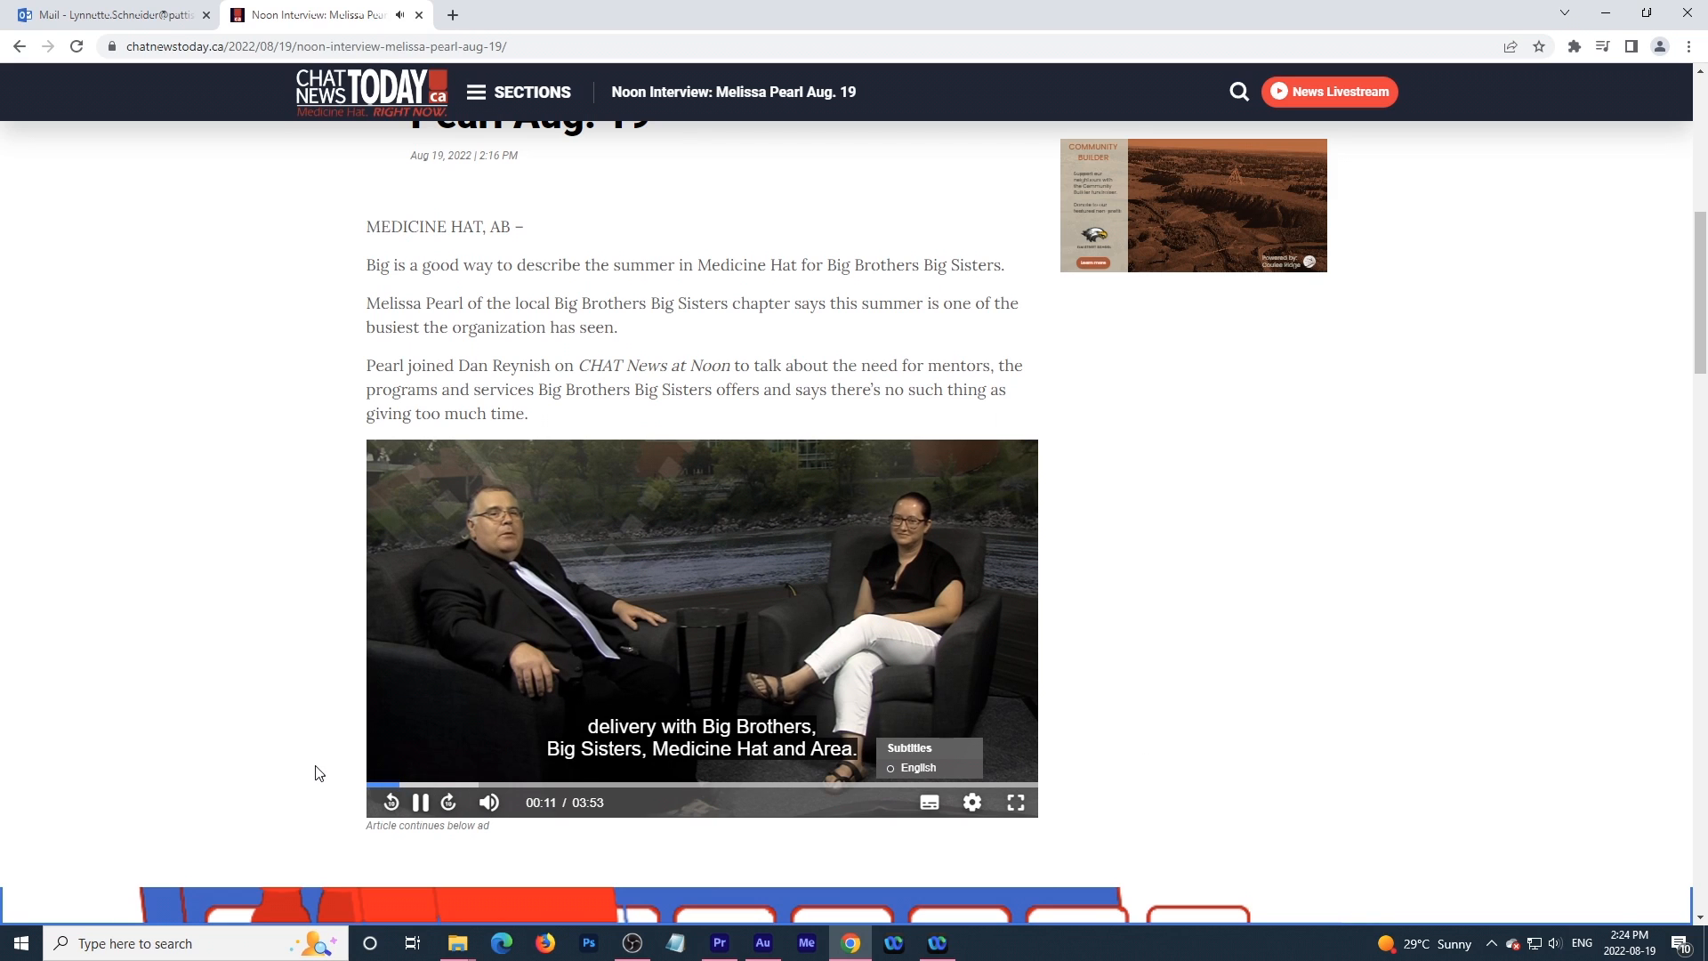